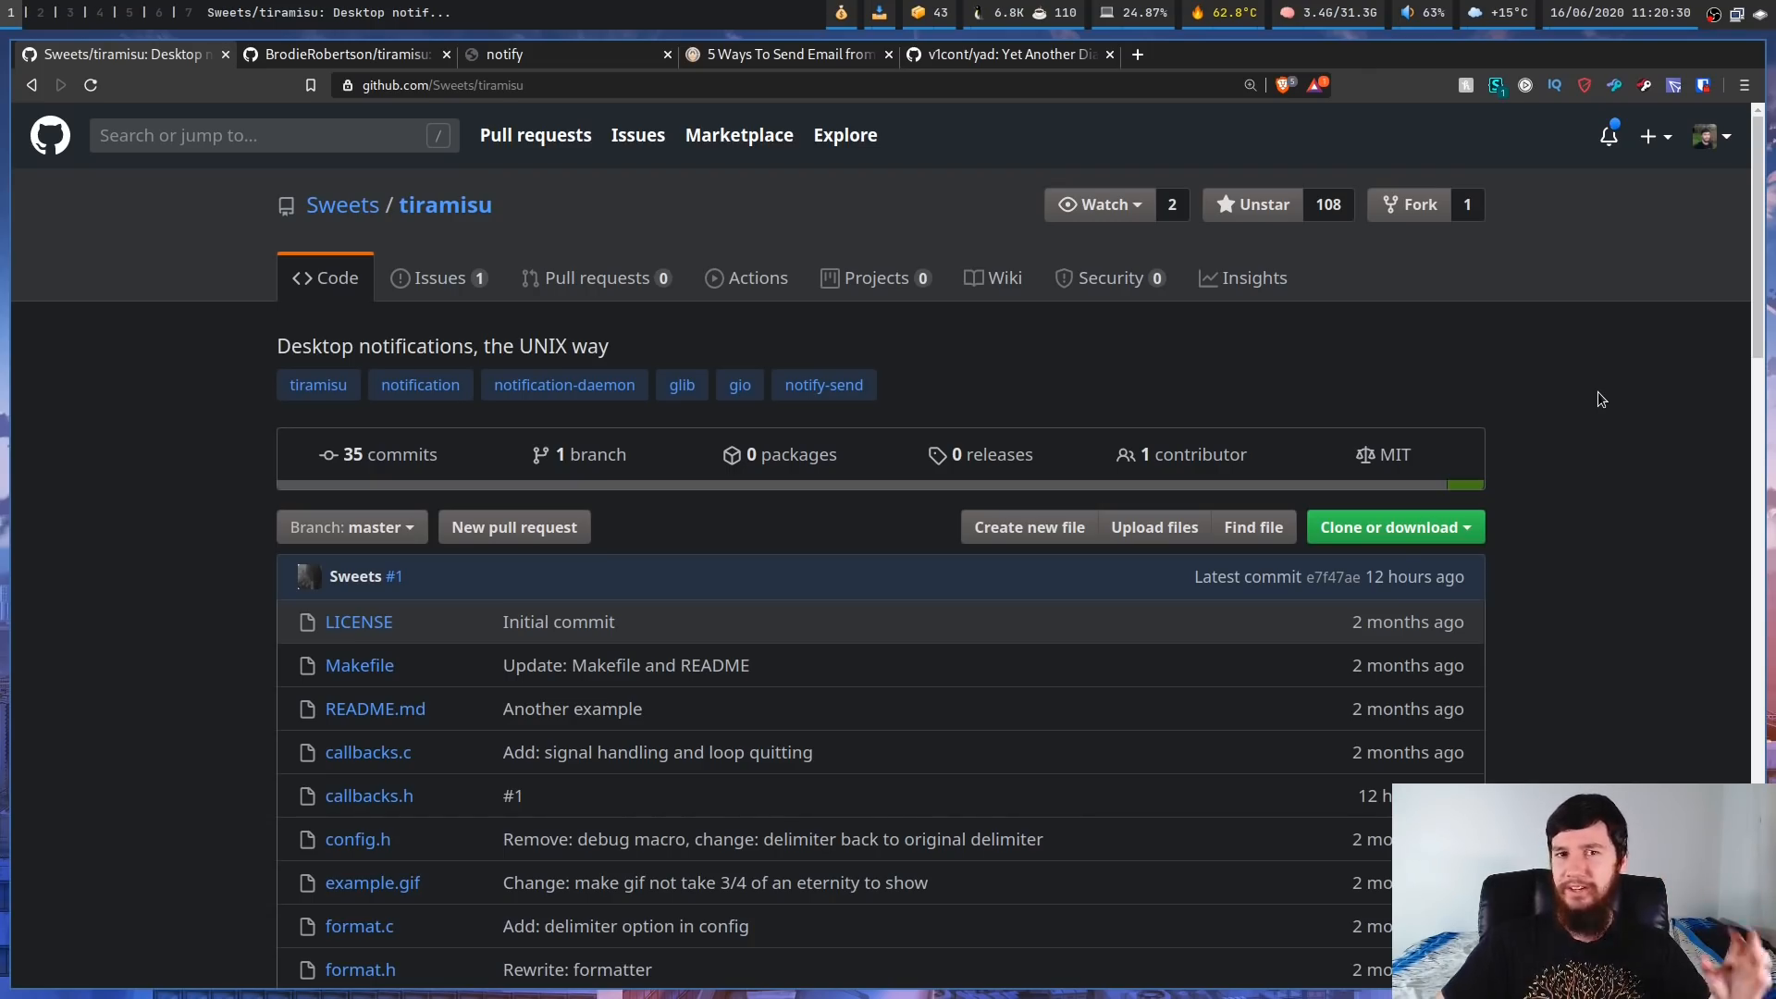
pyautogui.moveTo(1700, 260)
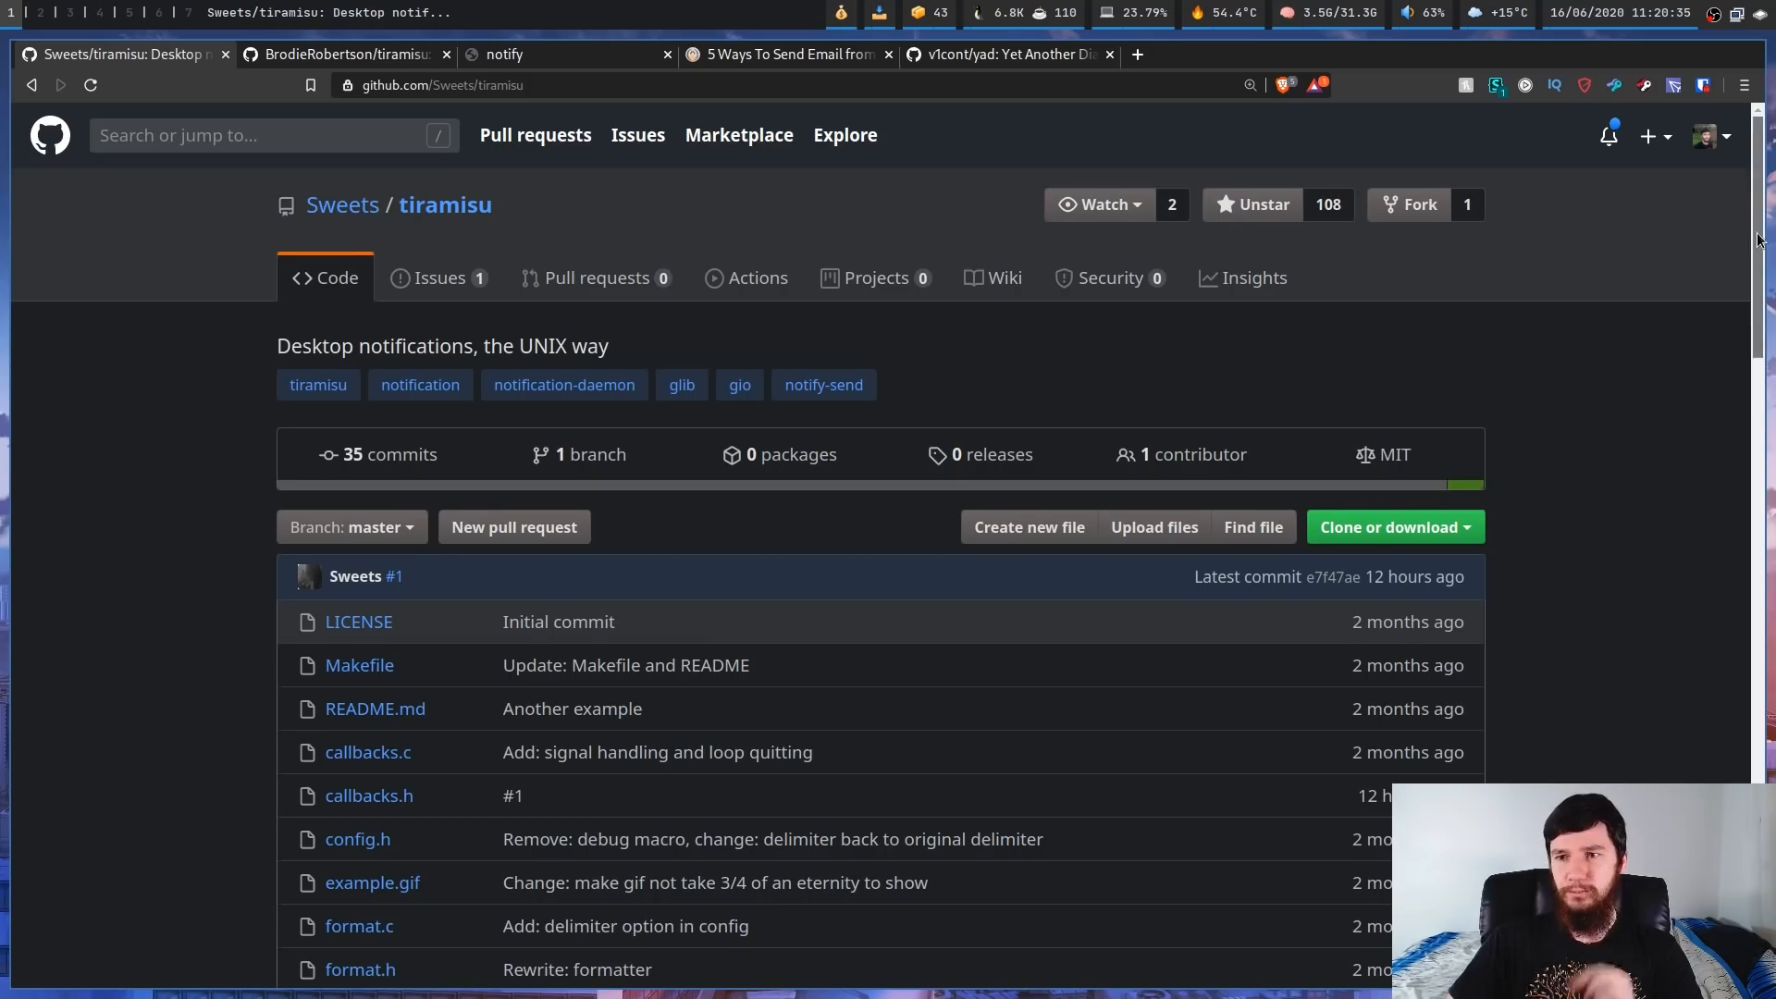
# - Scroll to the README's 'Desktop notifications, the UNIX way' section and its terminal demo GIF
pyautogui.scroll(-3)
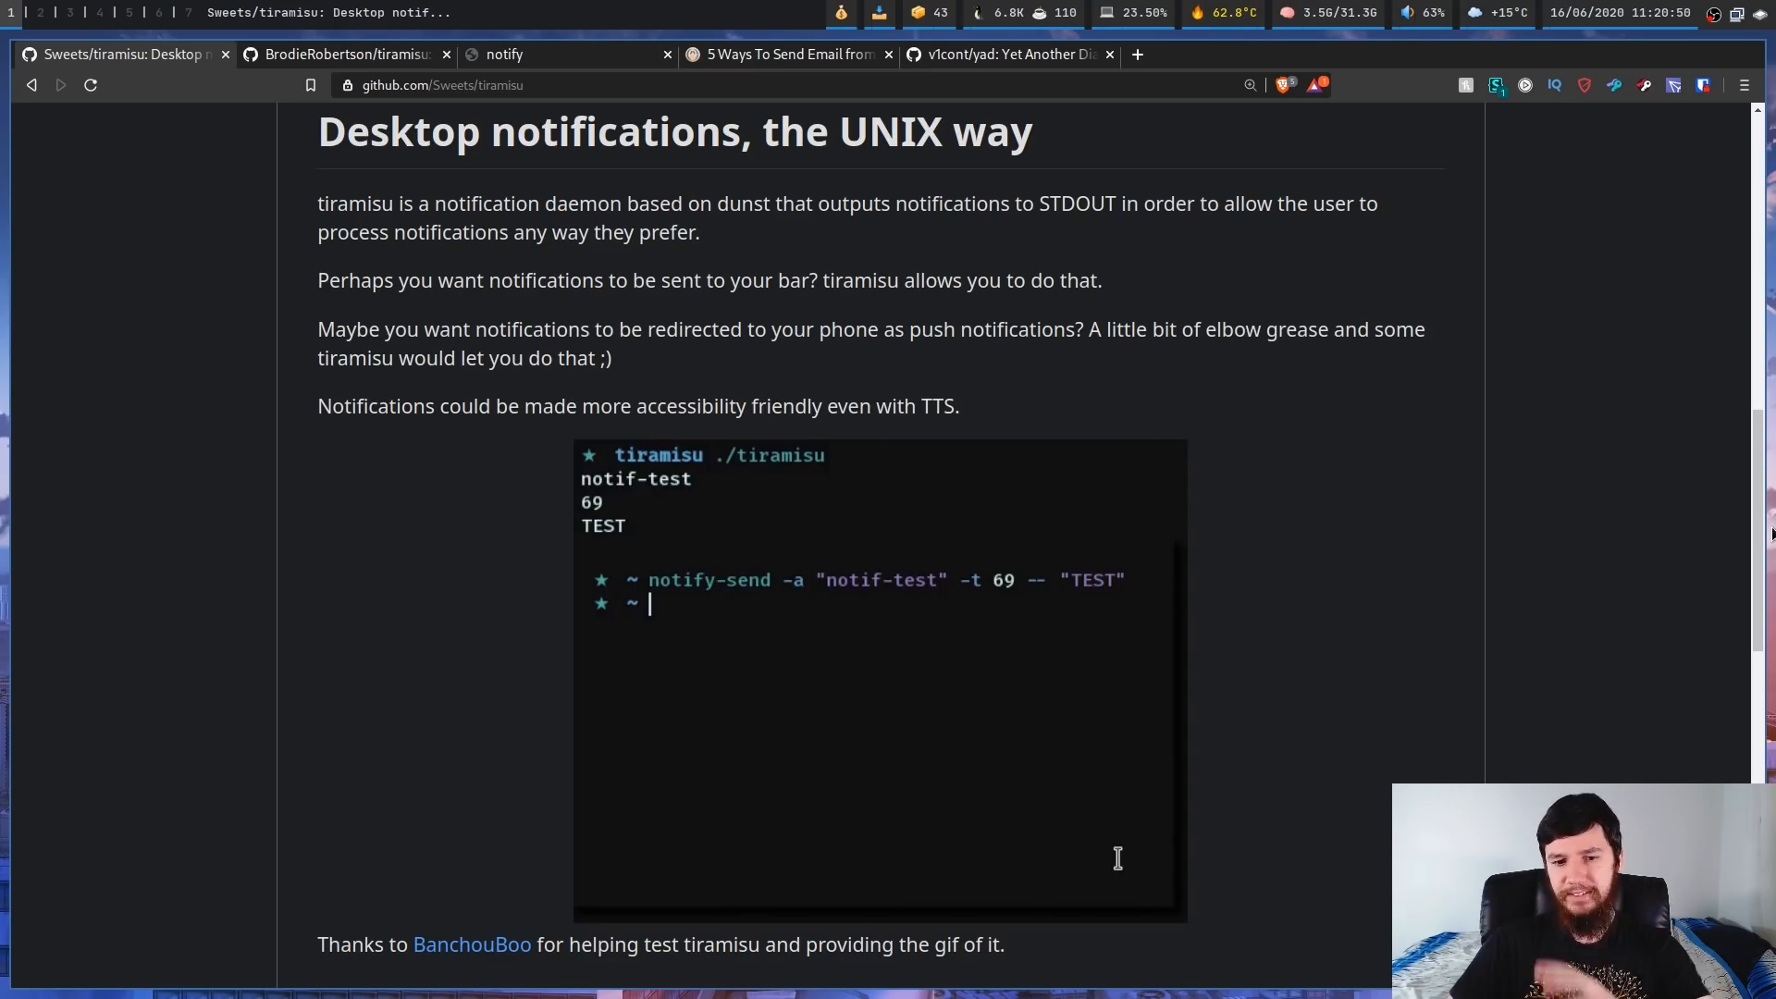
pyautogui.moveTo(1413, 510)
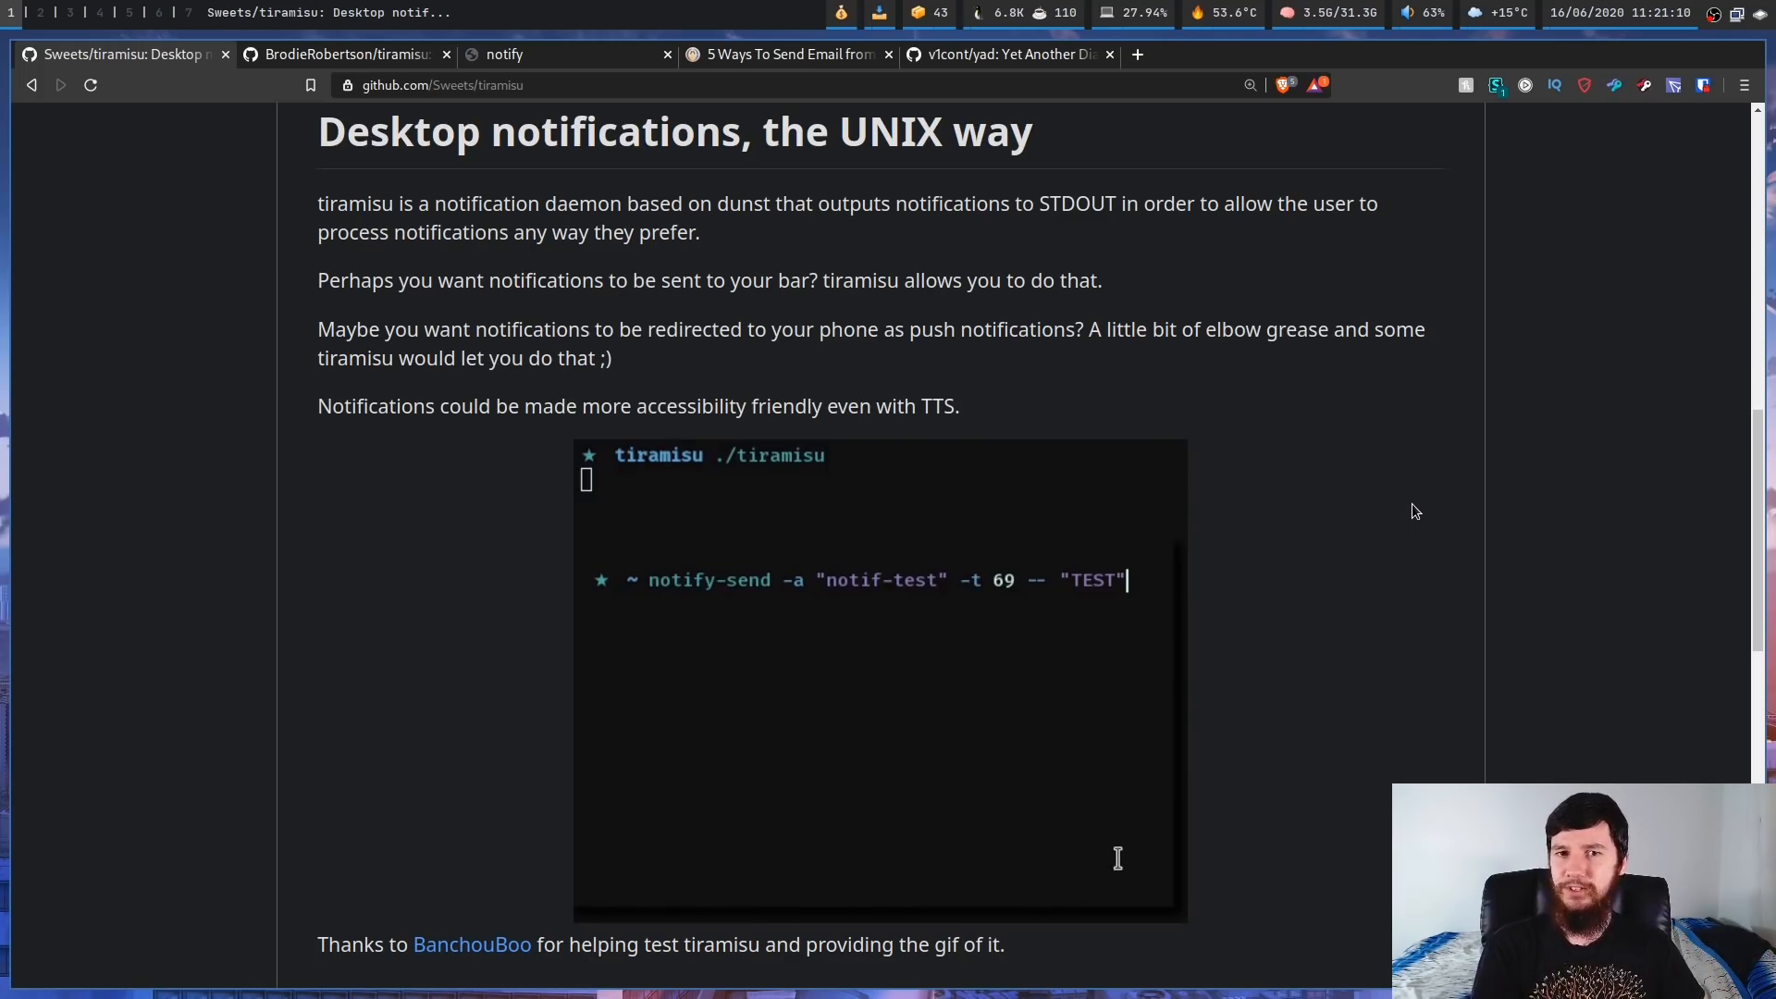
pyautogui.press('Return')
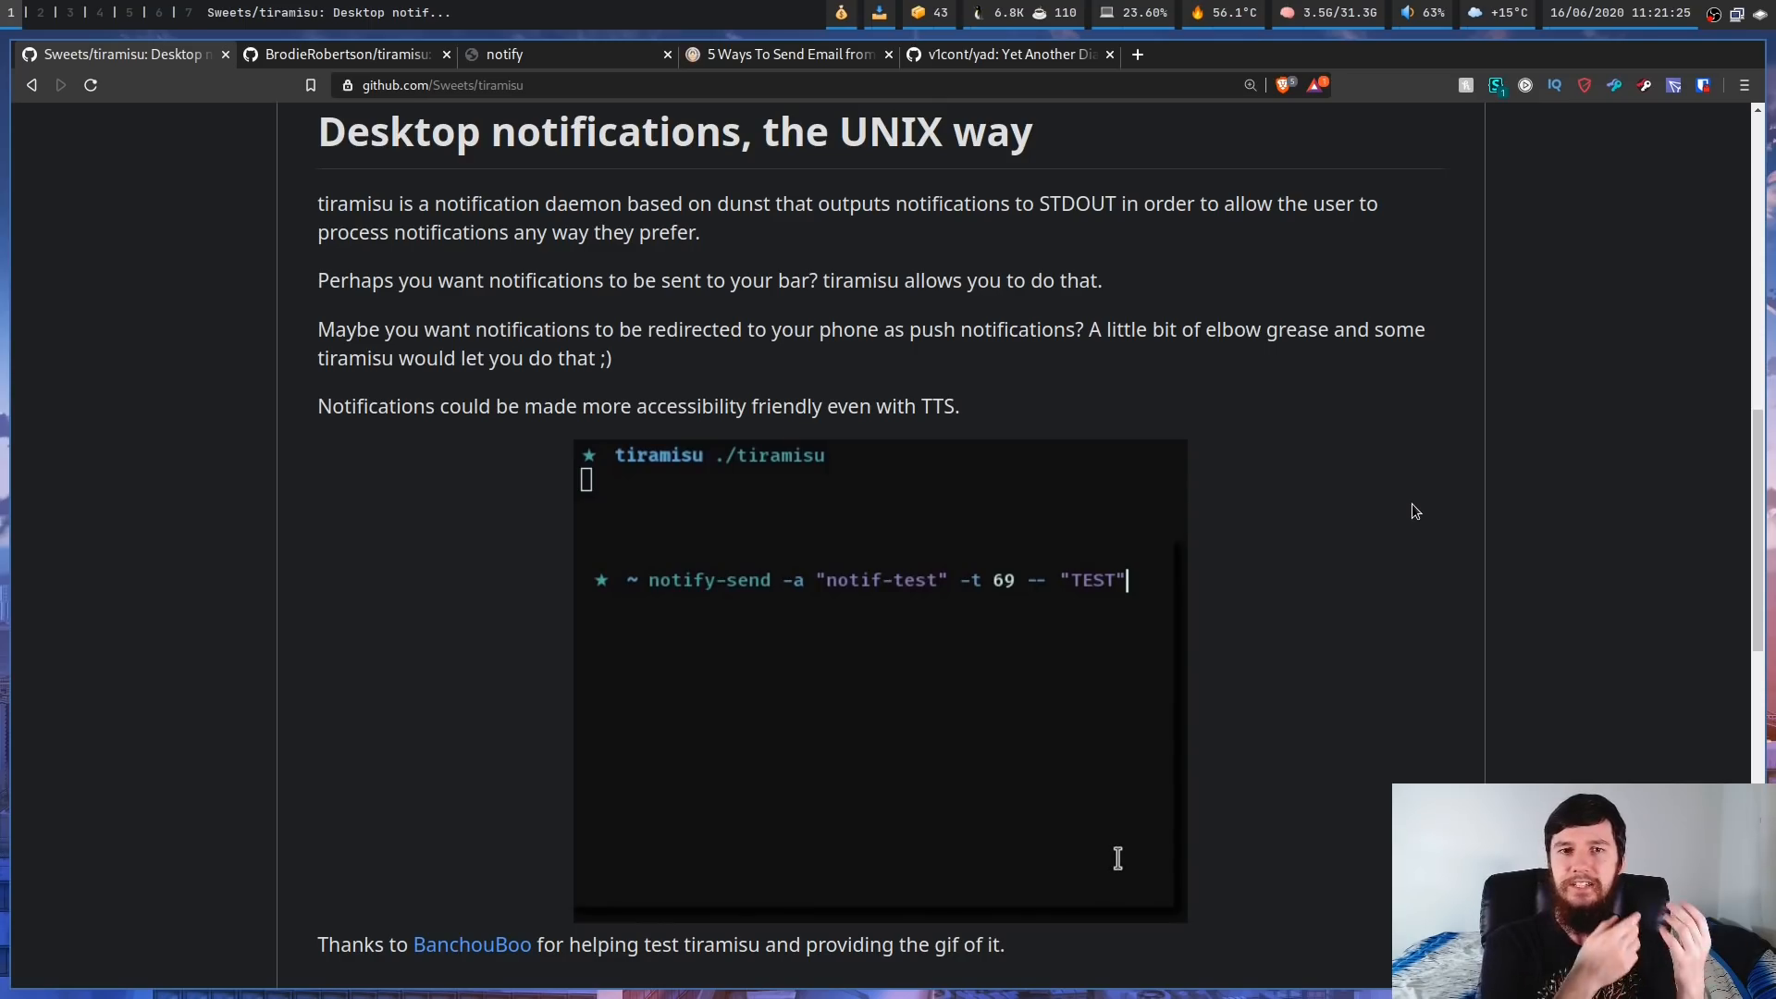
pyautogui.press('Return')
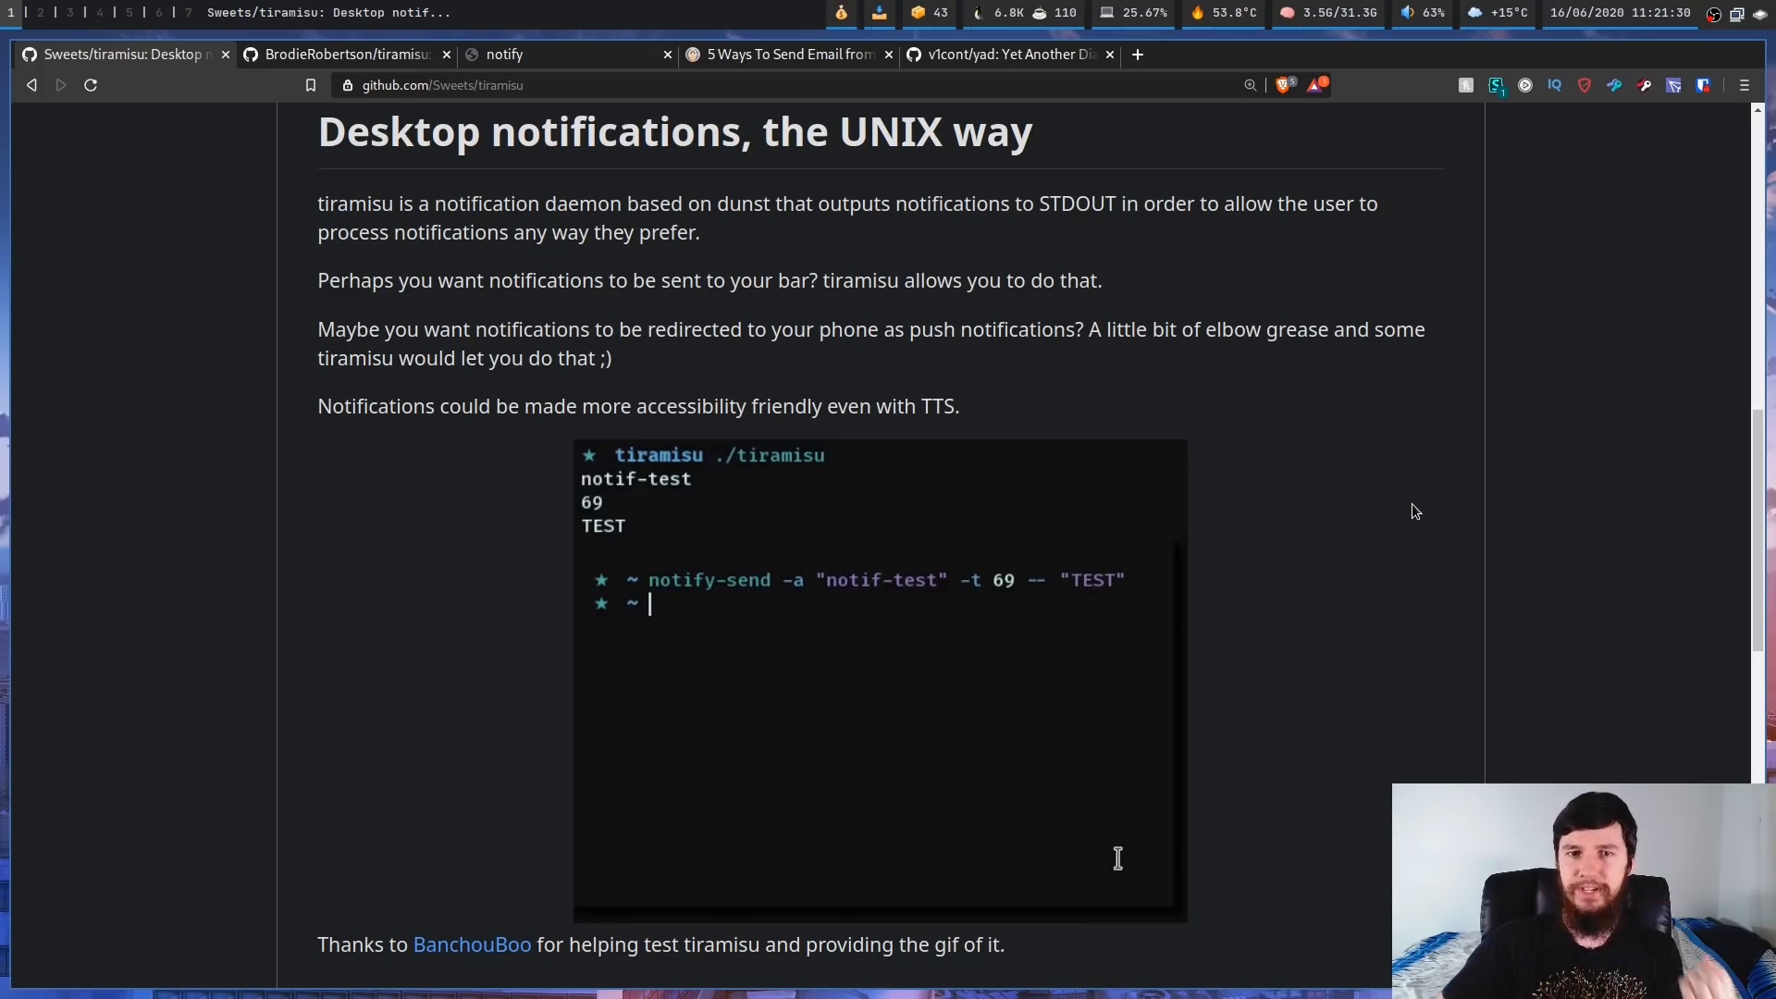
# - Scroll down to the Usage heading listing tiramisu's line-by-line output structure
pyautogui.scroll(-3)
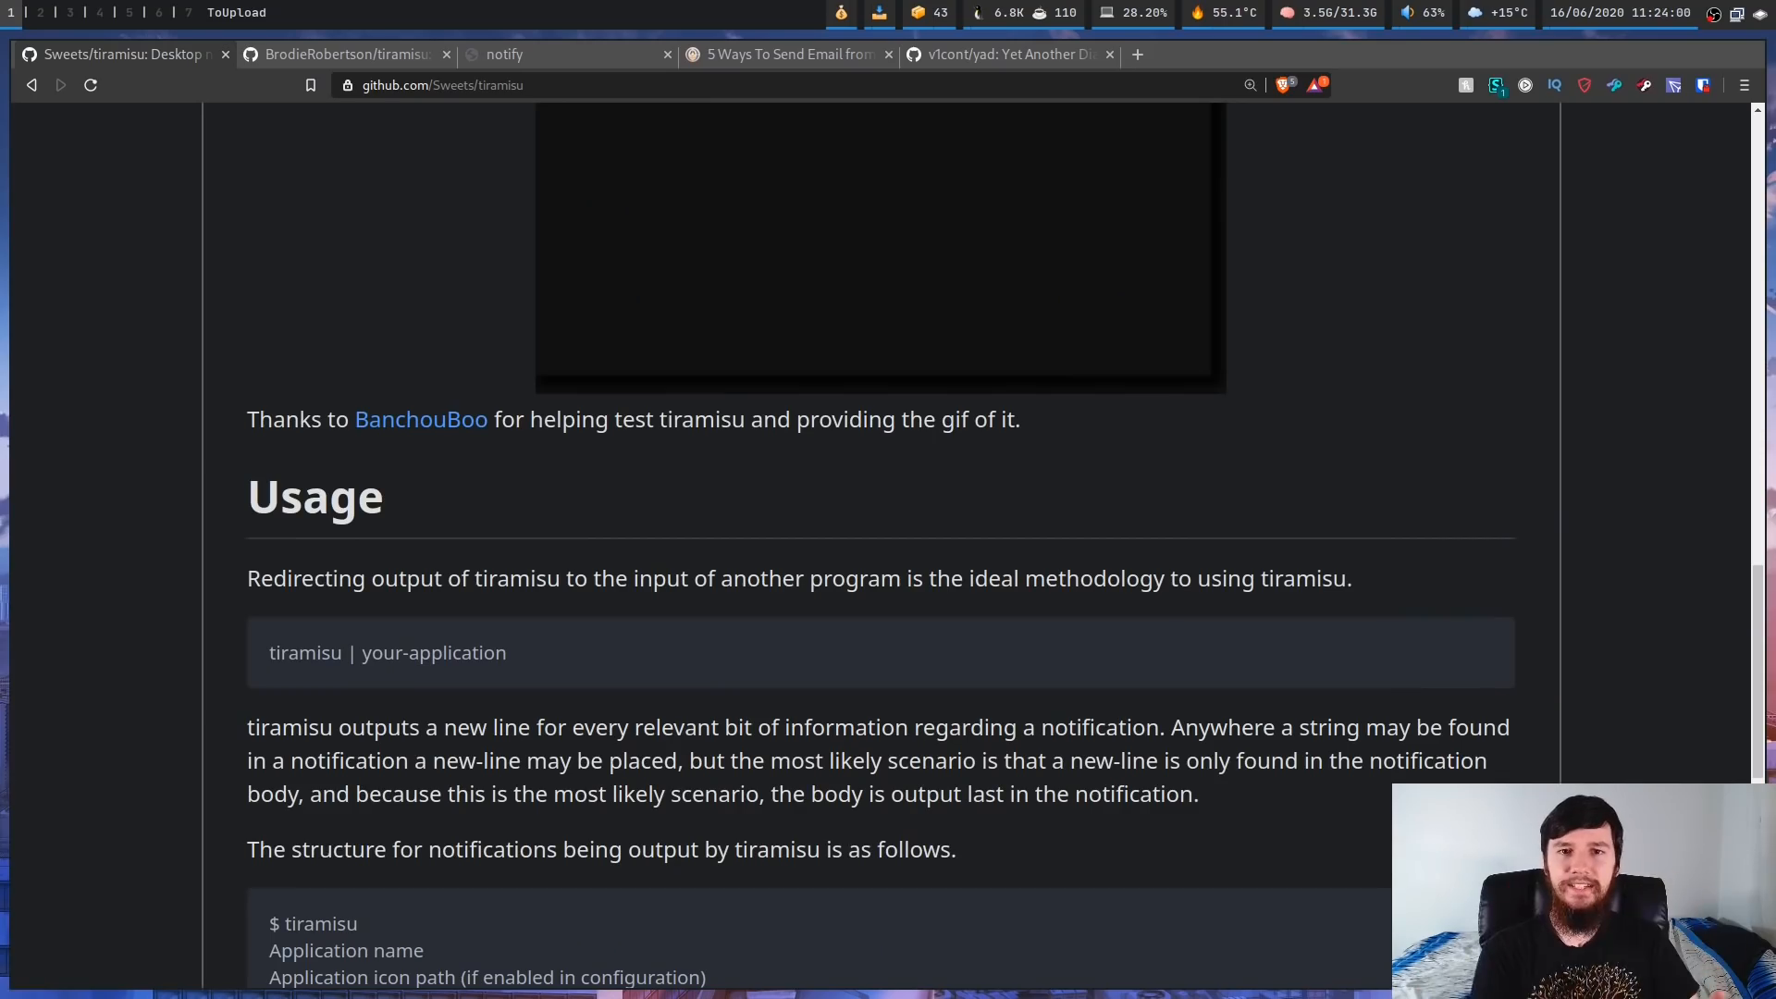
pyautogui.moveTo(1147, 320)
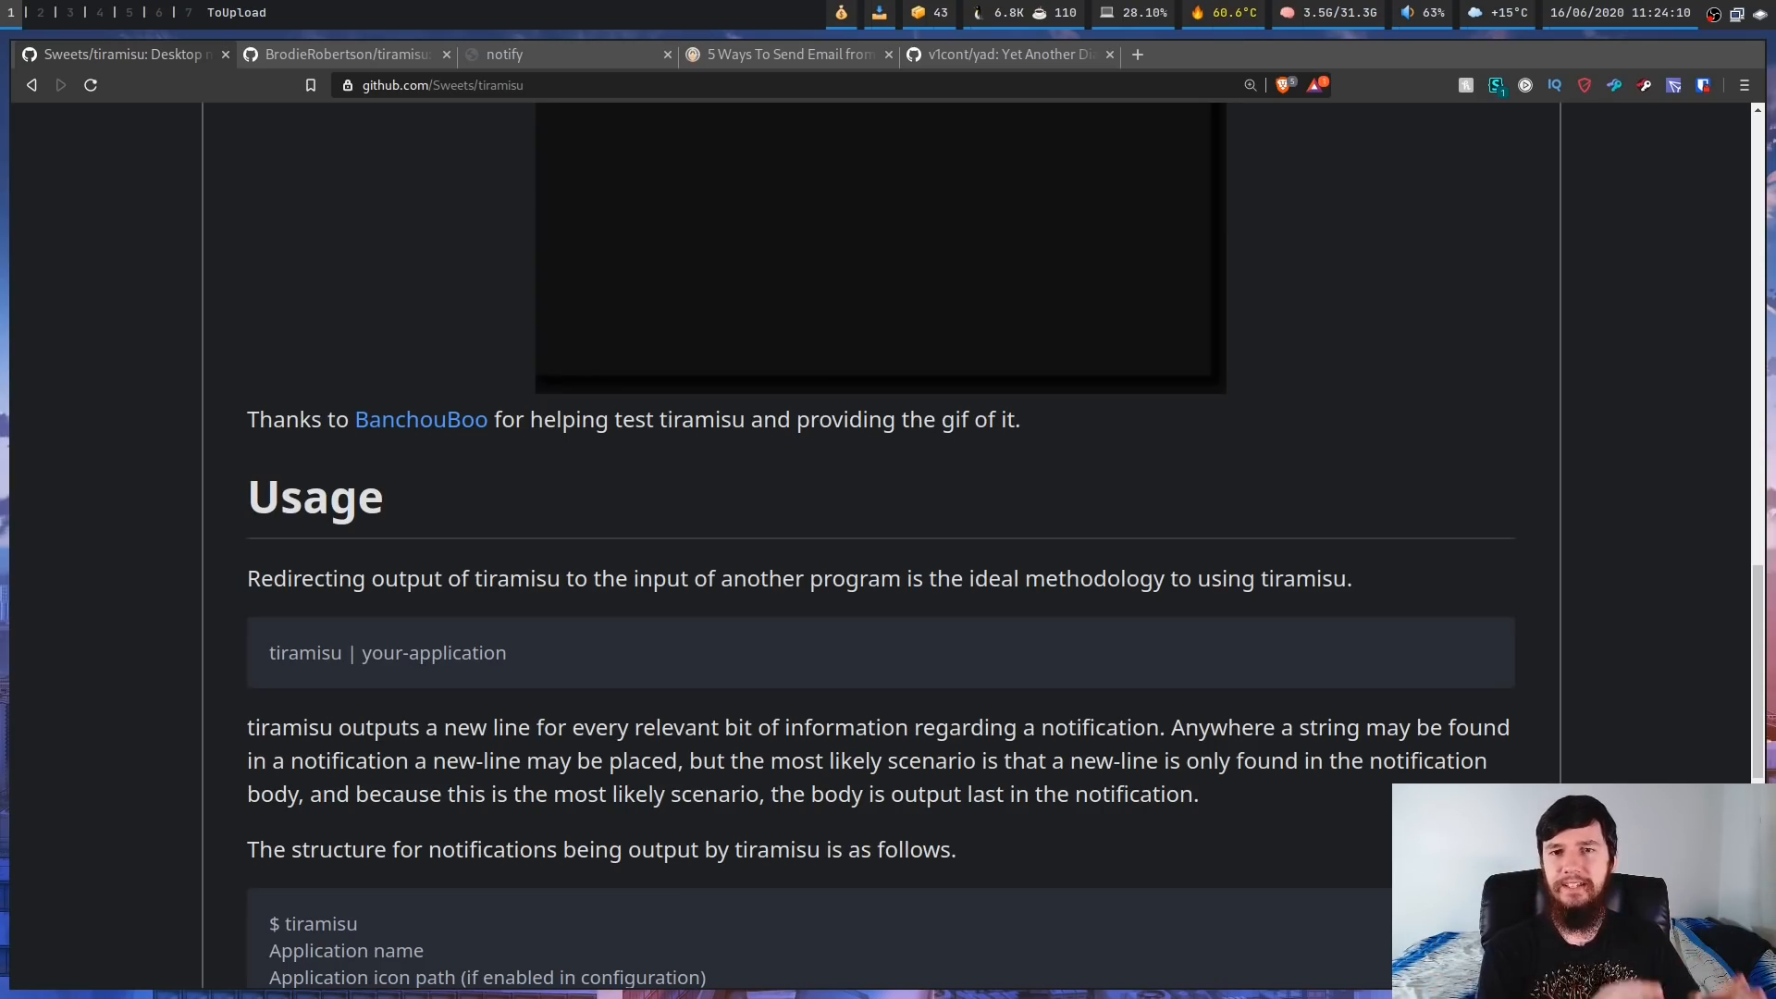
pyautogui.moveTo(1145, 322)
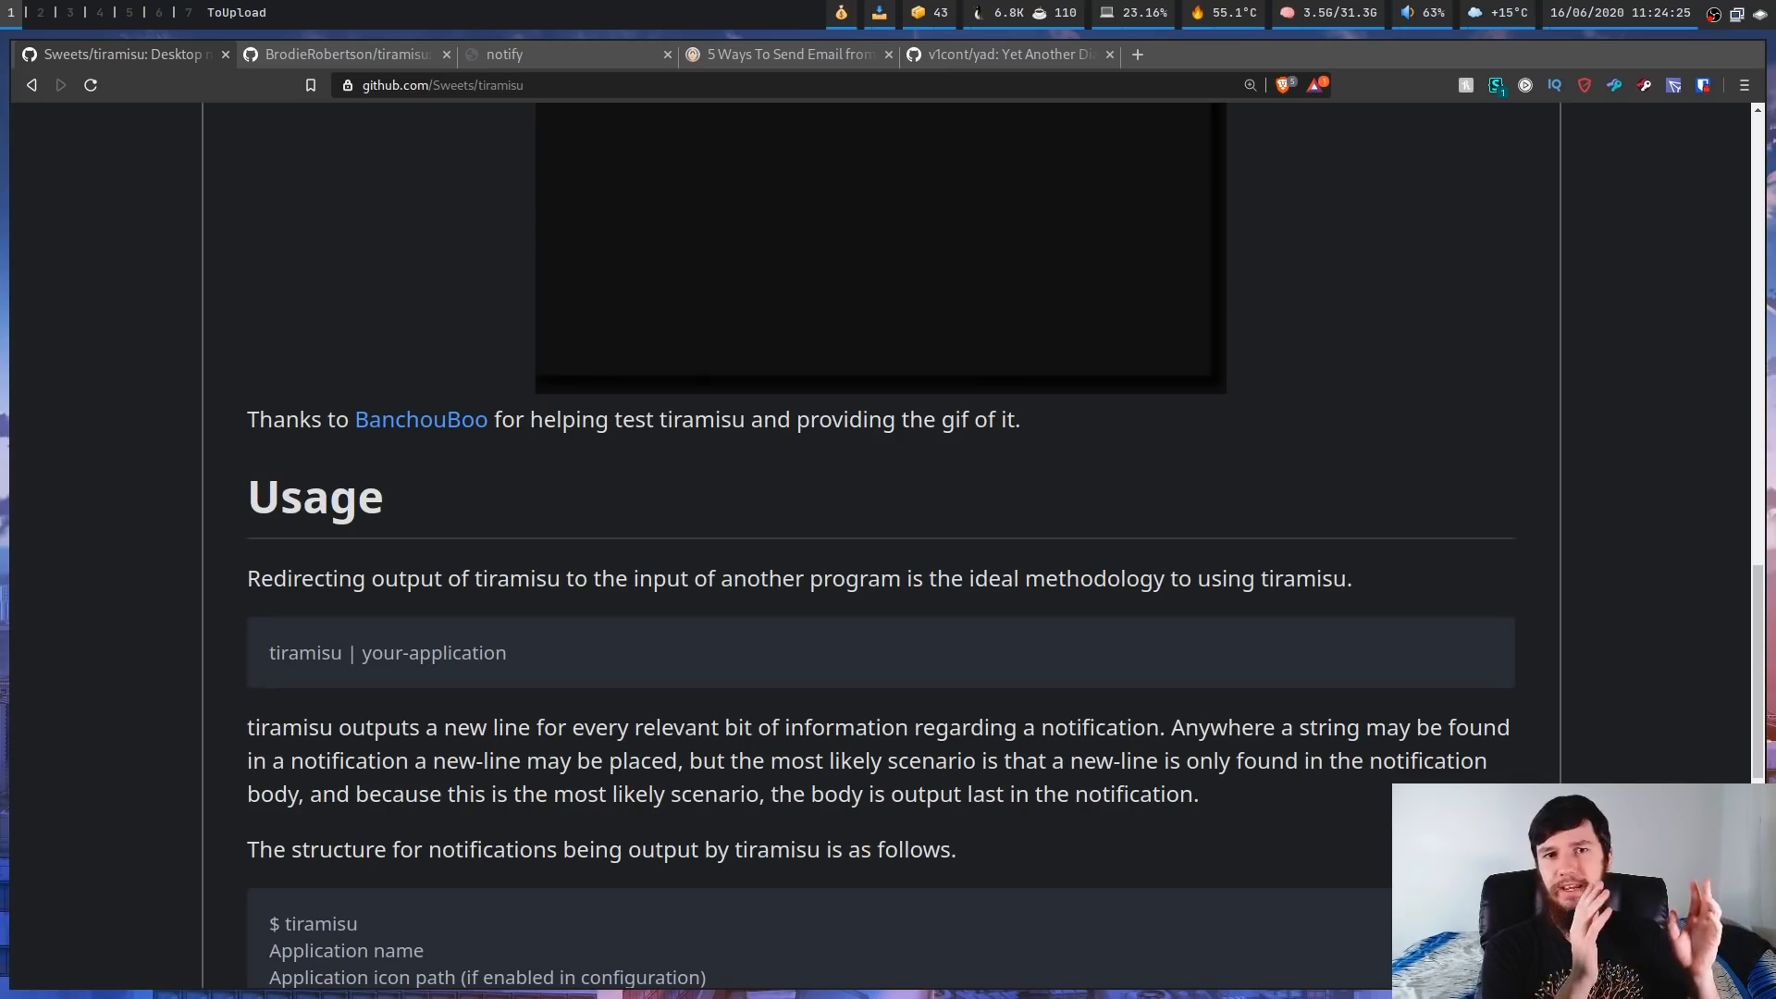
pyautogui.moveTo(1145, 322)
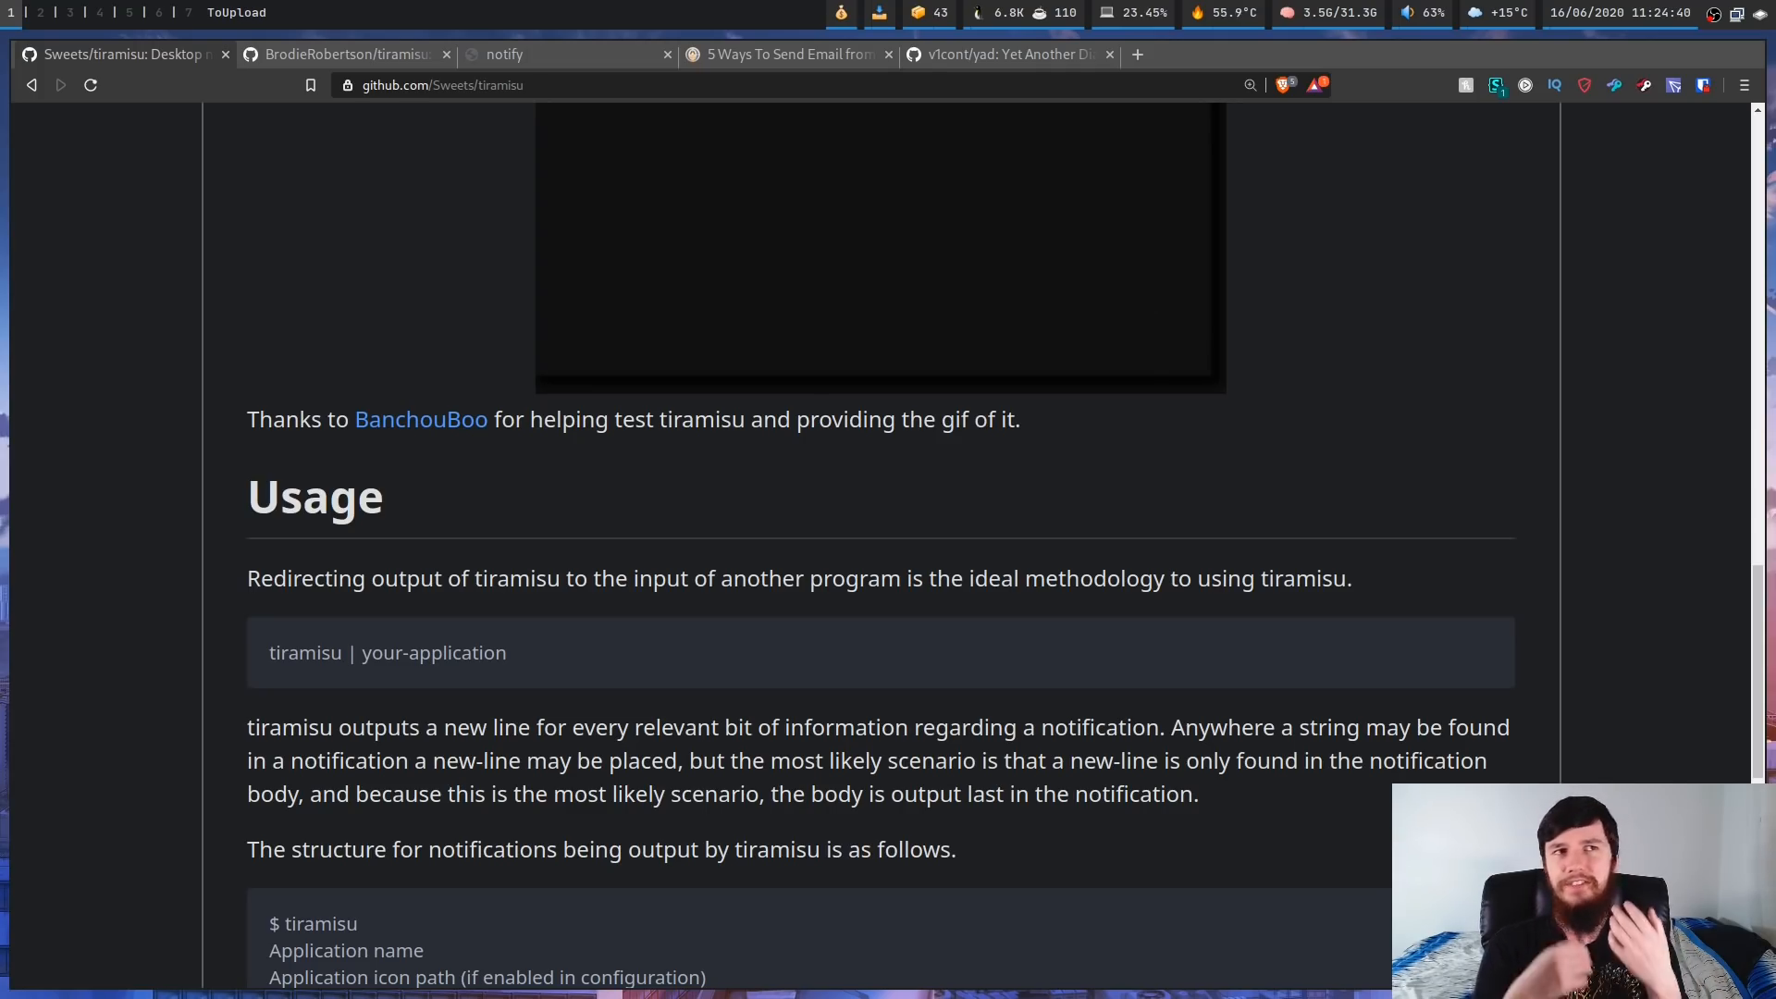
pyautogui.moveTo(1145, 322)
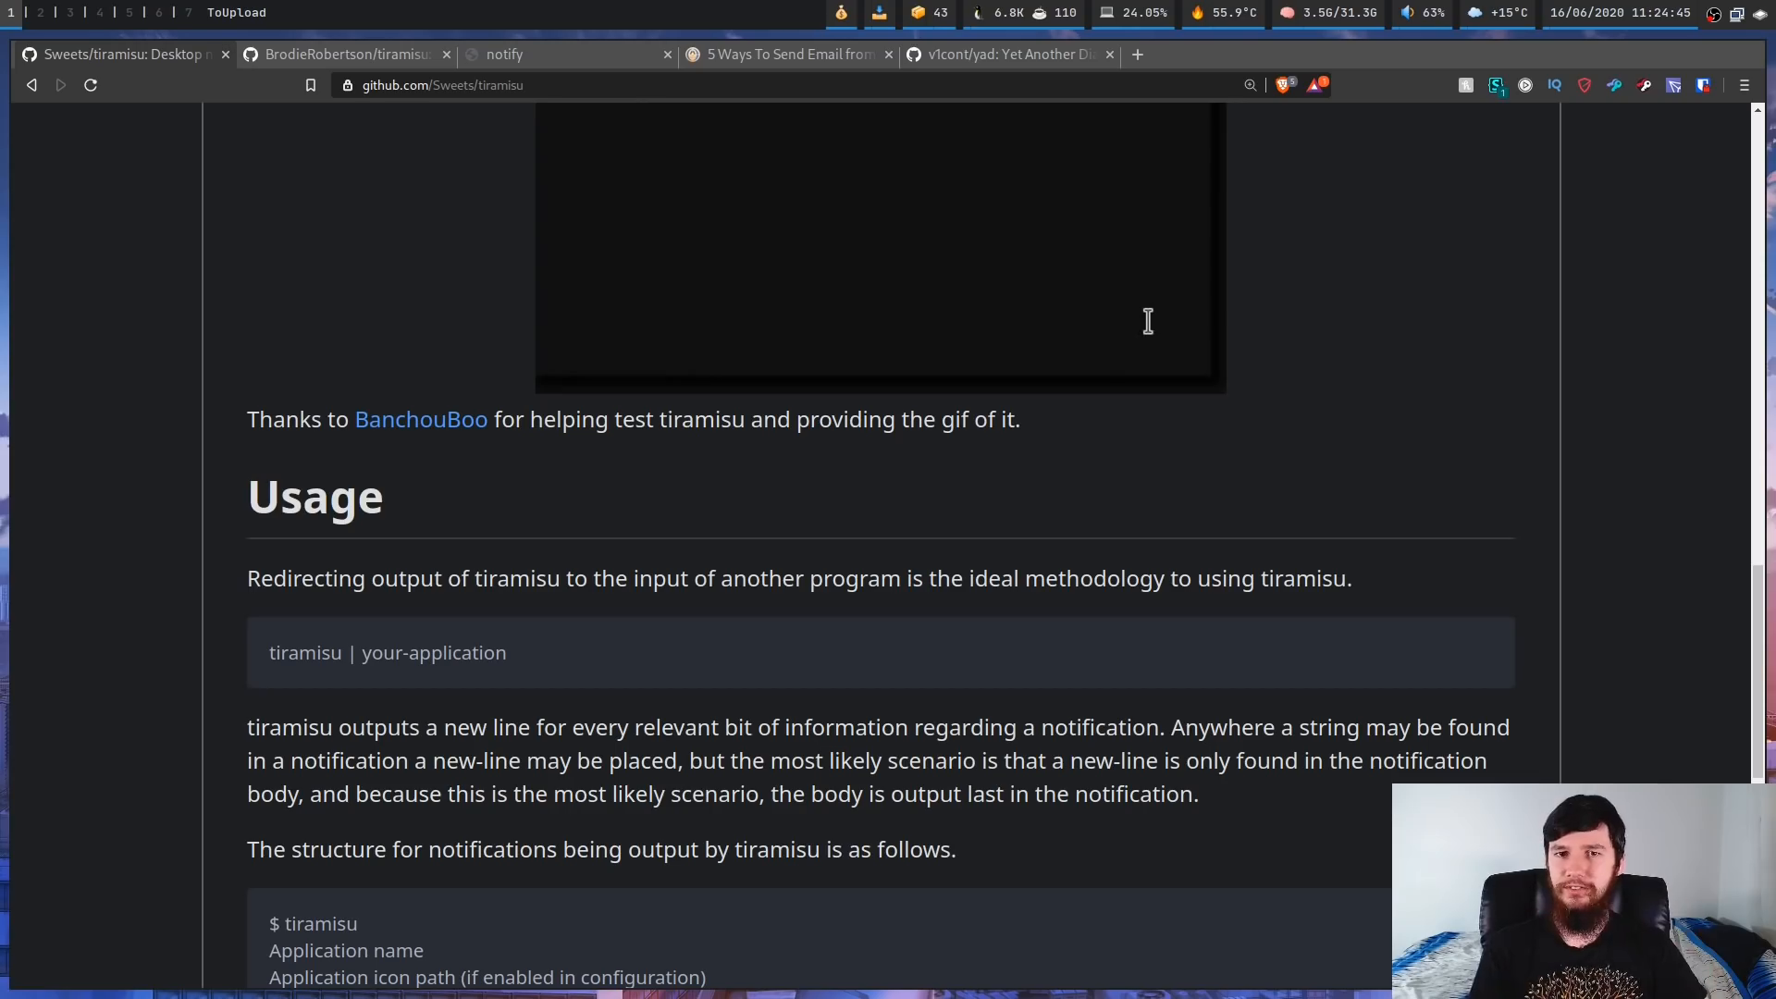
pyautogui.scroll(-3)
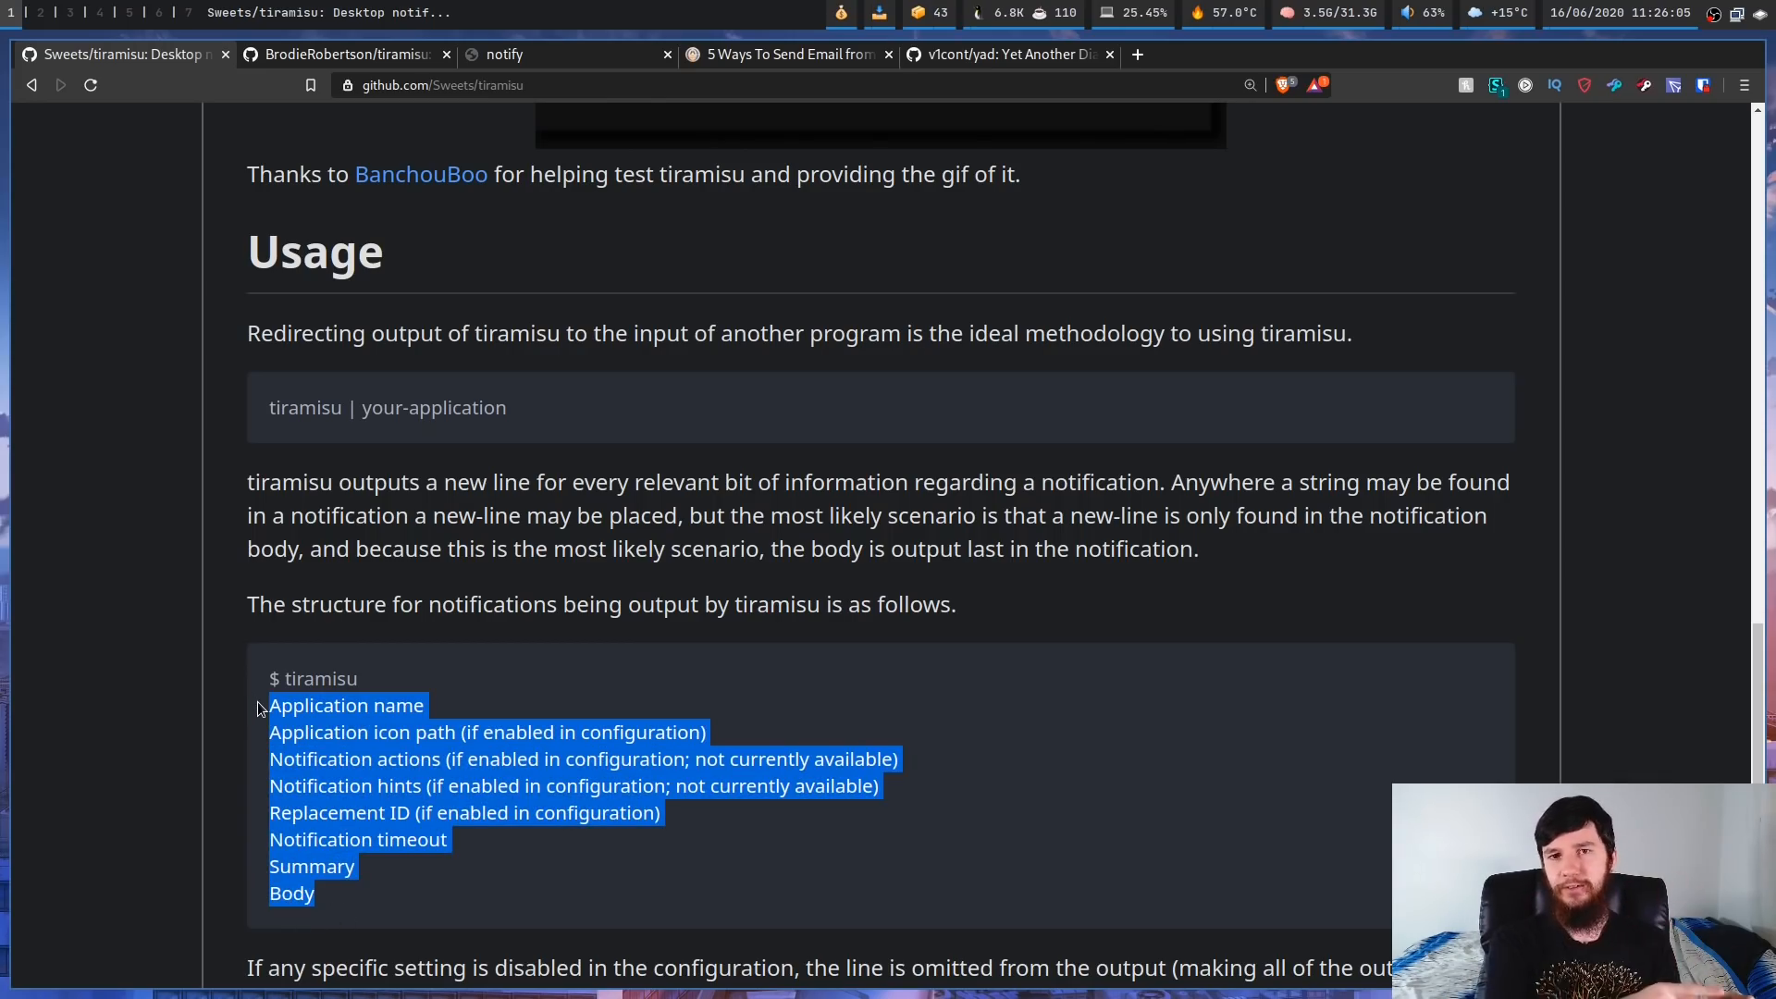
pyautogui.moveTo(264, 710)
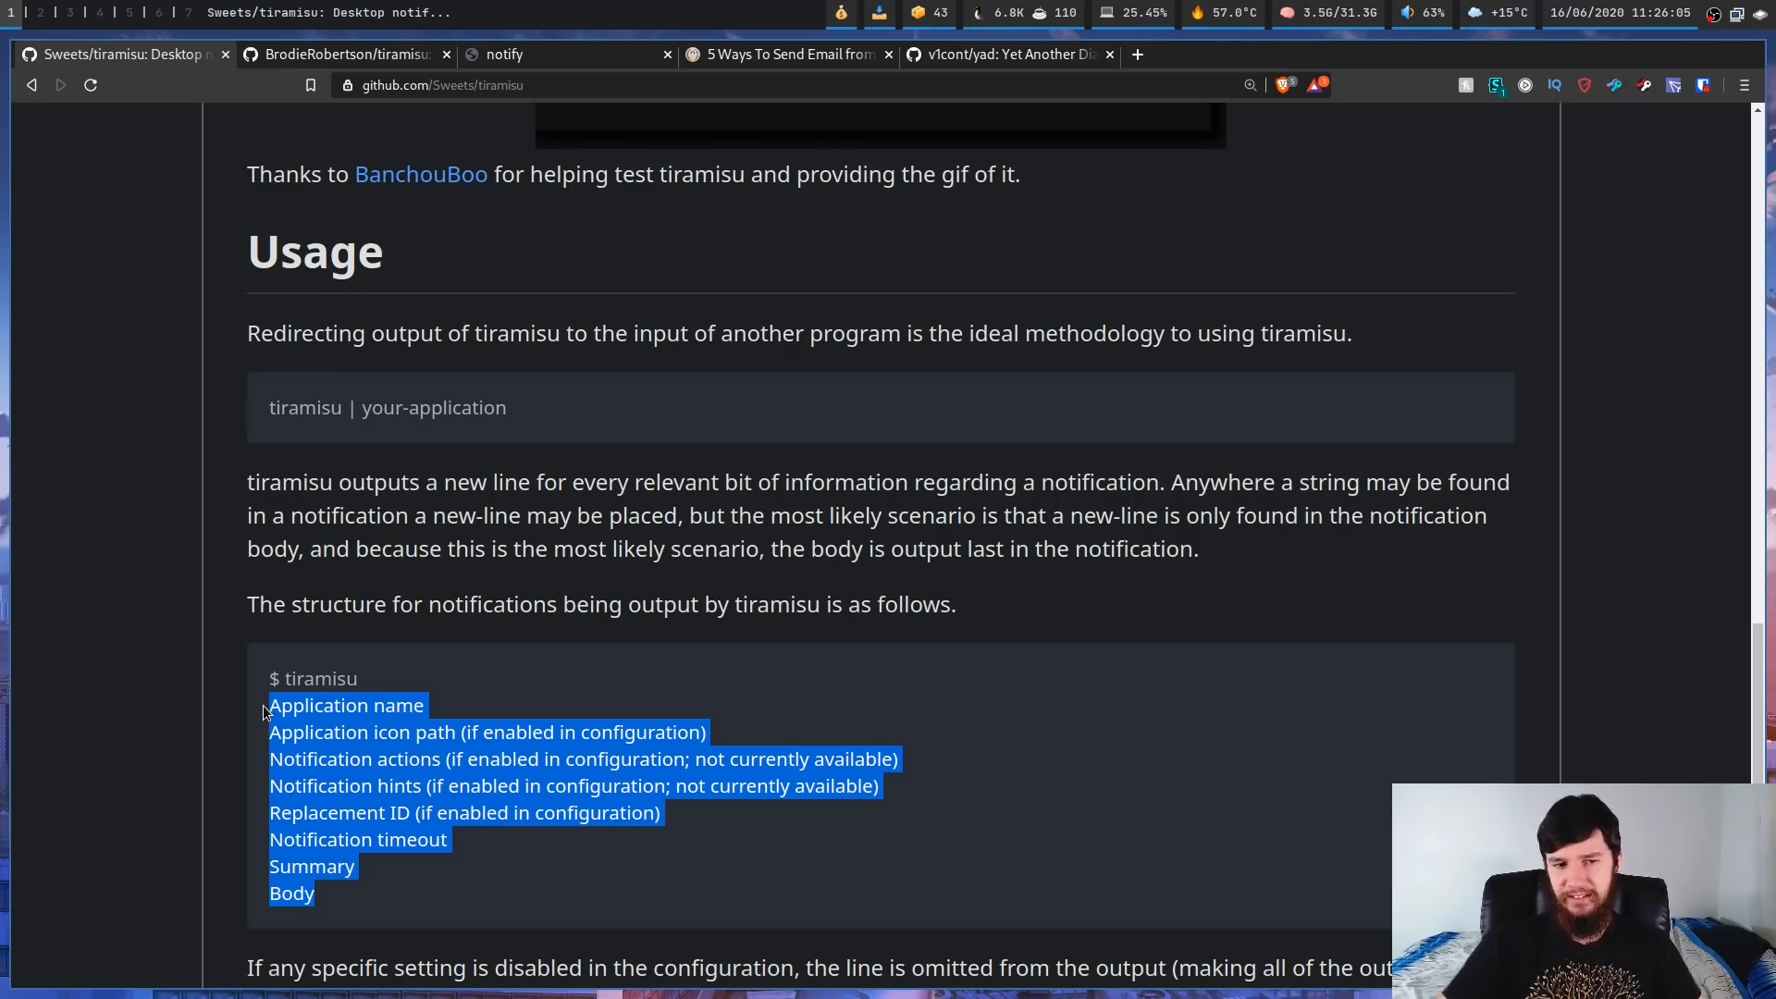
pyautogui.click(287, 704)
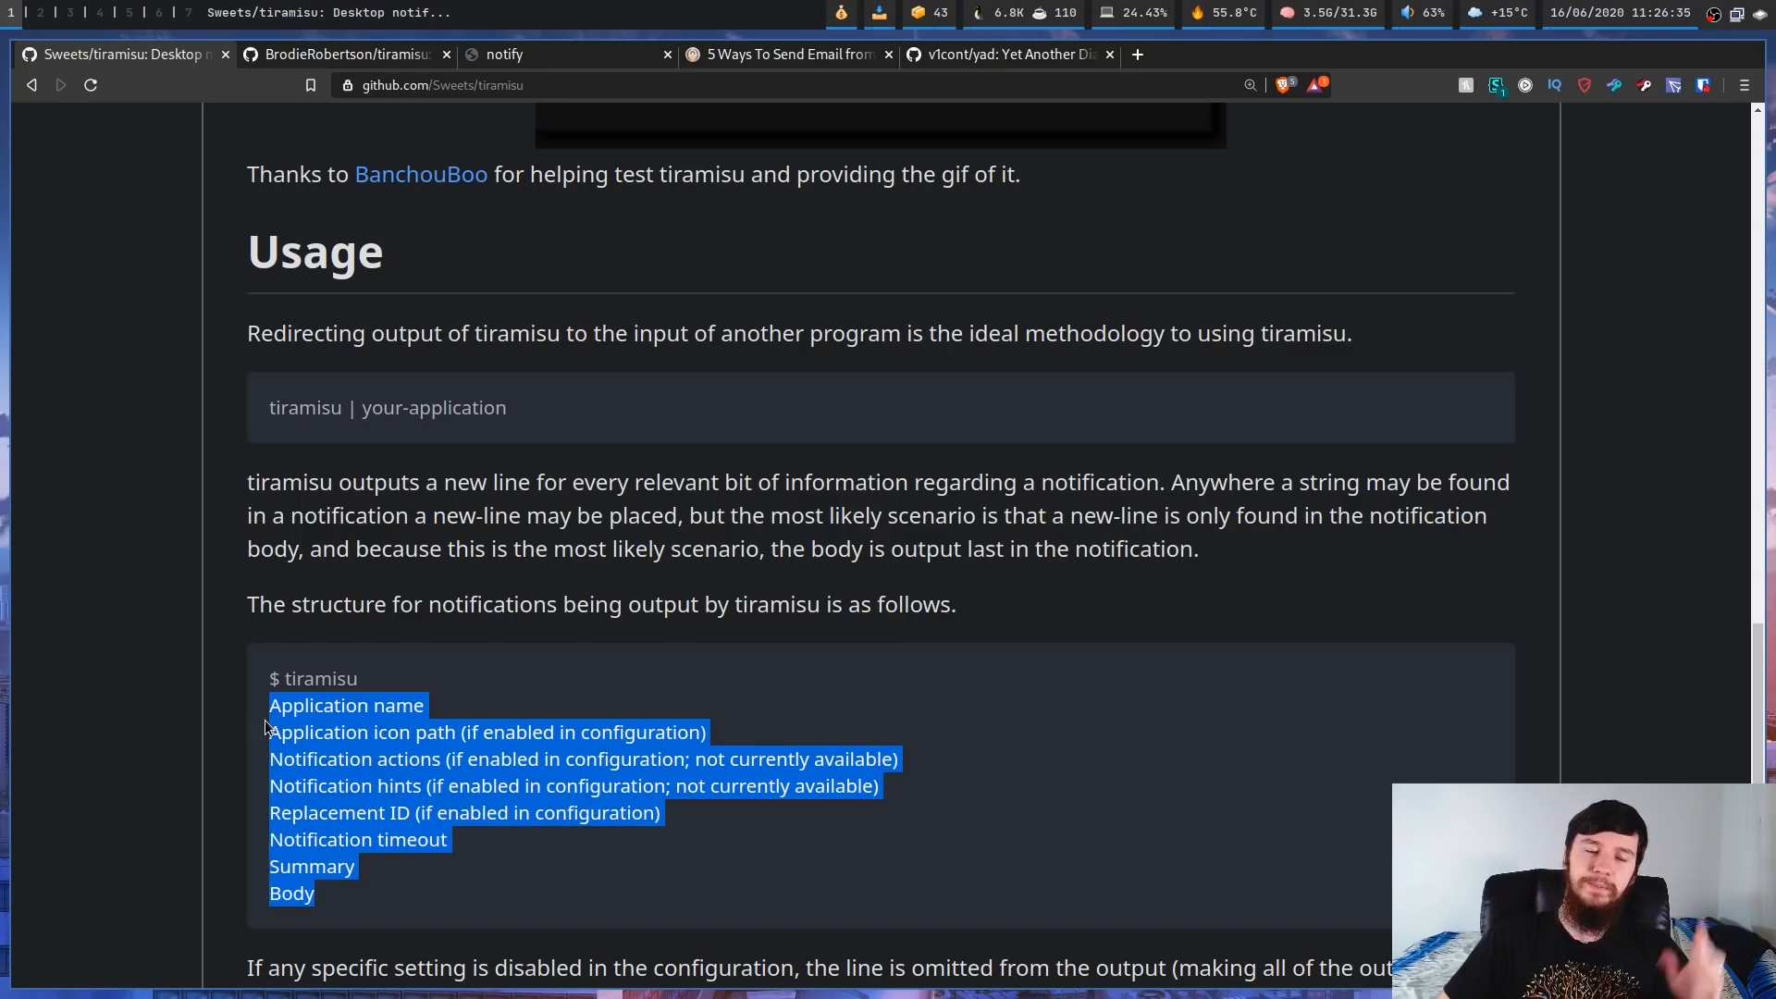
pyautogui.moveTo(1219, 139)
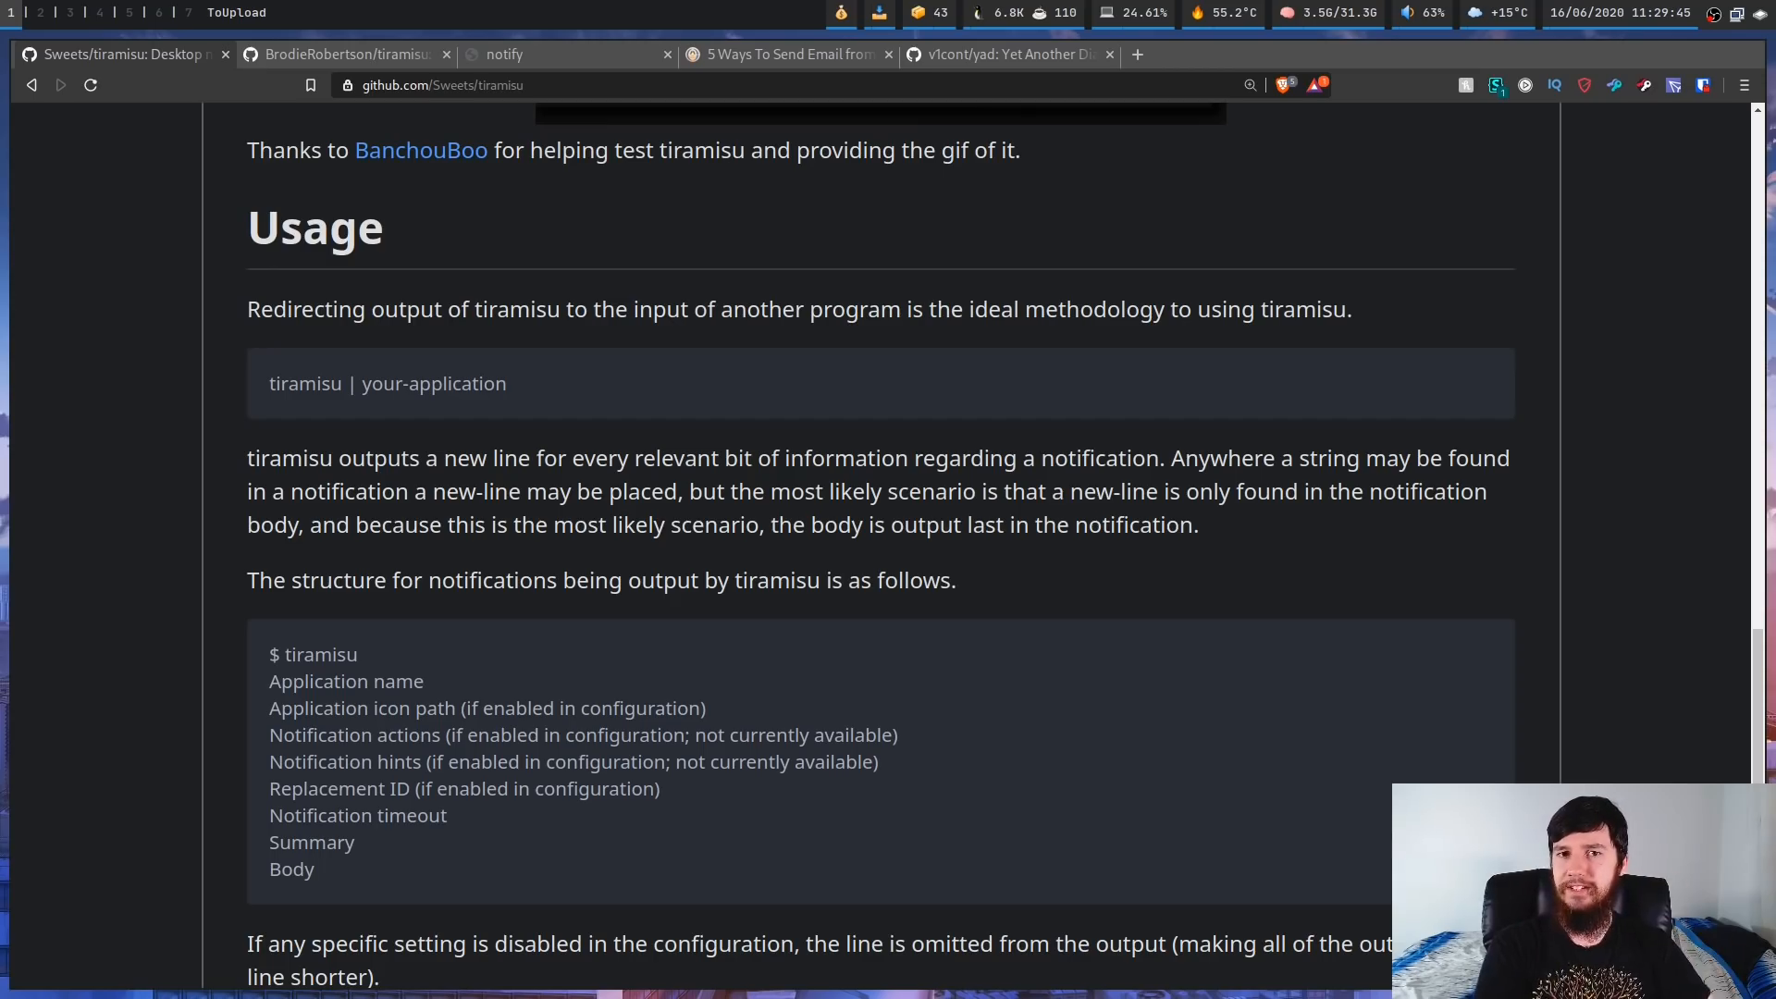
pyautogui.moveTo(1591, 348)
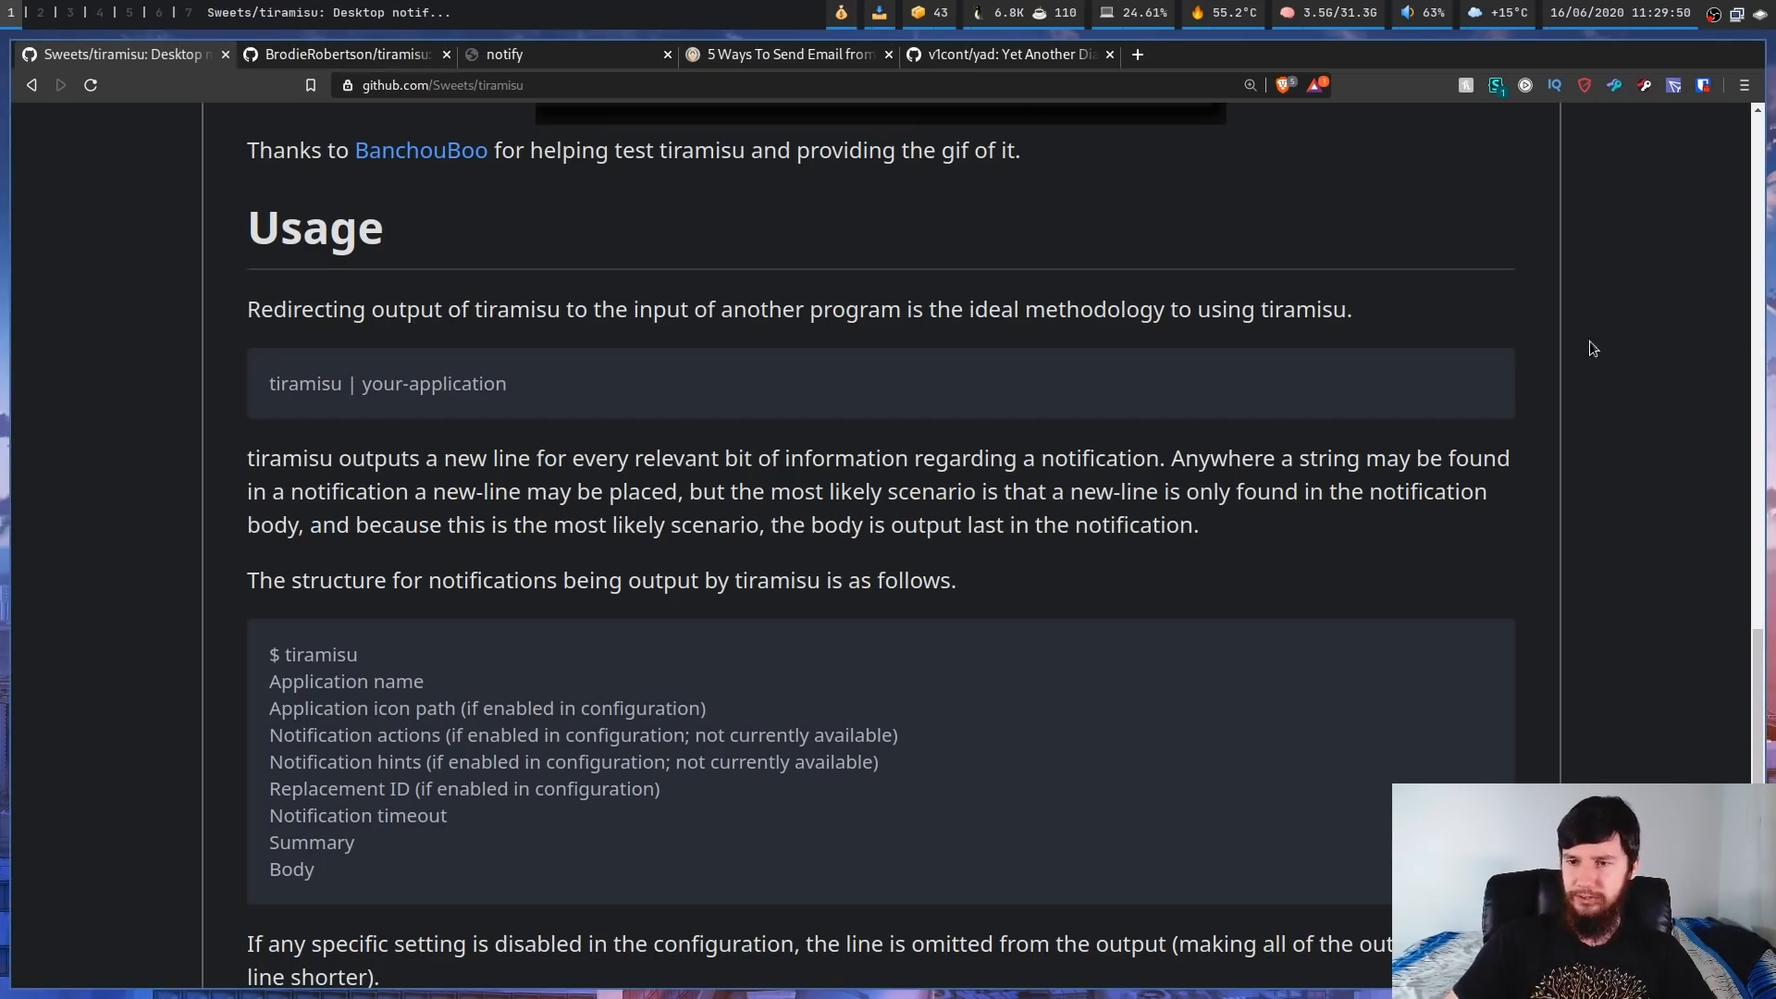
pyautogui.moveTo(1578, 379)
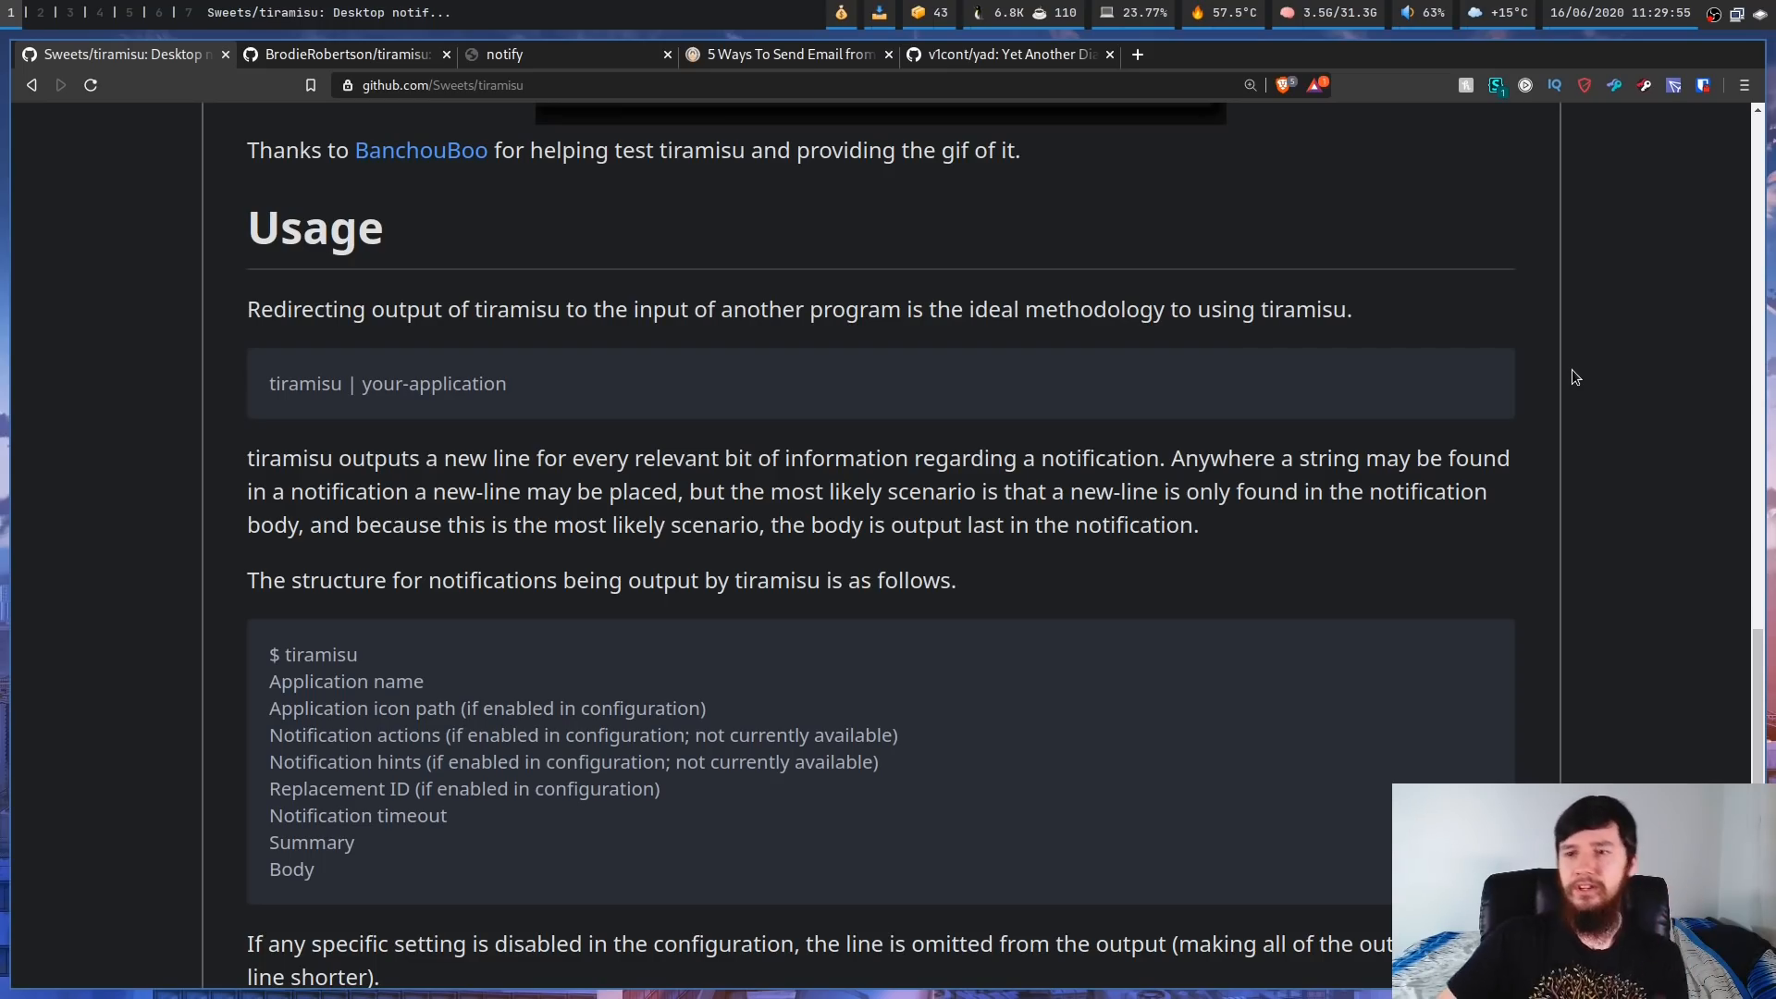
pyautogui.moveTo(1740, 749)
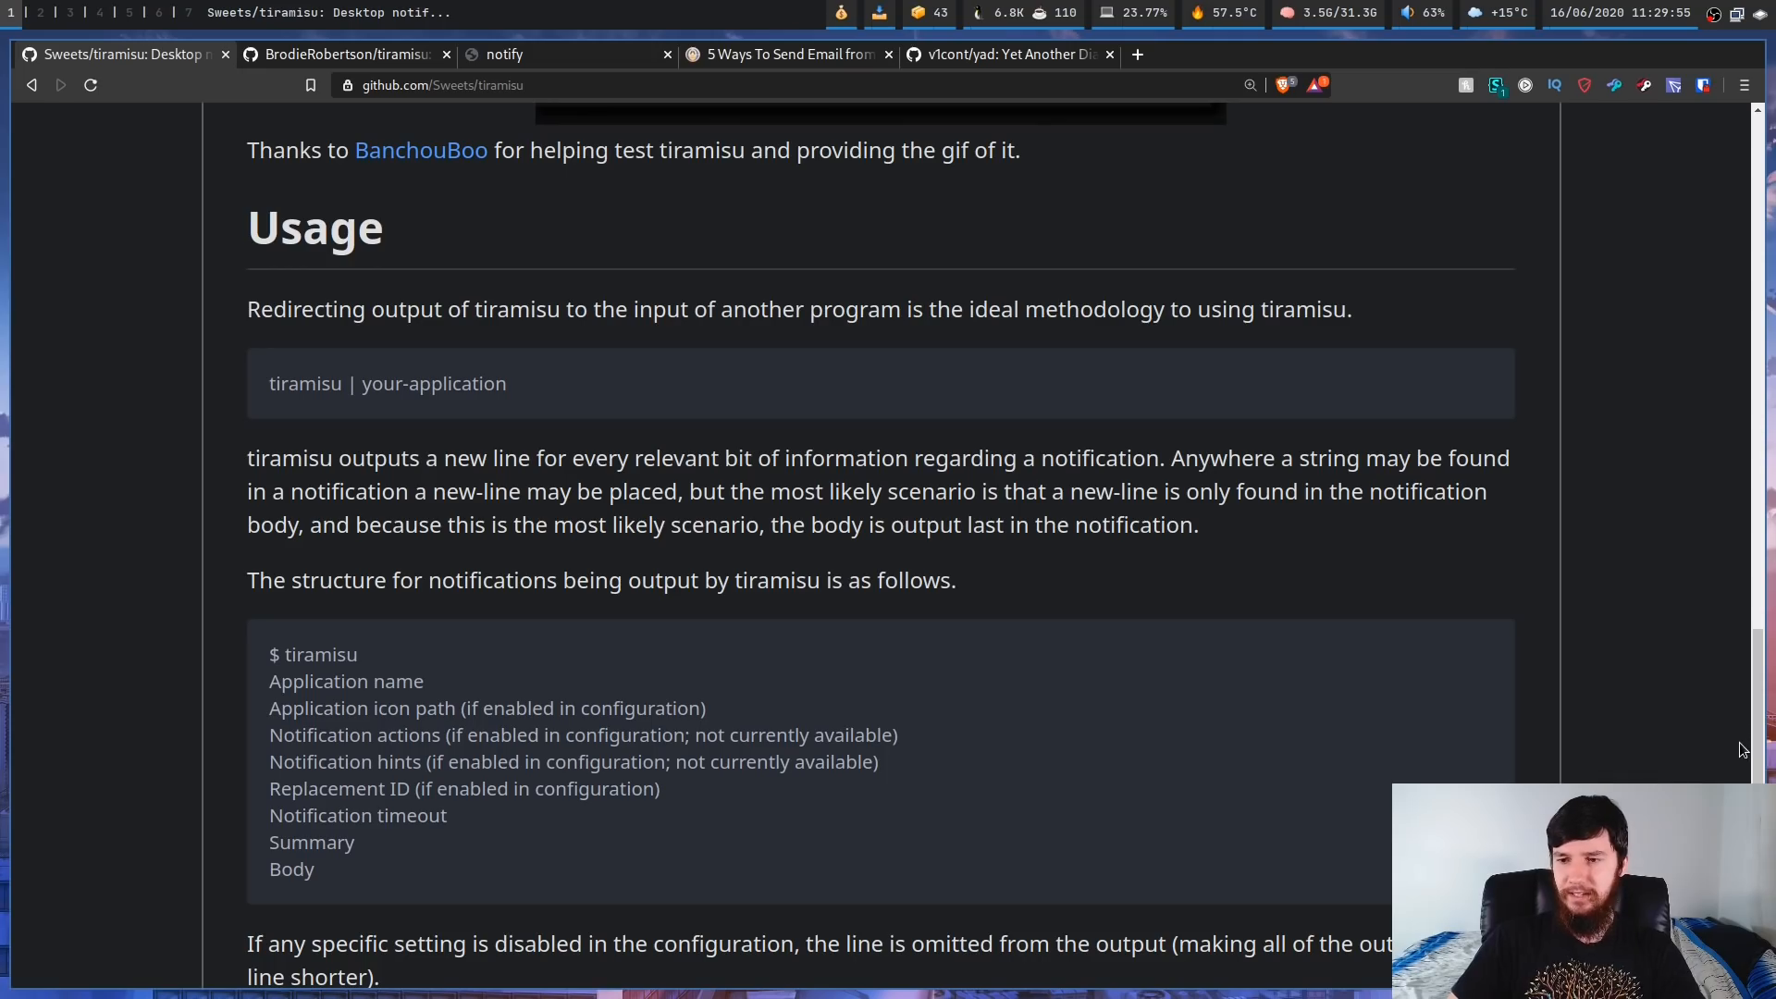
# - Scroll back to the repository header and leave the browser for the terminal workspace
pyautogui.scroll(3)
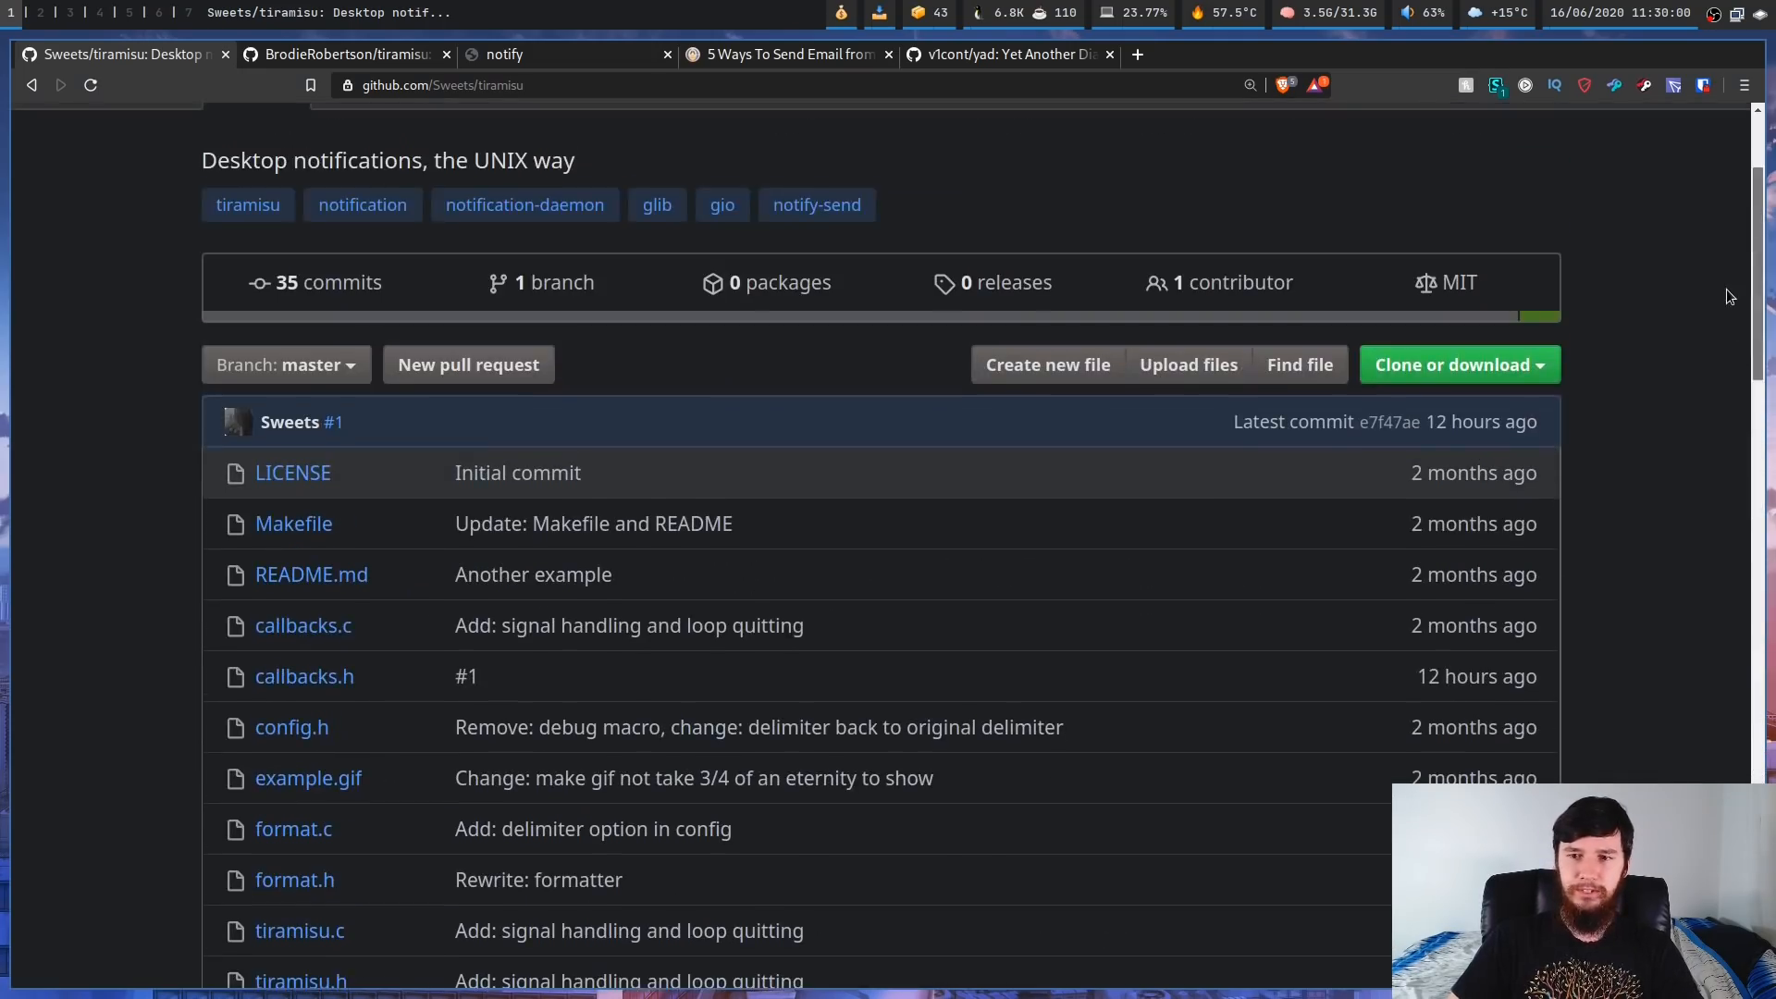
pyautogui.moveTo(1456, 364)
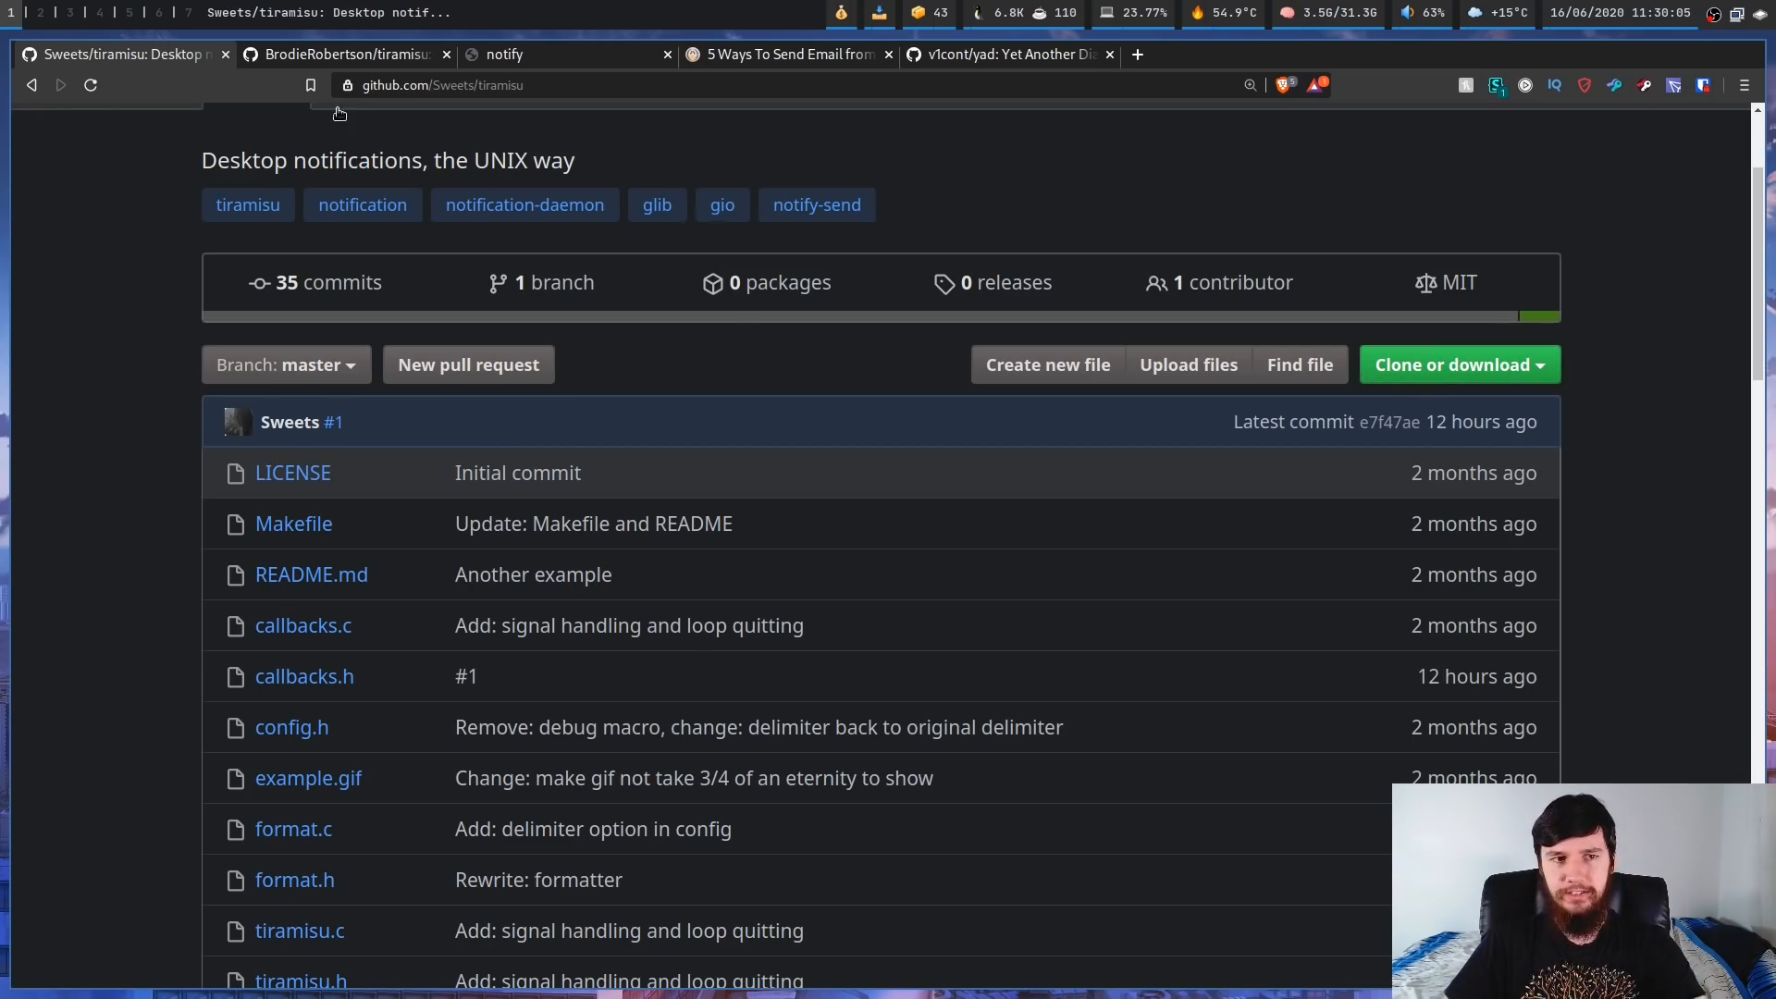
pyautogui.click(346, 54)
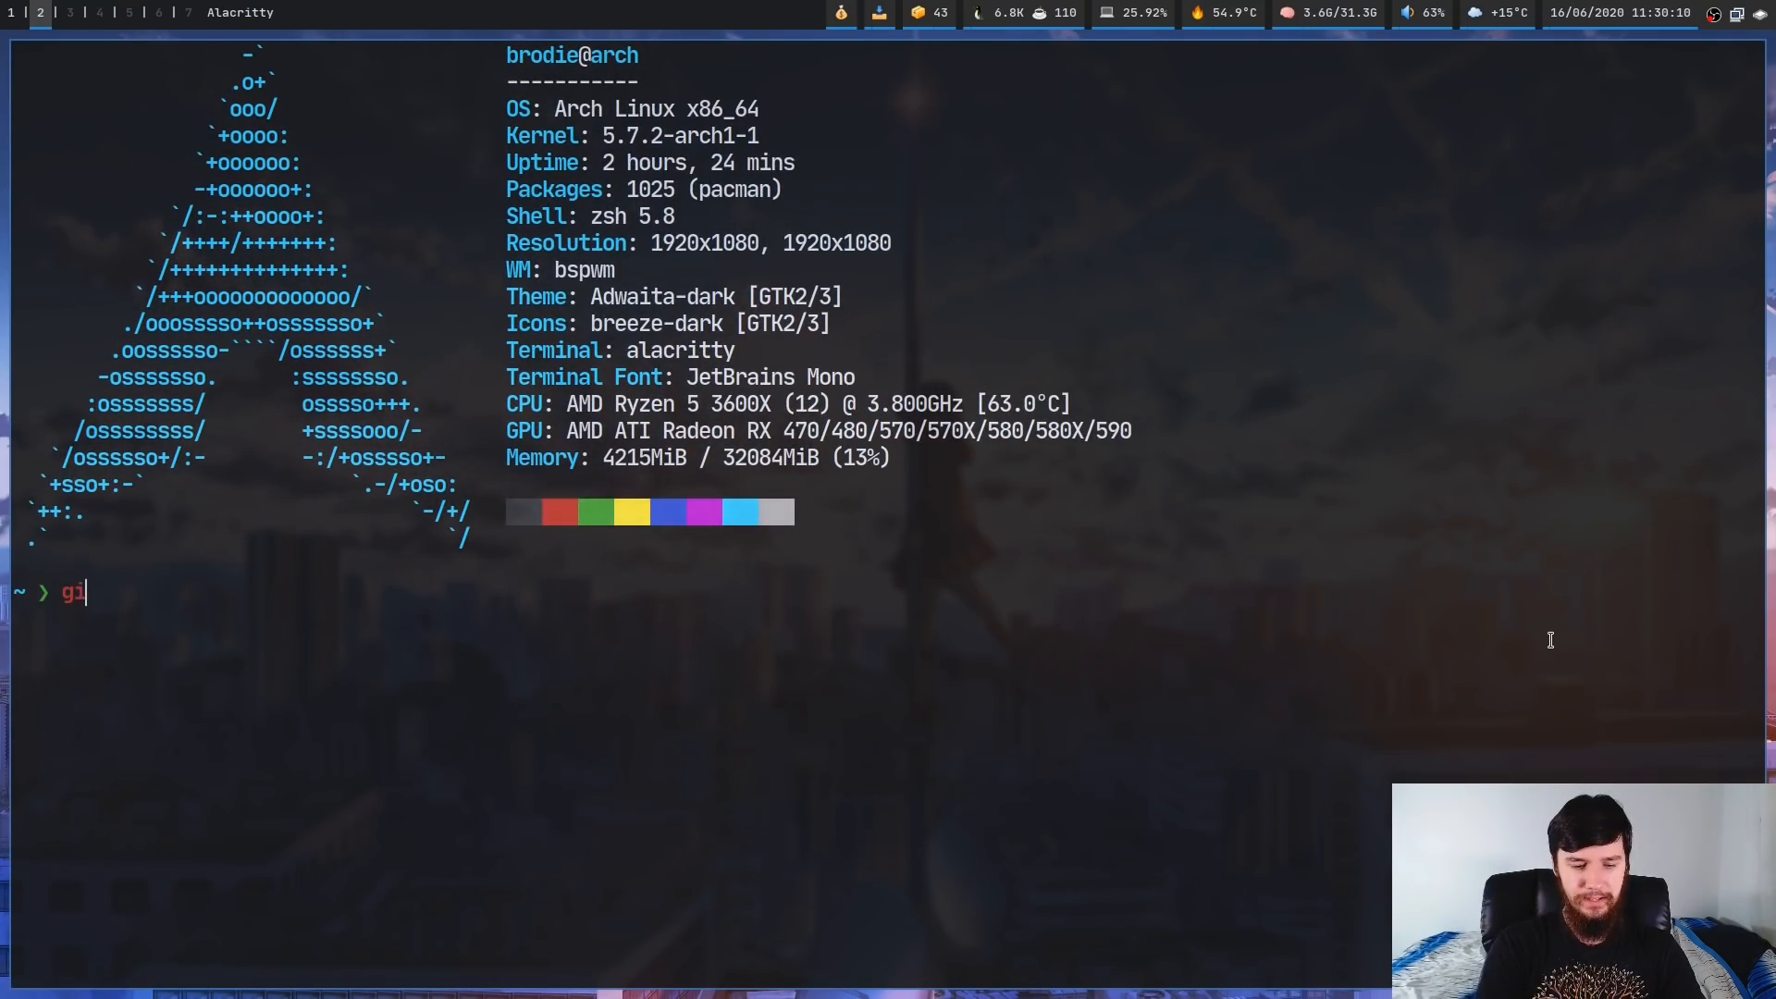
# - Clone BrodieRobertson/tiramisu.git, cd into it and build the binary with make
pyautogui.write('git clone https://github.com/BrodieRobertson/tiramisu.git')
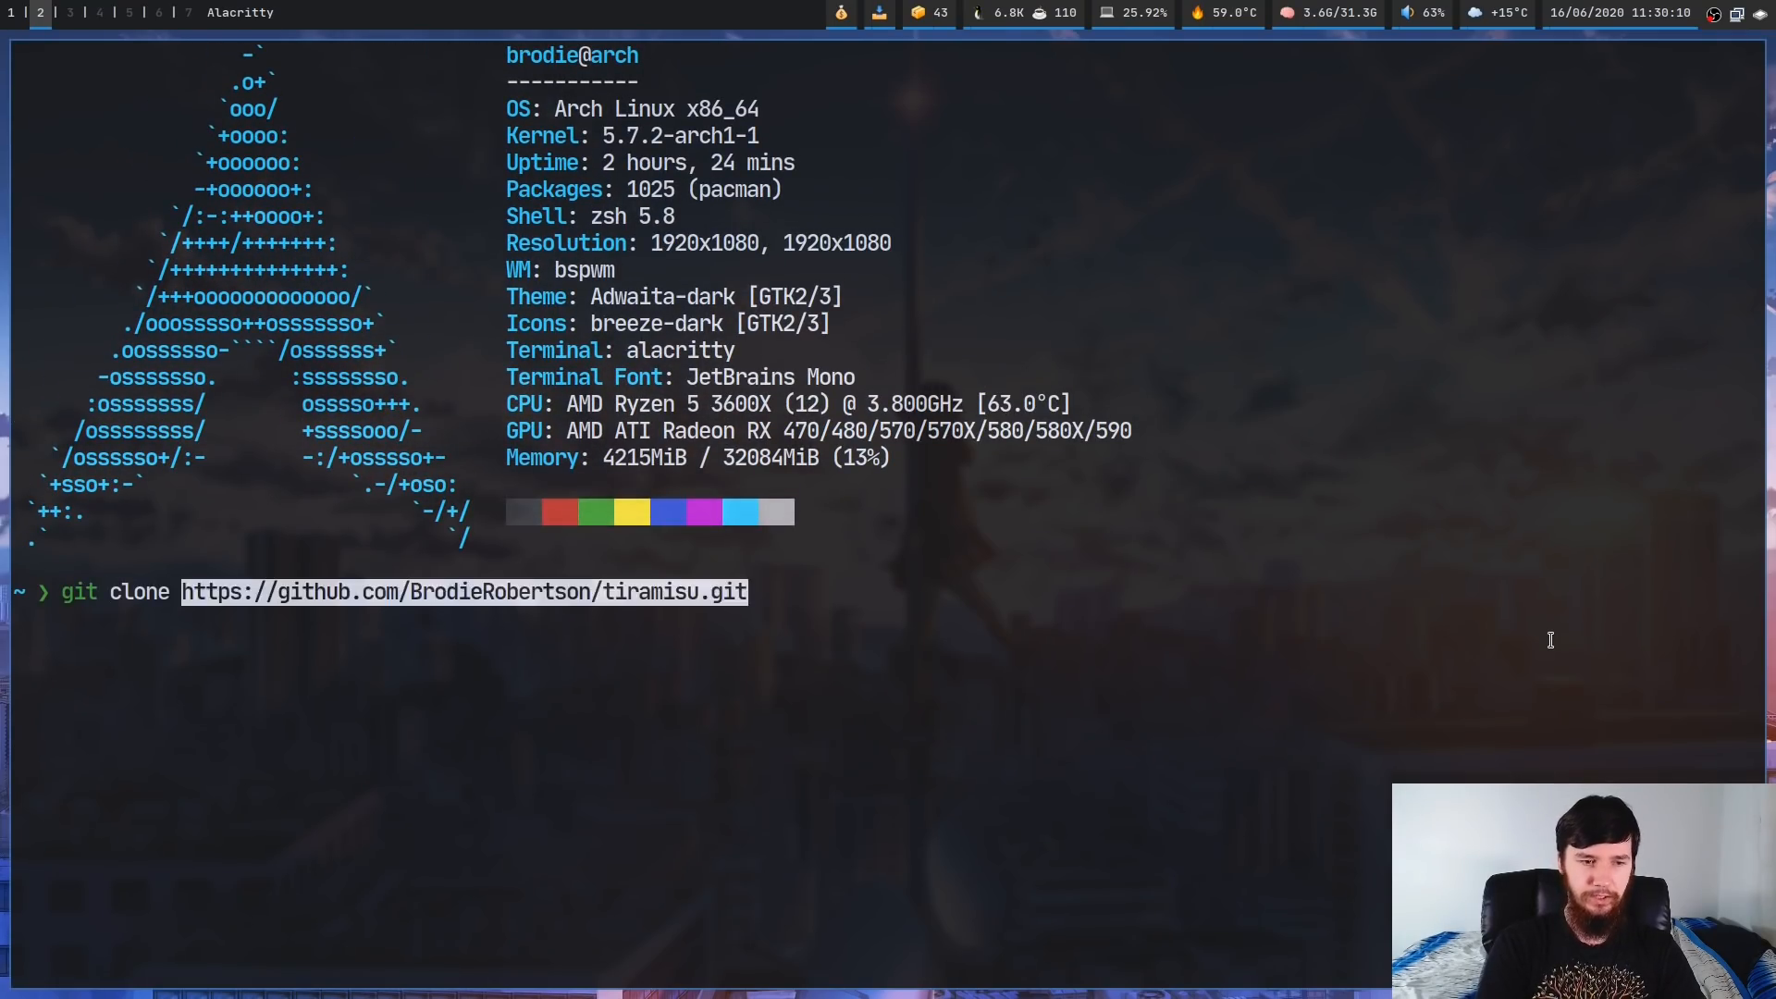
pyautogui.press('Return')
pyautogui.write('cd tirami')
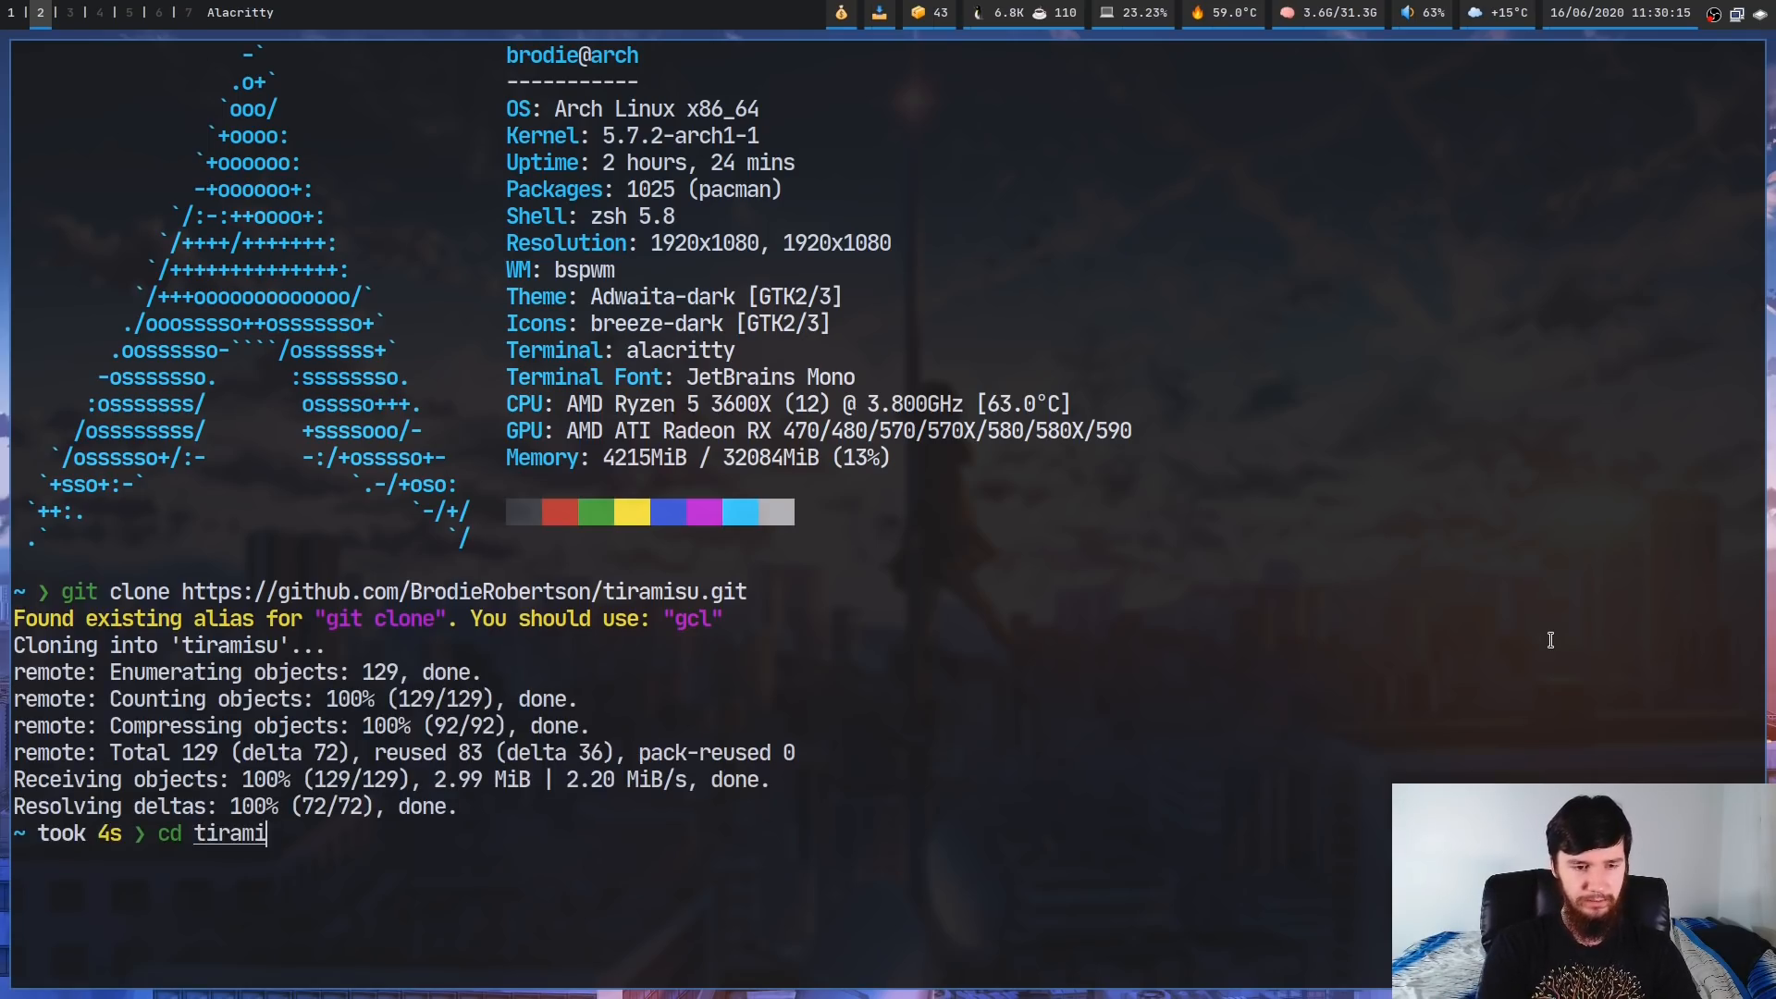
pyautogui.press('Return')
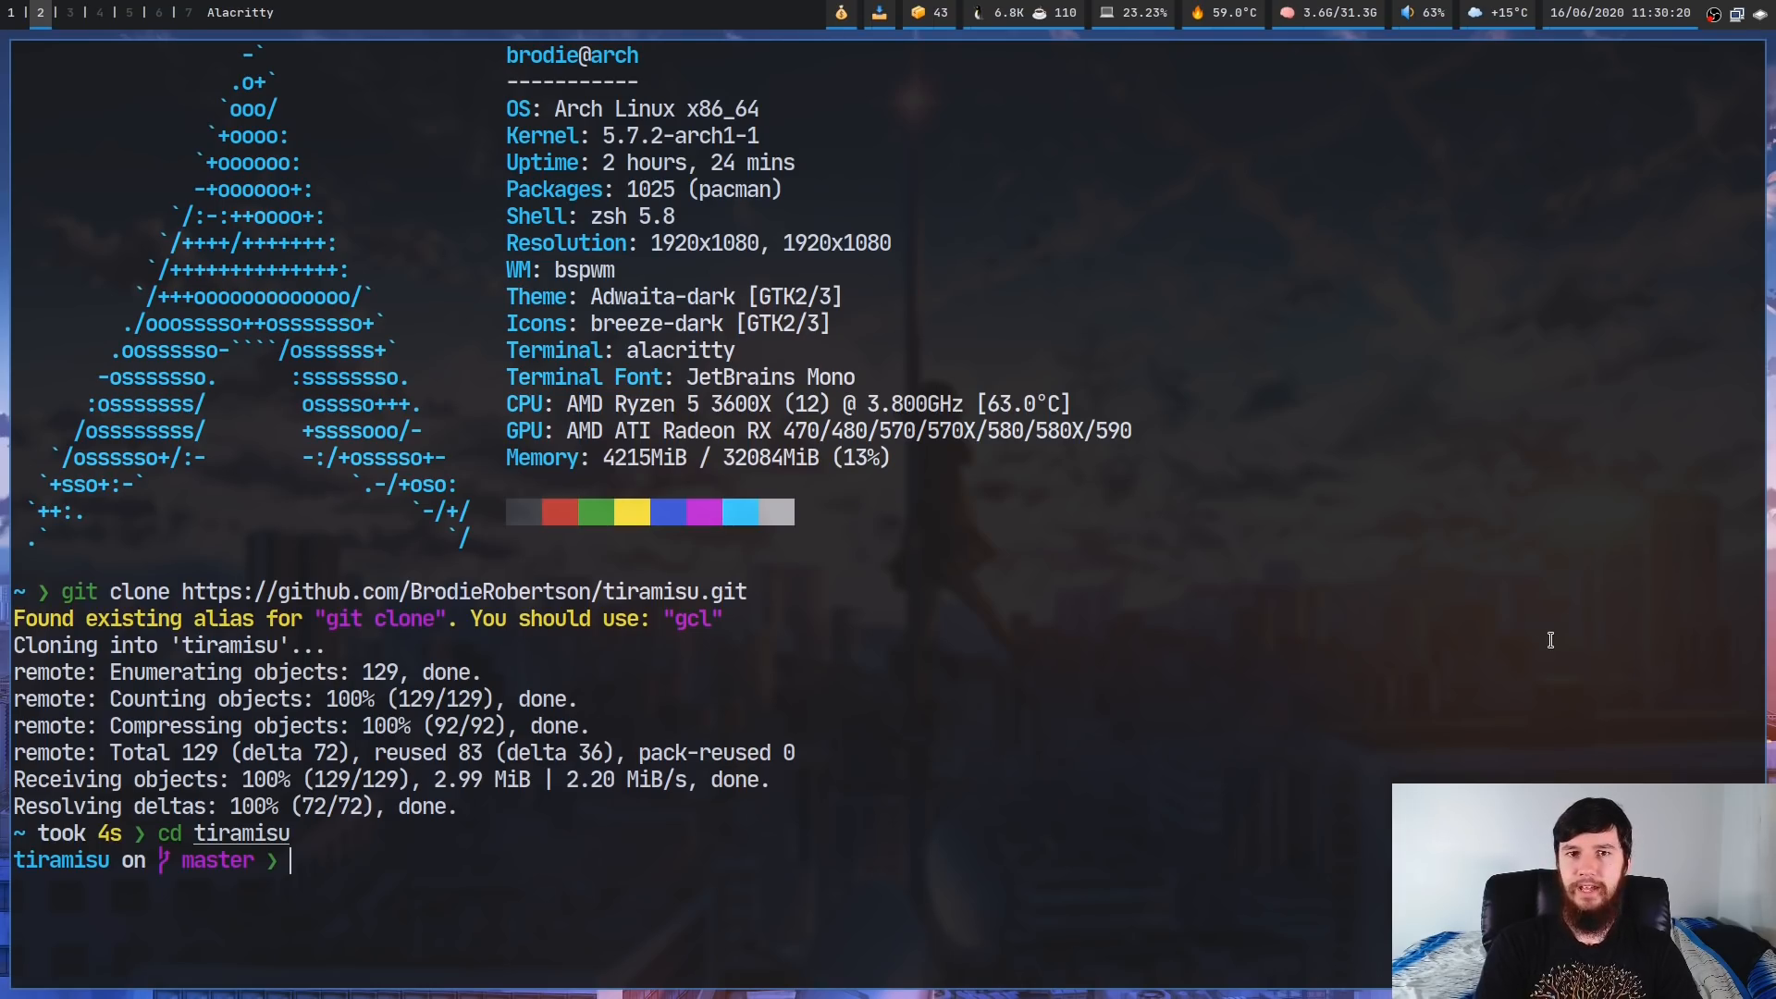
pyautogui.write('make')
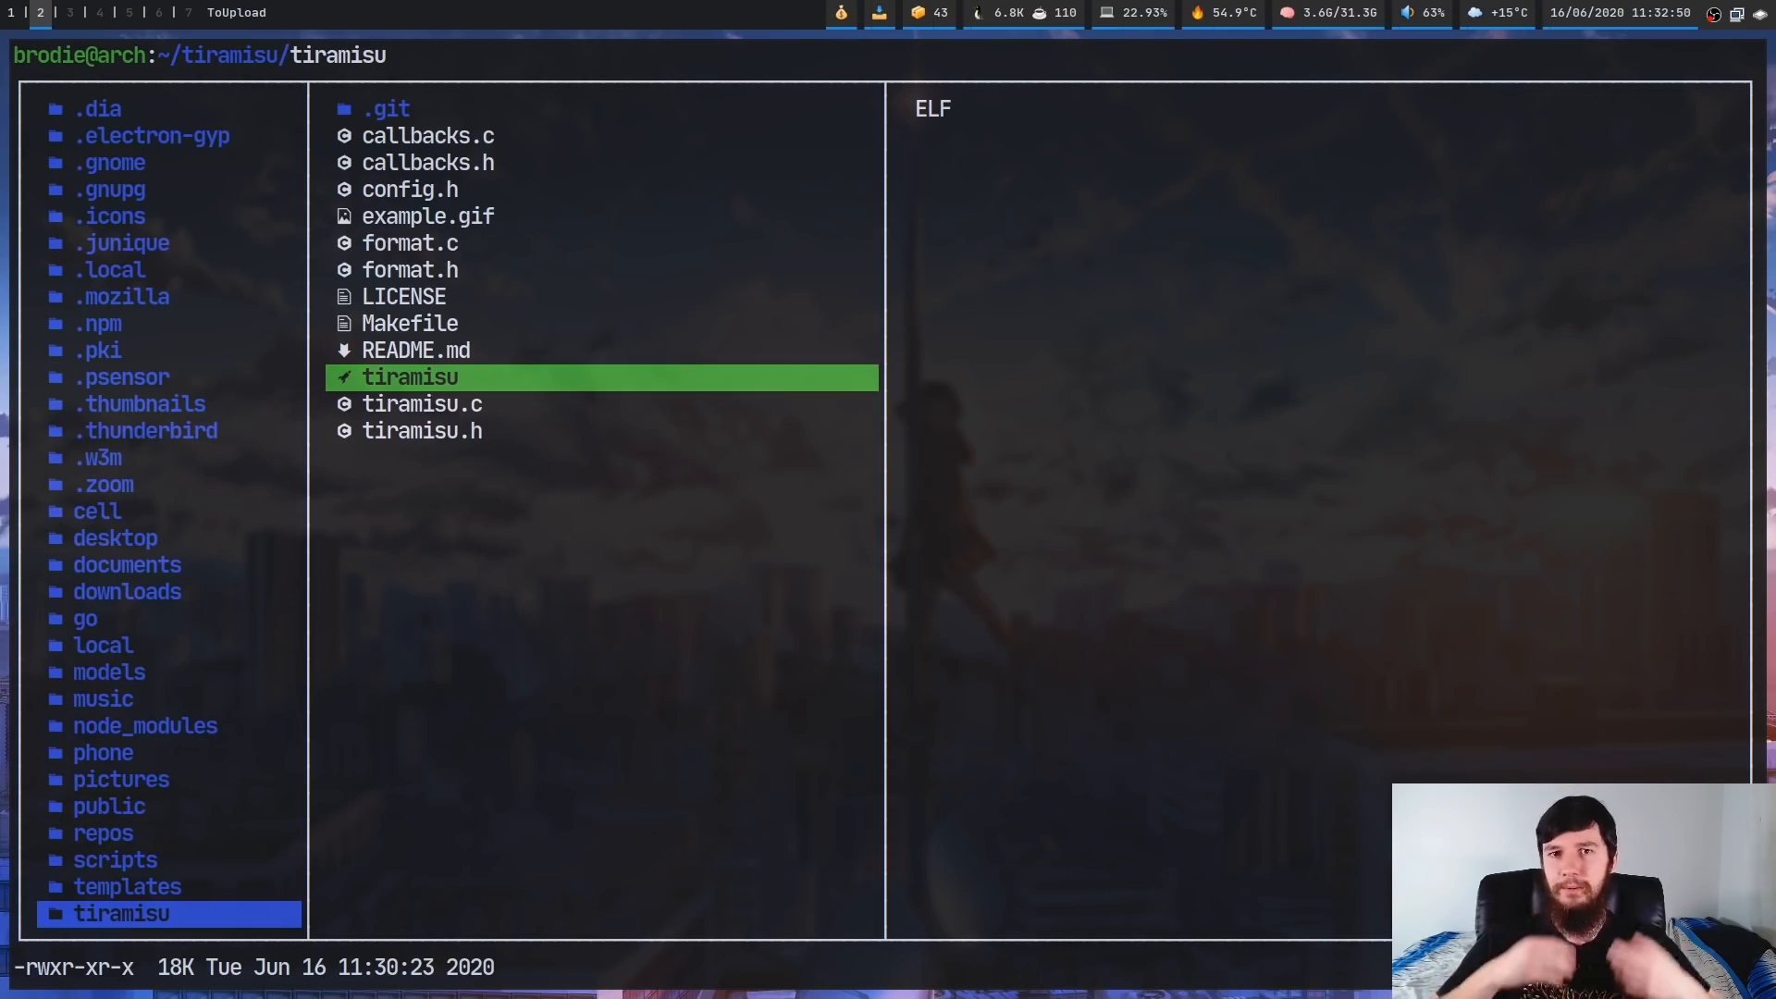
pyautogui.click(385, 109)
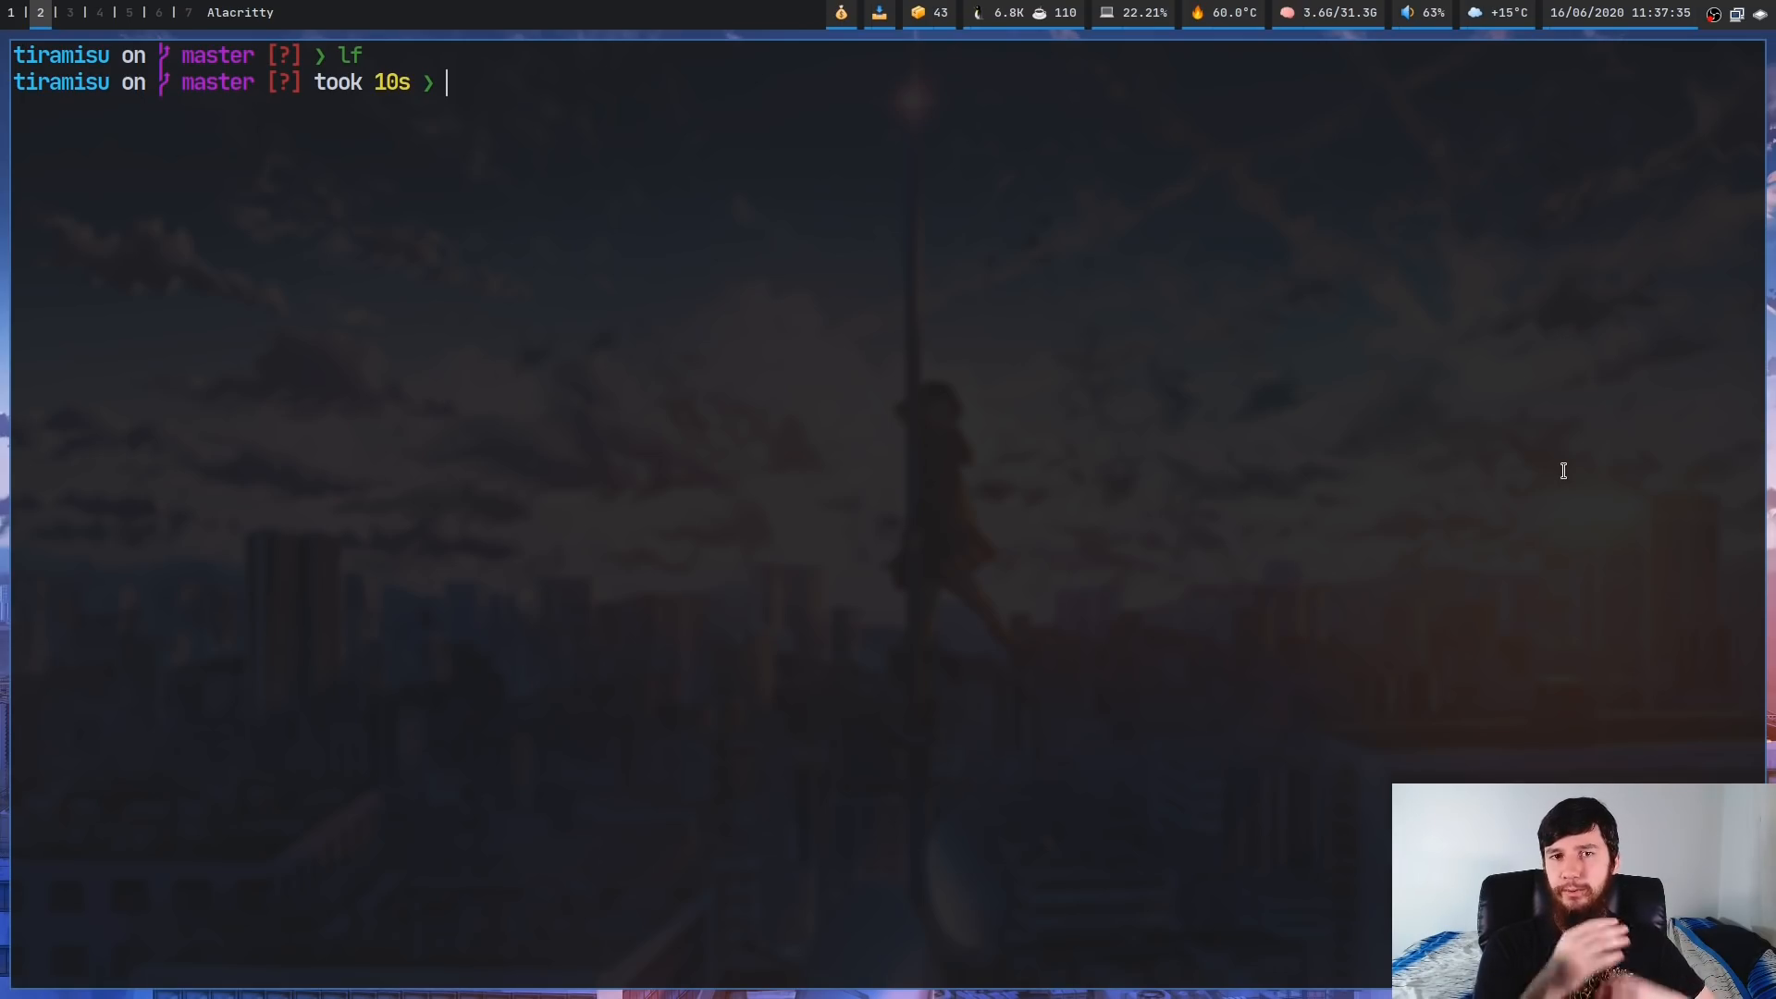
# - Stop dunst with killall and launch ./tiramisu to await notifications
pyautogui.write('k')
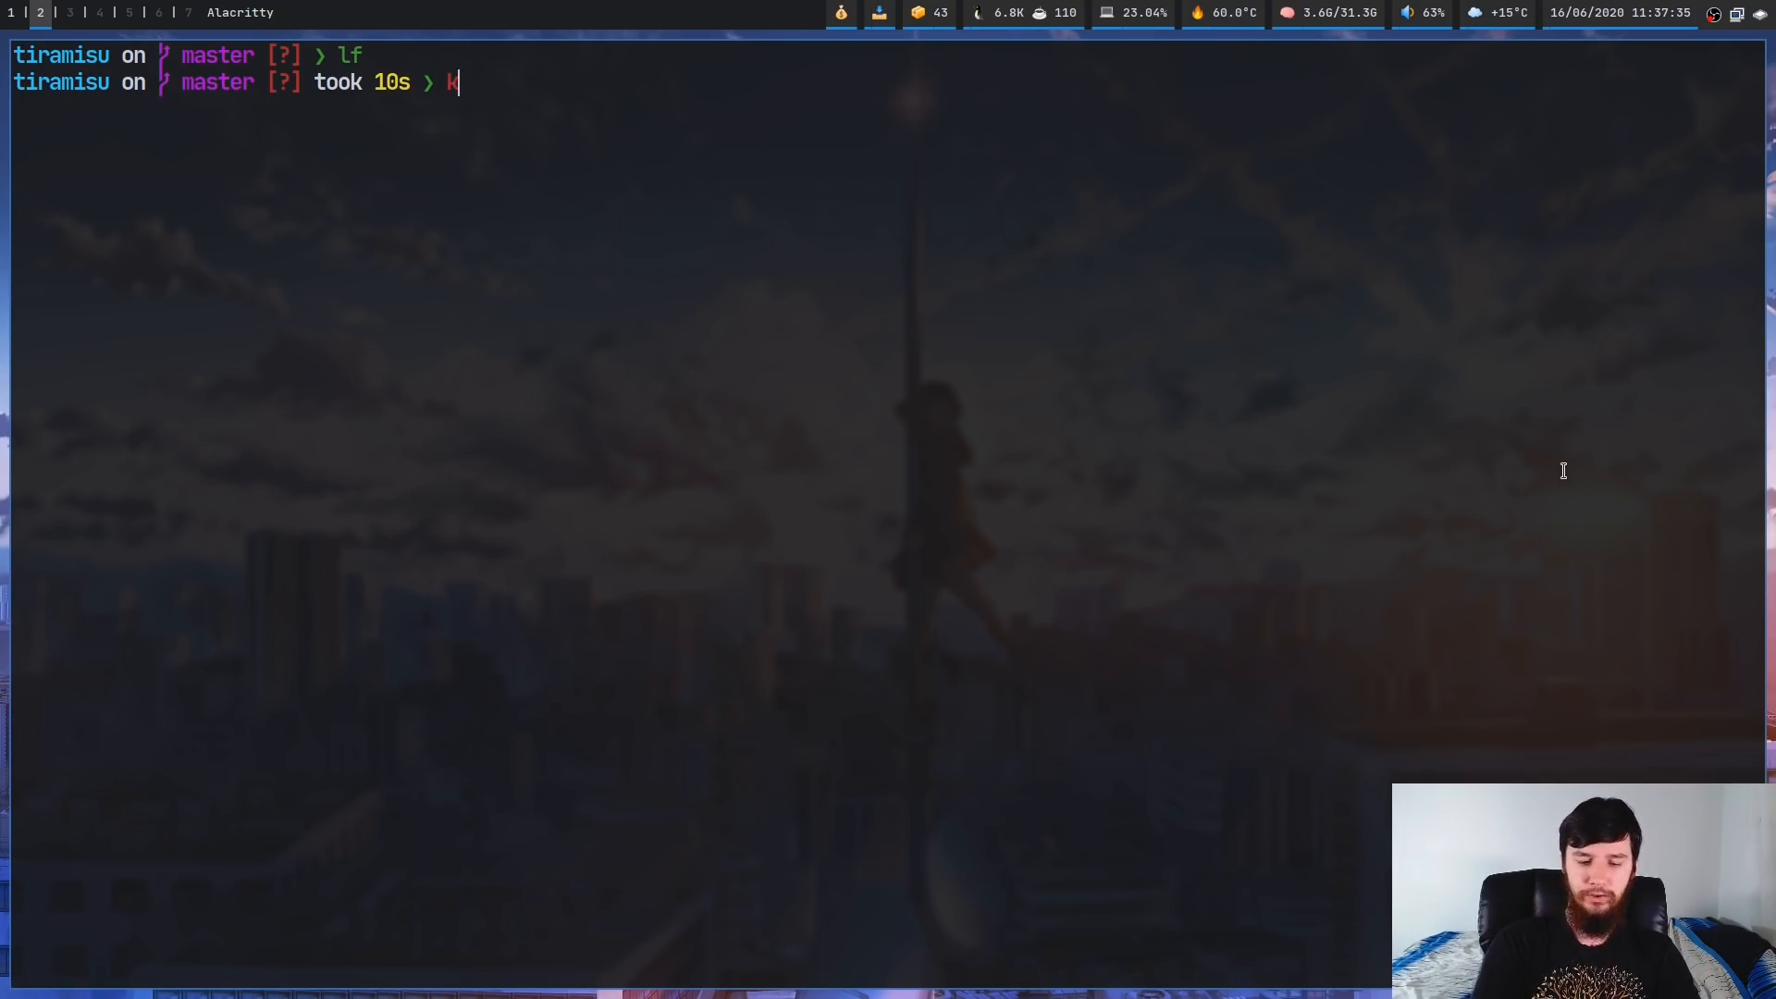
pyautogui.write('illall dun')
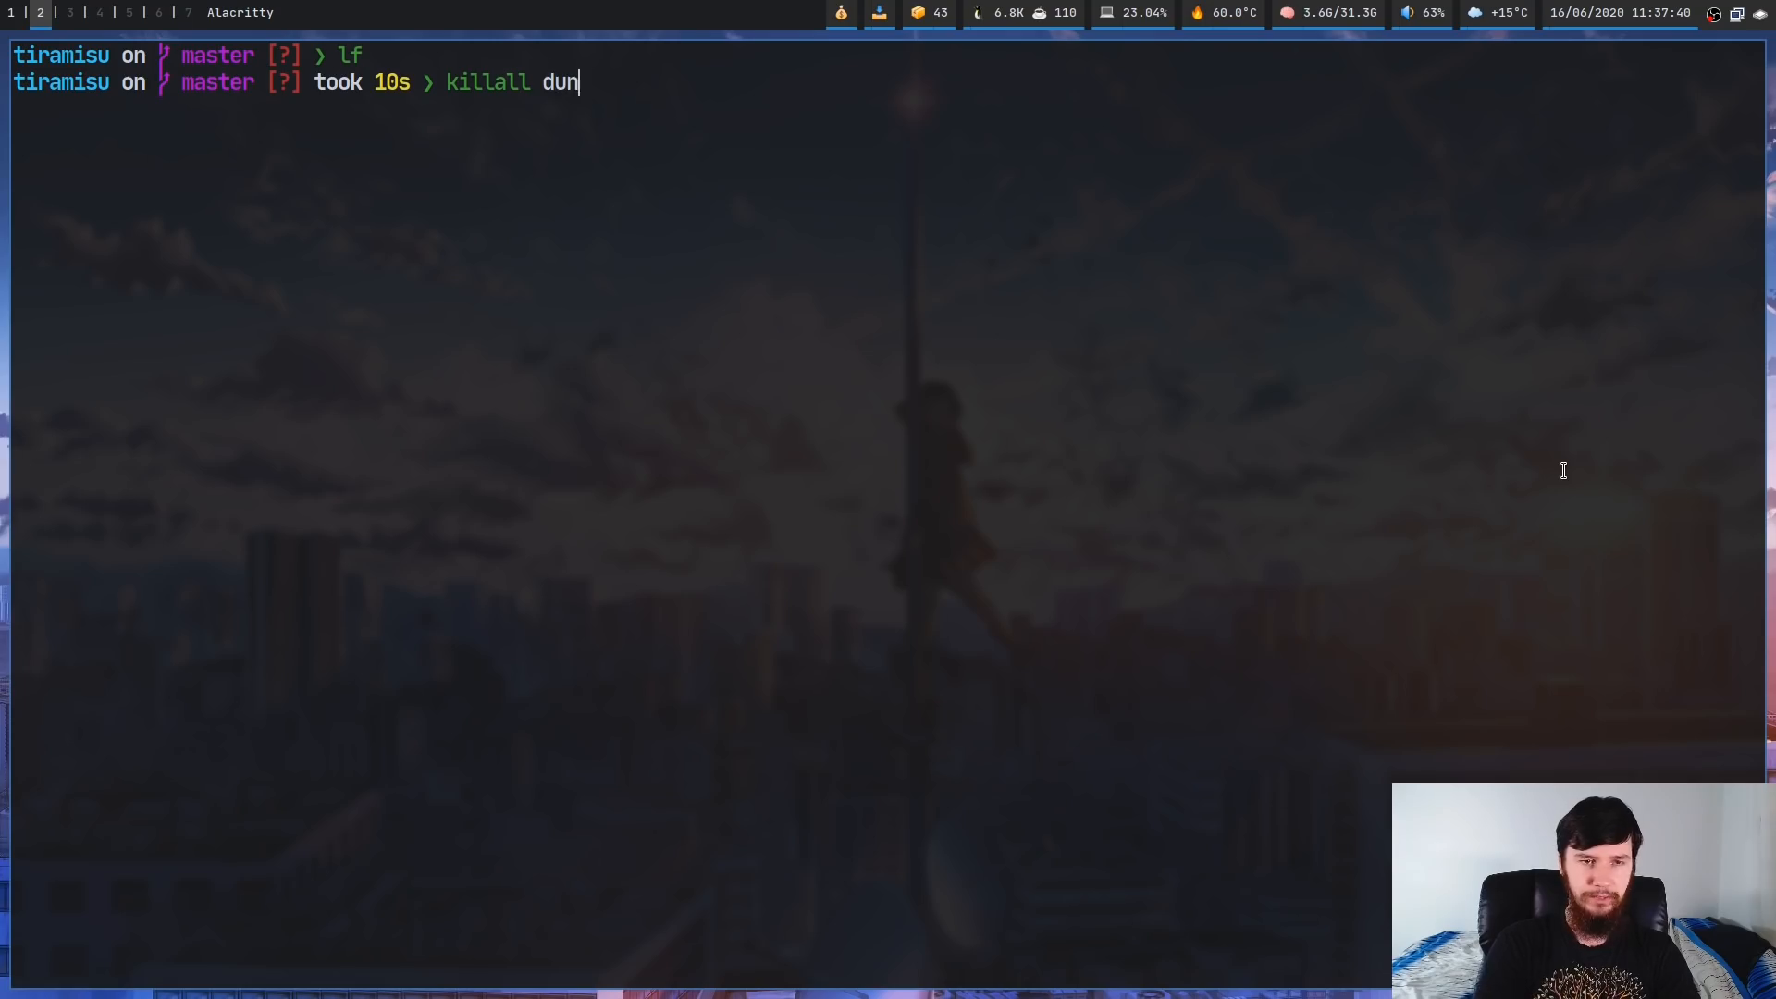
pyautogui.press('Return')
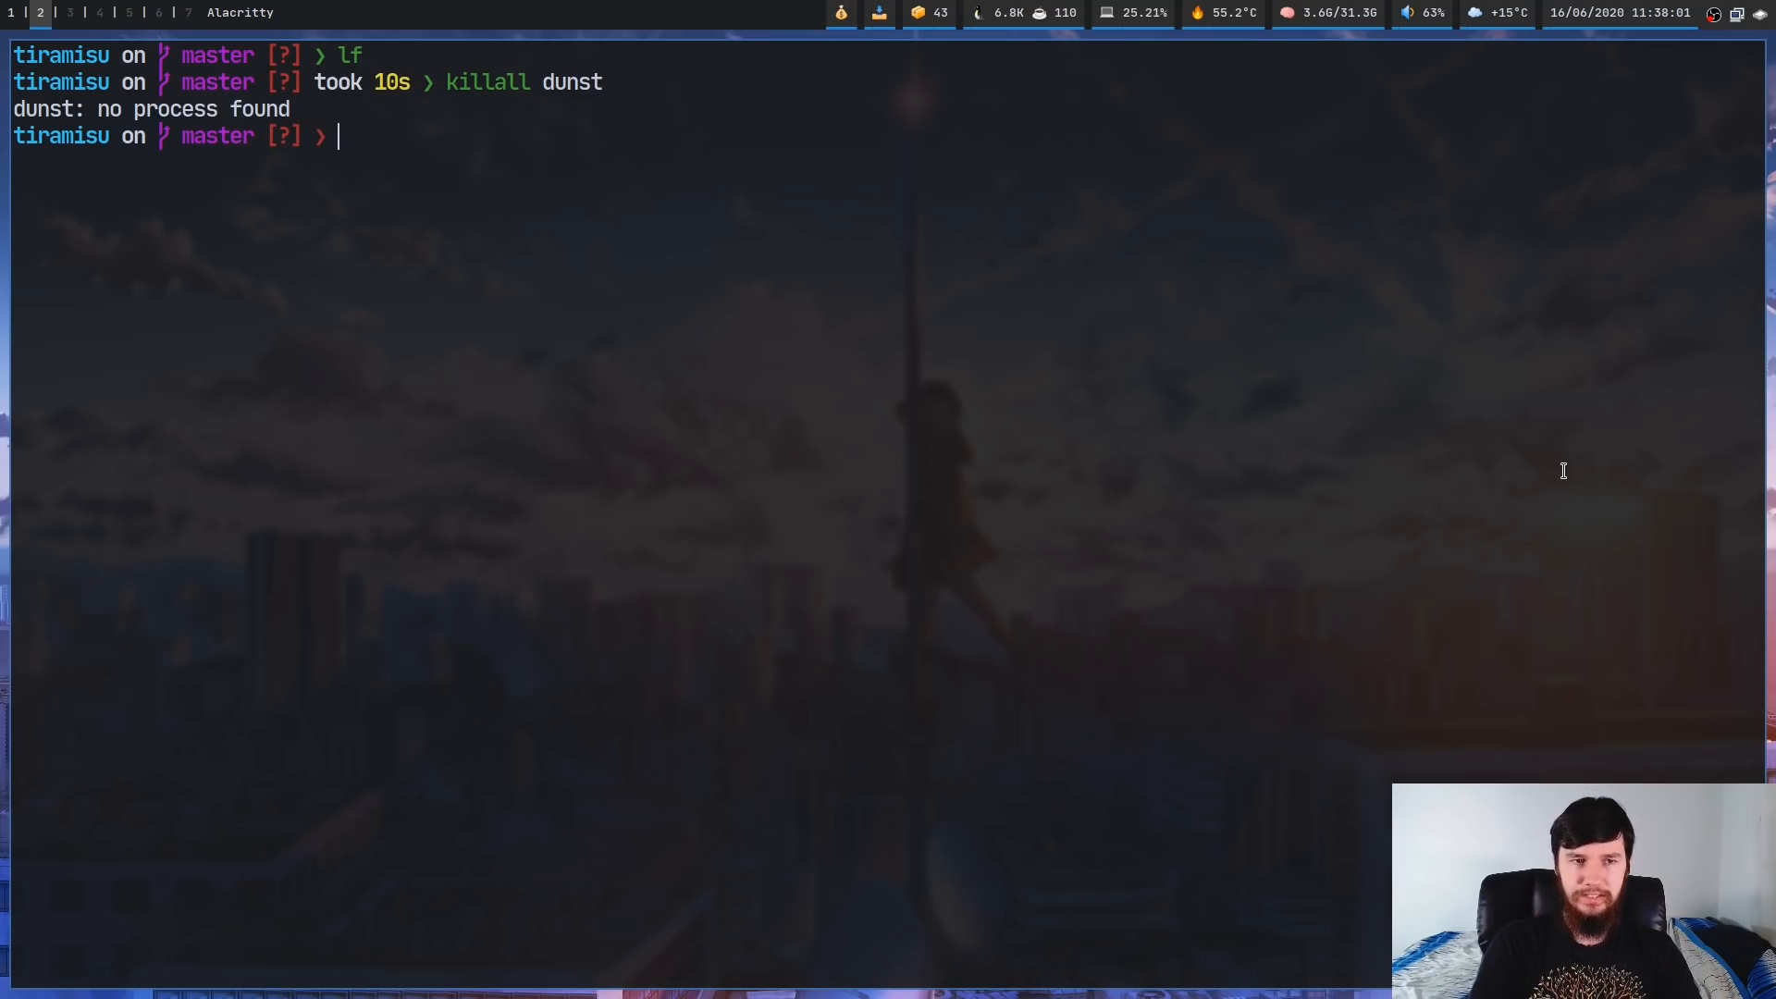
pyautogui.write('./tiramisu')
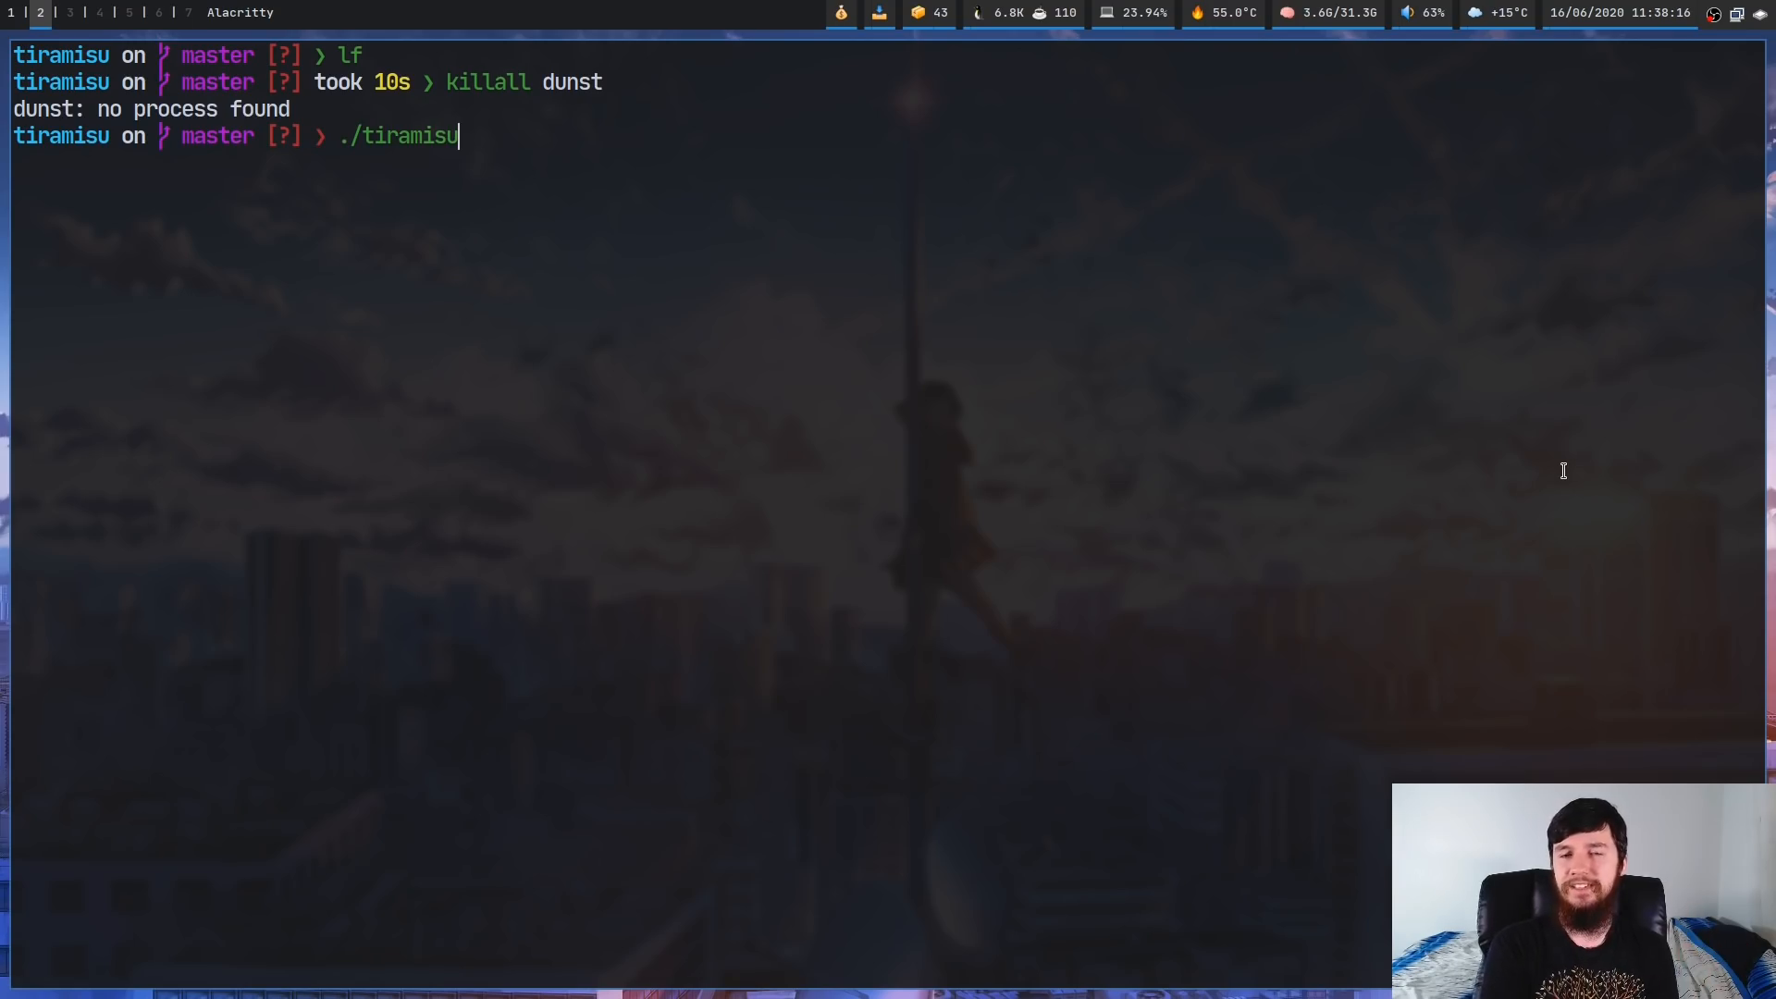
pyautogui.press('Return')
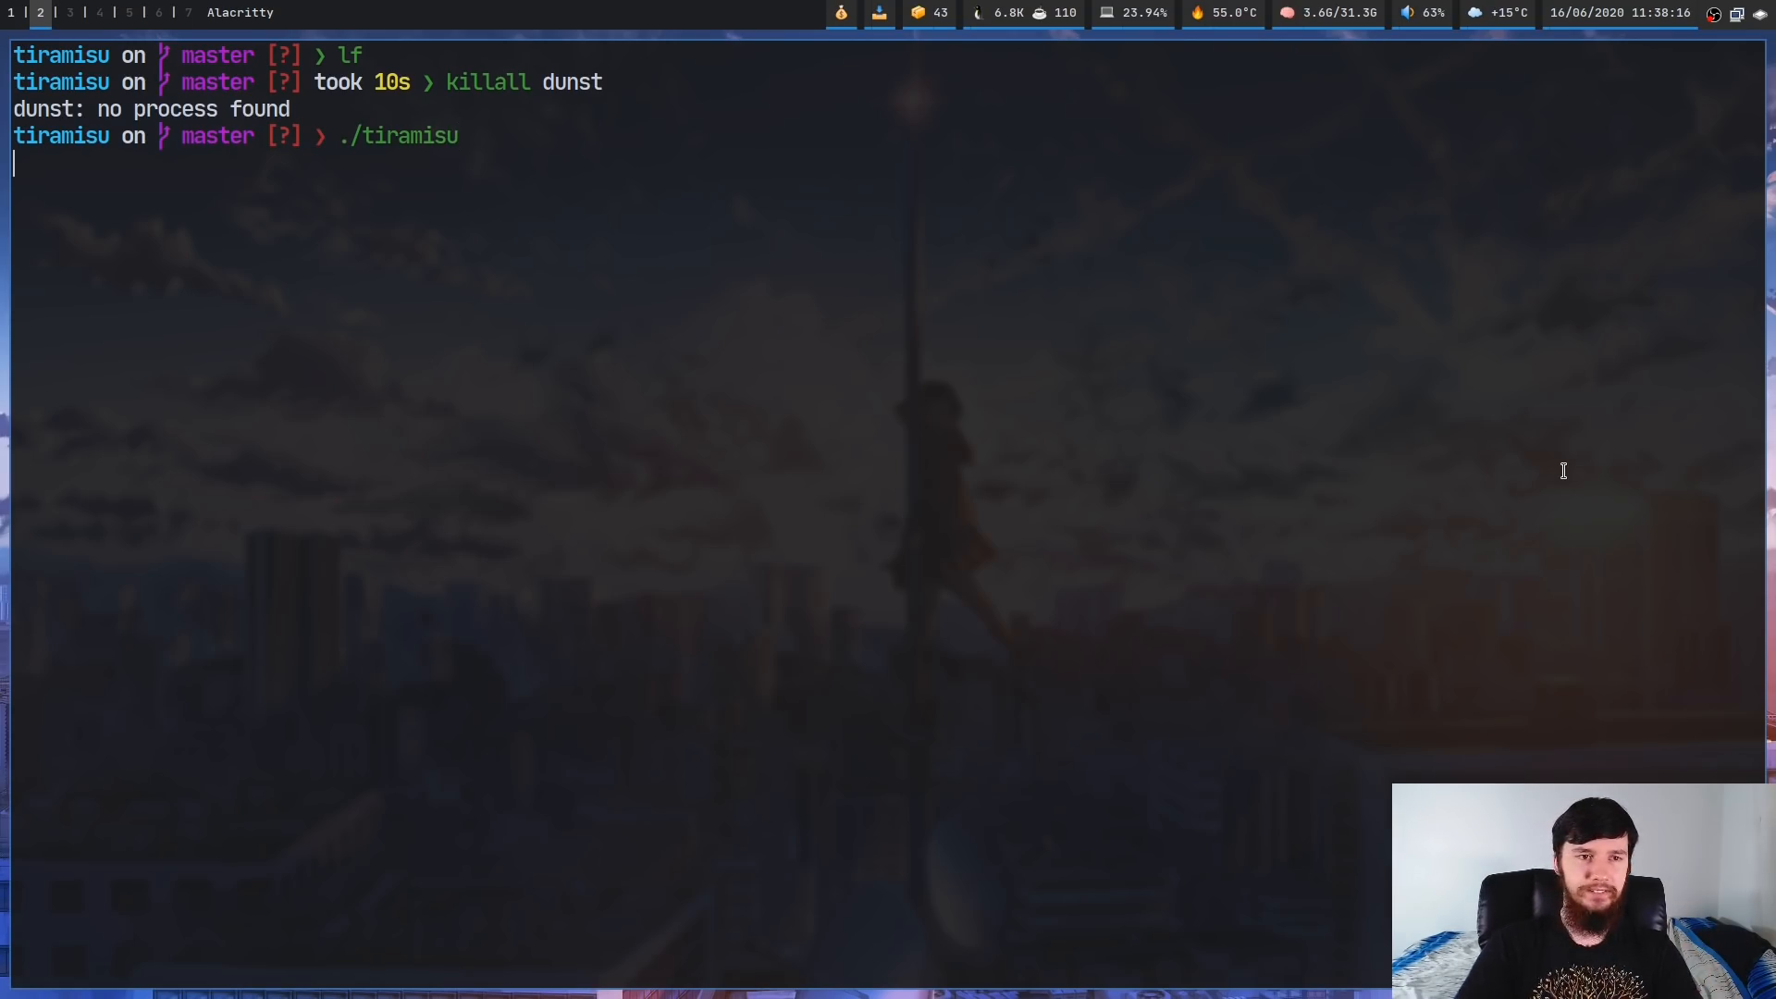
pyautogui.moveTo(618, 565)
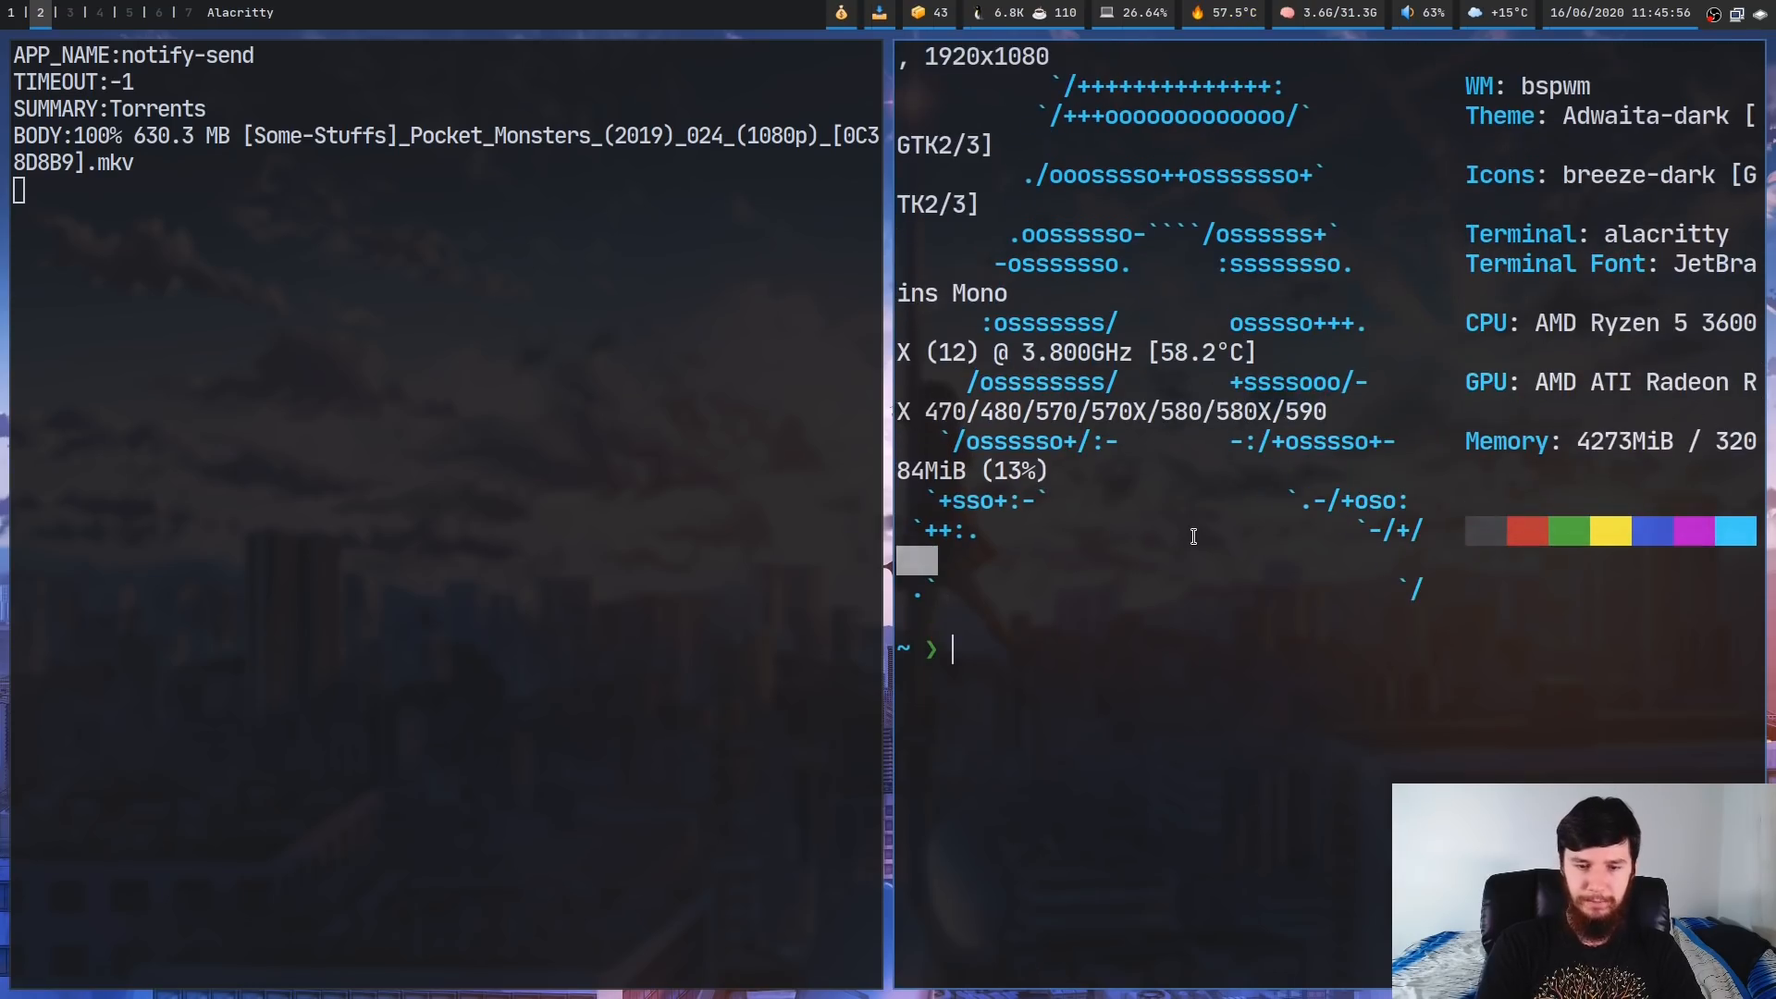
pyautogui.write('man')
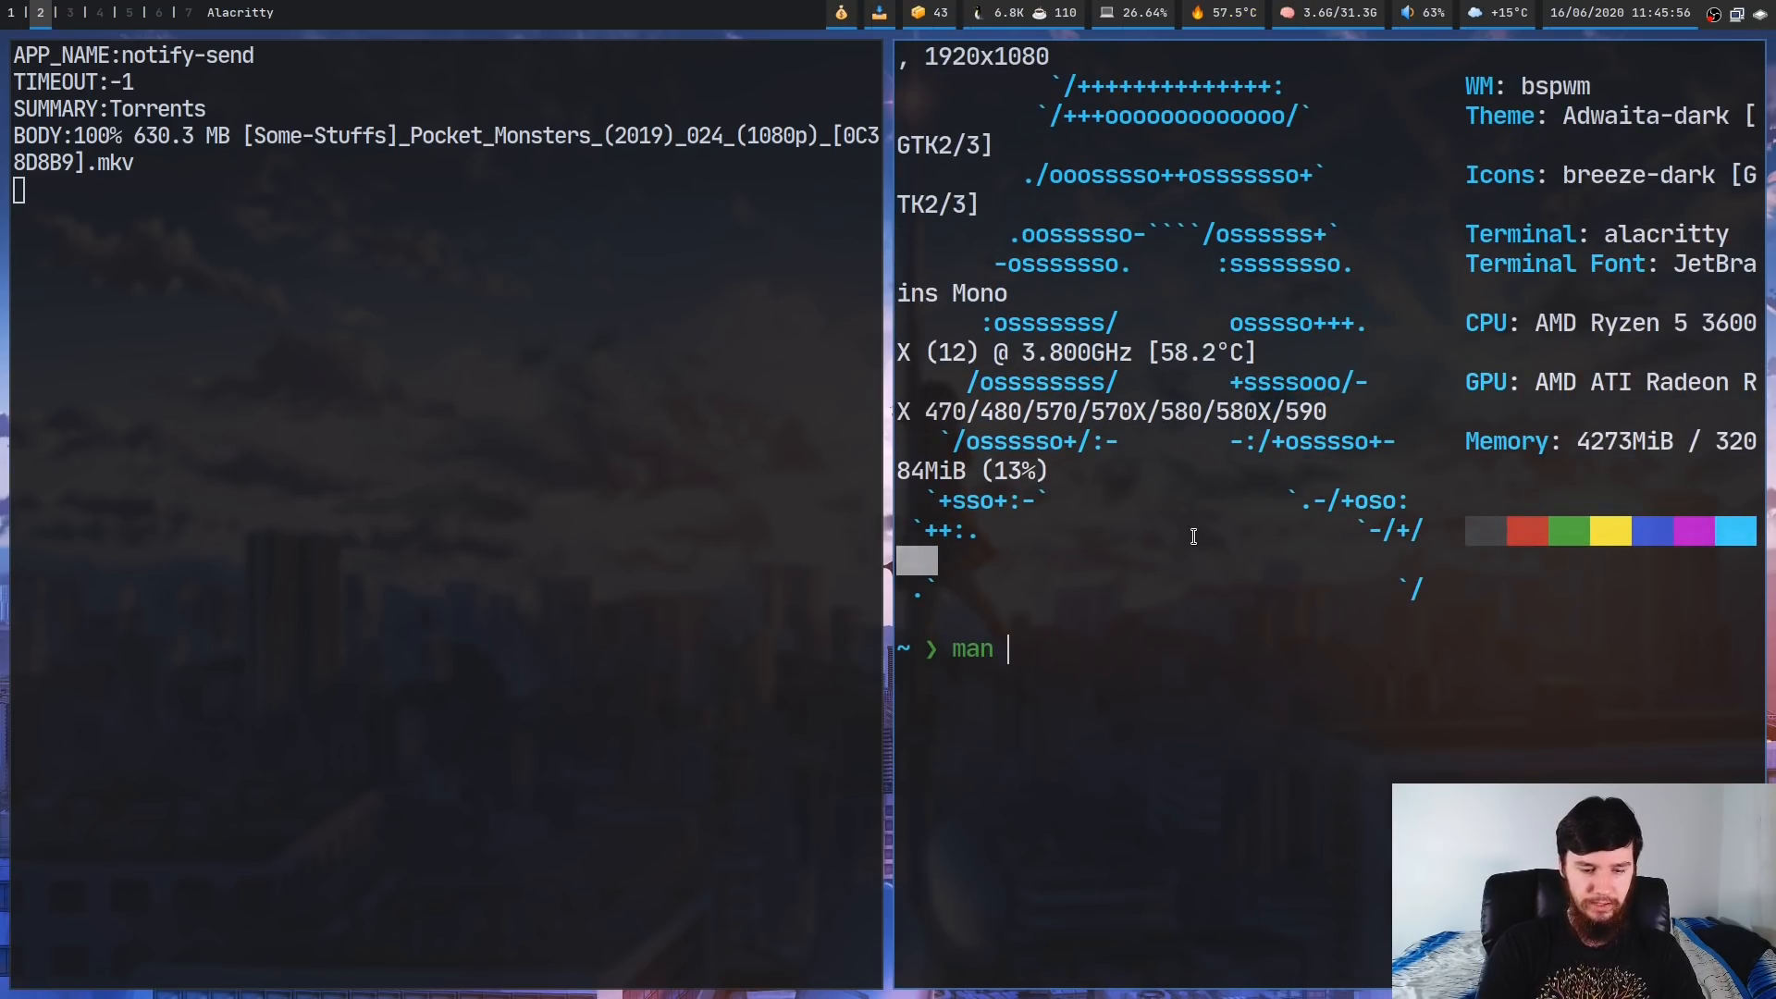
pyautogui.write('notify-send')
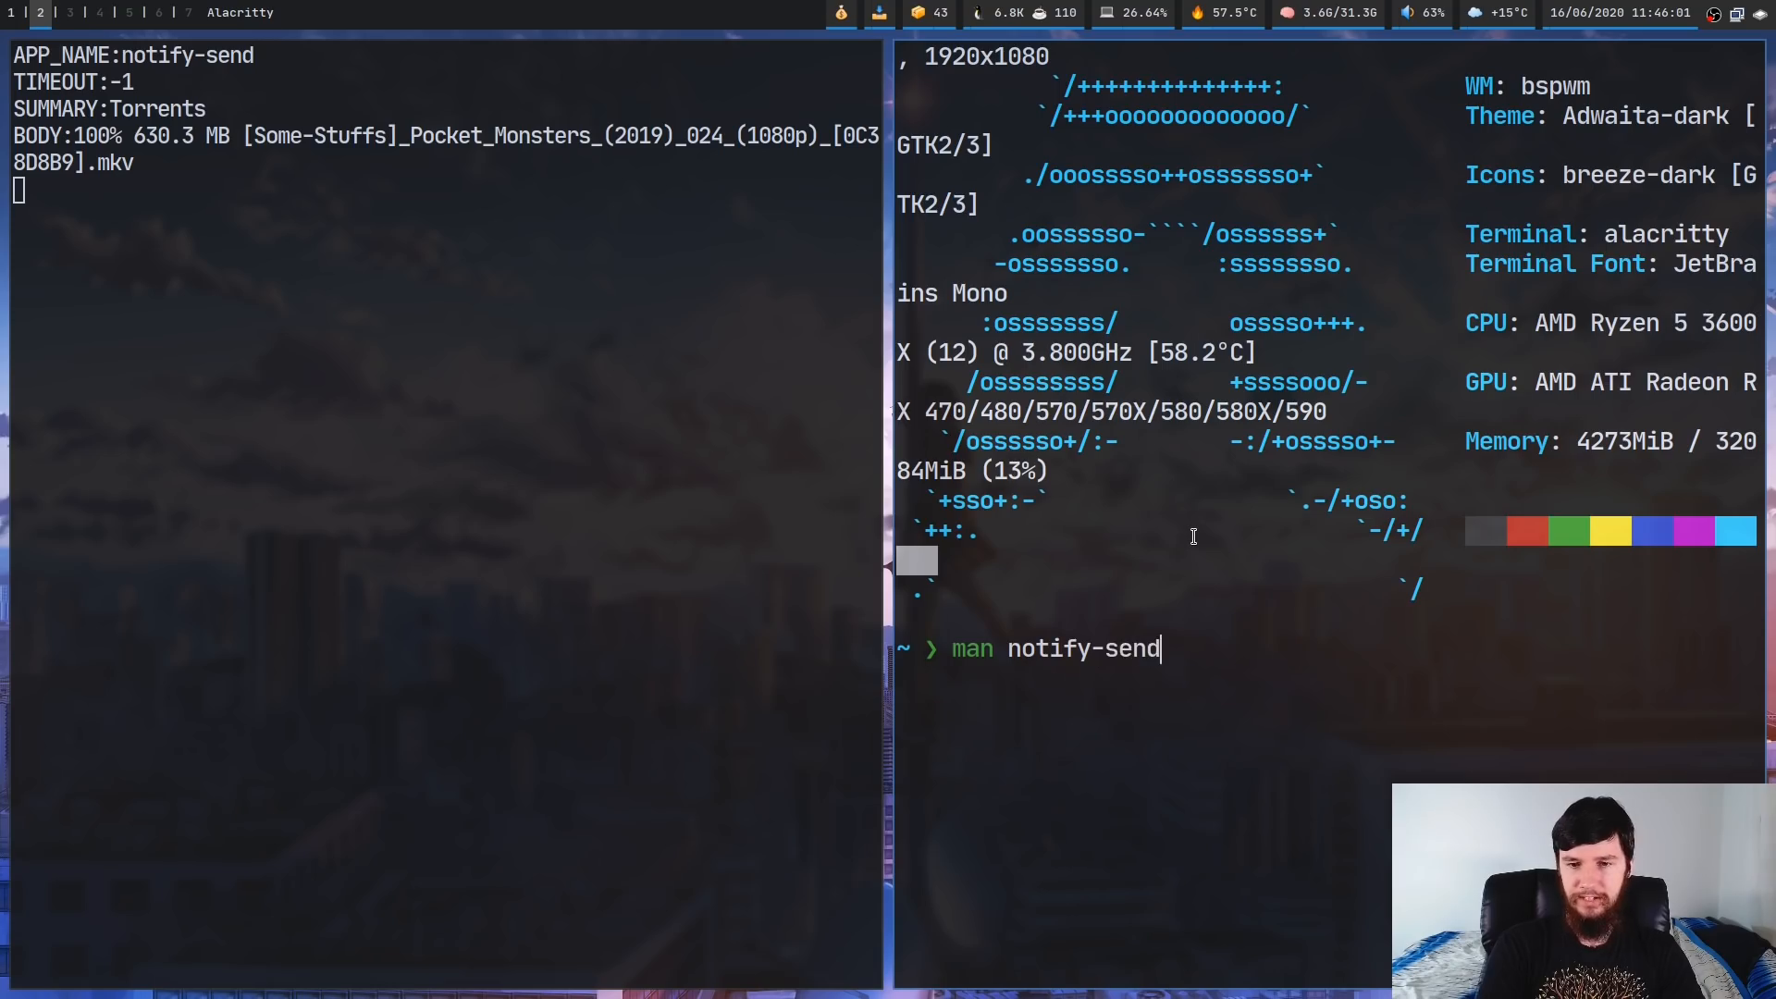
pyautogui.press('Return')
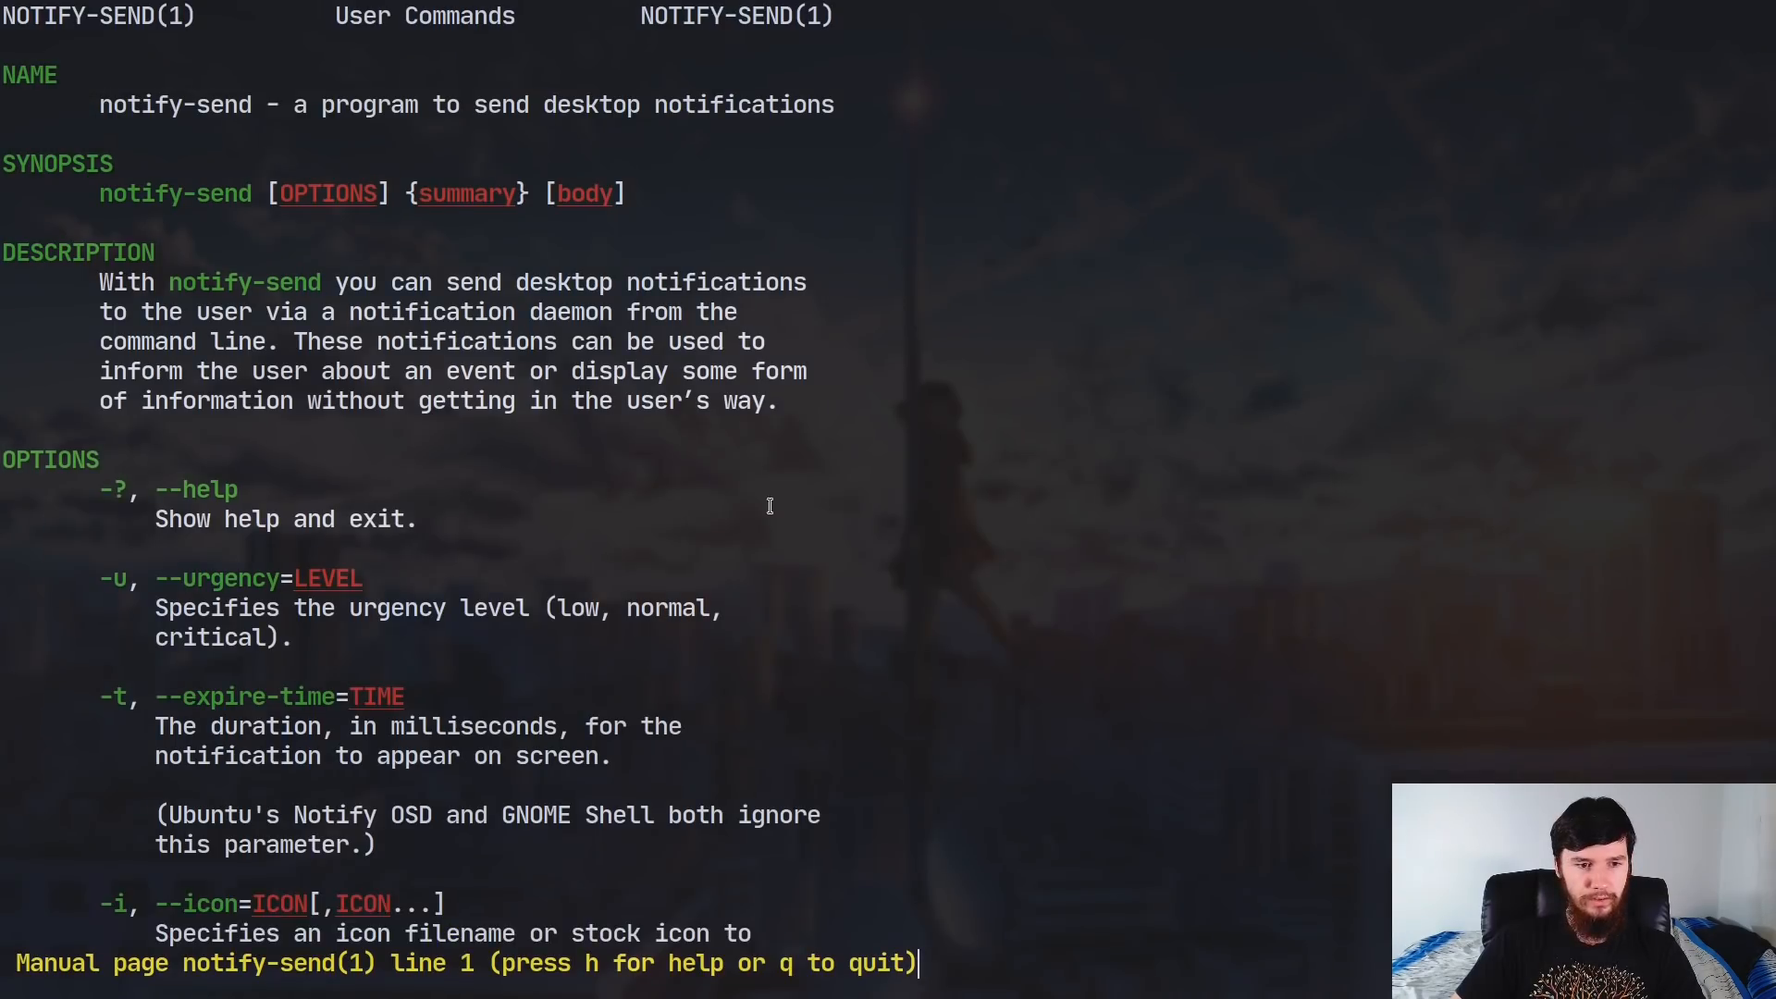
pyautogui.scroll(-3)
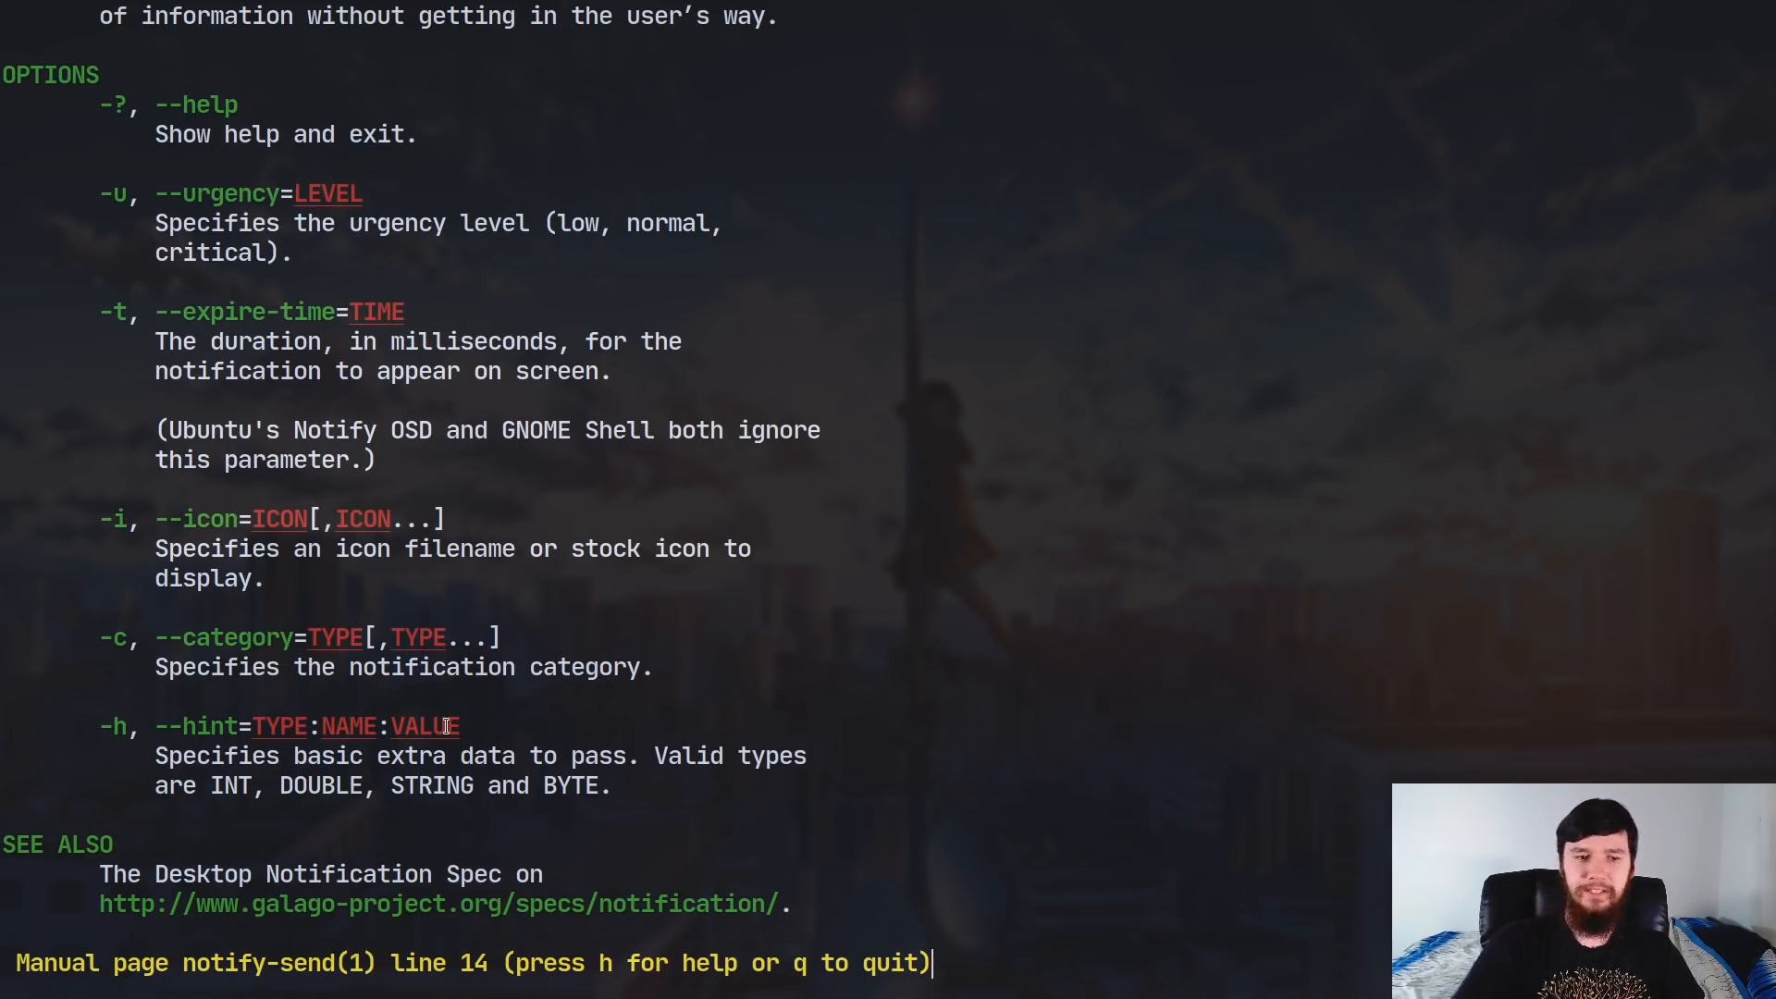
pyautogui.moveTo(426, 745)
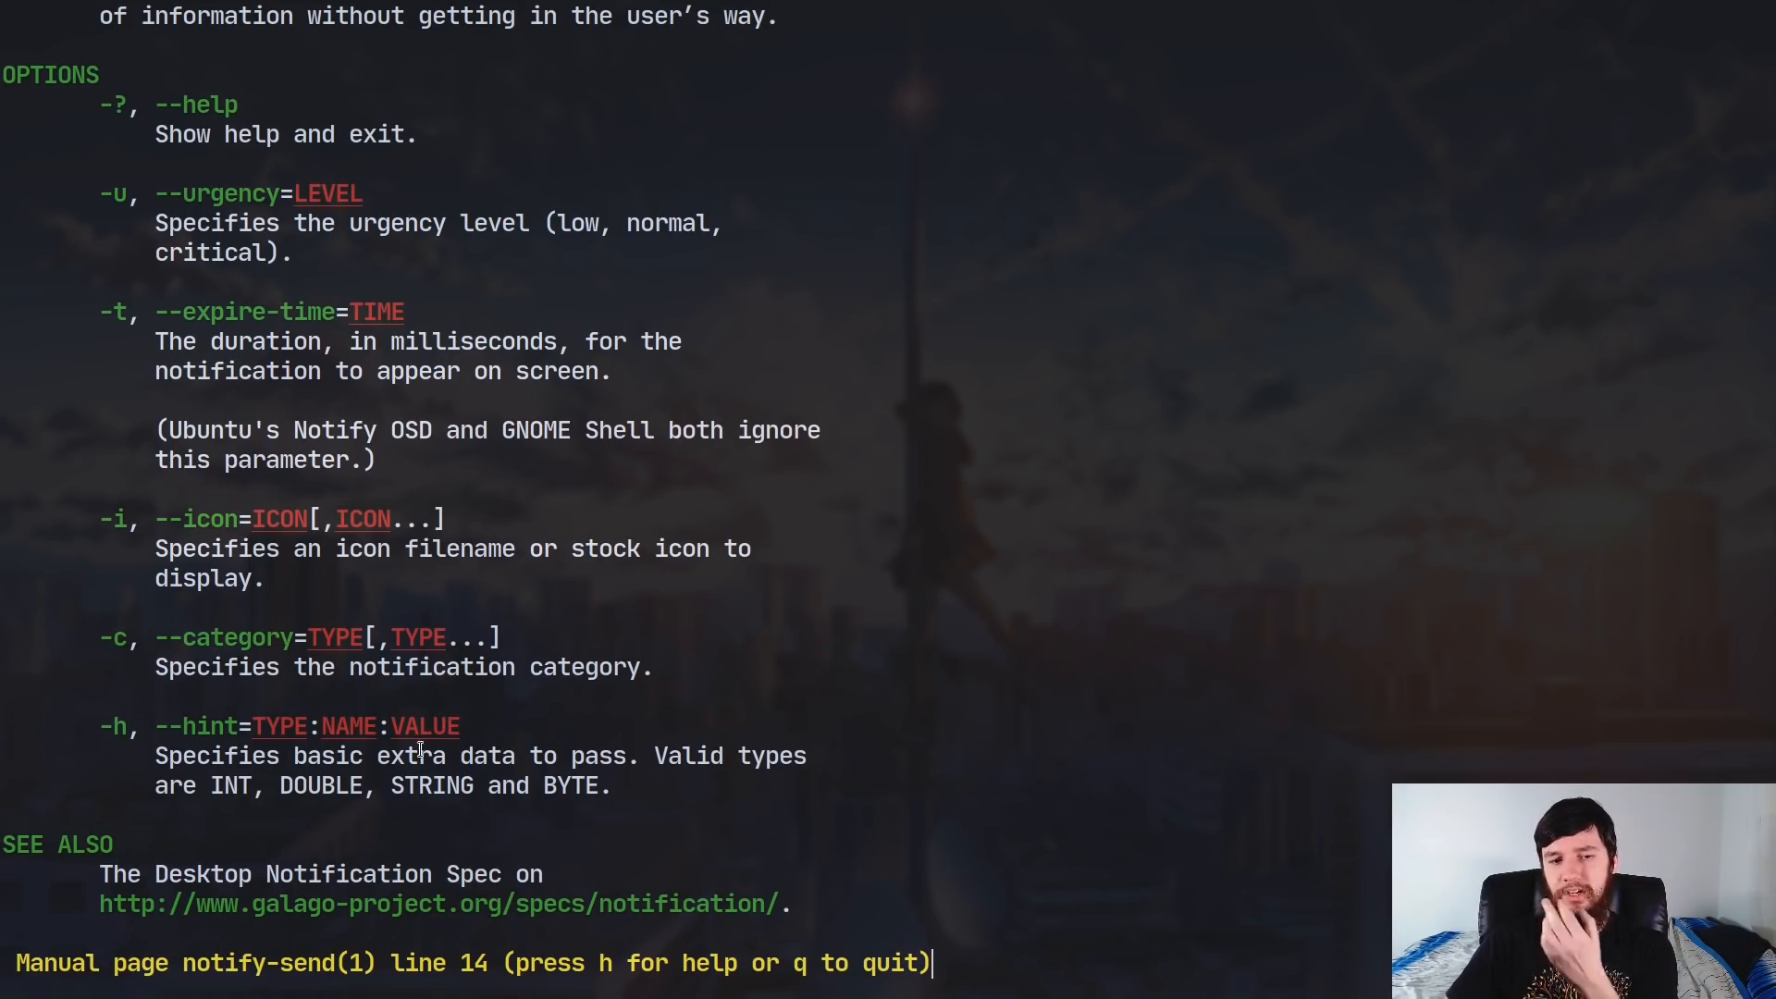
pyautogui.moveTo(1373, 754)
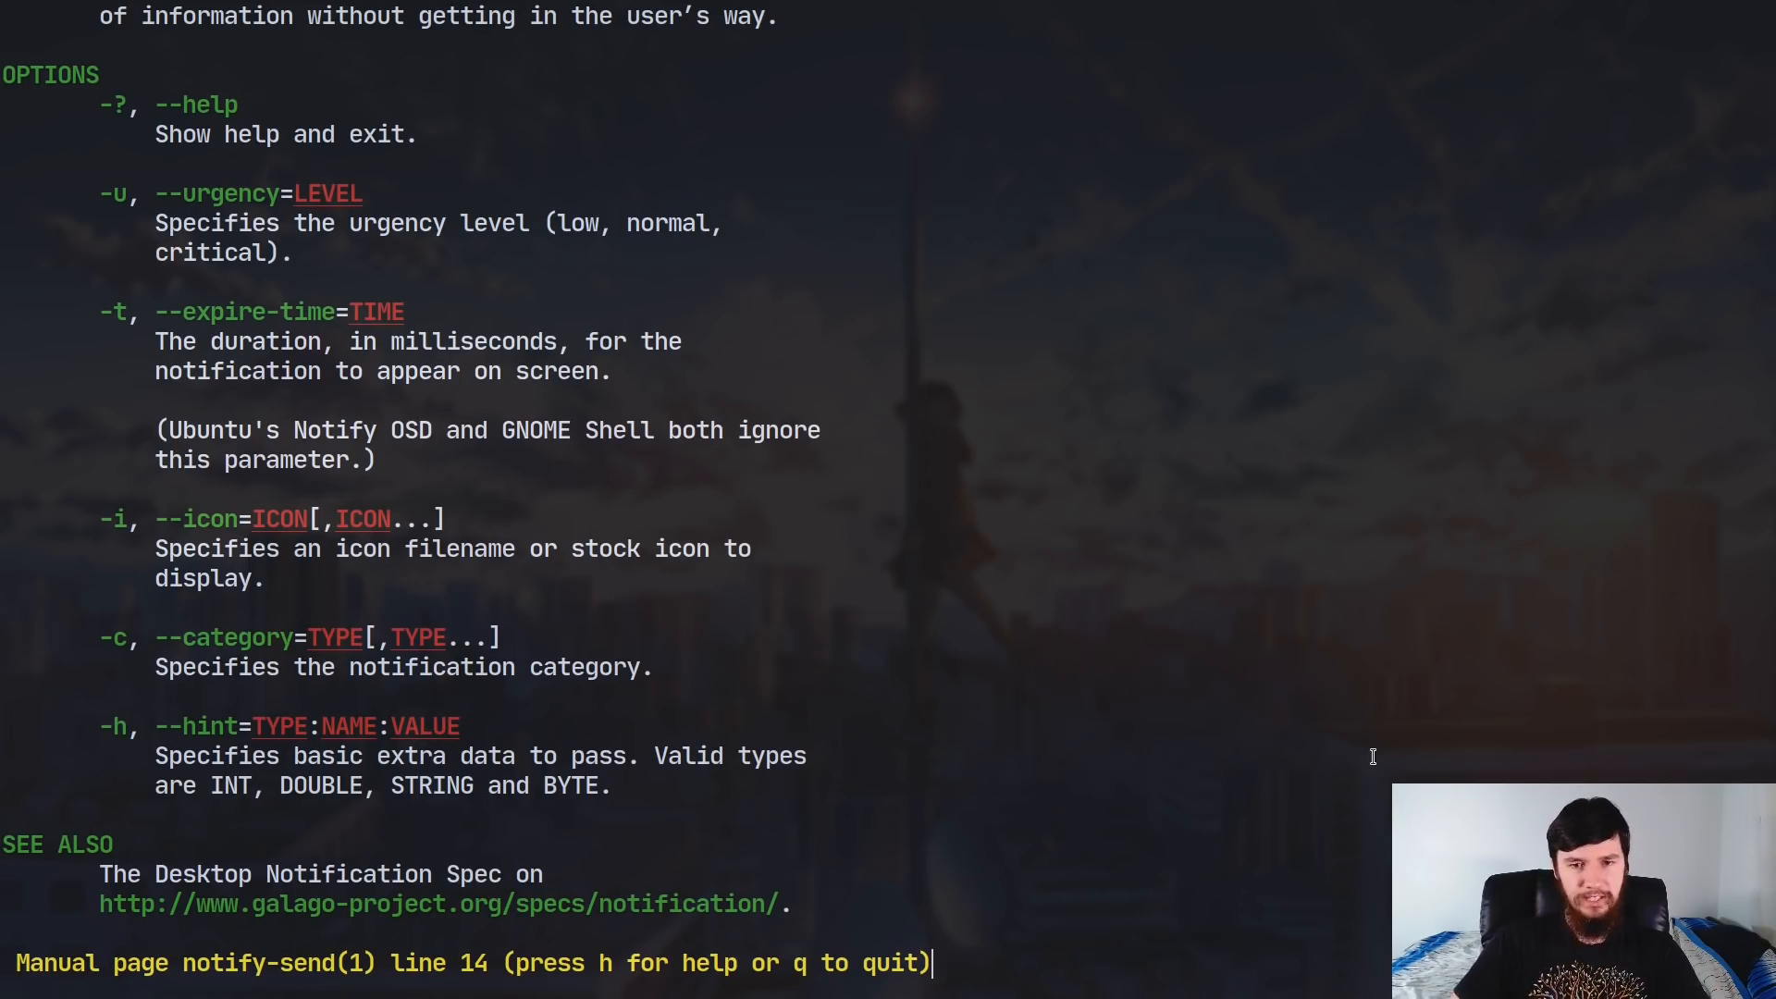
pyautogui.press('q')
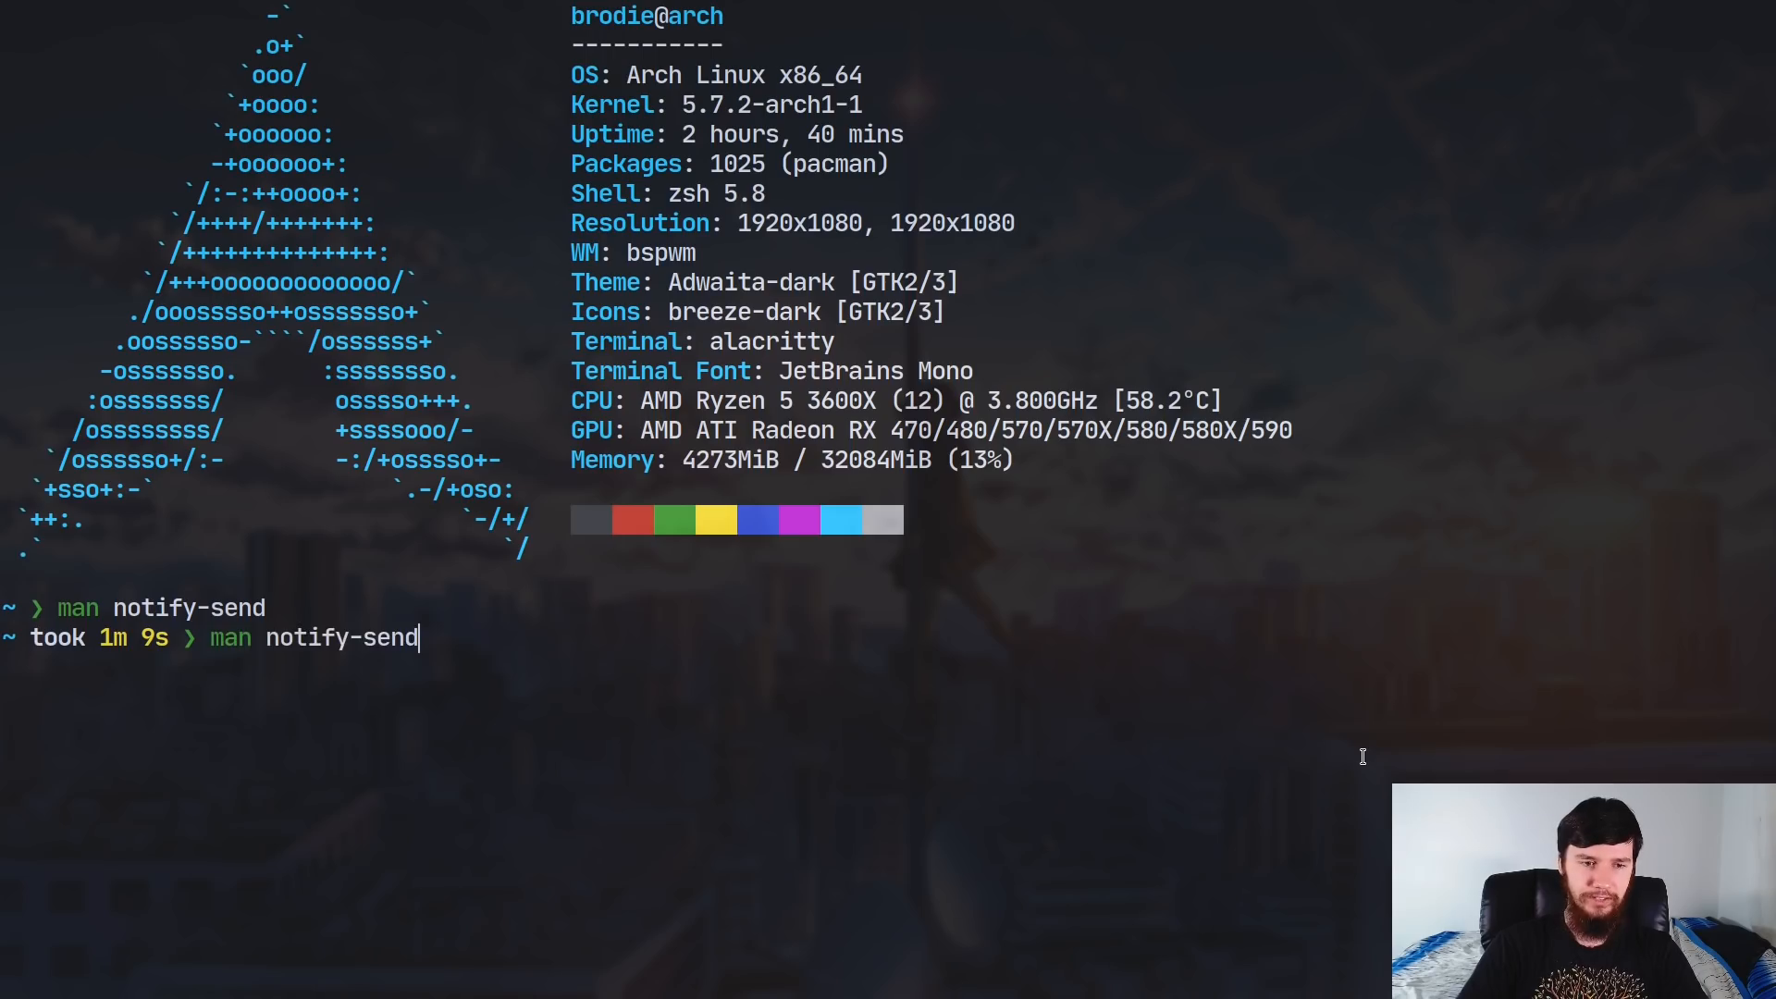
# - Send a notify-send test with urgency normal, icon, app Name and INT hint, then resend it with timeout 100
pyautogui.write('notify-send -u normal -t 10 -i ~/pictures/77012728_p0.jpg -a "Name" --hint=INT:Number:1 "Hello World" "Hi"')
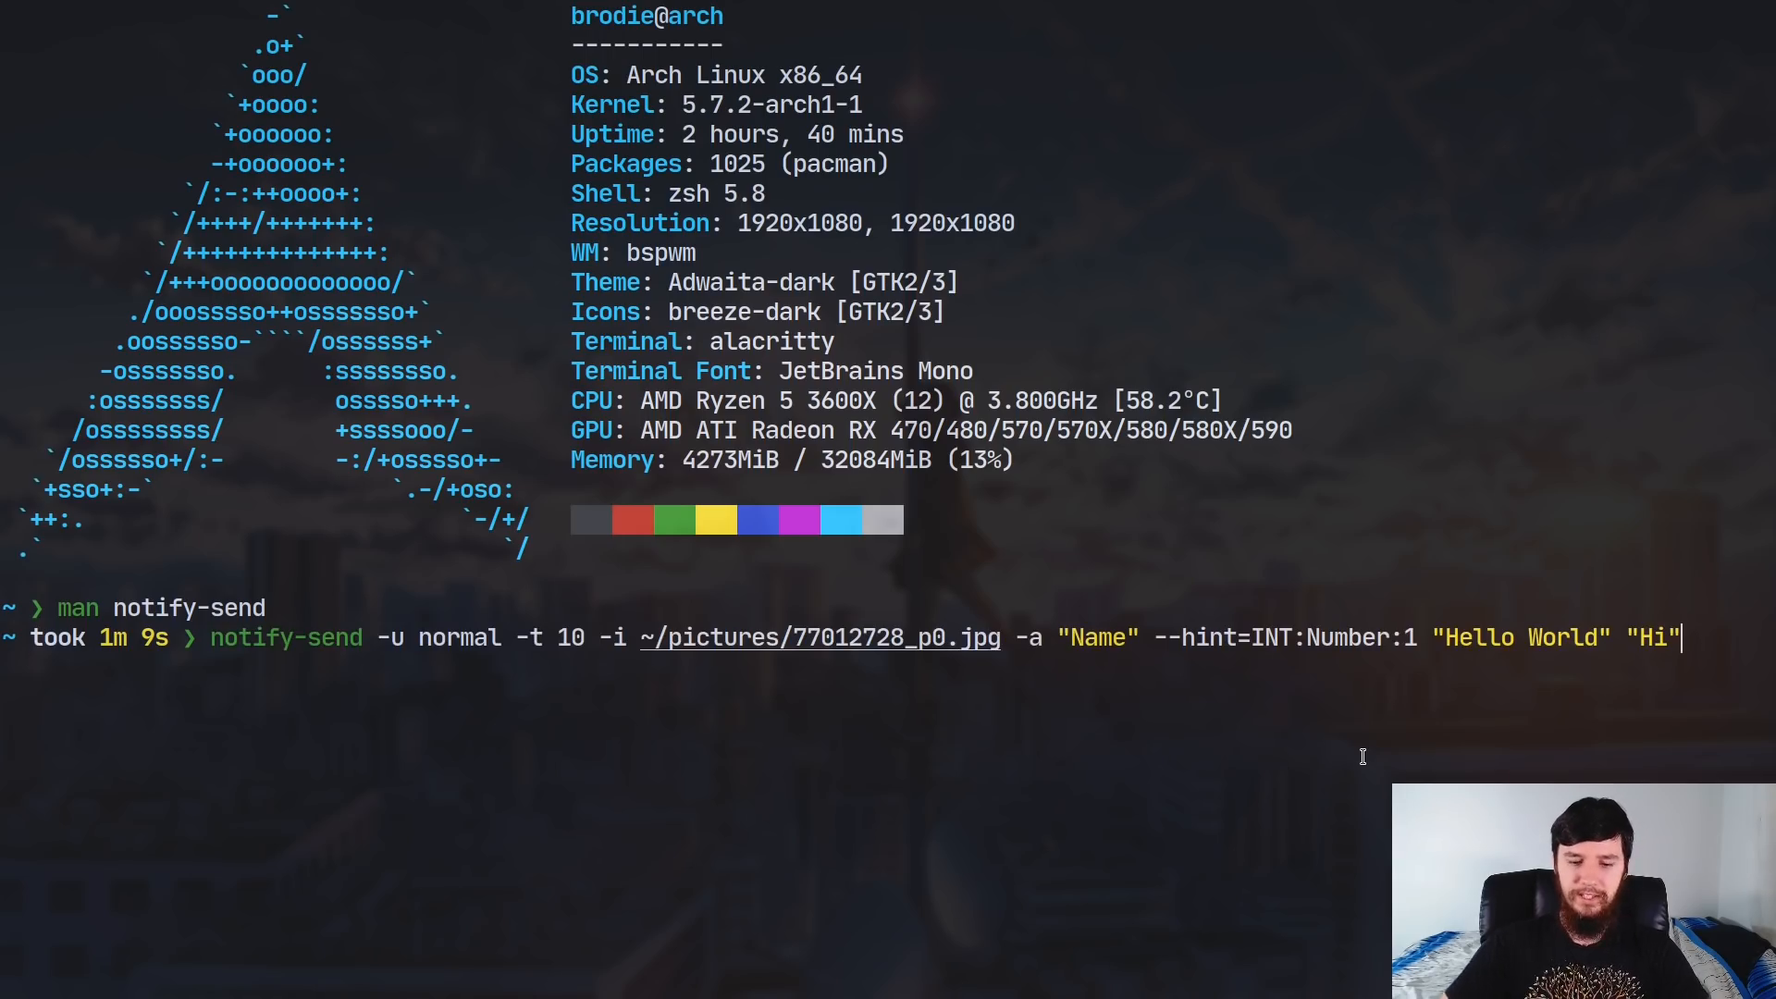
pyautogui.press('Return')
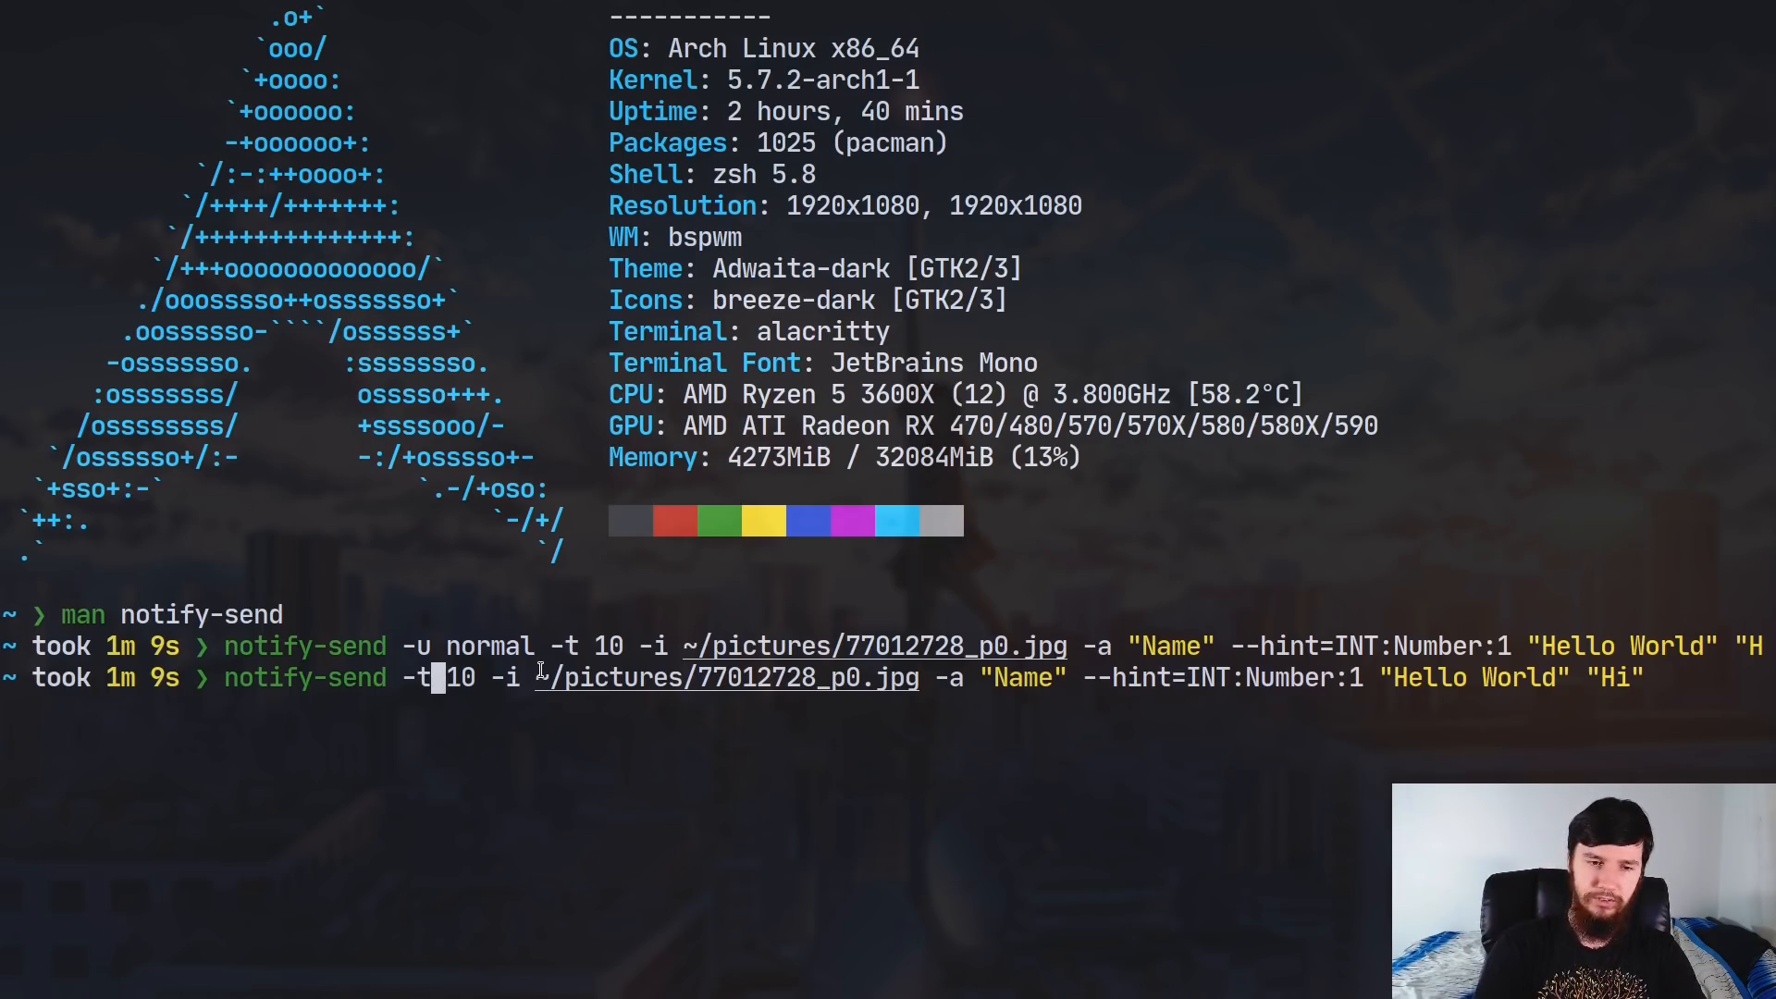
pyautogui.write('0')
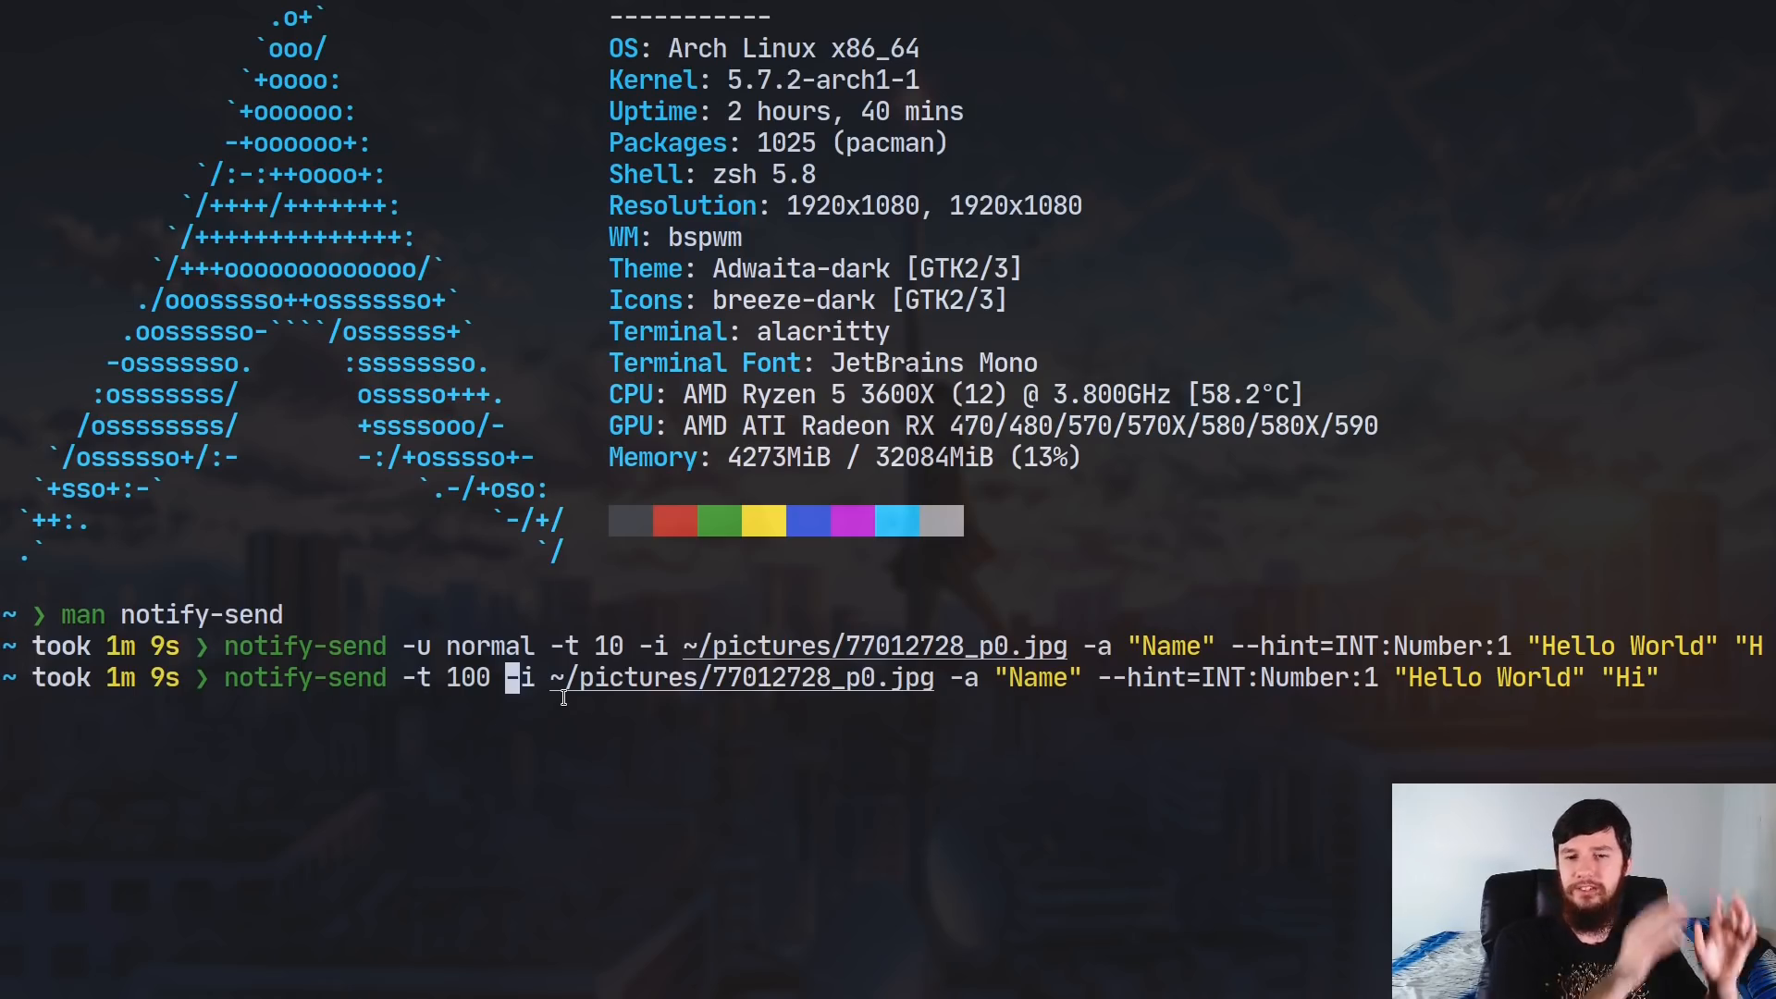
pyautogui.moveTo(929, 662)
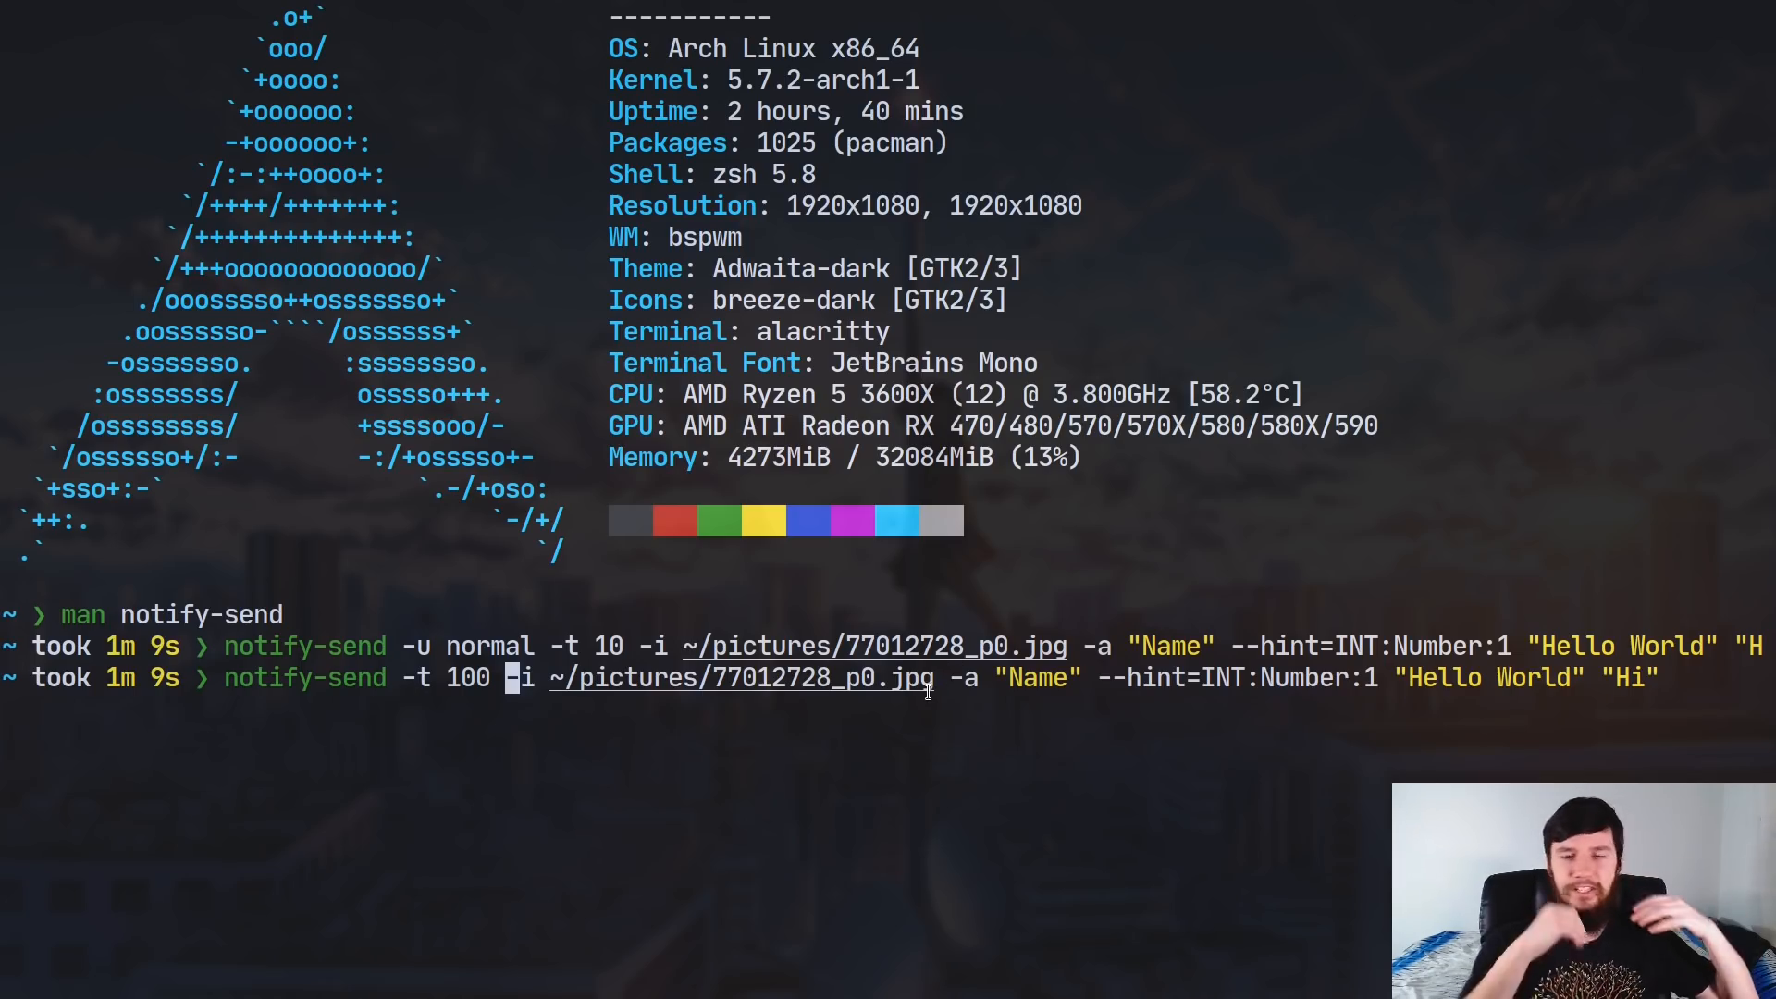
pyautogui.moveTo(1191, 677)
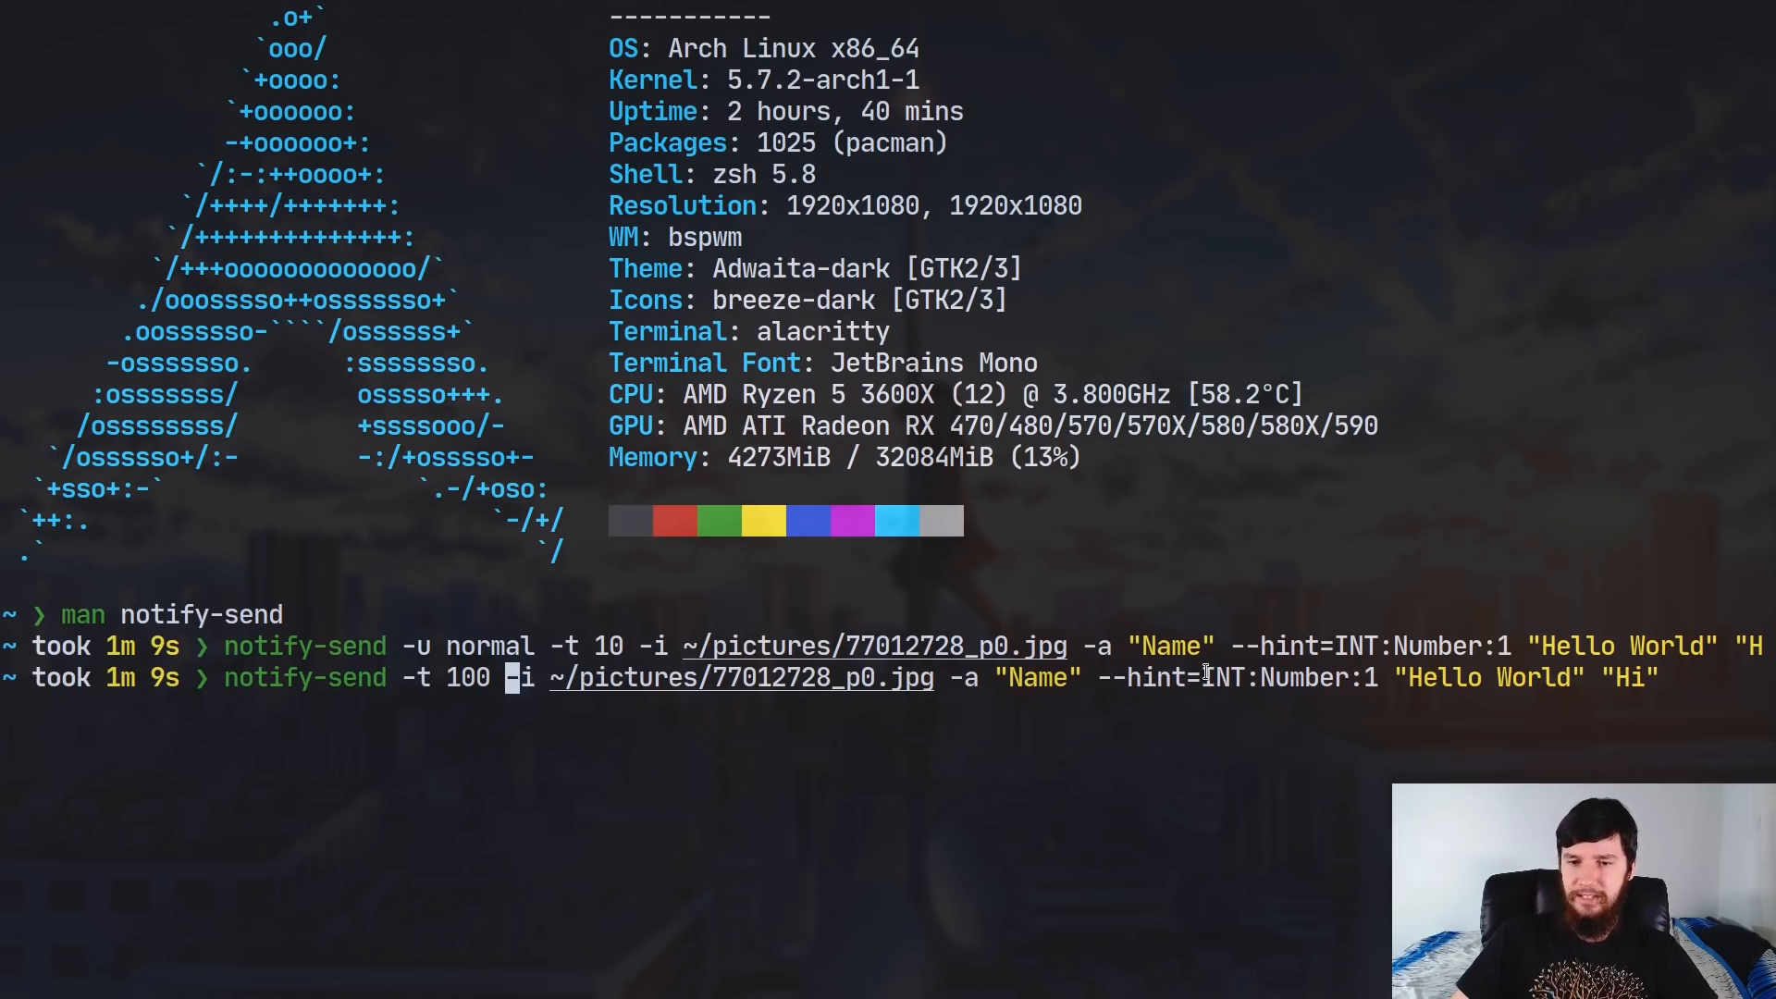
pyautogui.doubleClick(1223, 677)
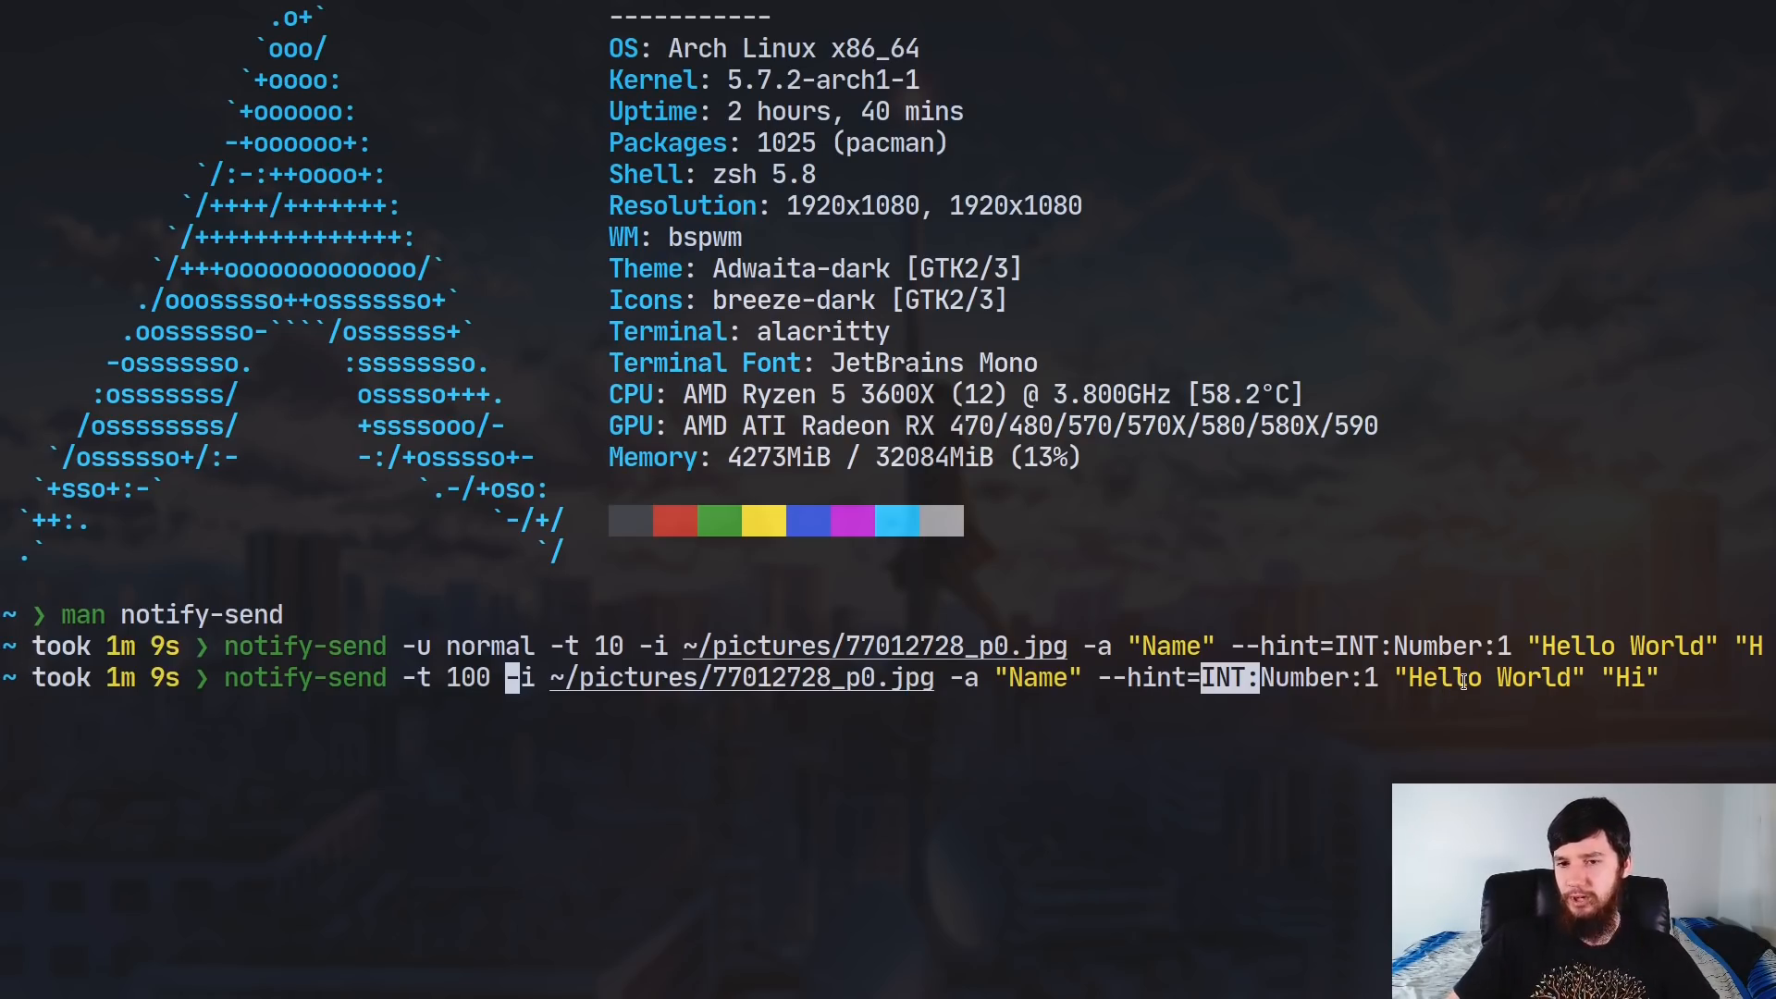
pyautogui.press('Return')
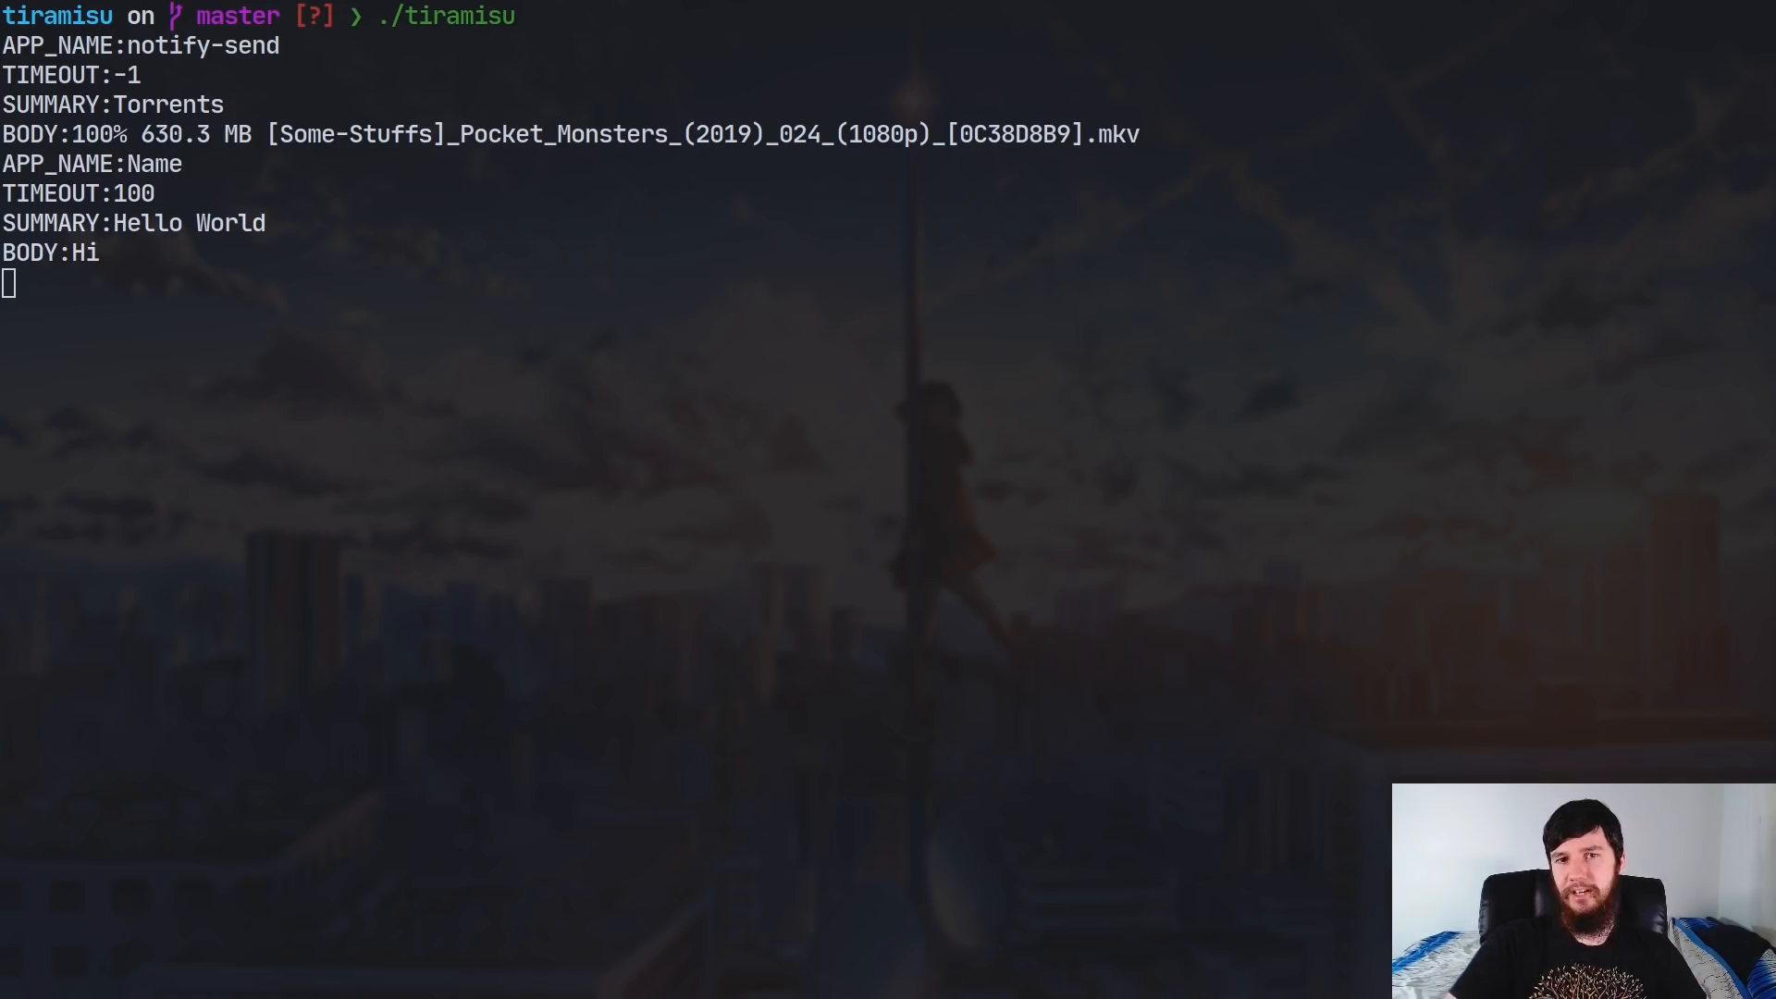
pyautogui.moveTo(867, 396)
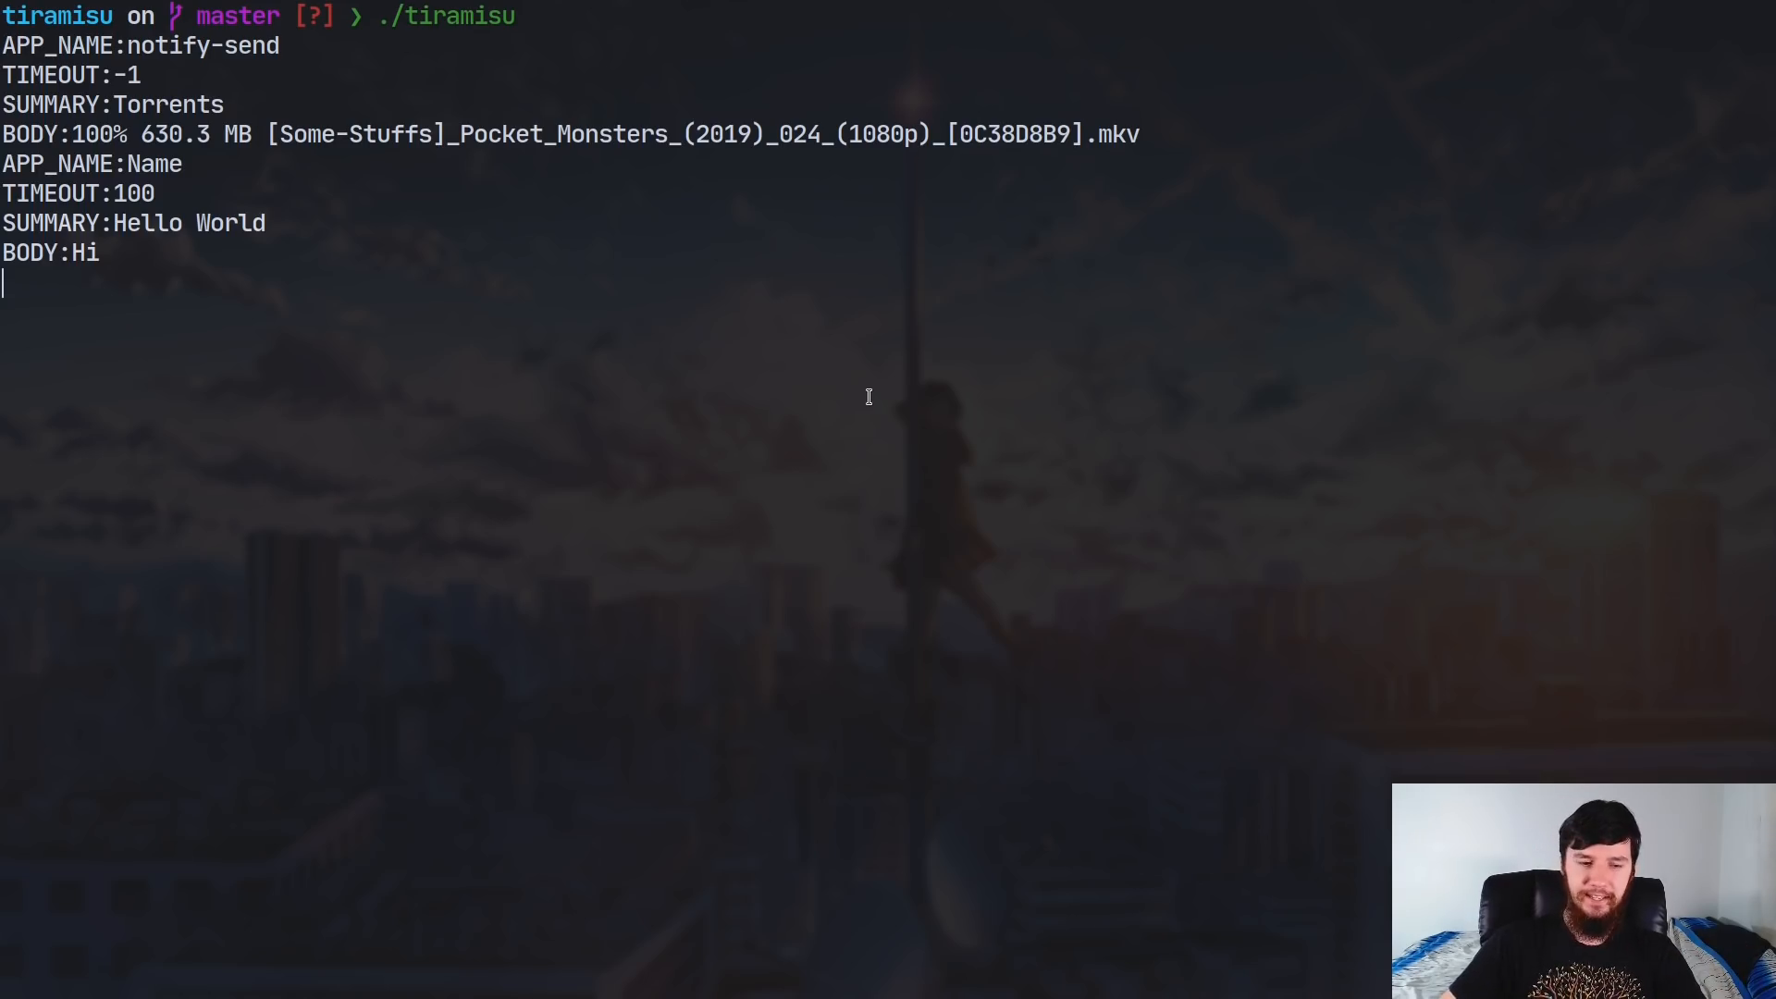
# - Launch lf to browse the tiramisu folder after stopping the daemon
pyautogui.write('lf')
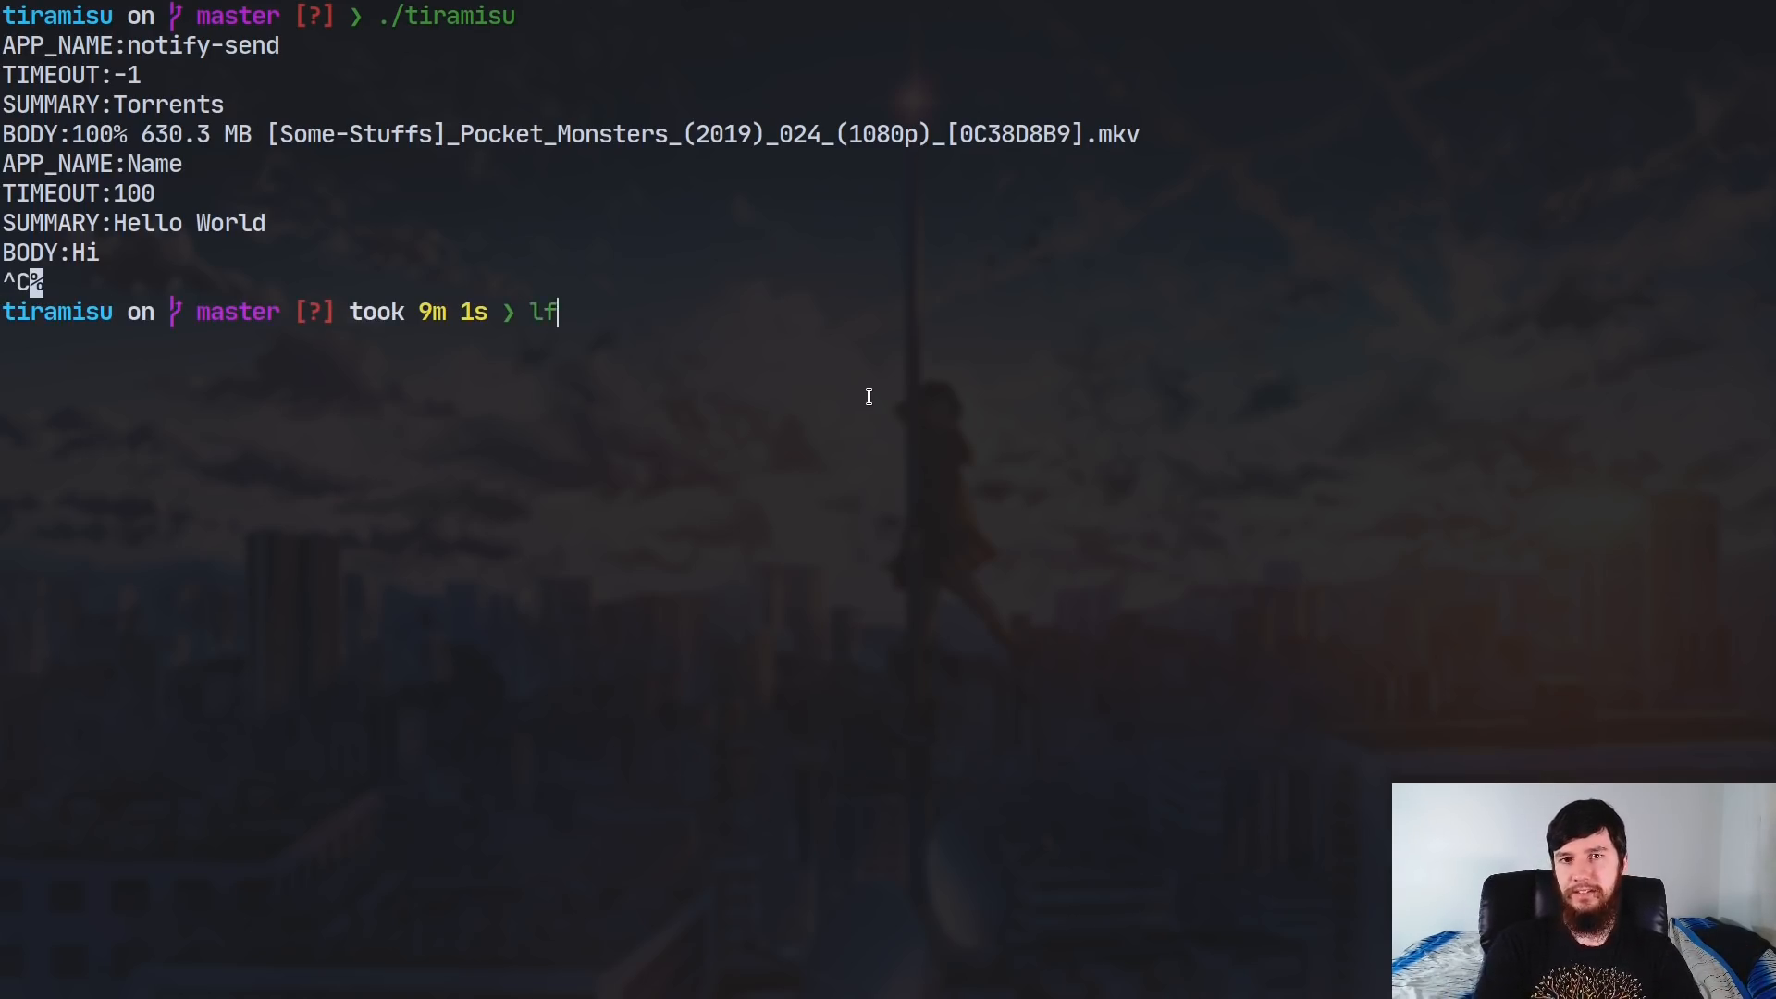
pyautogui.press('Return')
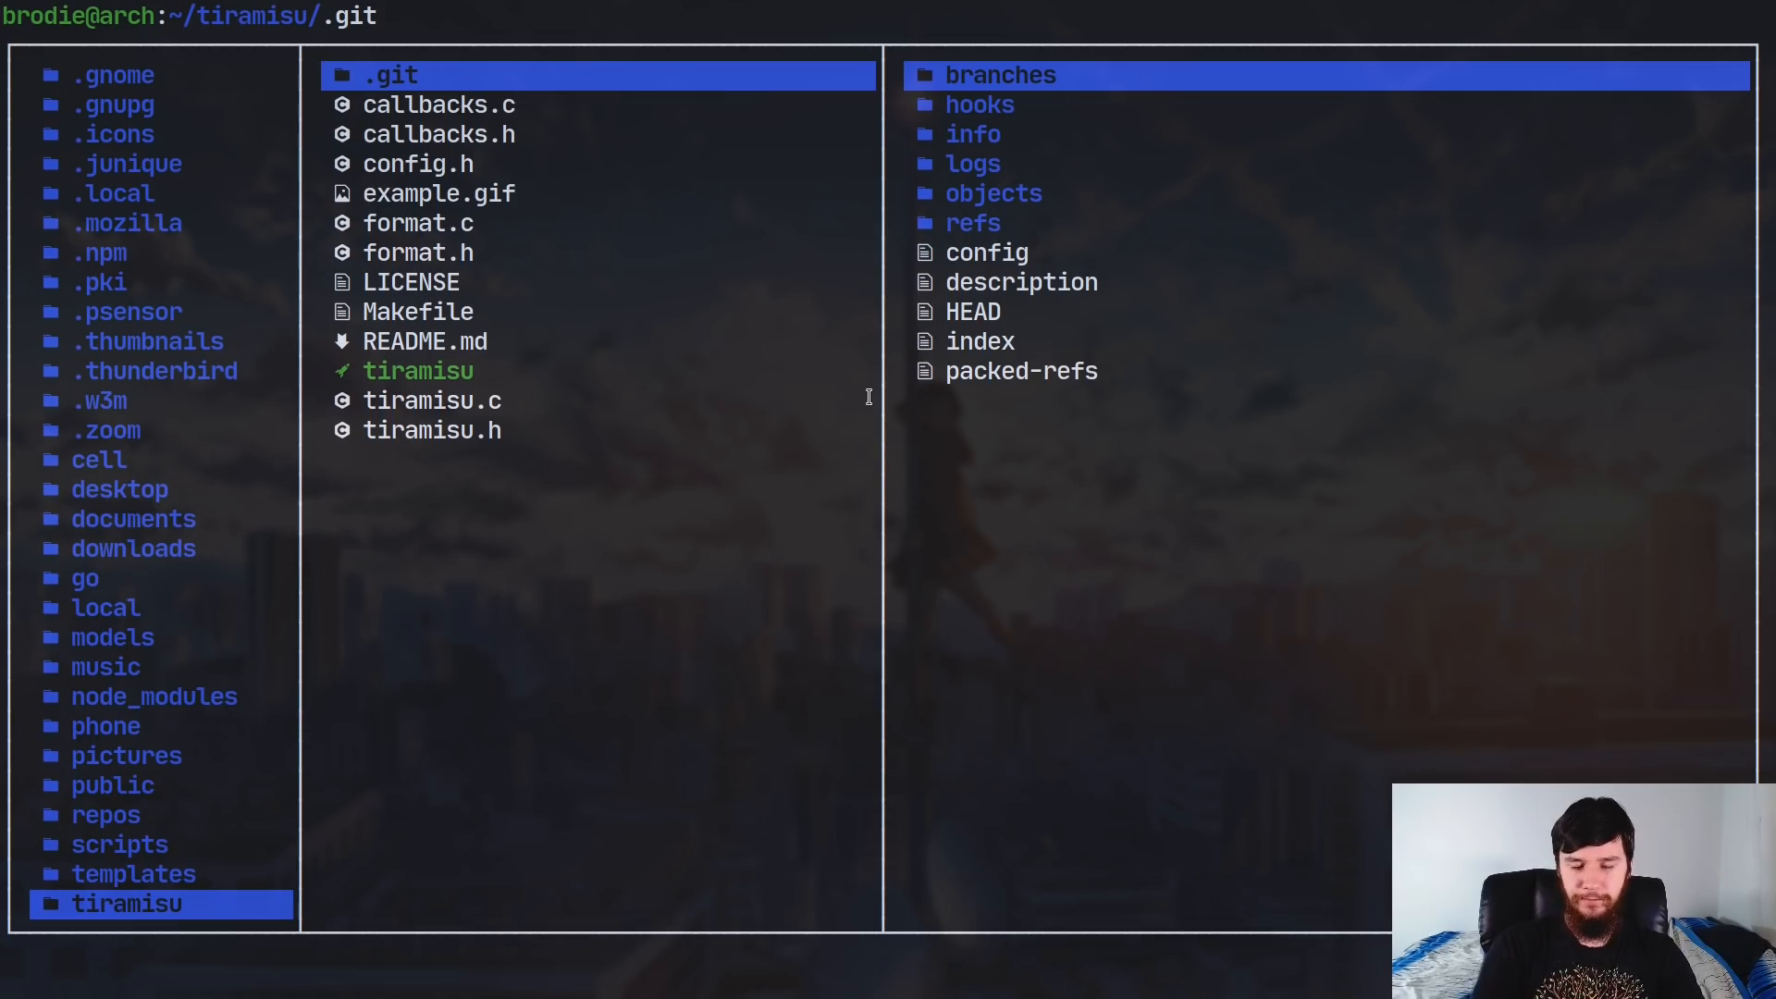
# - Edit config.h to uncomment RECEIVE_APP_ICON and RECEIVE_REPLACES_ID, then save and quit
pyautogui.click(433, 399)
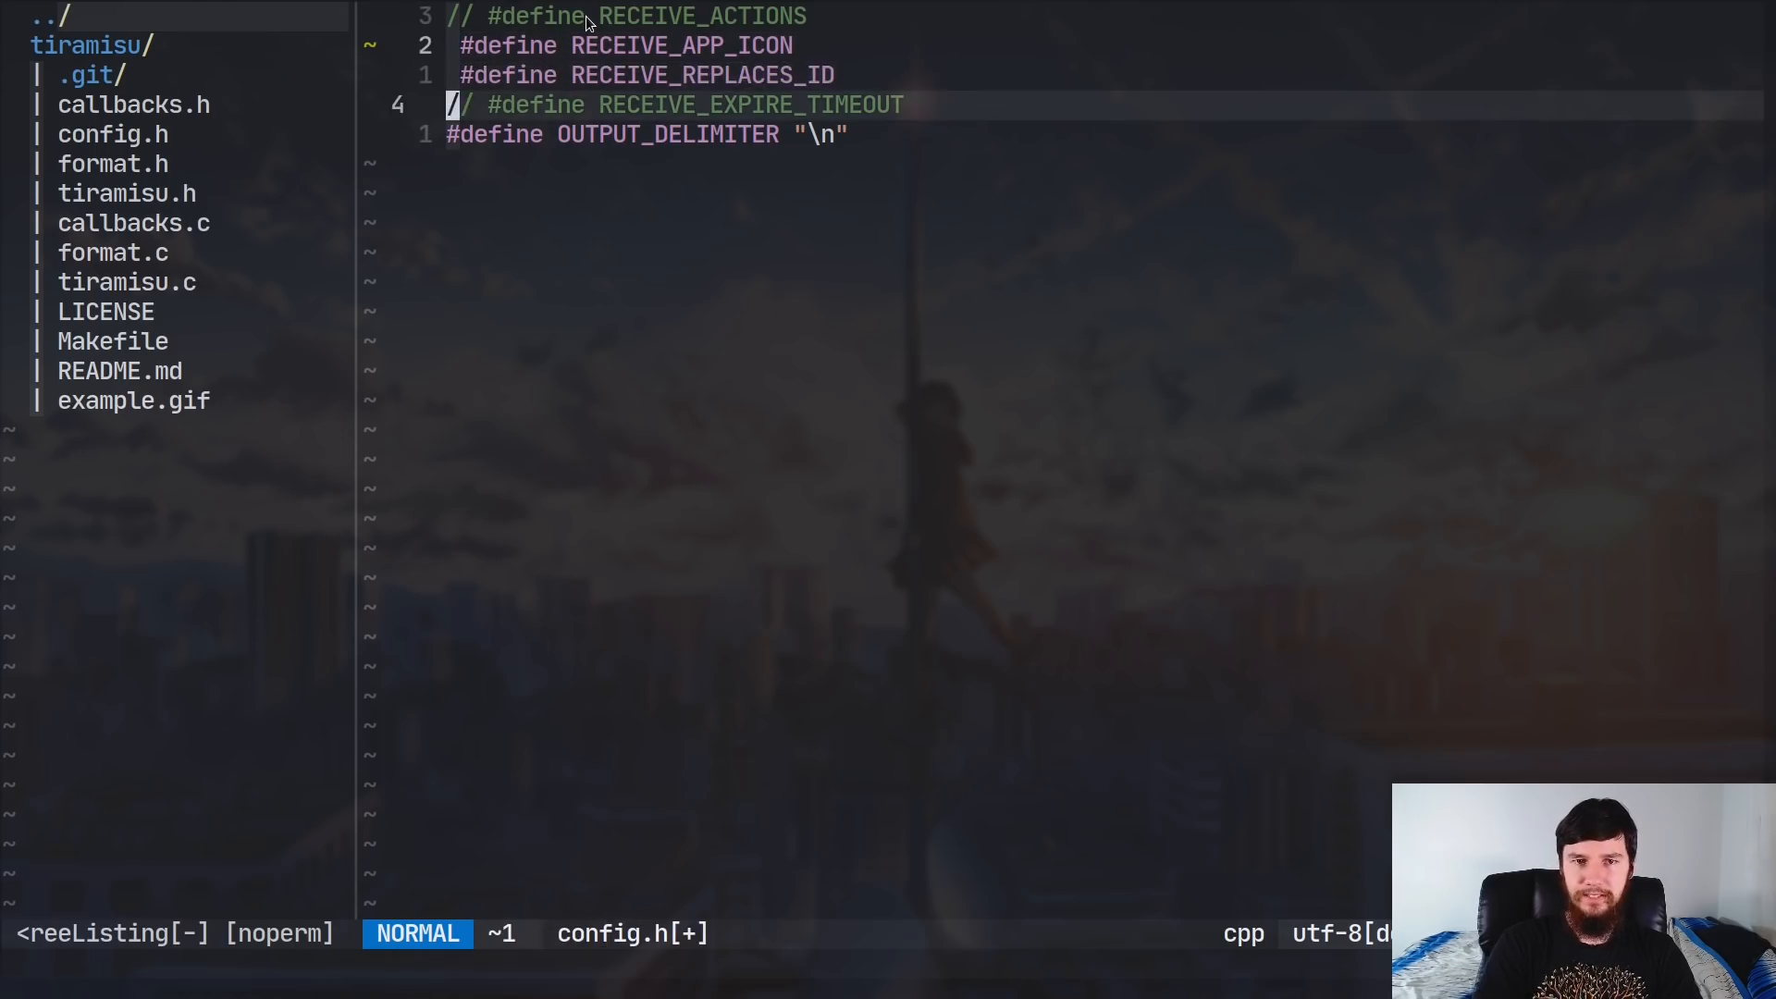
pyautogui.press('V')
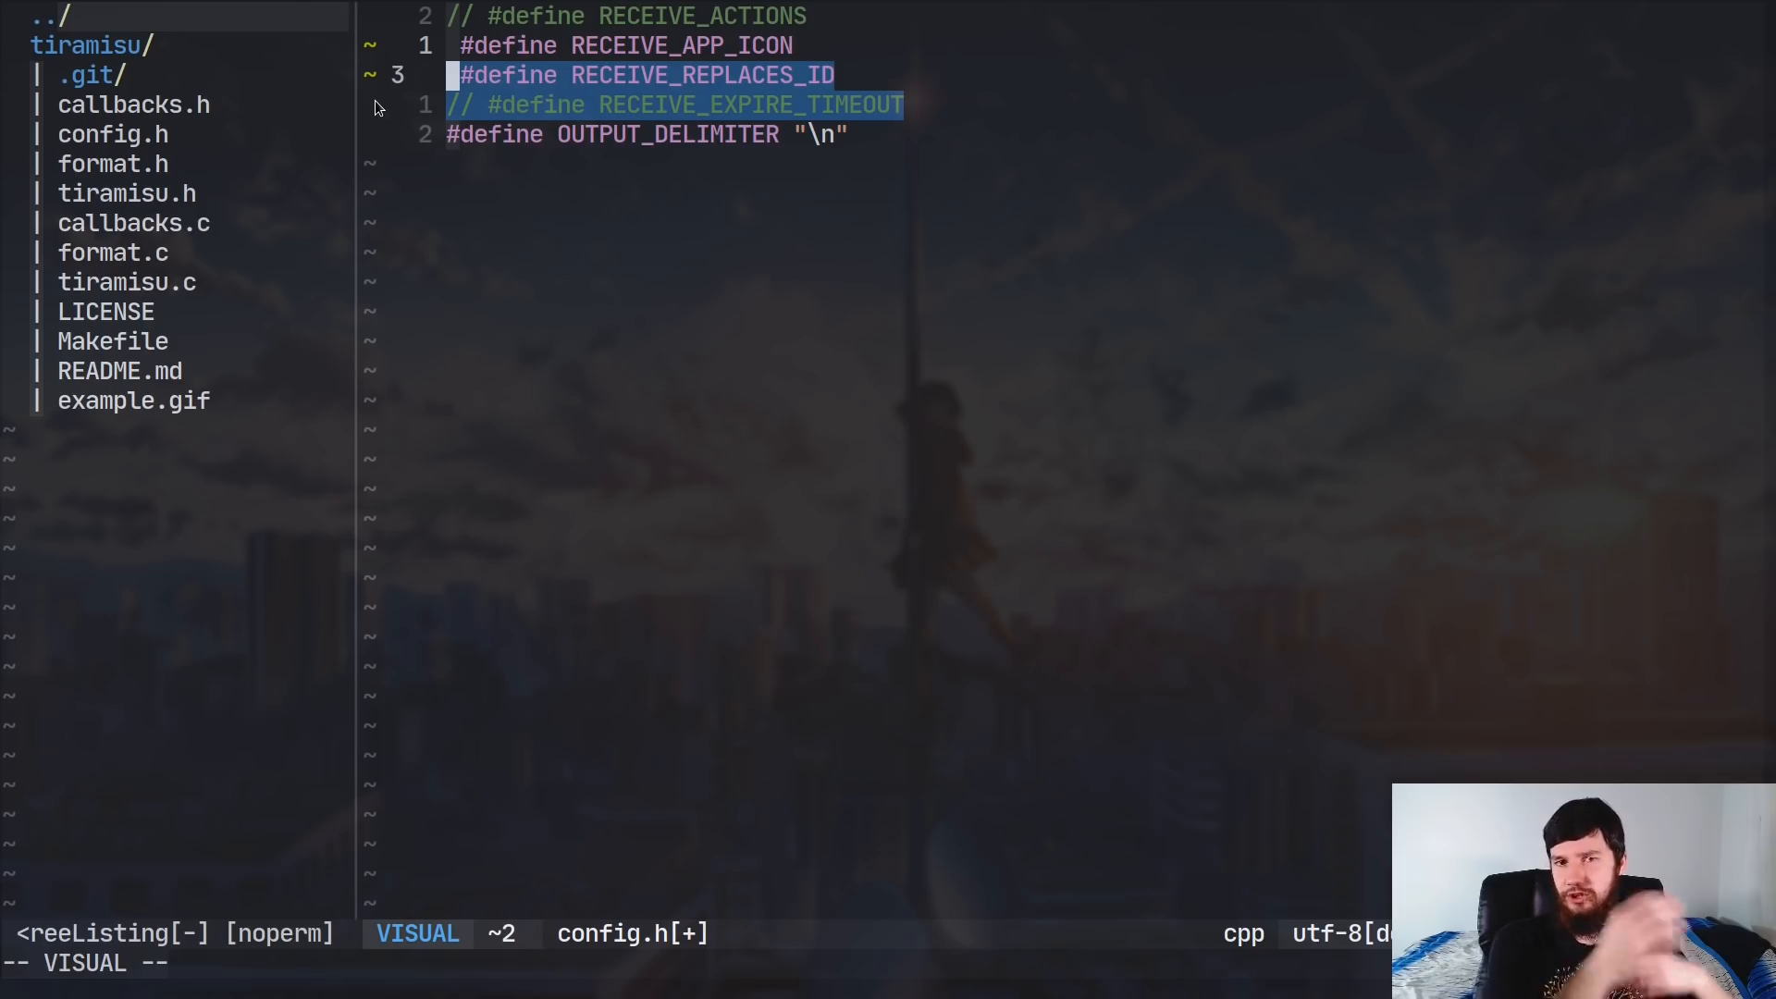
pyautogui.press('Escape')
pyautogui.write('make')
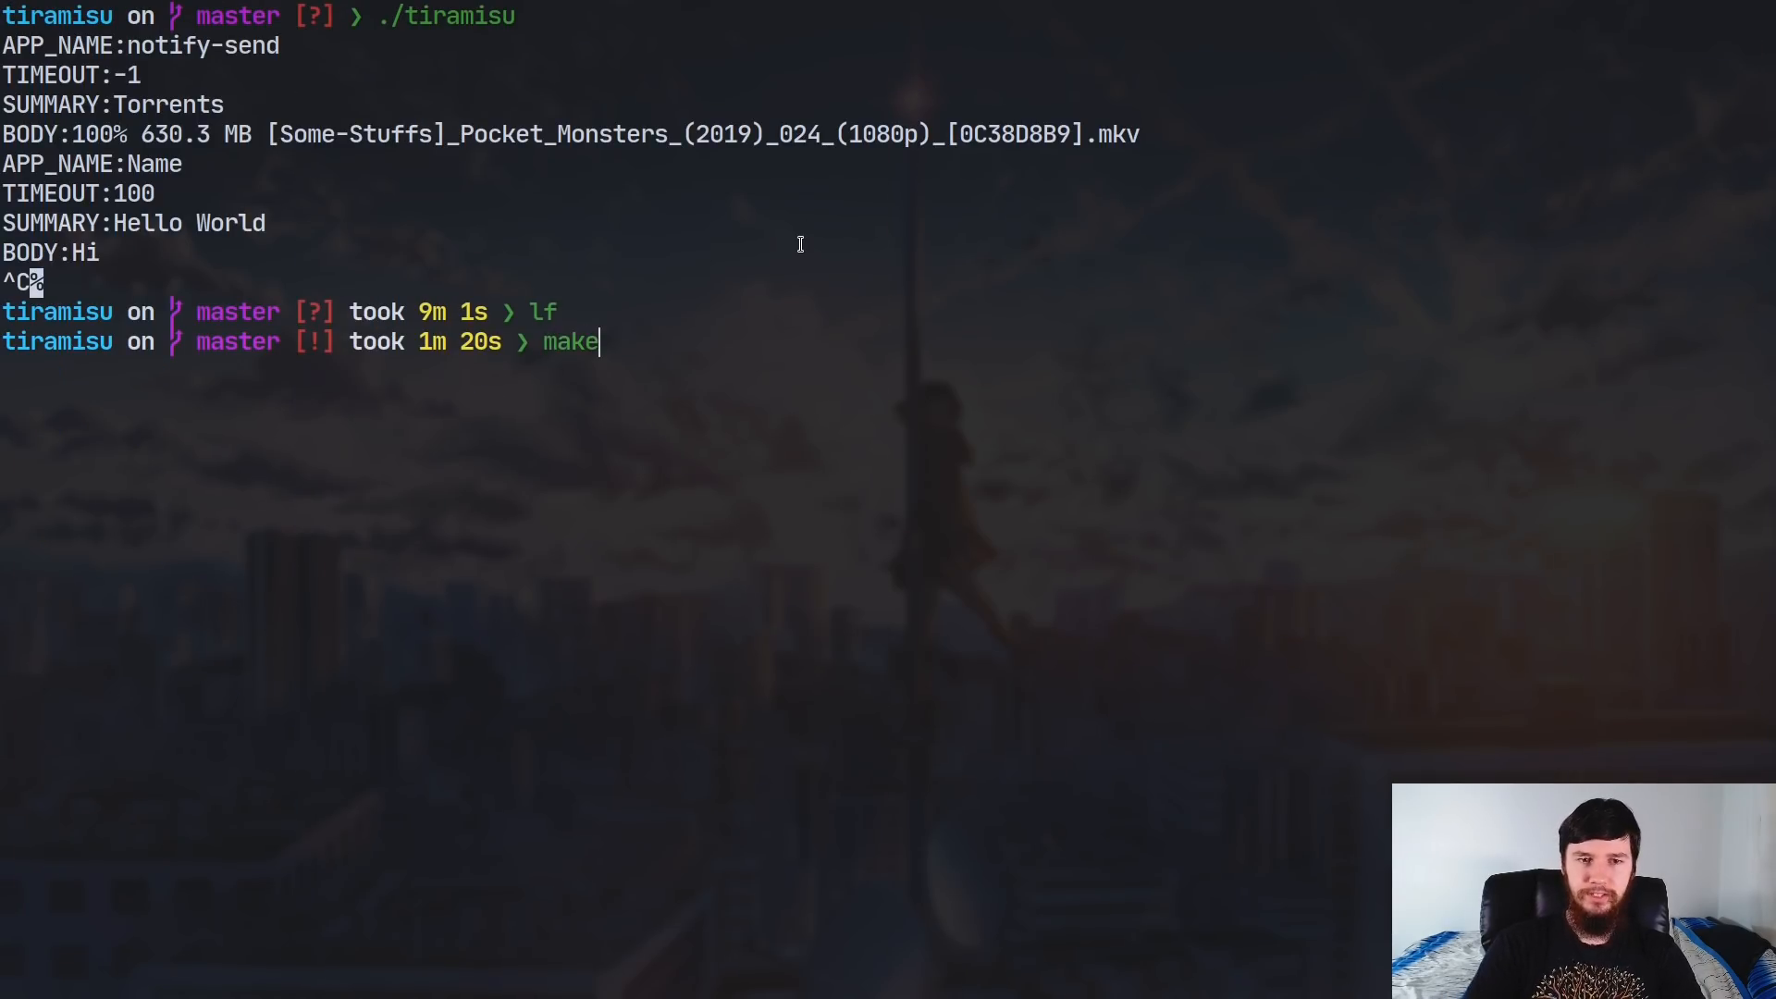
# - Rebuild with make, restart ./tiramisu and resend the Hello World notification
pyautogui.press('Return')
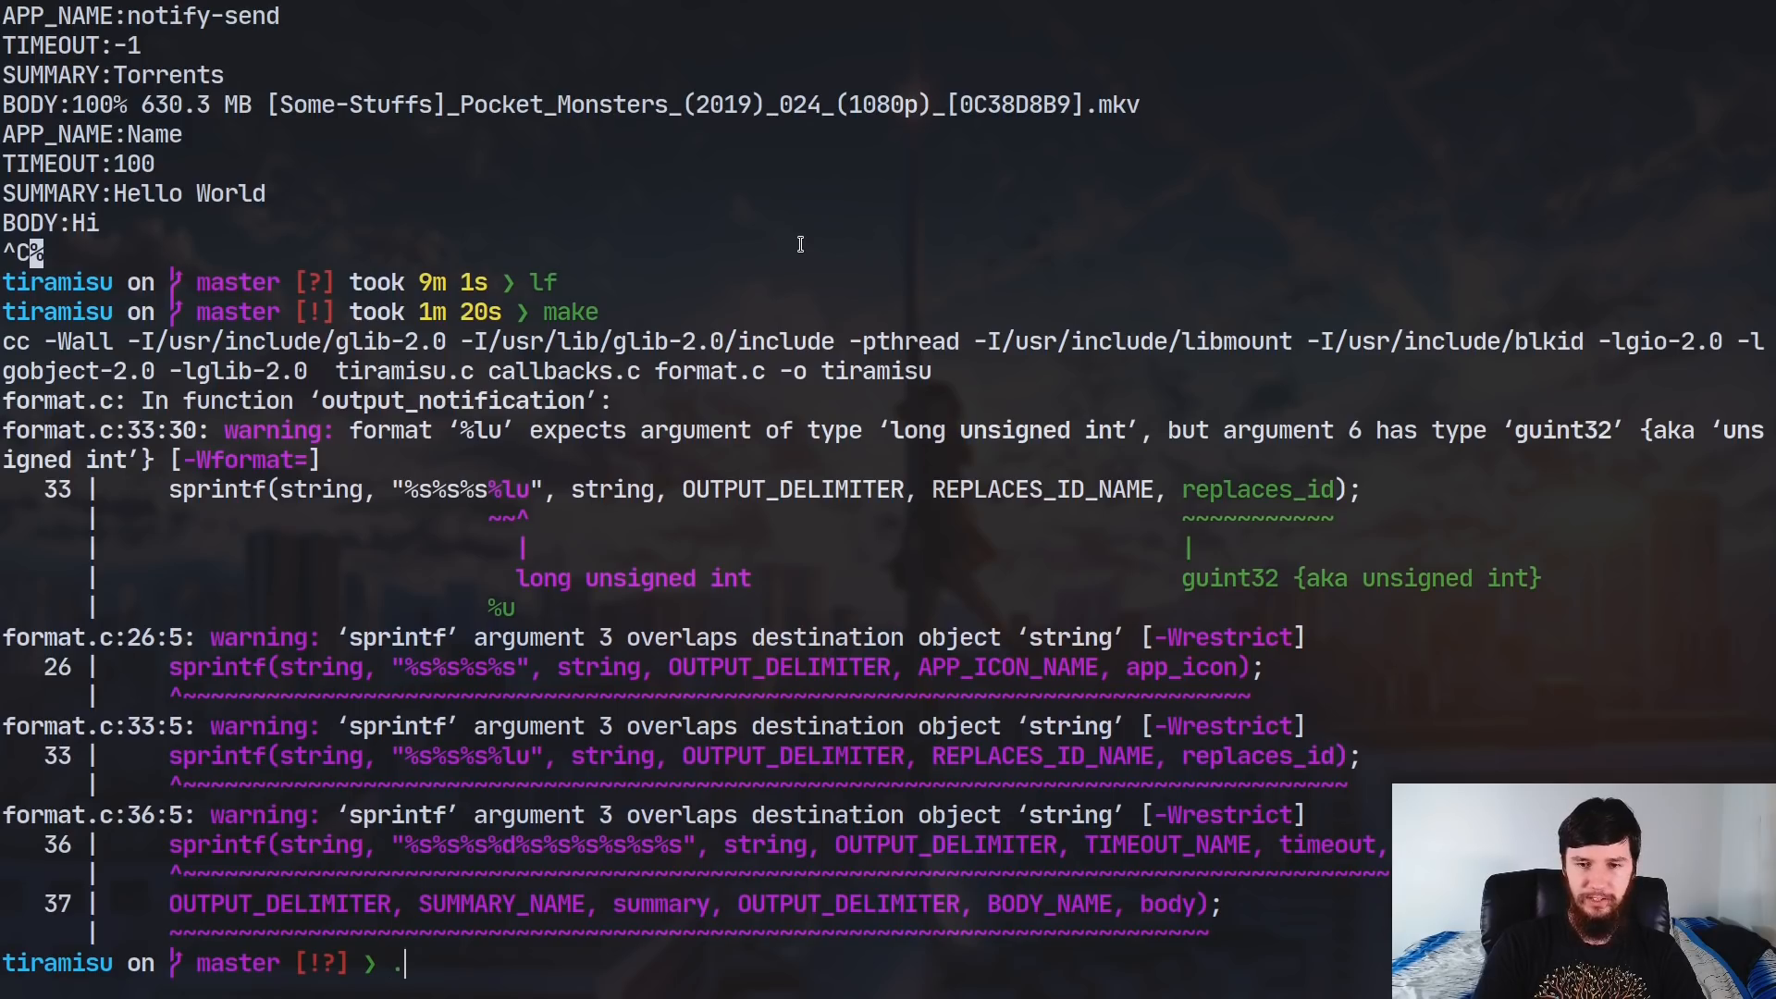
pyautogui.write('./tira')
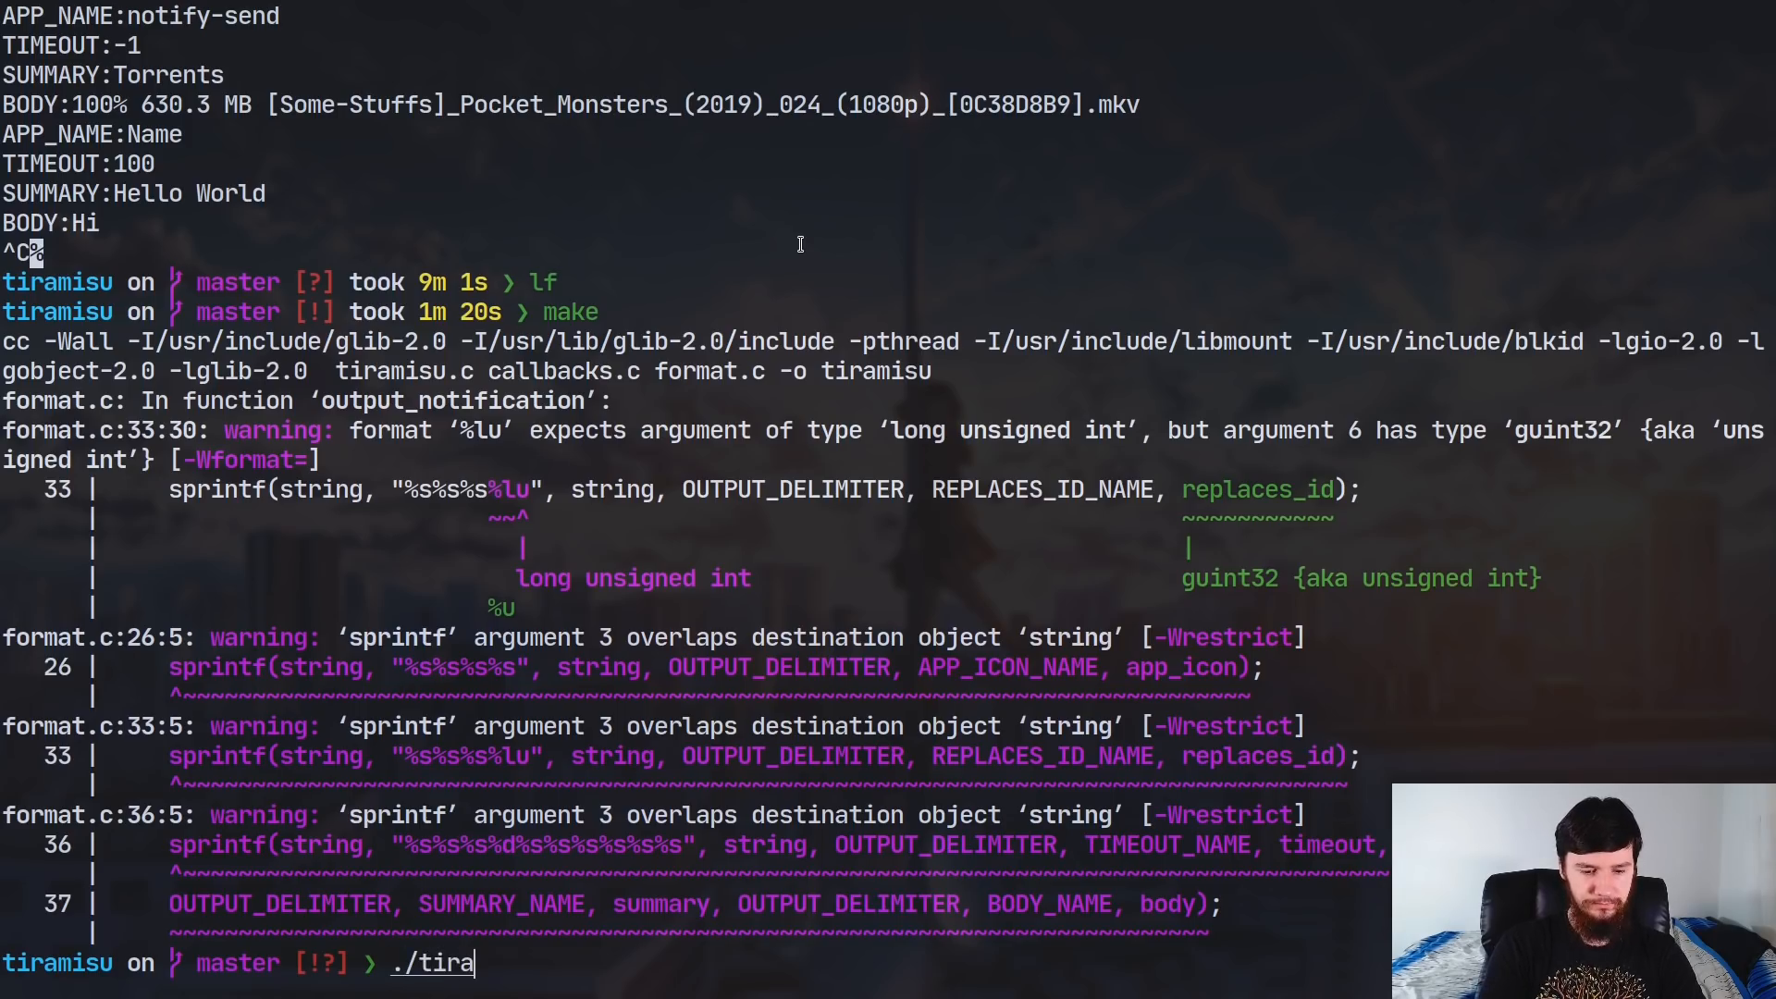
pyautogui.press('Return')
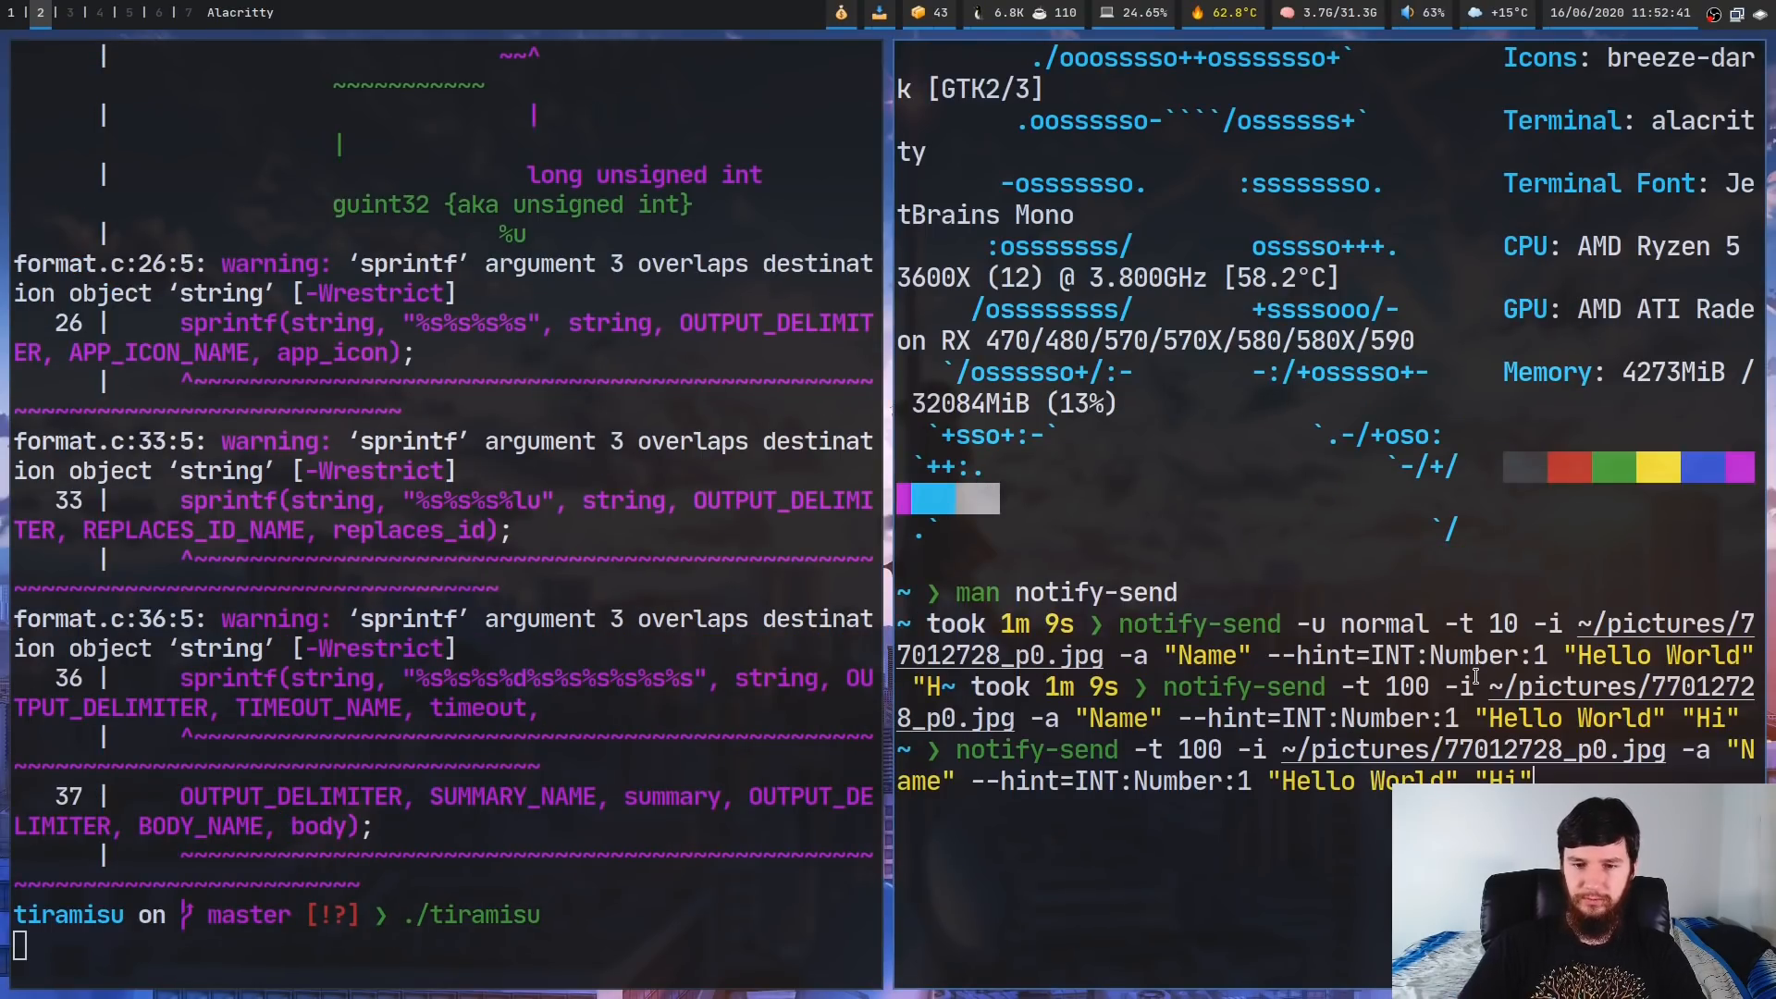
pyautogui.press('Return')
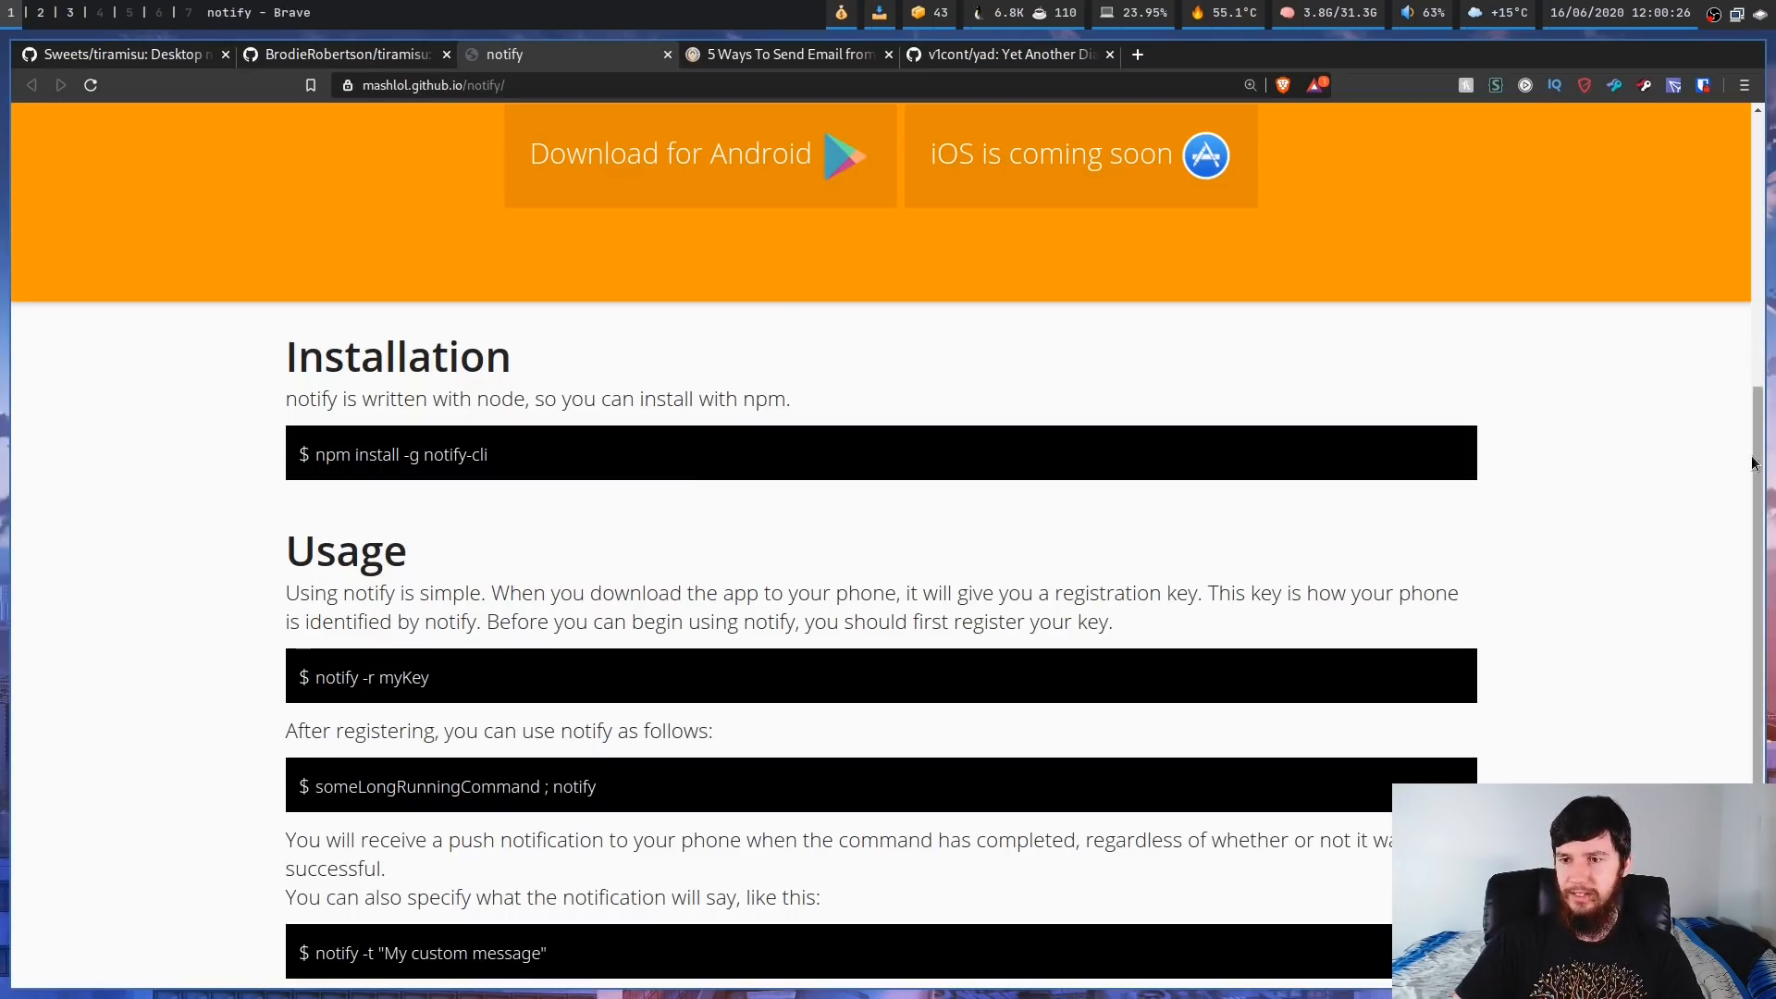
# - Scroll through notify's Installation and Usage sections and highlight the custom-message example
pyautogui.scroll(3)
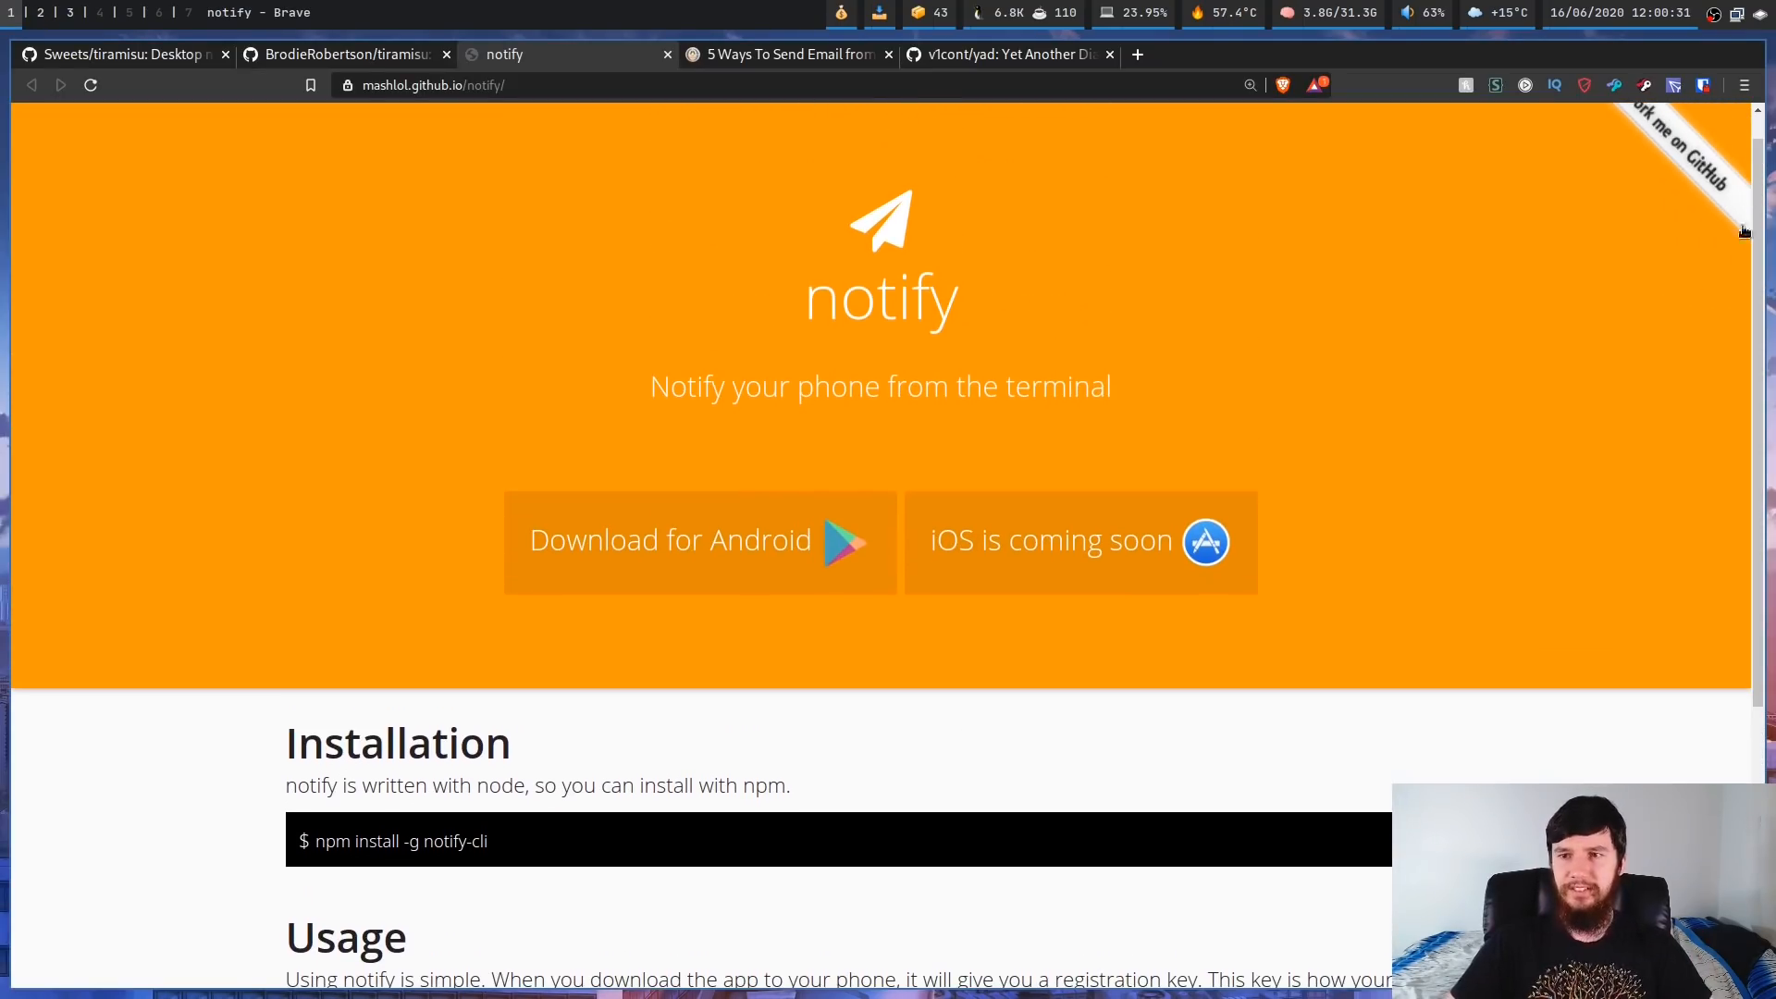
pyautogui.moveTo(1687, 285)
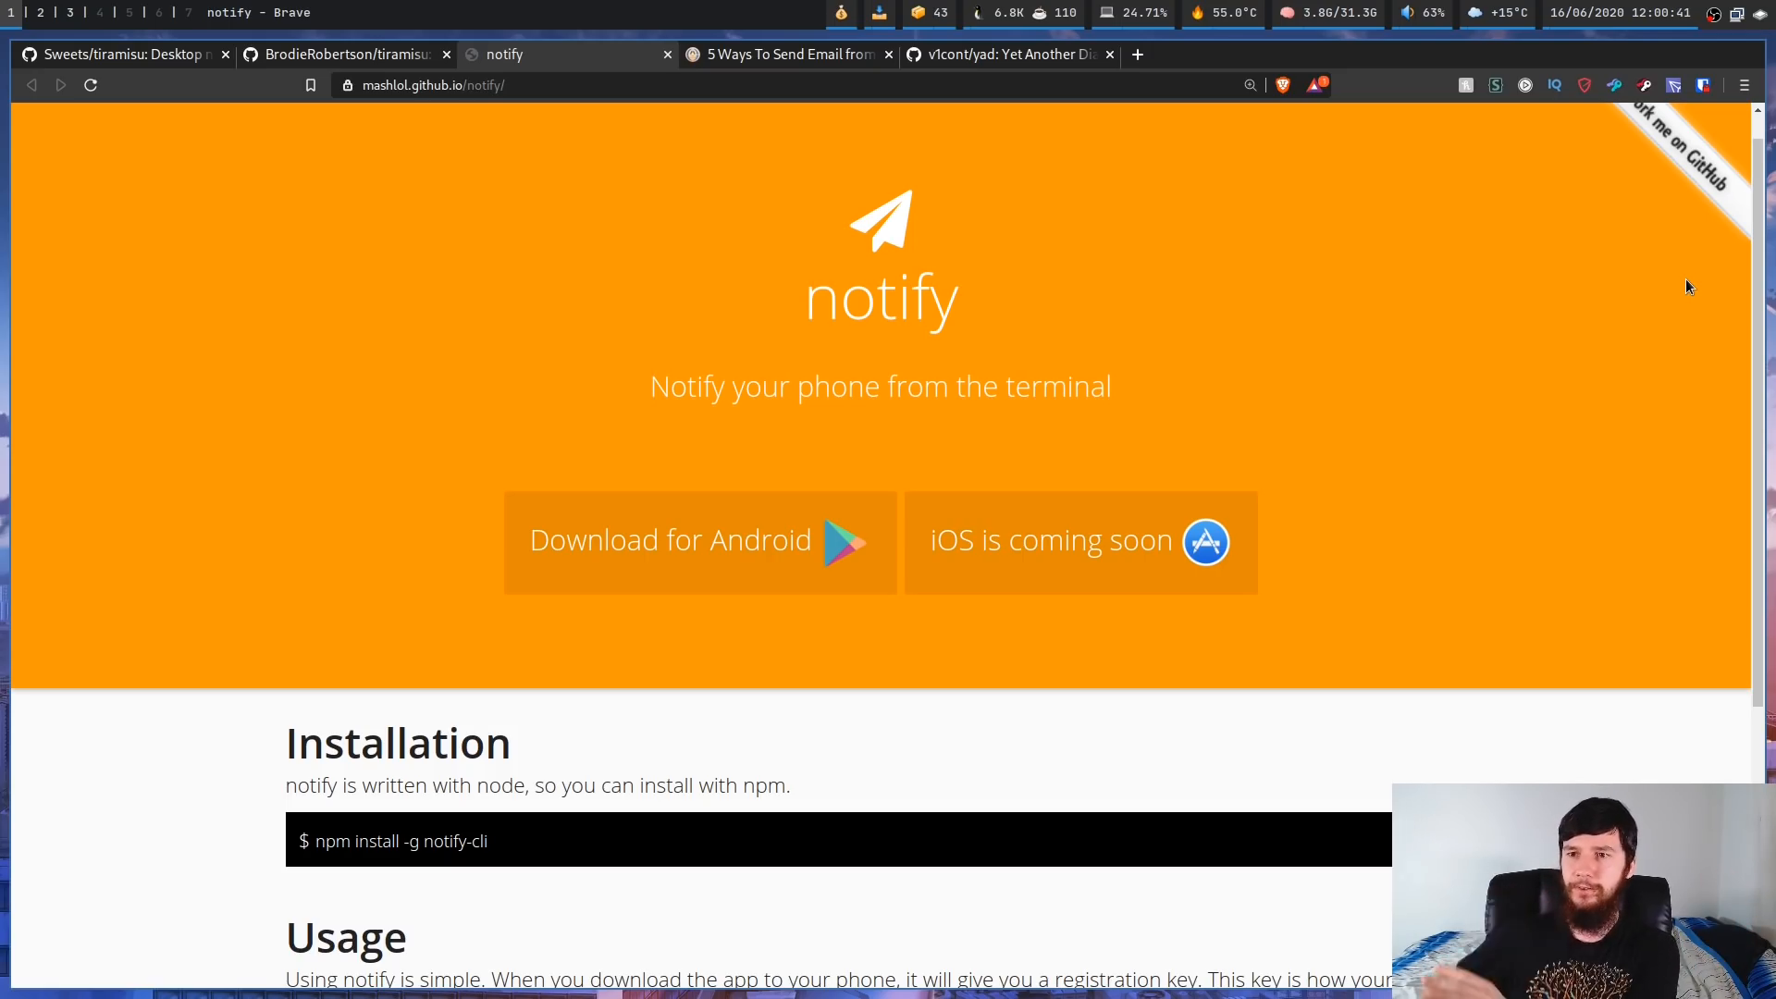
pyautogui.scroll(-3)
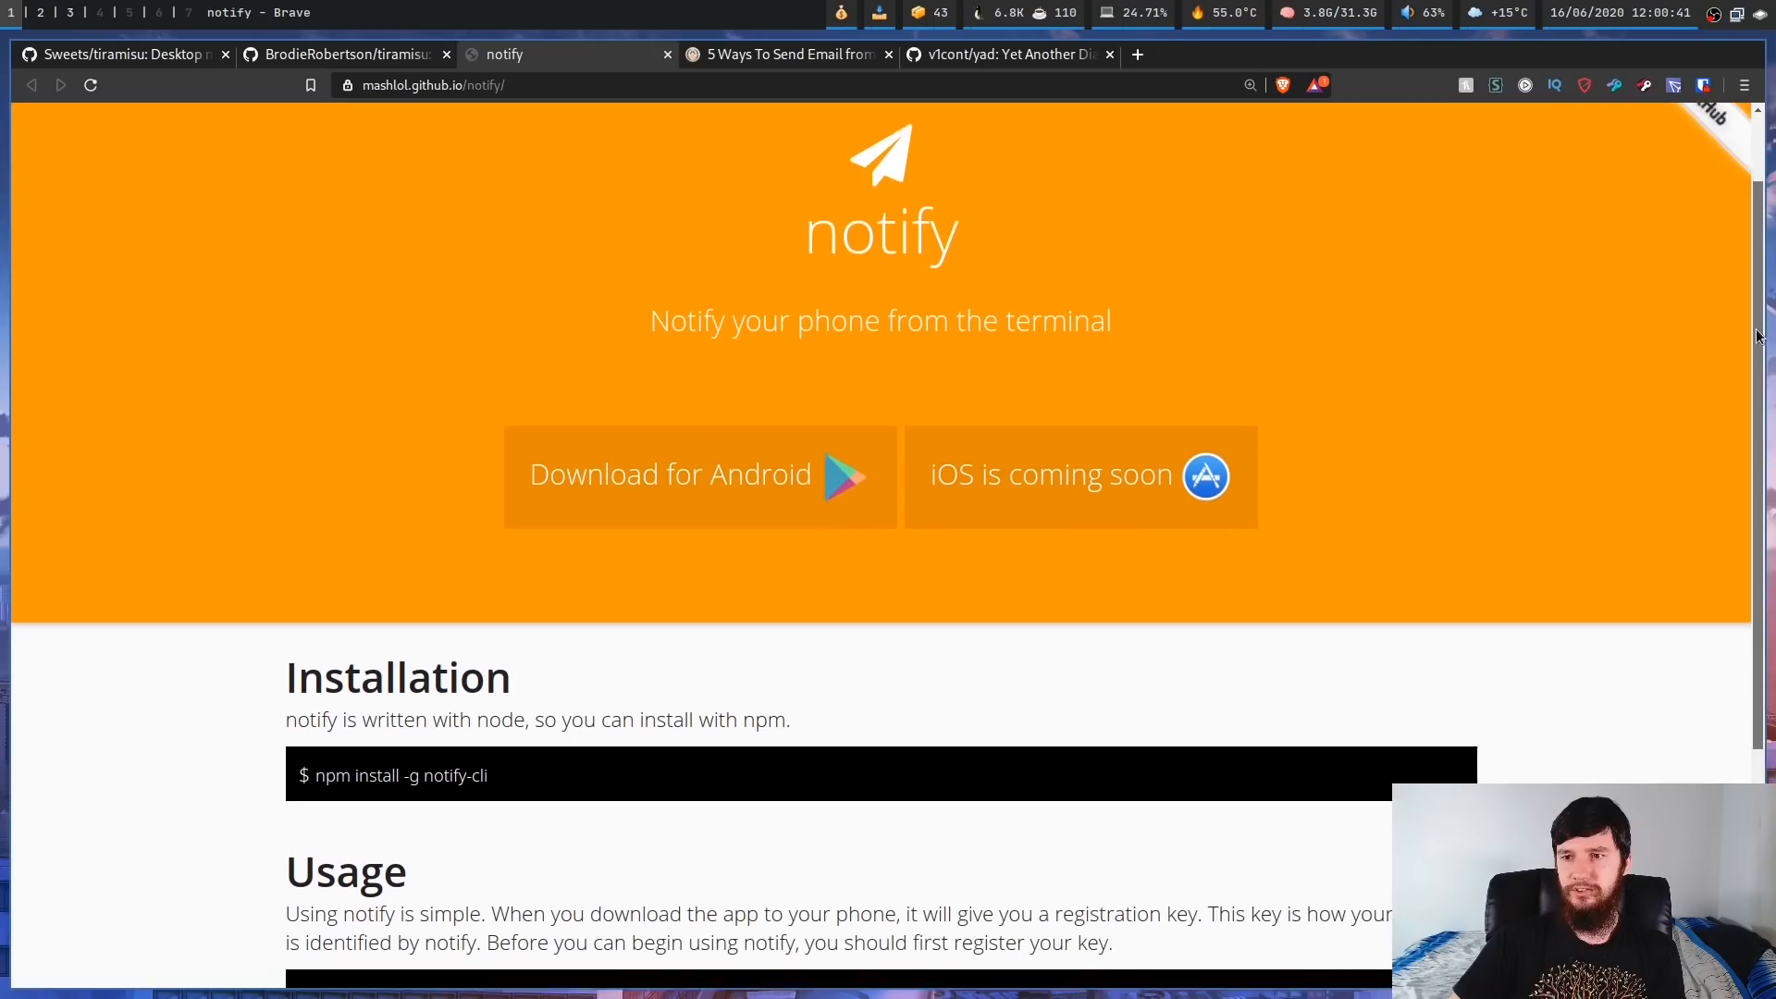
pyautogui.scroll(-3)
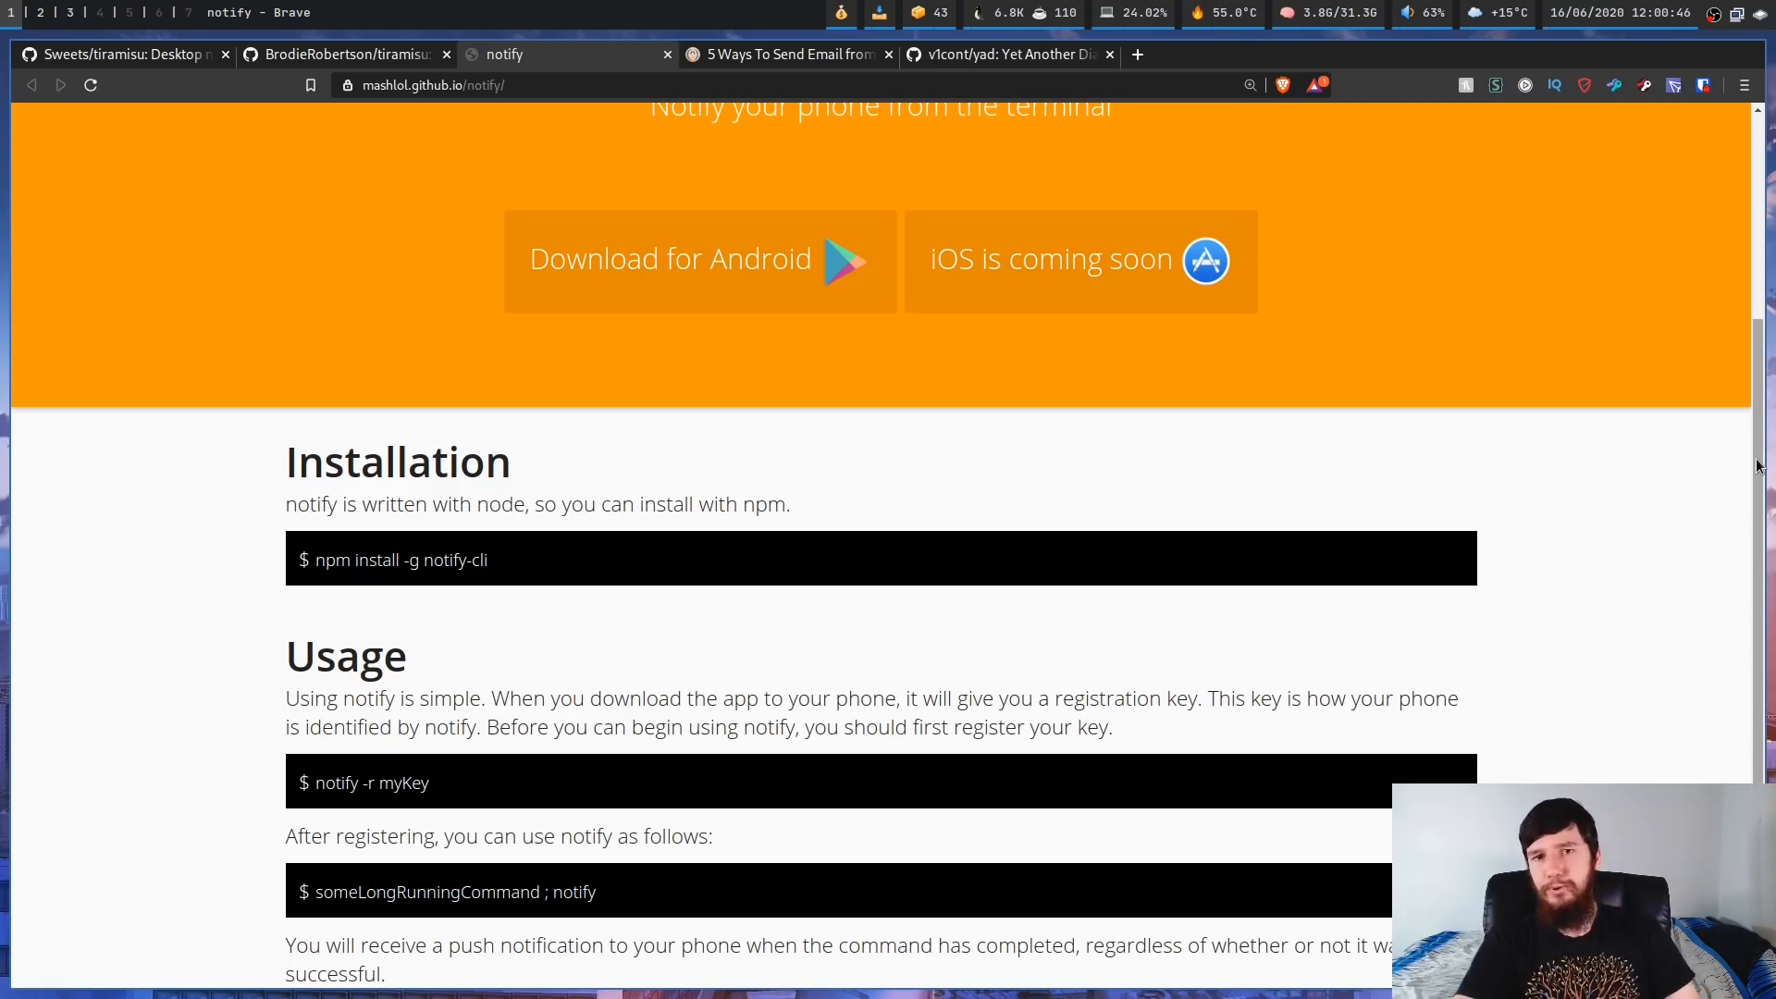
pyautogui.moveTo(1724, 471)
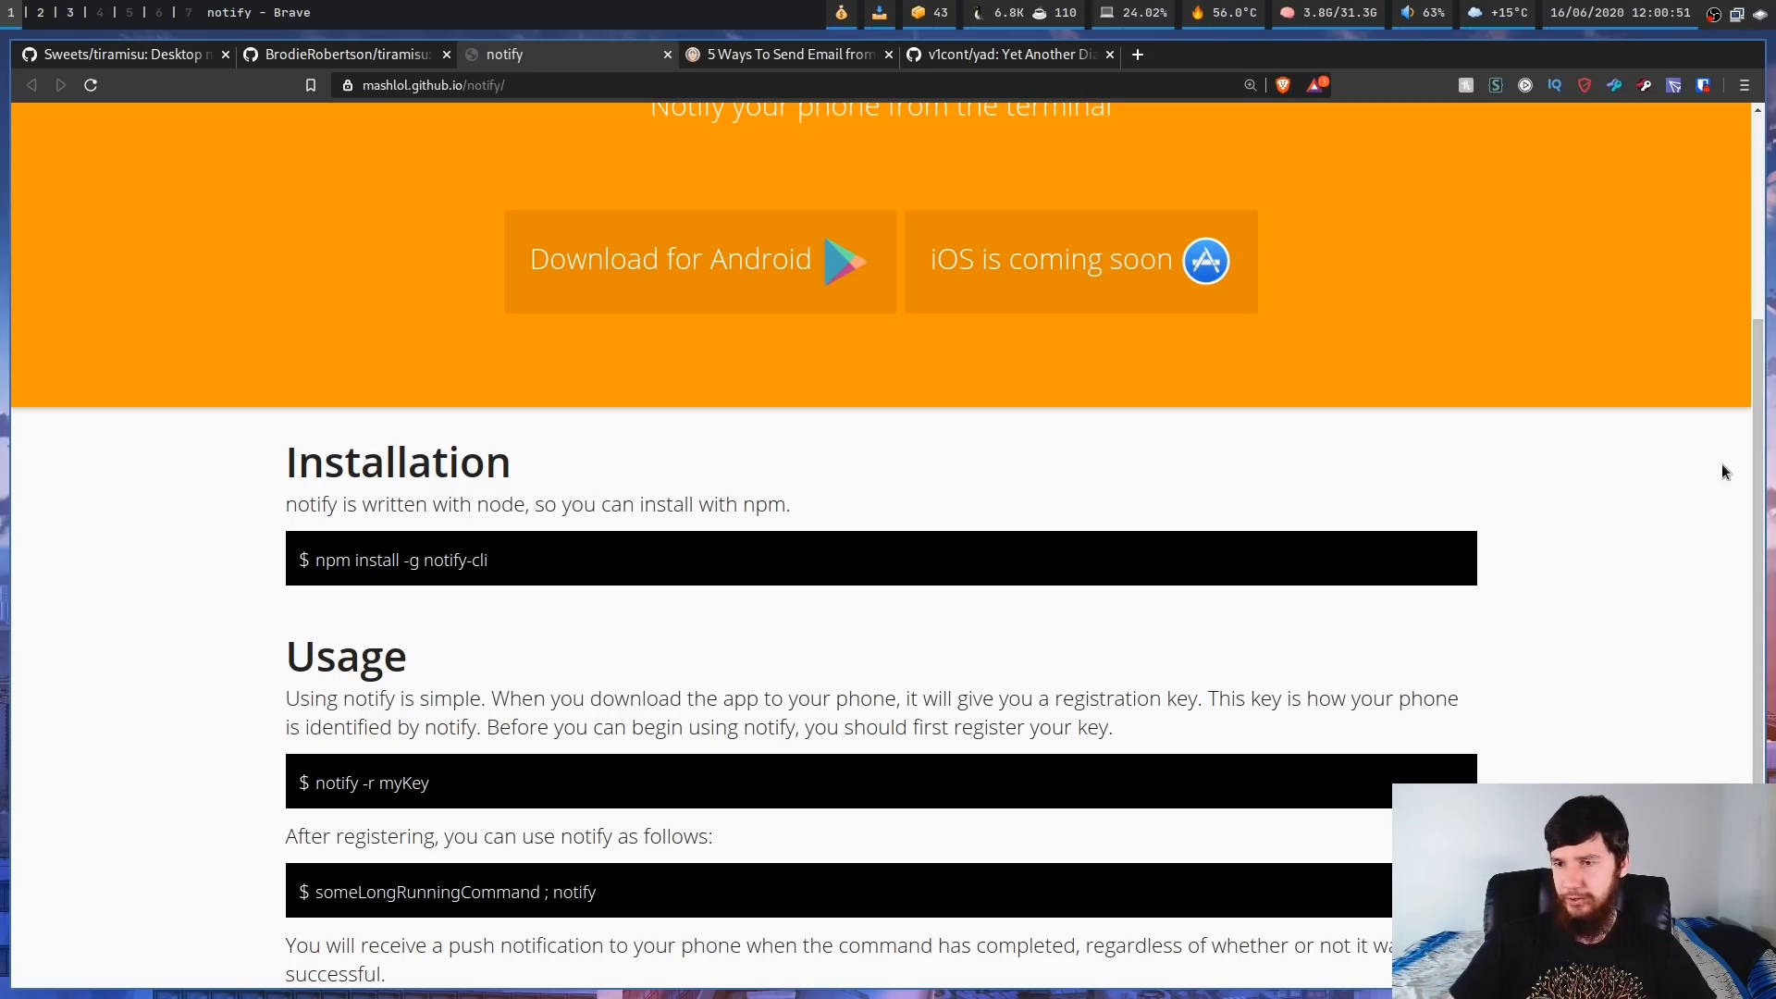
pyautogui.scroll(-3)
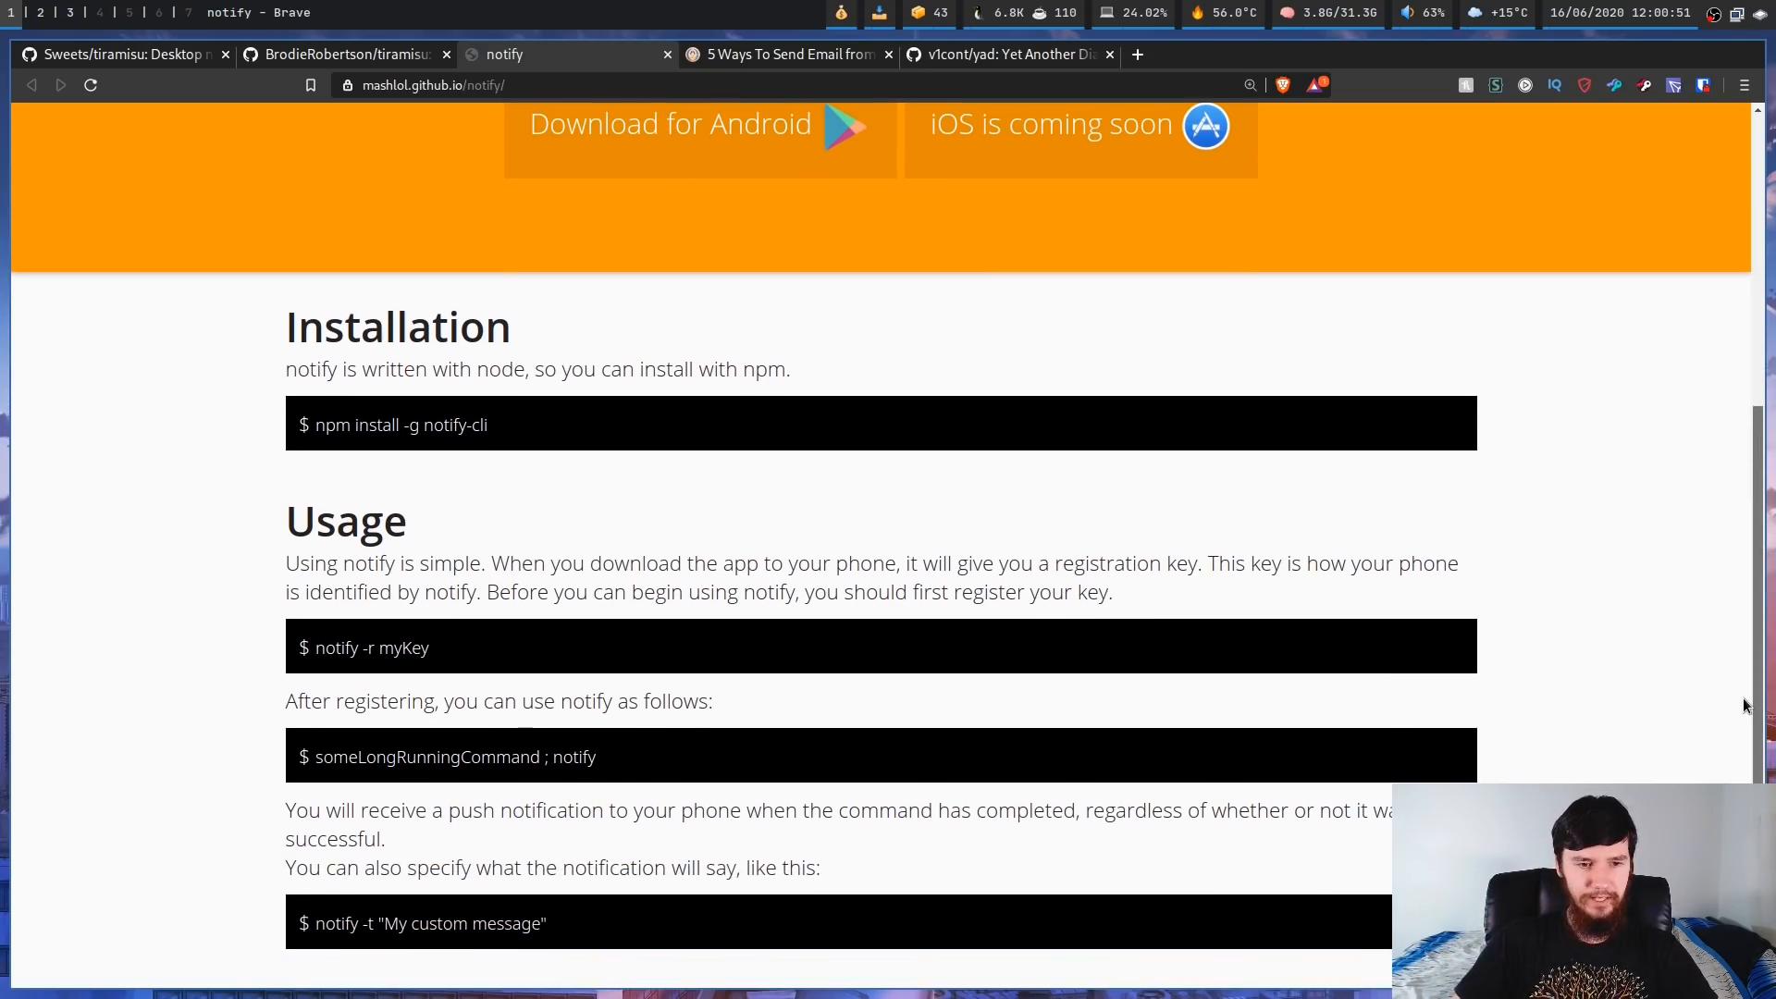
pyautogui.moveTo(425, 880)
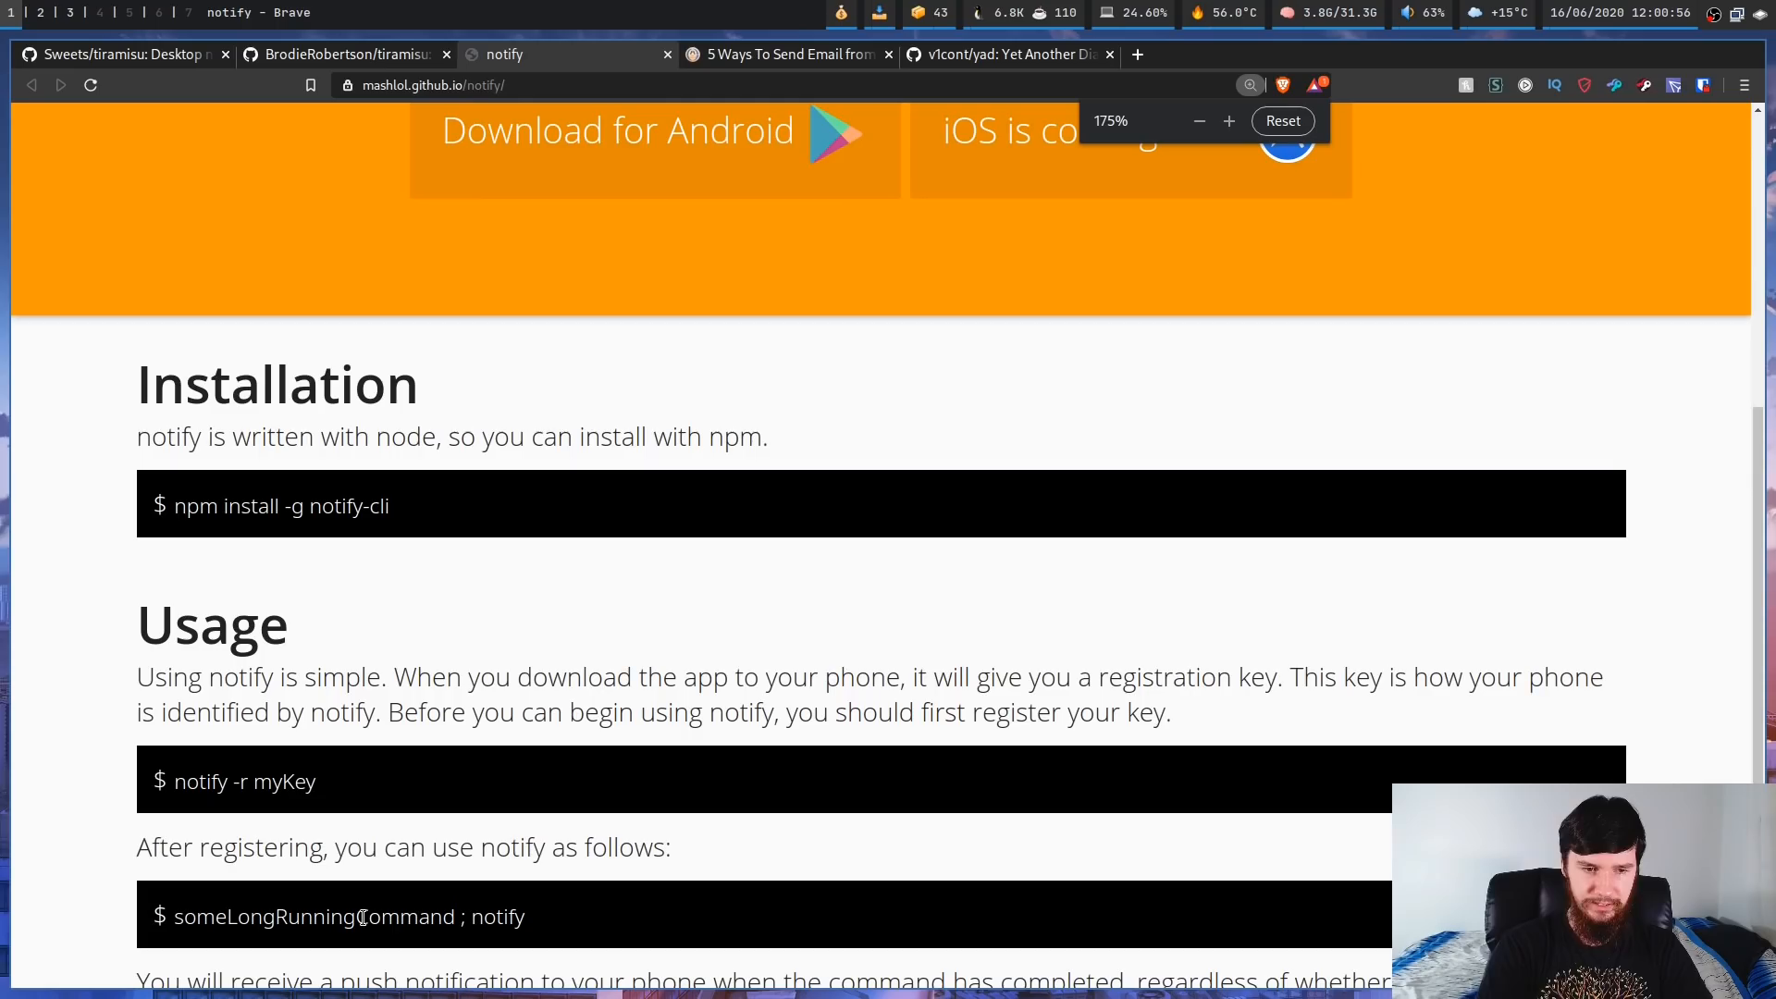
pyautogui.scroll(-3)
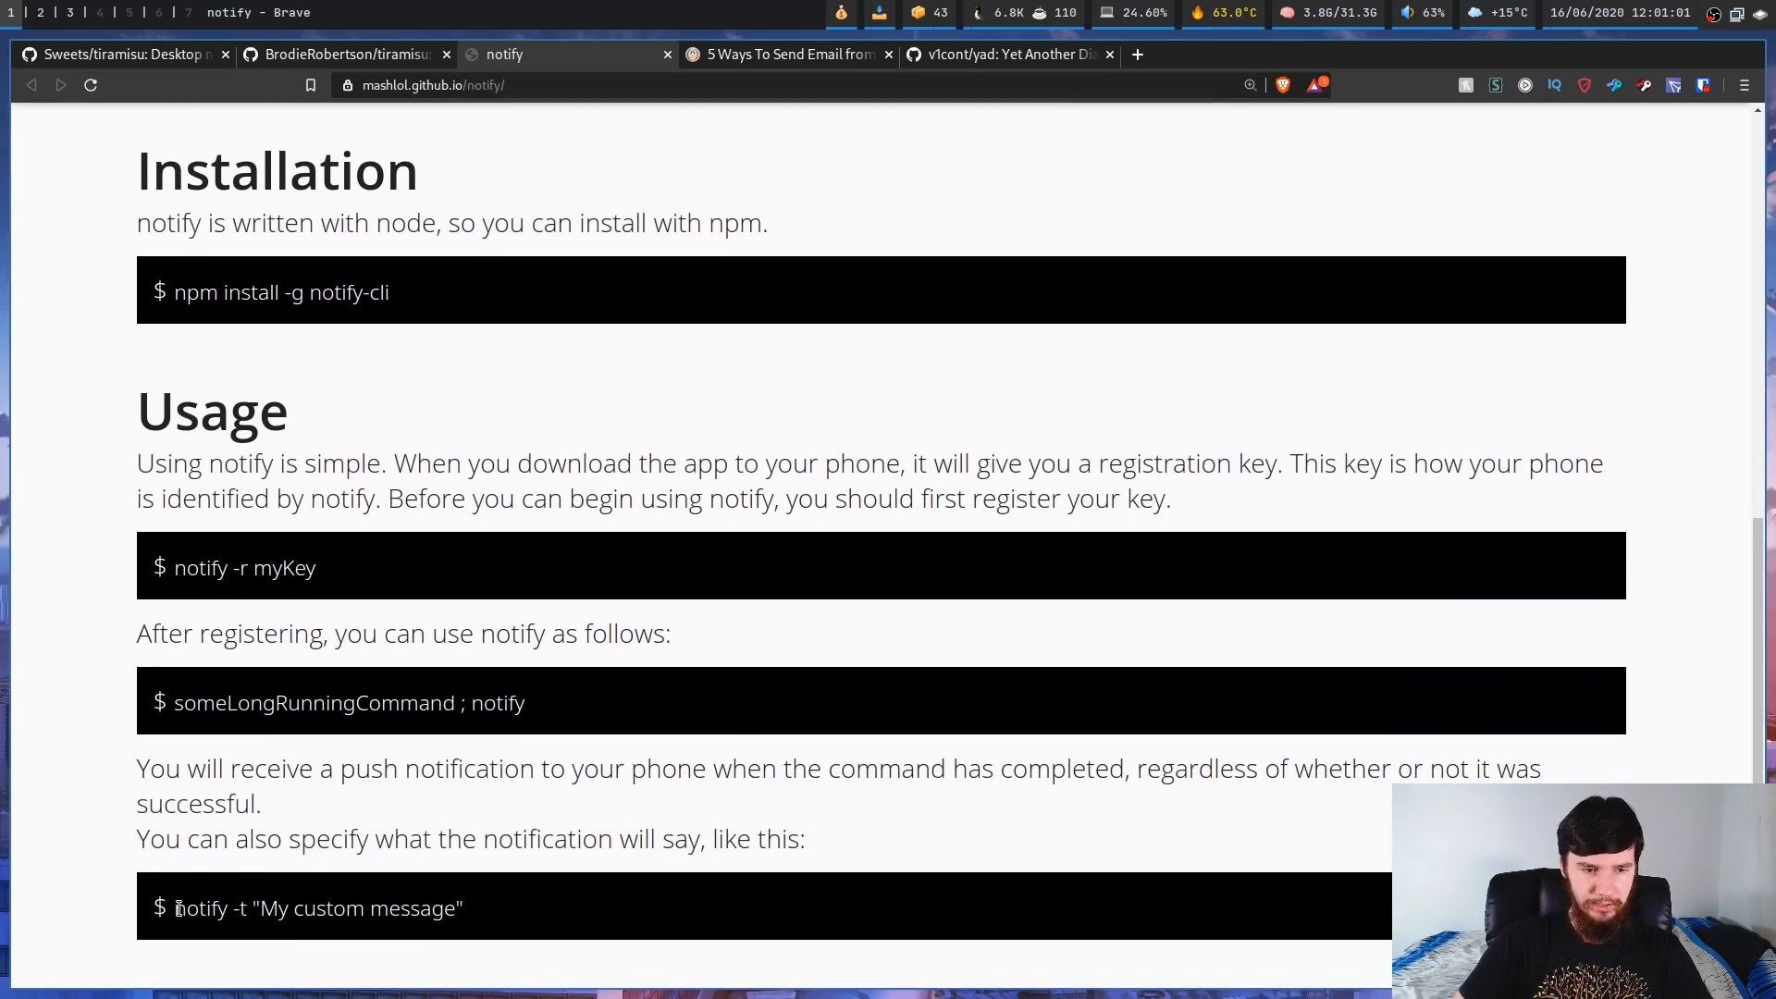
pyautogui.doubleClick(202, 907)
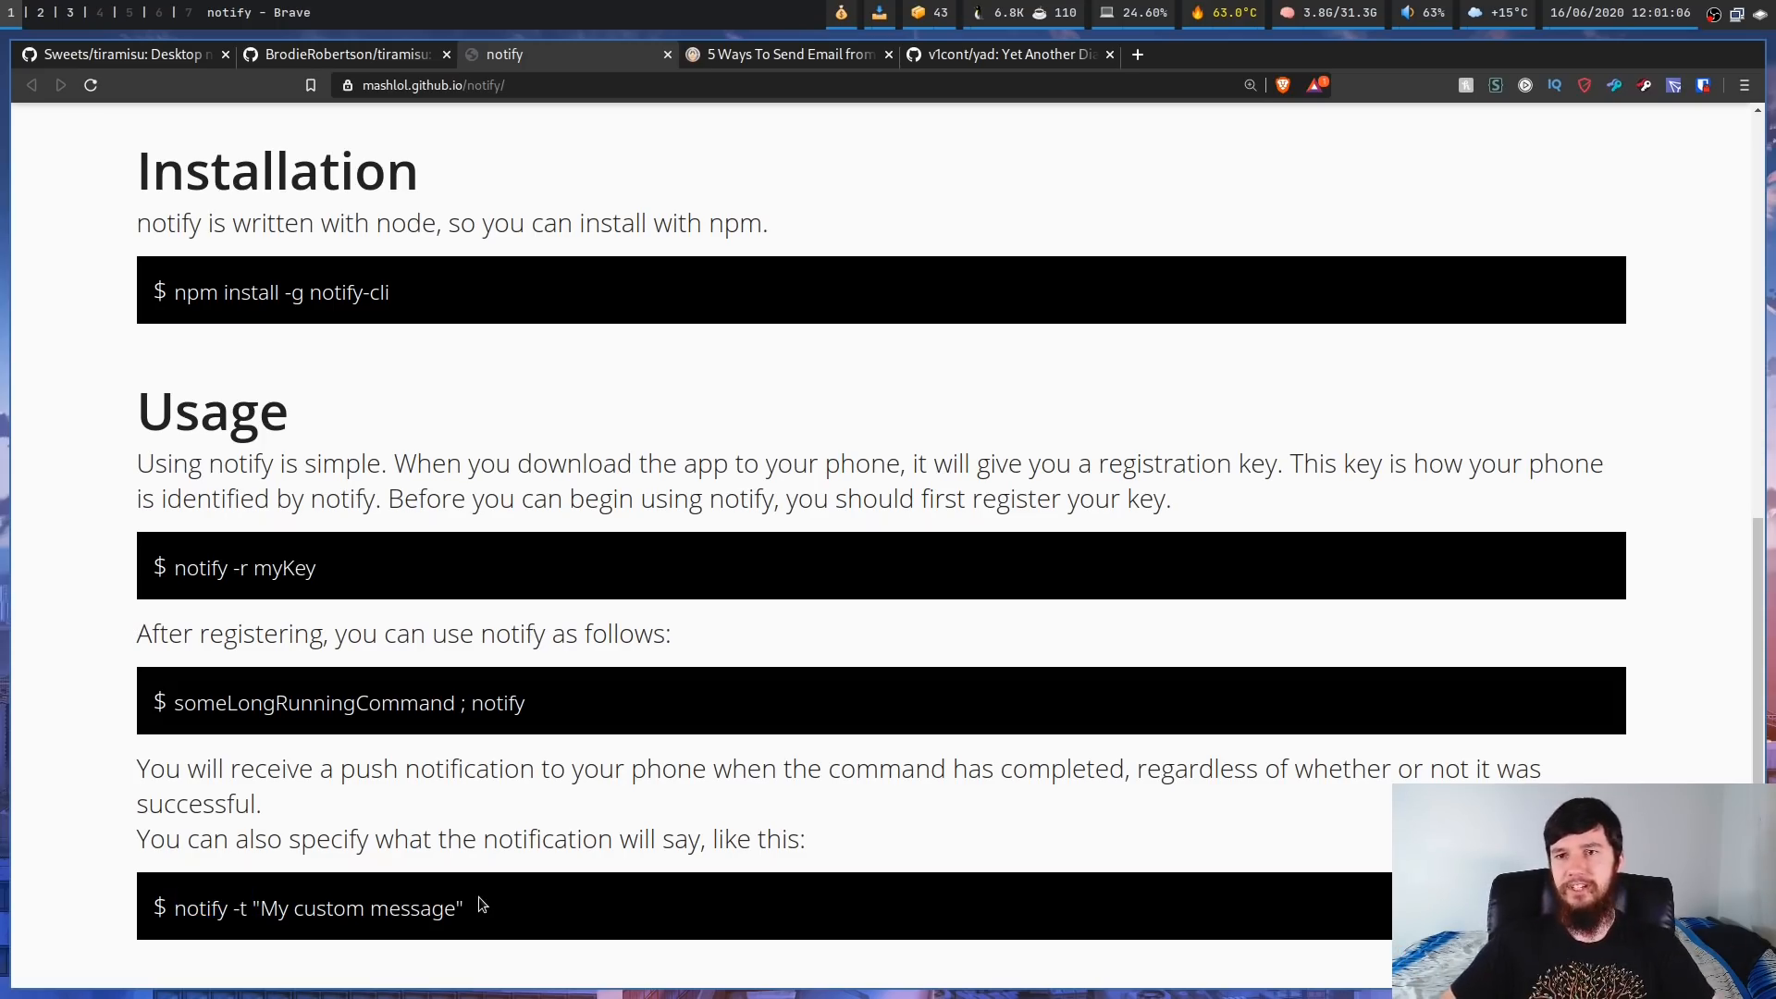
pyautogui.moveTo(476, 910)
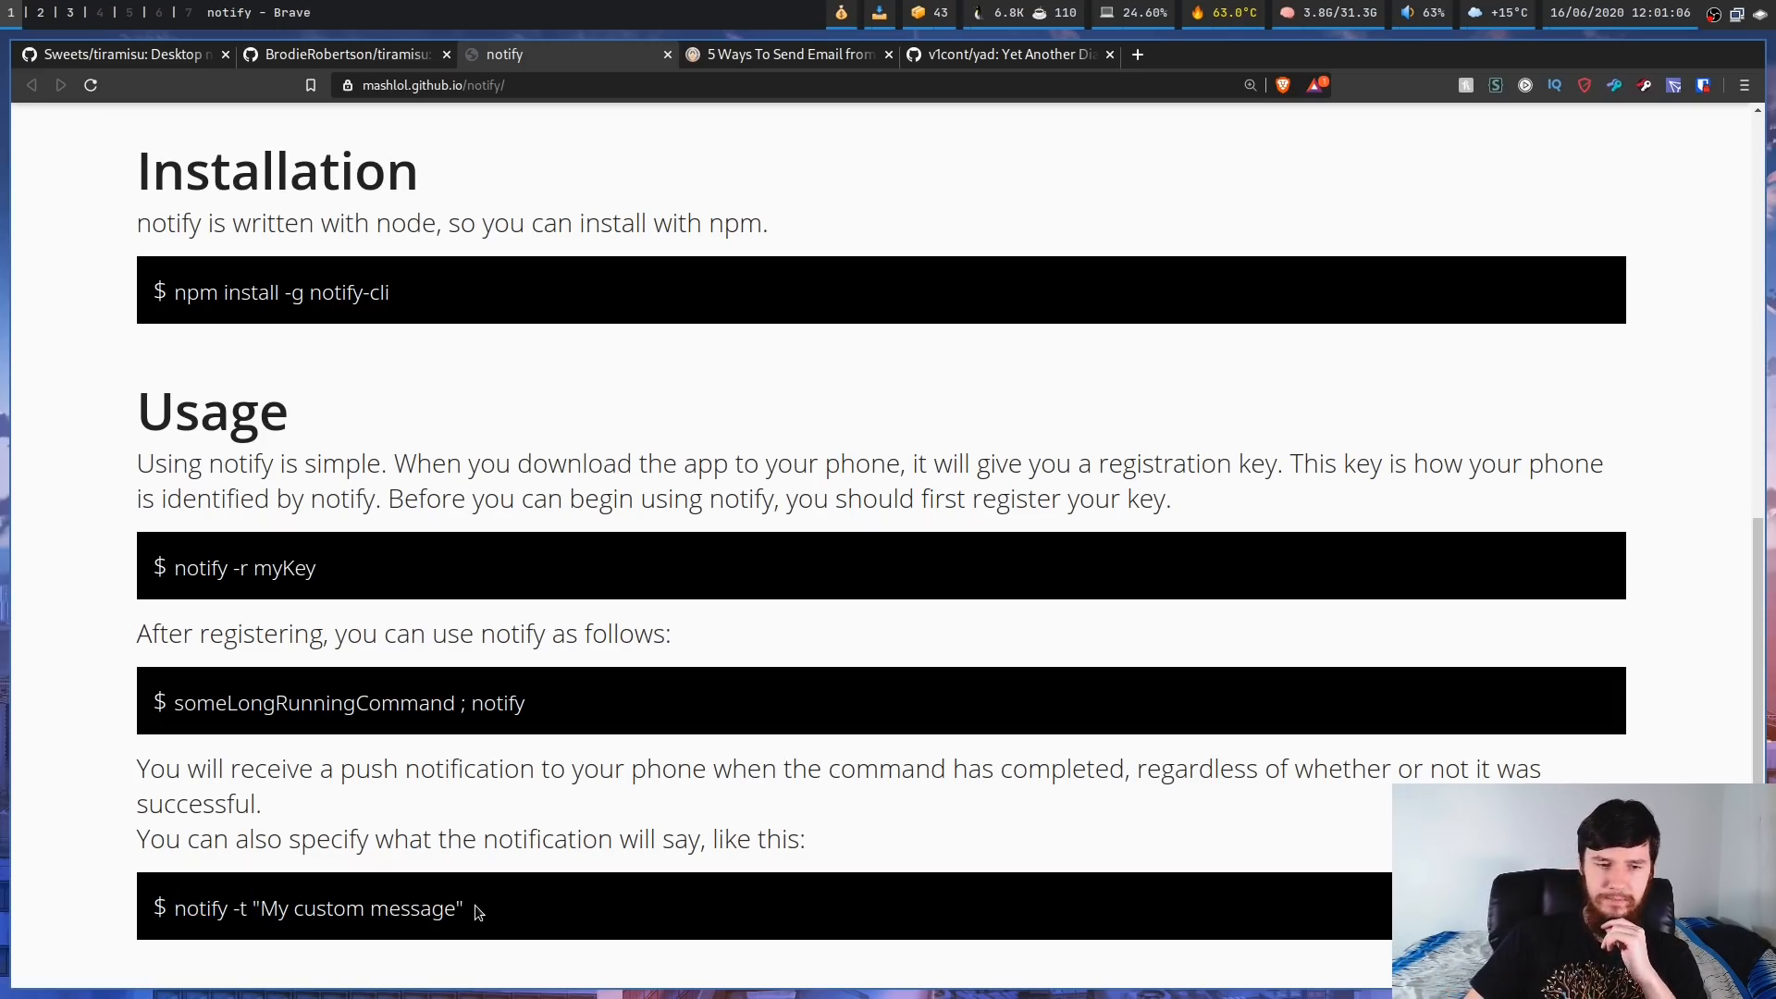
pyautogui.doubleClick(356, 906)
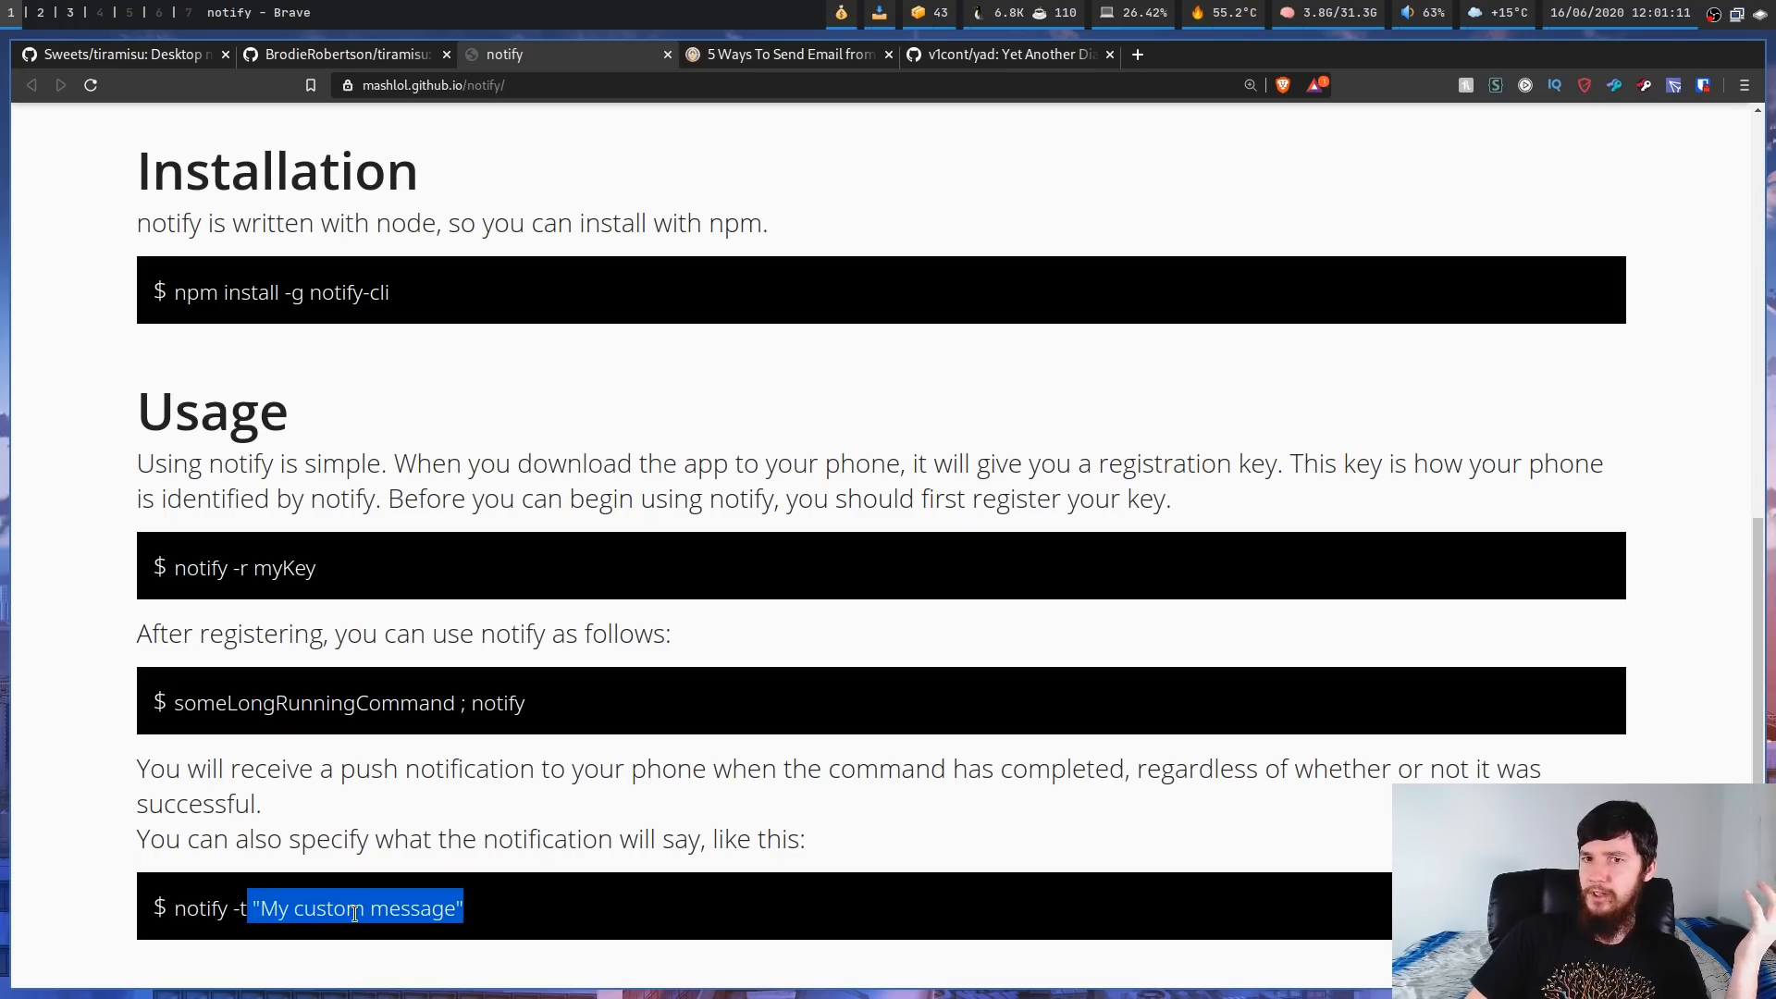
pyautogui.click(485, 768)
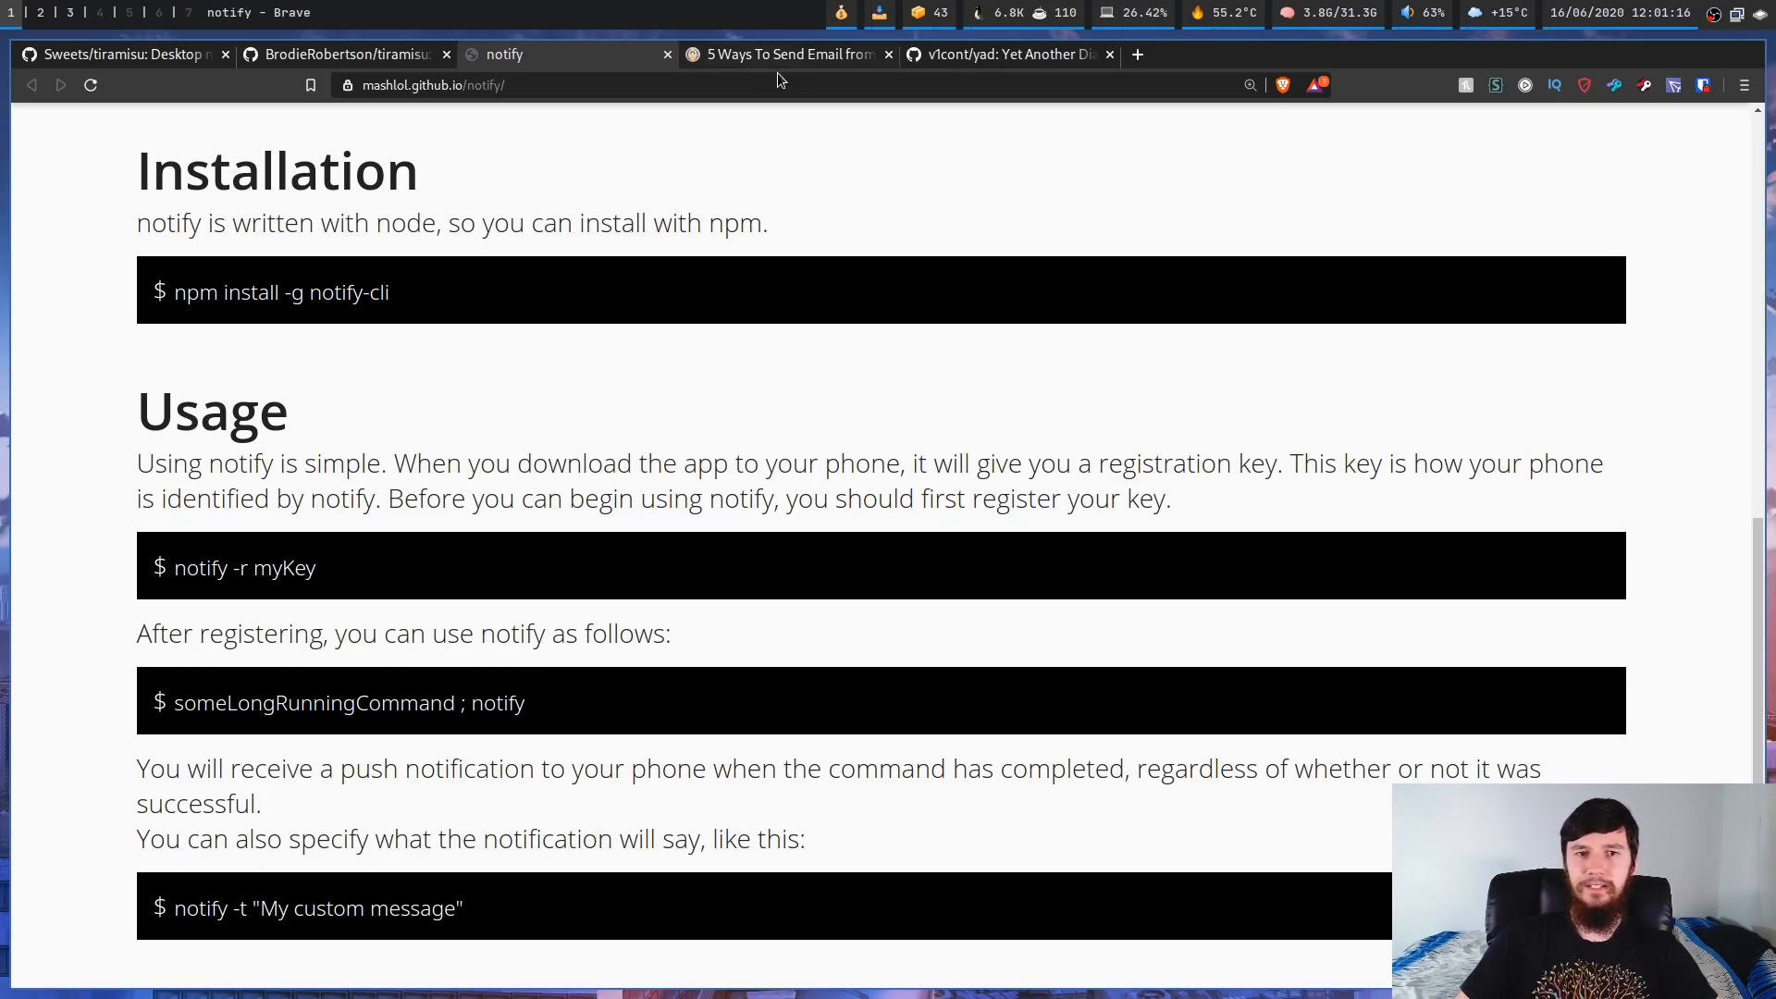
# - Read tecadmin's '5 Ways To Send Email' article through the sendmail, mail, mutt and sSMTP methods
pyautogui.click(784, 54)
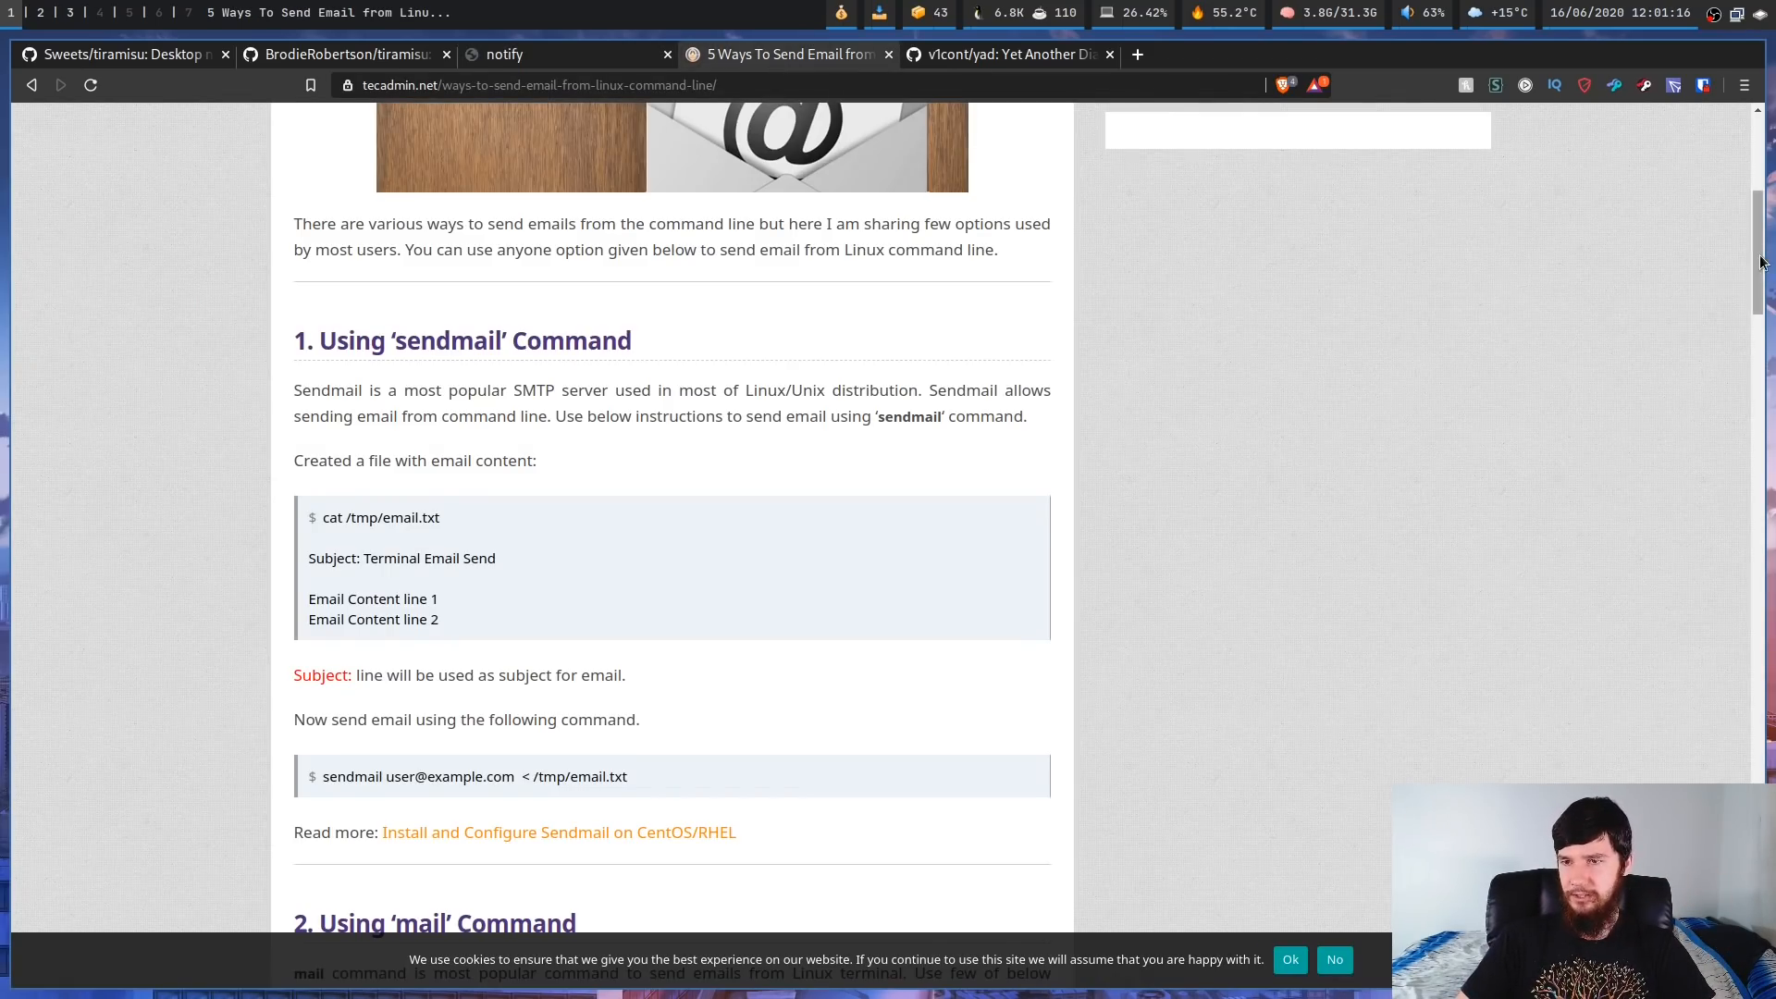
pyautogui.scroll(3)
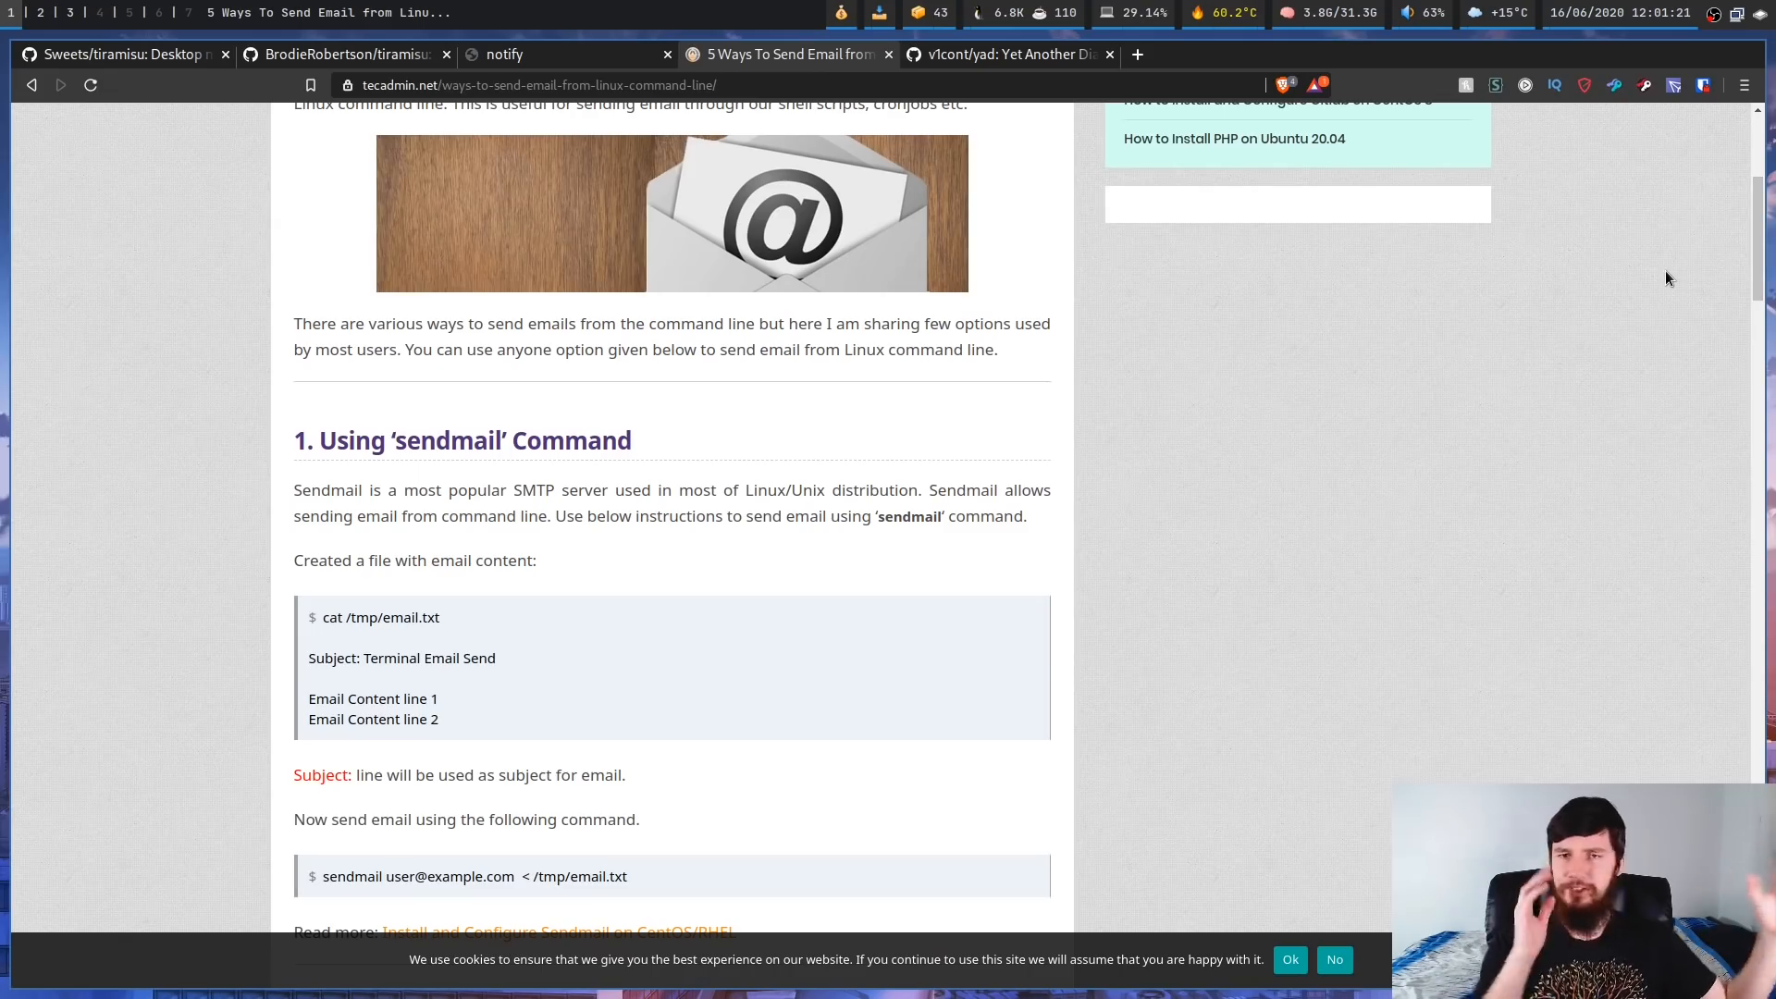
pyautogui.moveTo(570, 468)
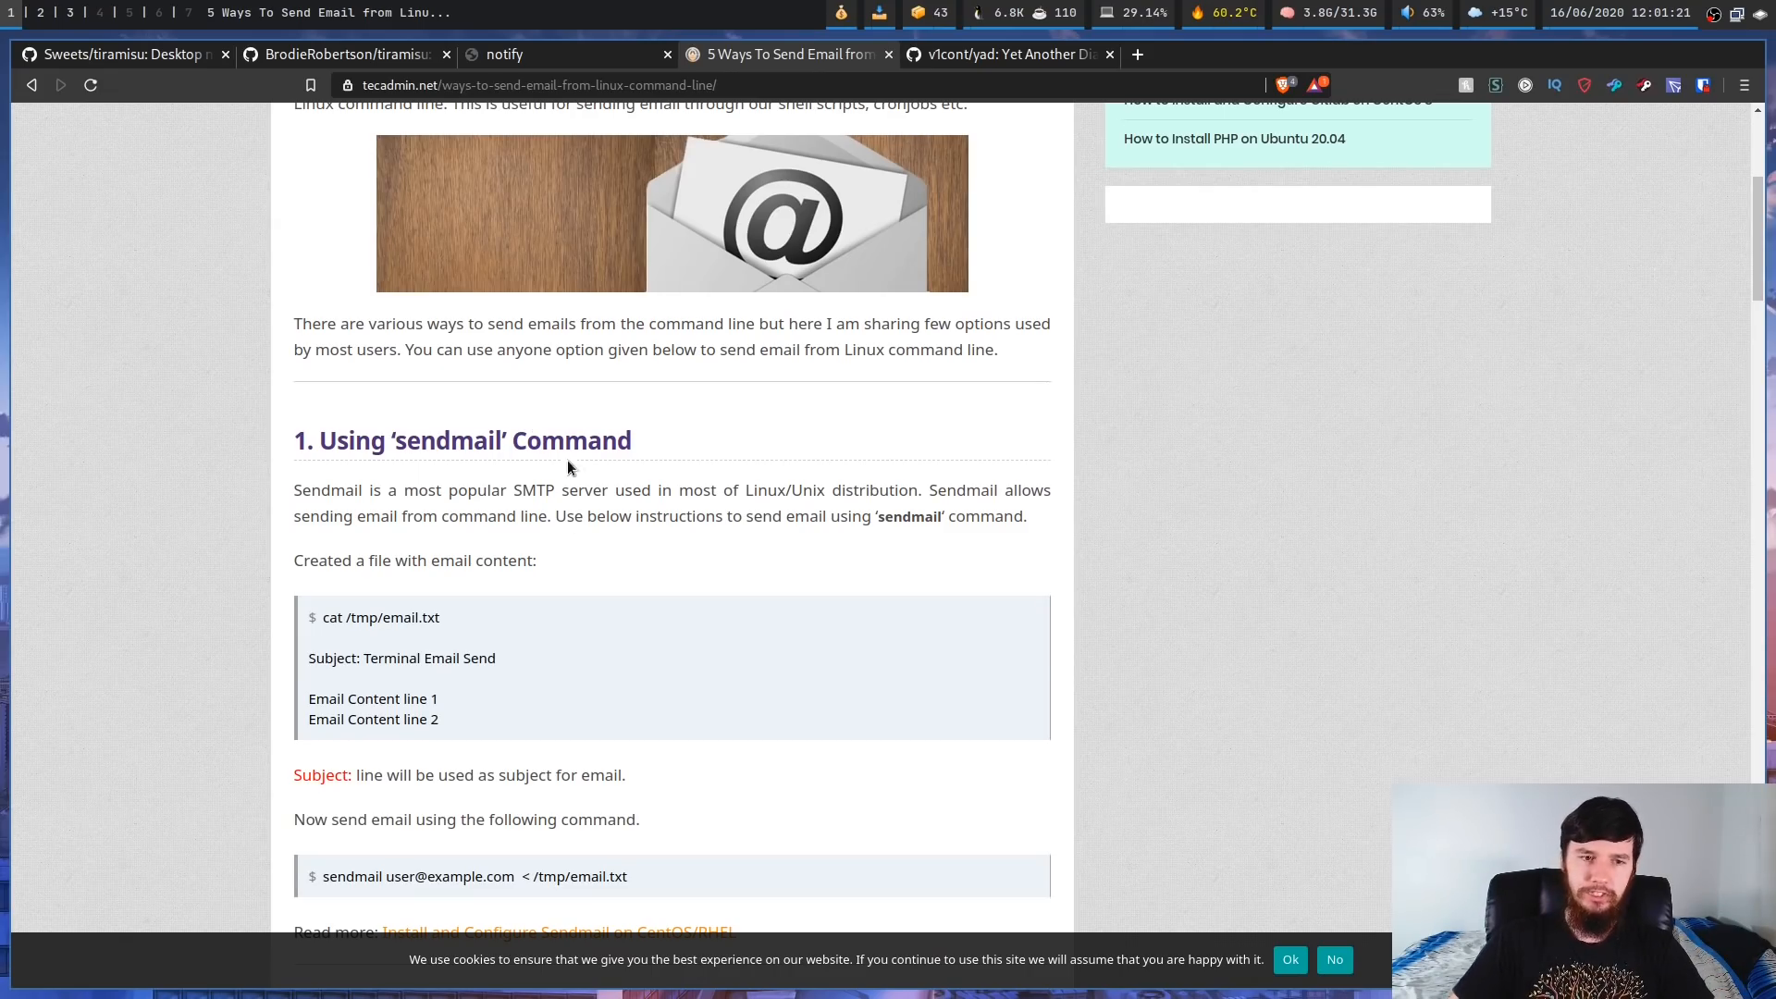
pyautogui.moveTo(586, 513)
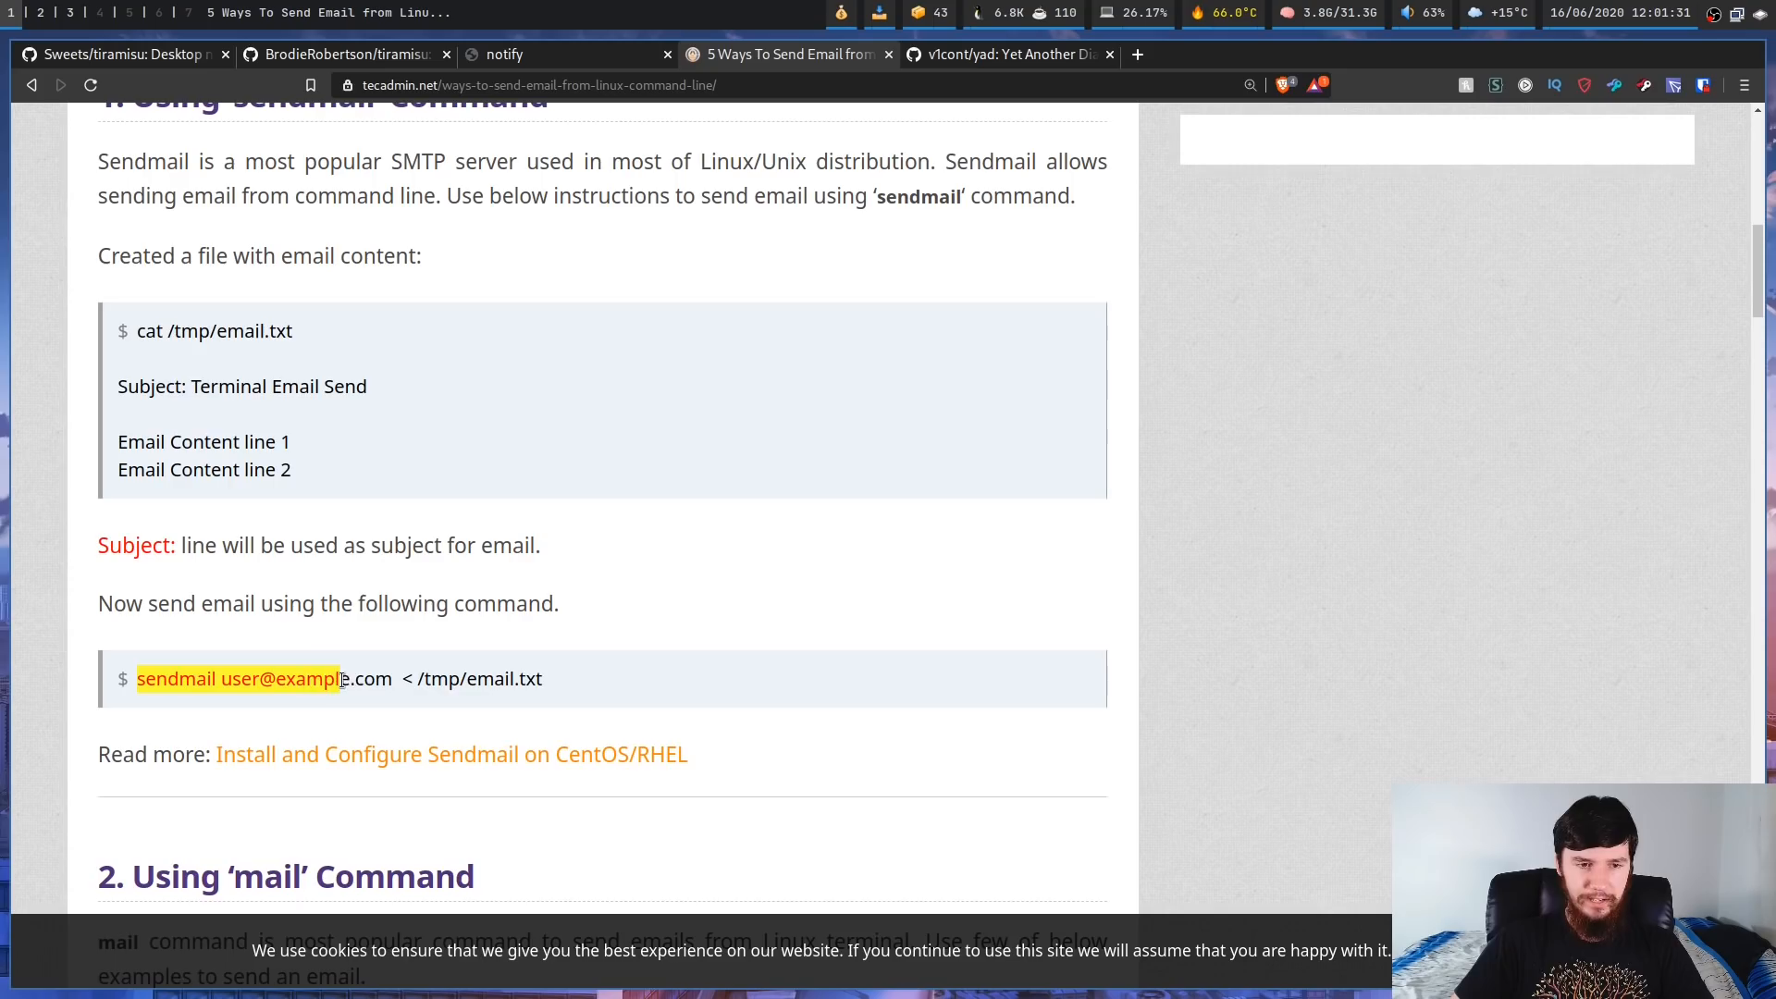
pyautogui.scroll(-3)
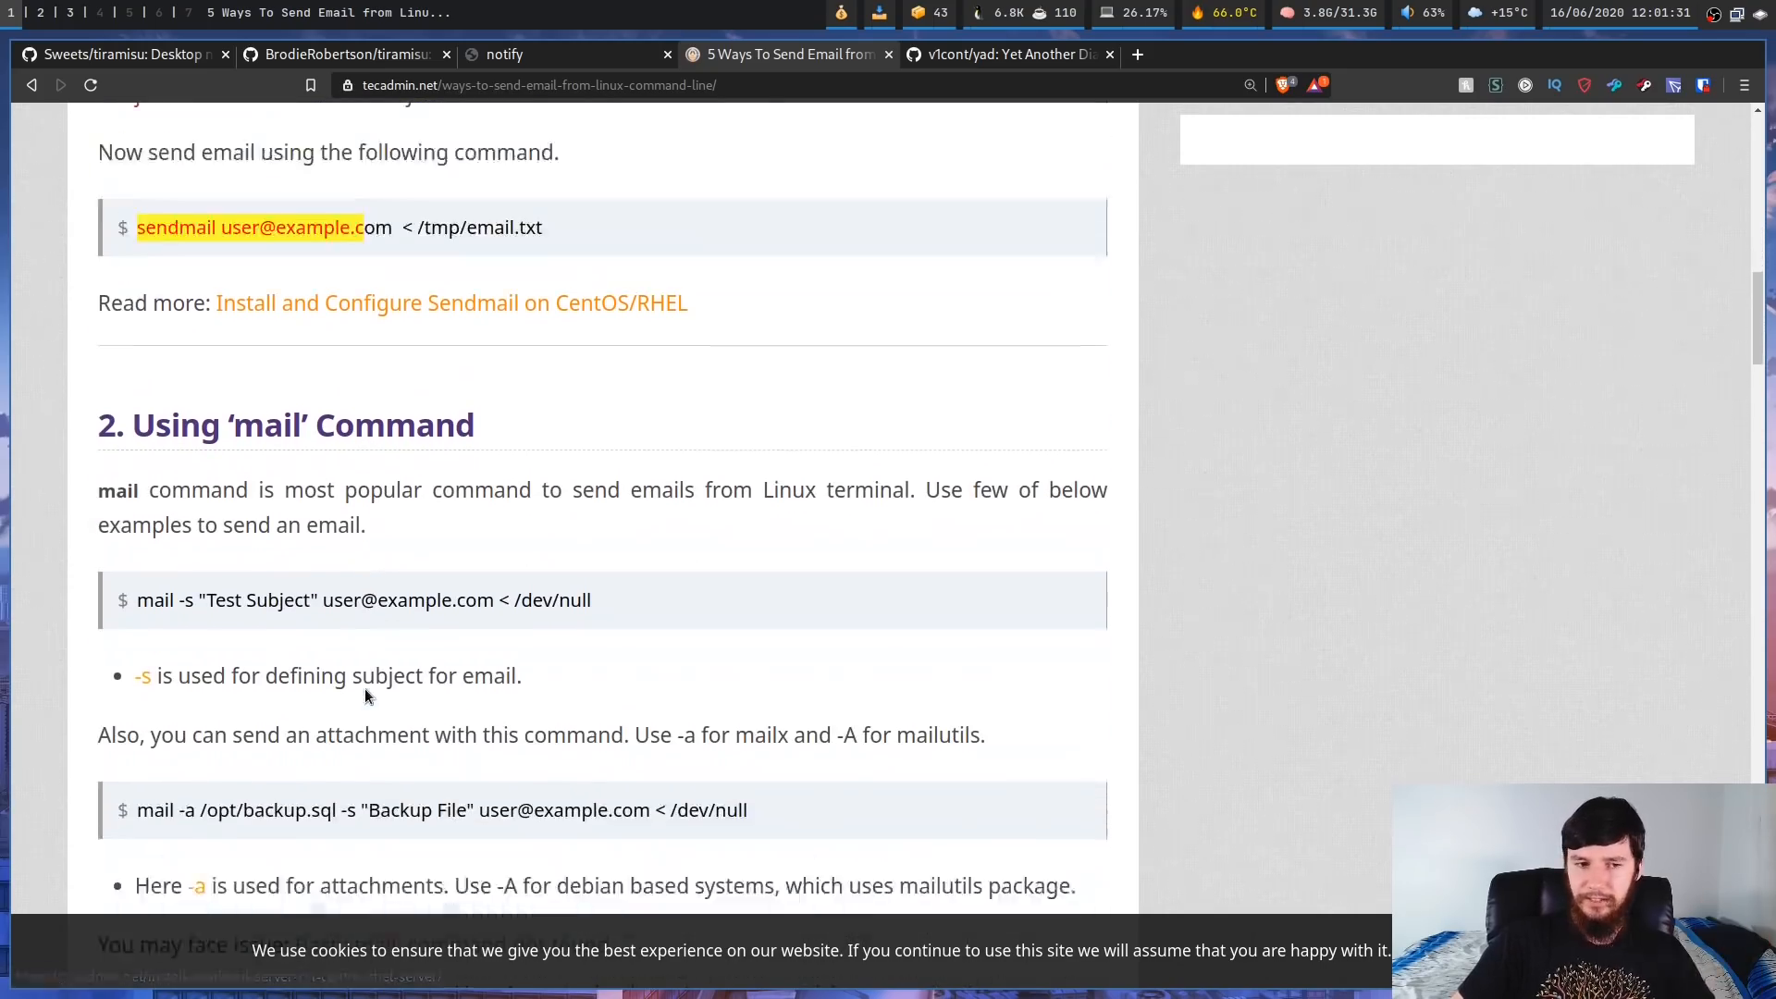
pyautogui.scroll(-3)
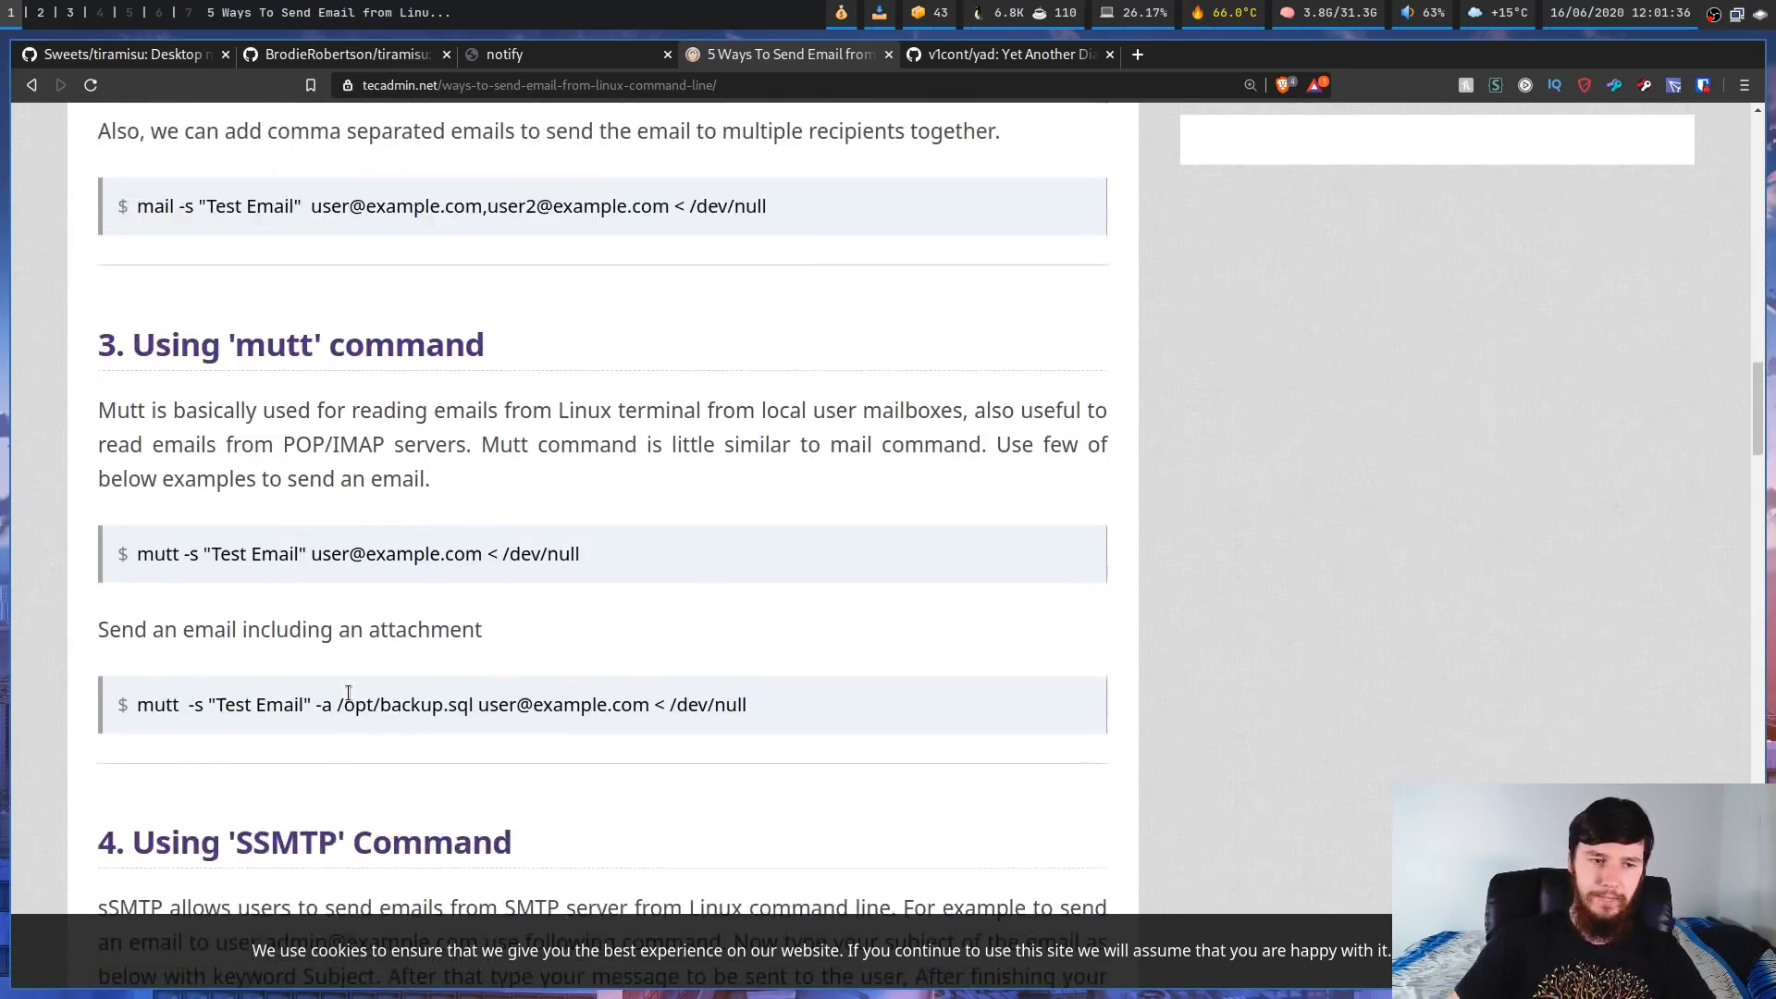
pyautogui.scroll(-3)
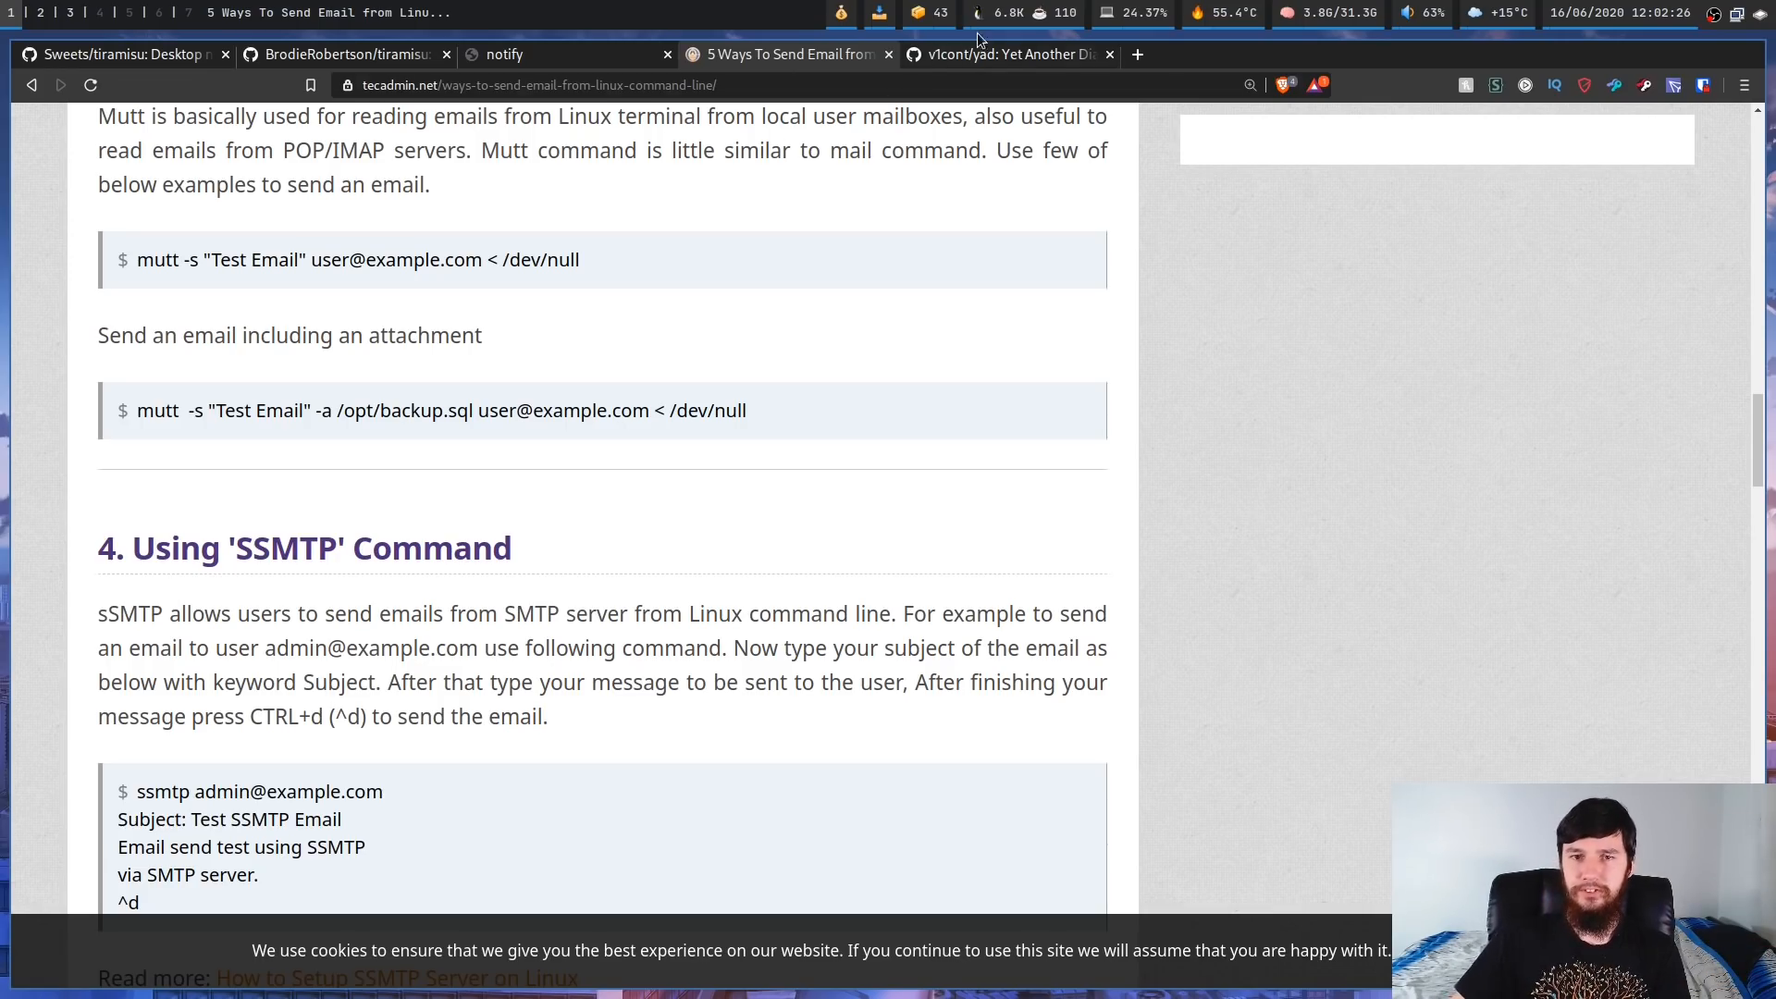
# - View the v1cont/yad README and follow its 'Complex examples' link into a new tab
pyautogui.click(1002, 53)
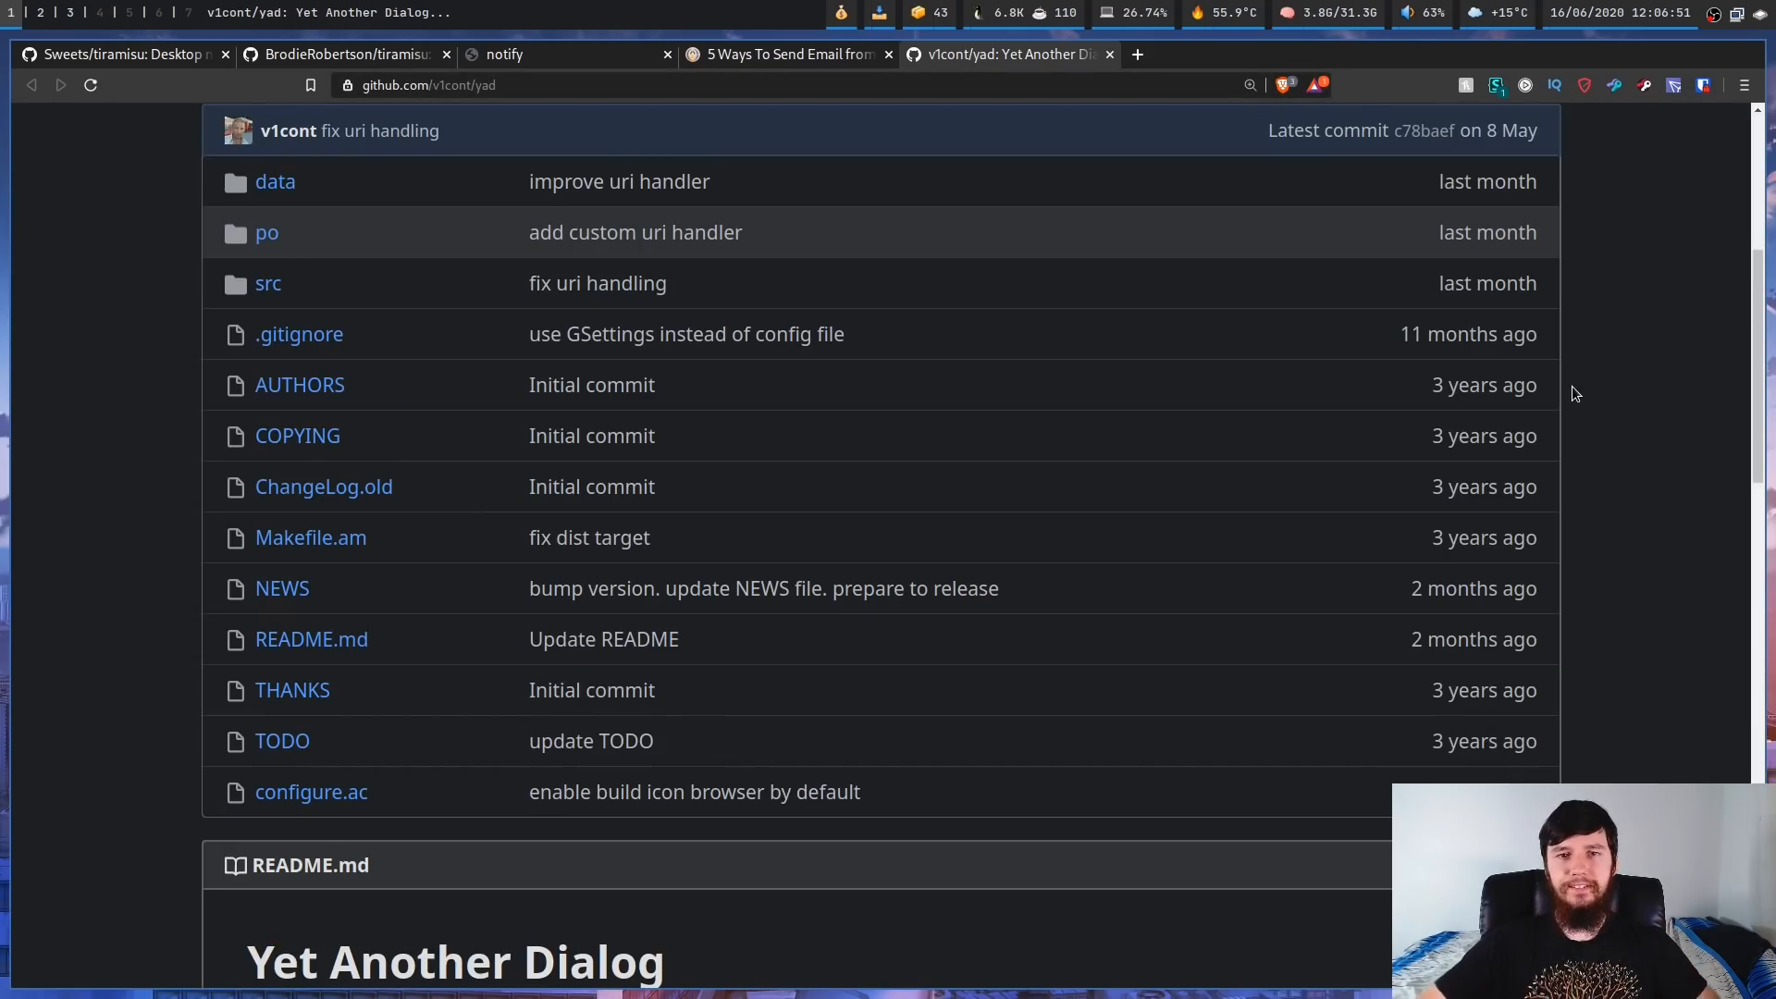
pyautogui.moveTo(1713, 340)
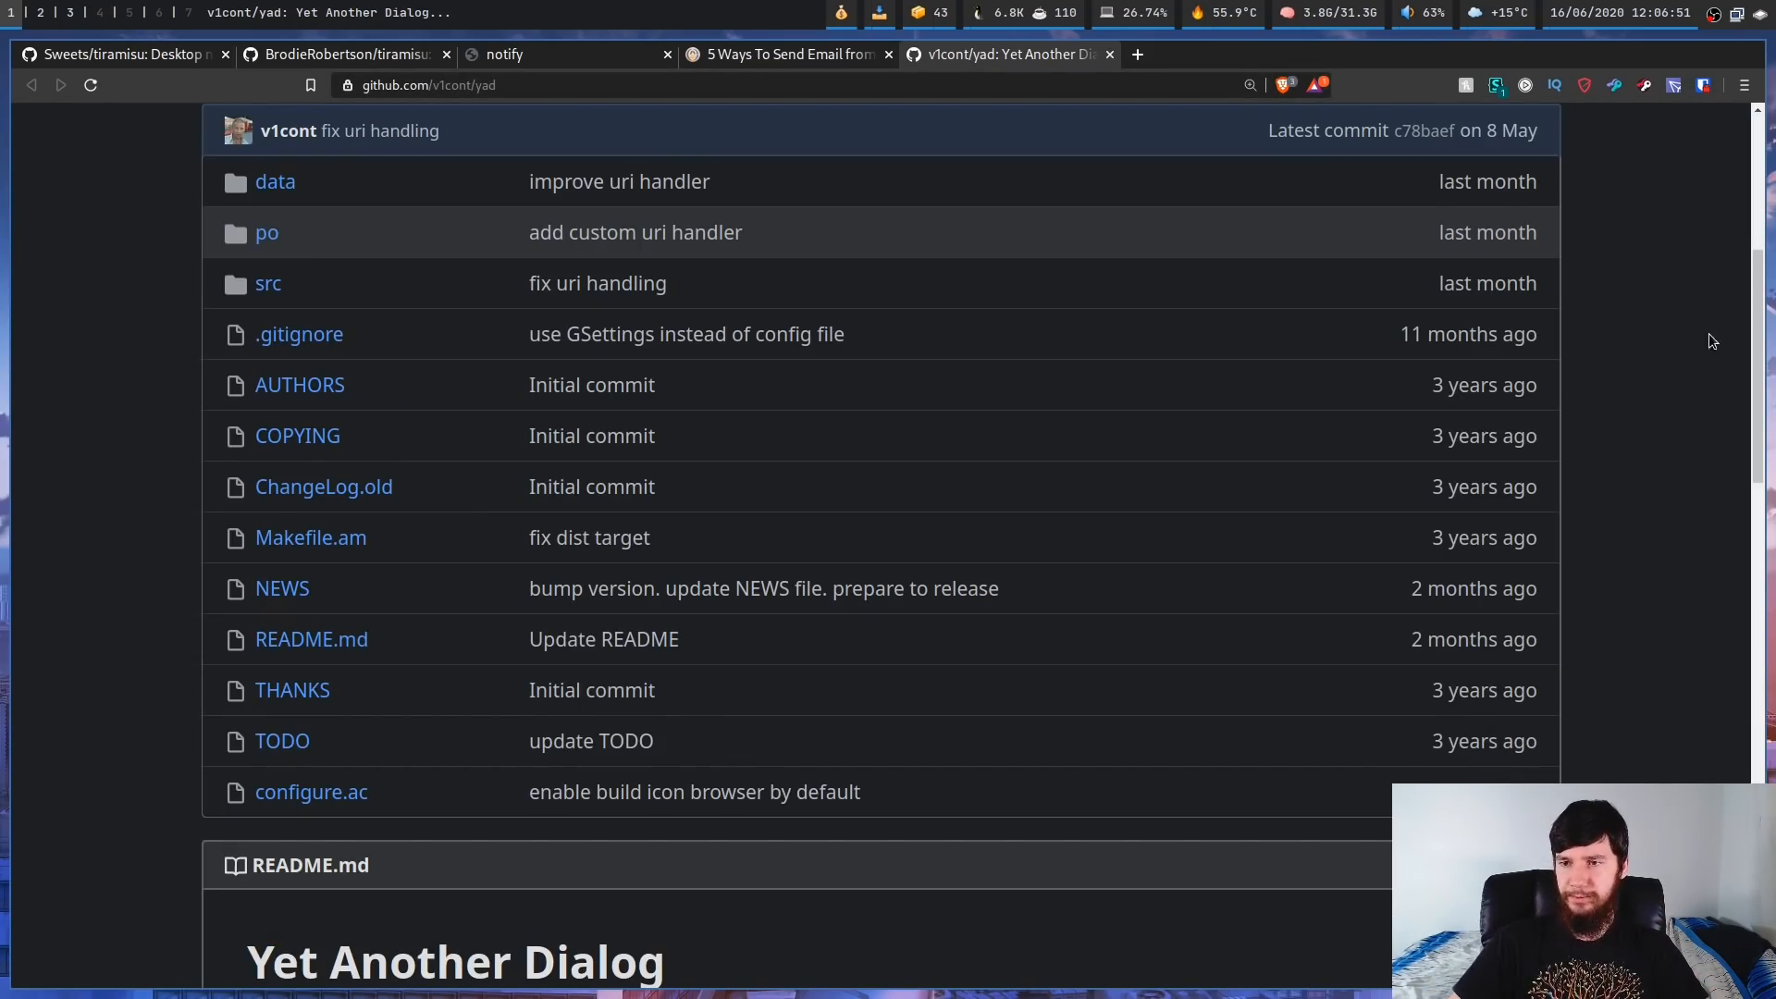
pyautogui.scroll(-3)
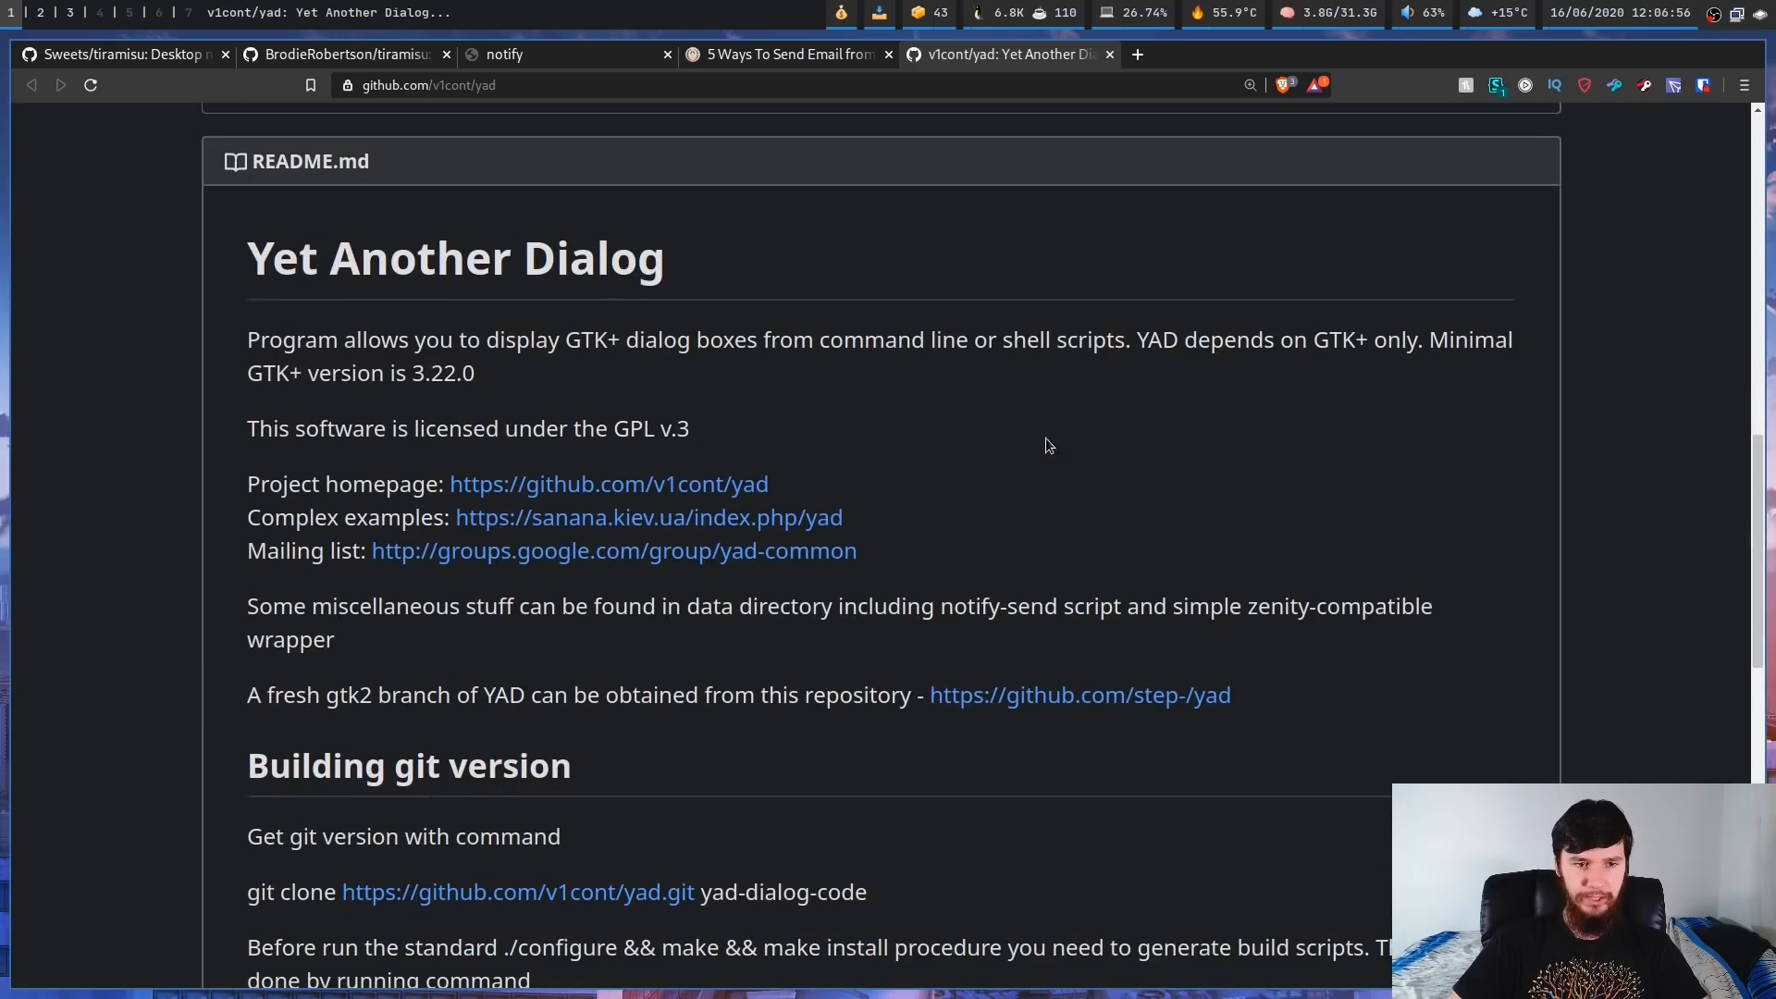
pyautogui.click(1138, 54)
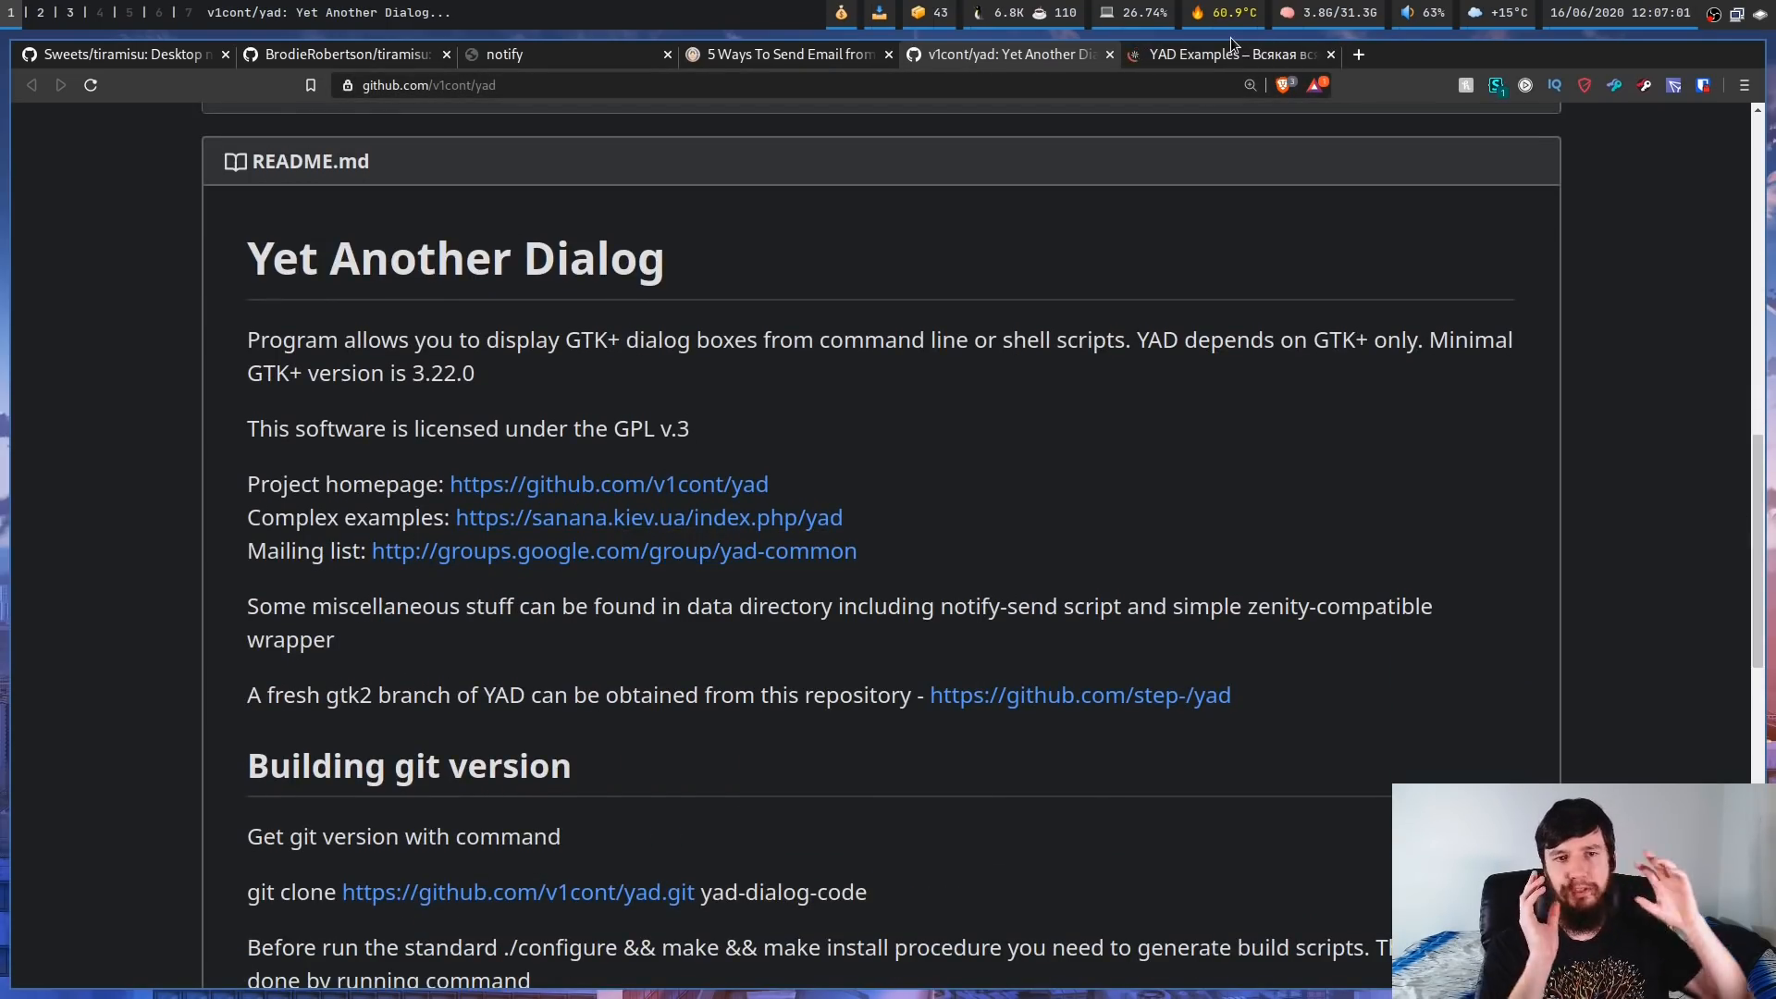
# - Browse the YAD Examples rxvt-unicode configurator script, its screenshot, and the find(1) frontend dialog
pyautogui.click(1223, 54)
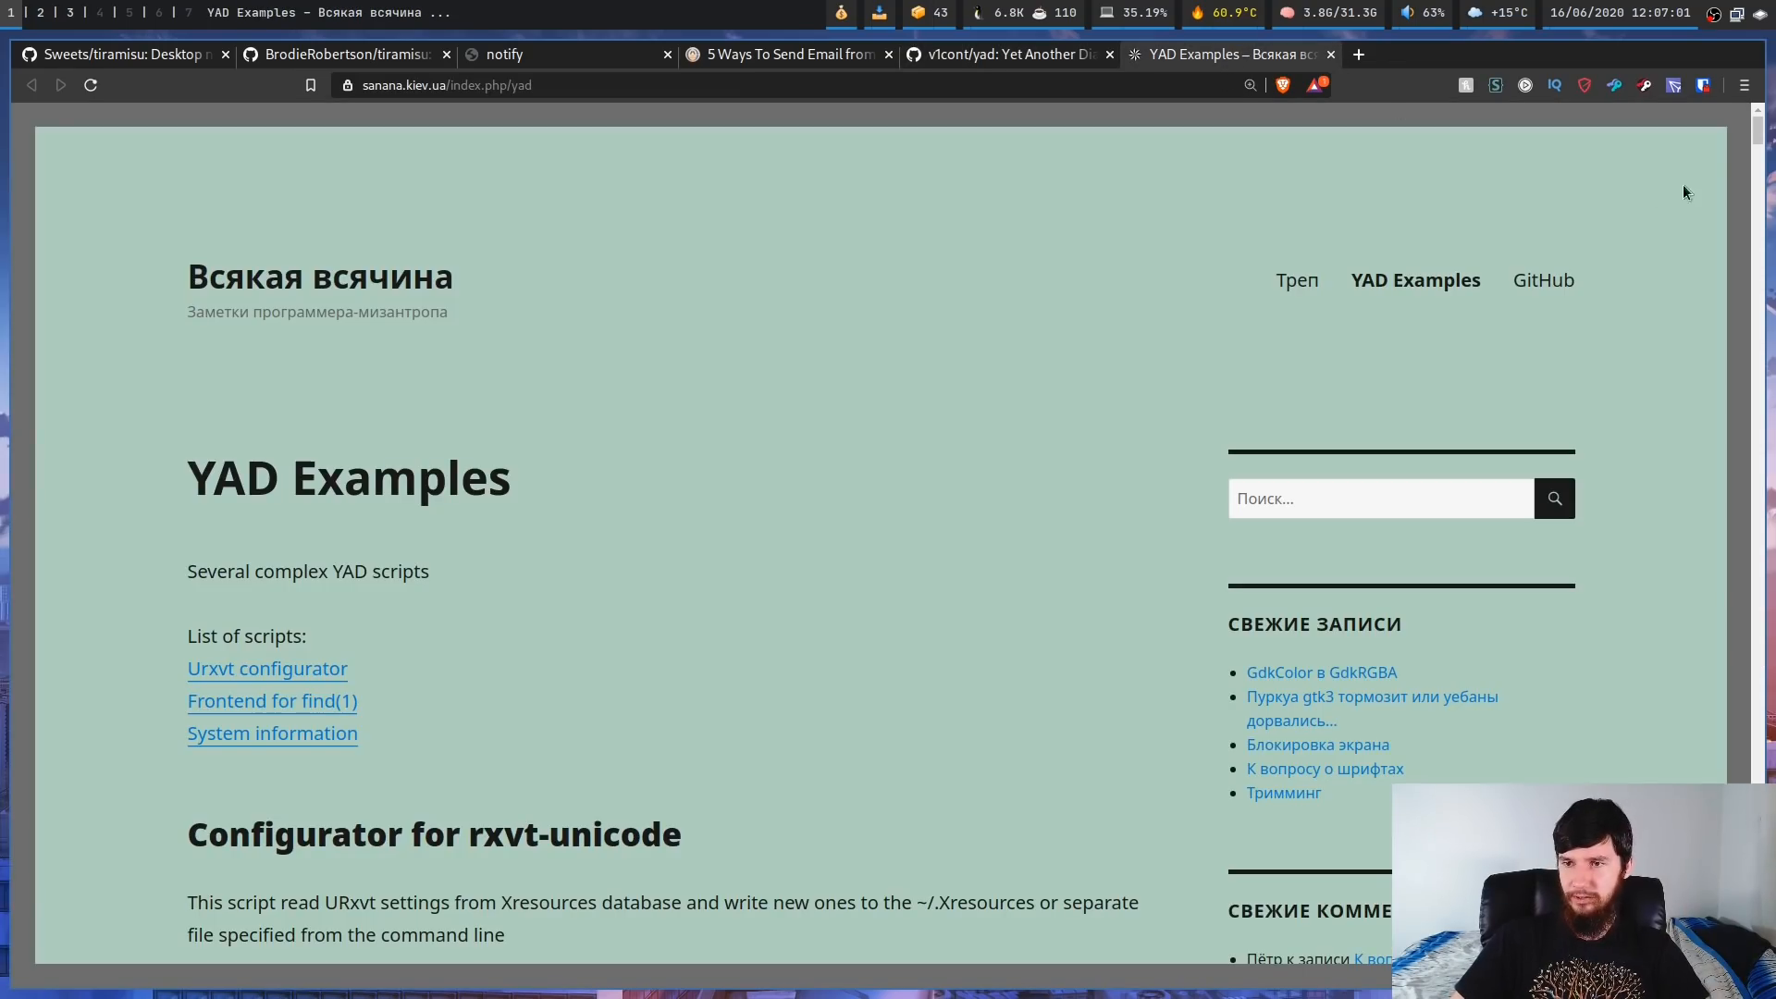
pyautogui.scroll(-3)
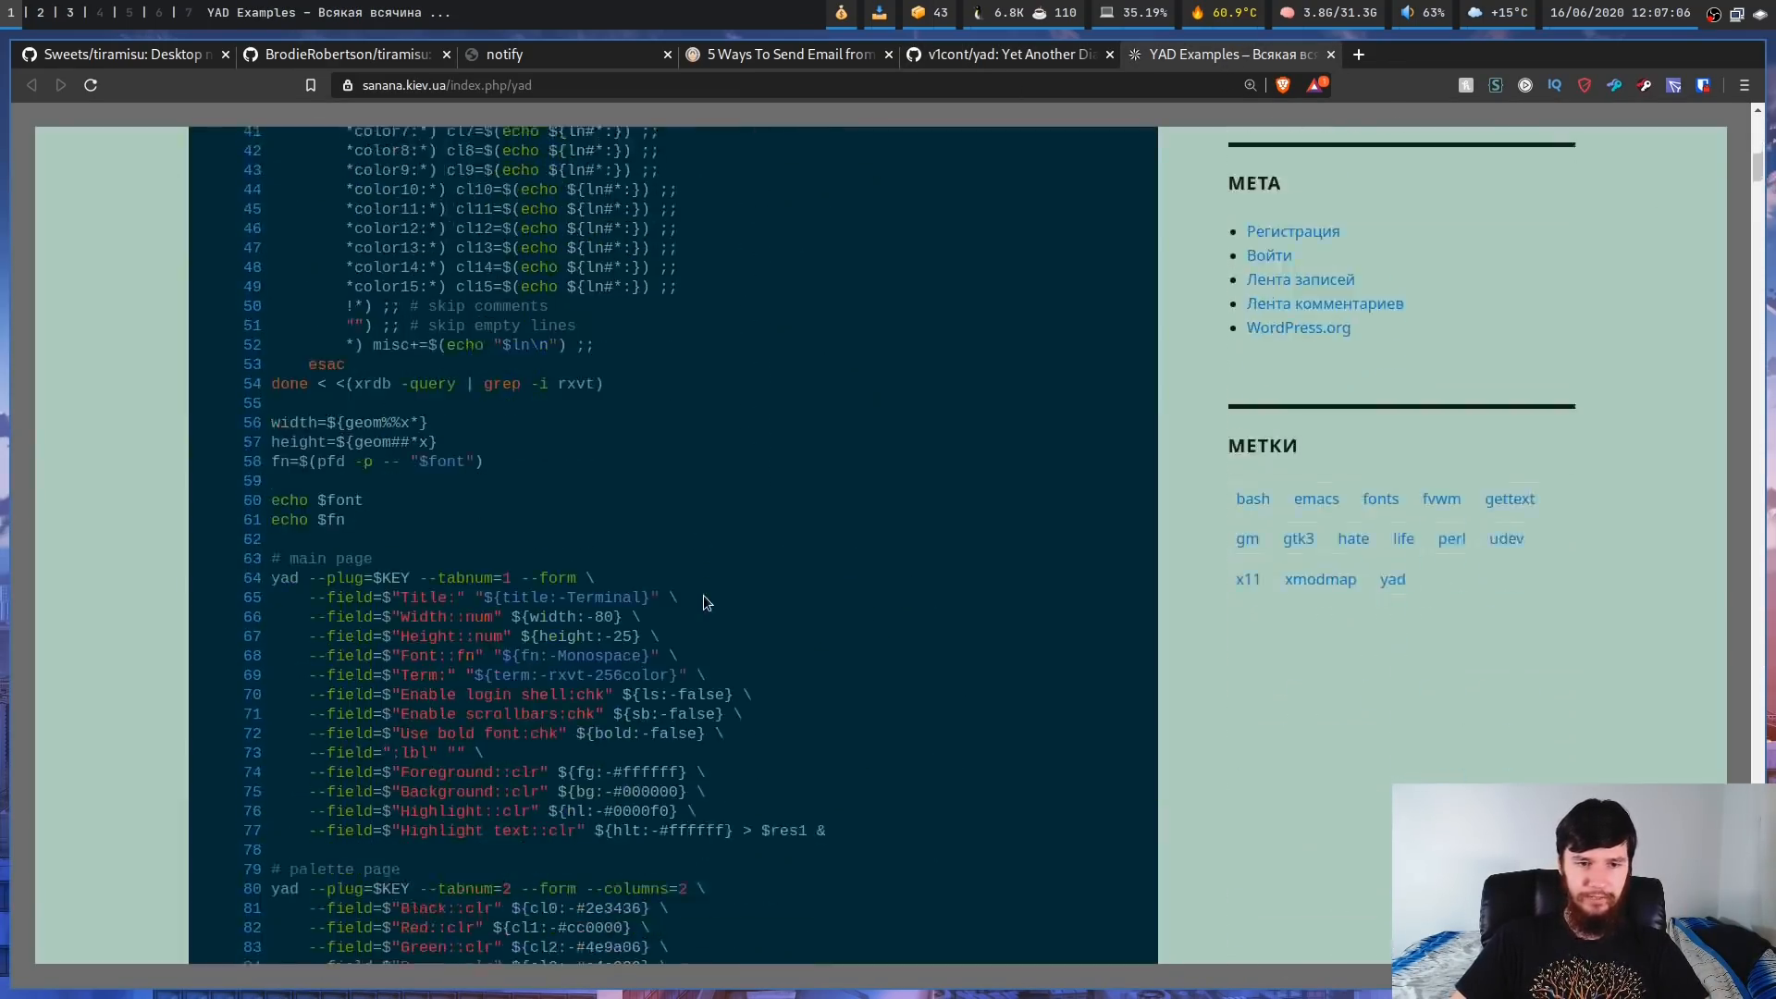
pyautogui.scroll(-3)
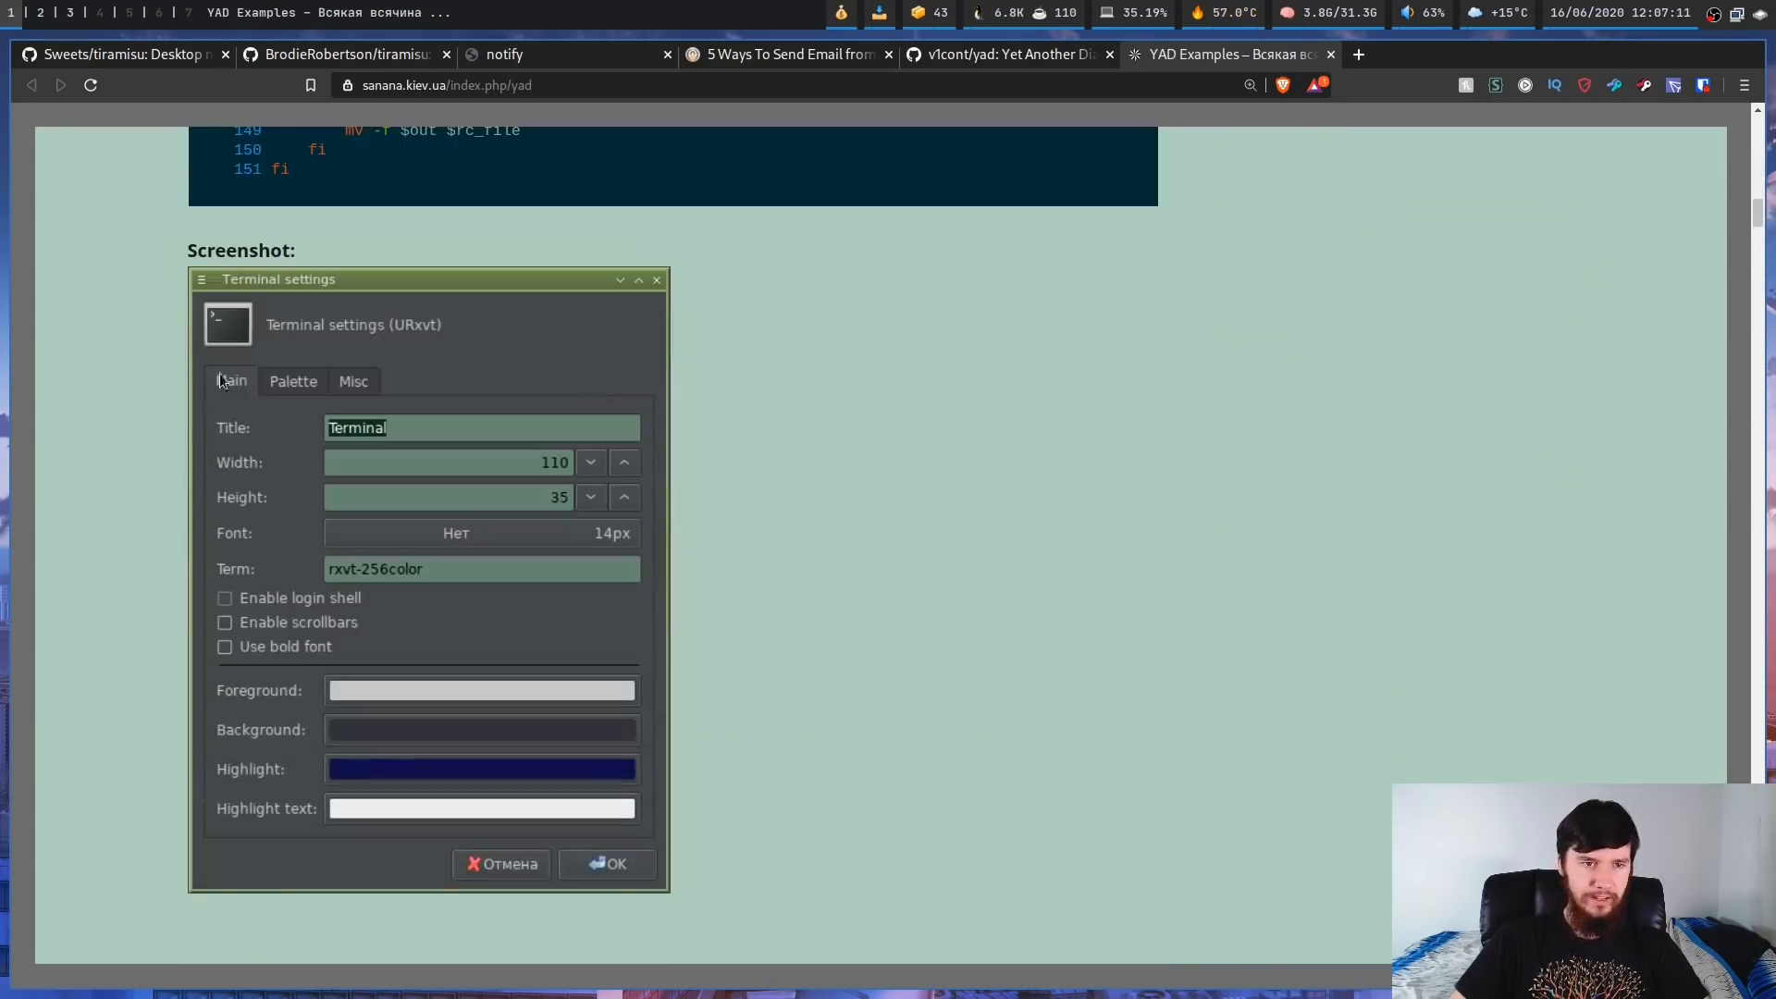
pyautogui.moveTo(315, 398)
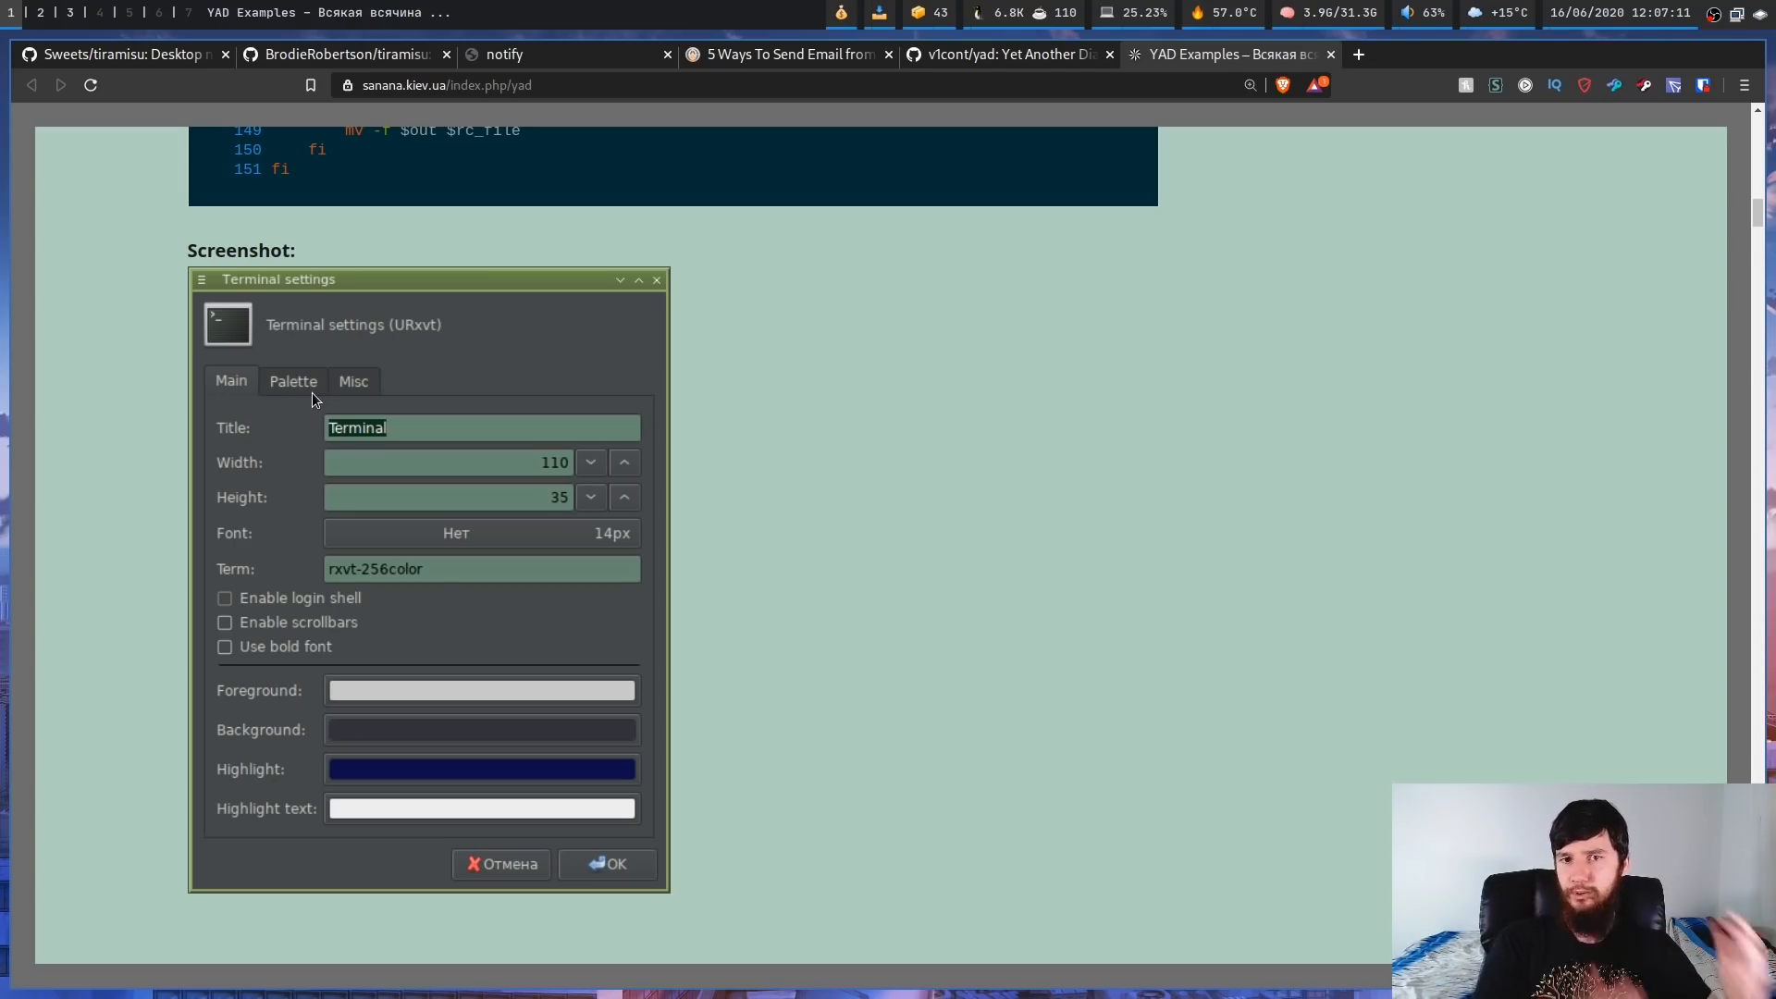
pyautogui.scroll(-3)
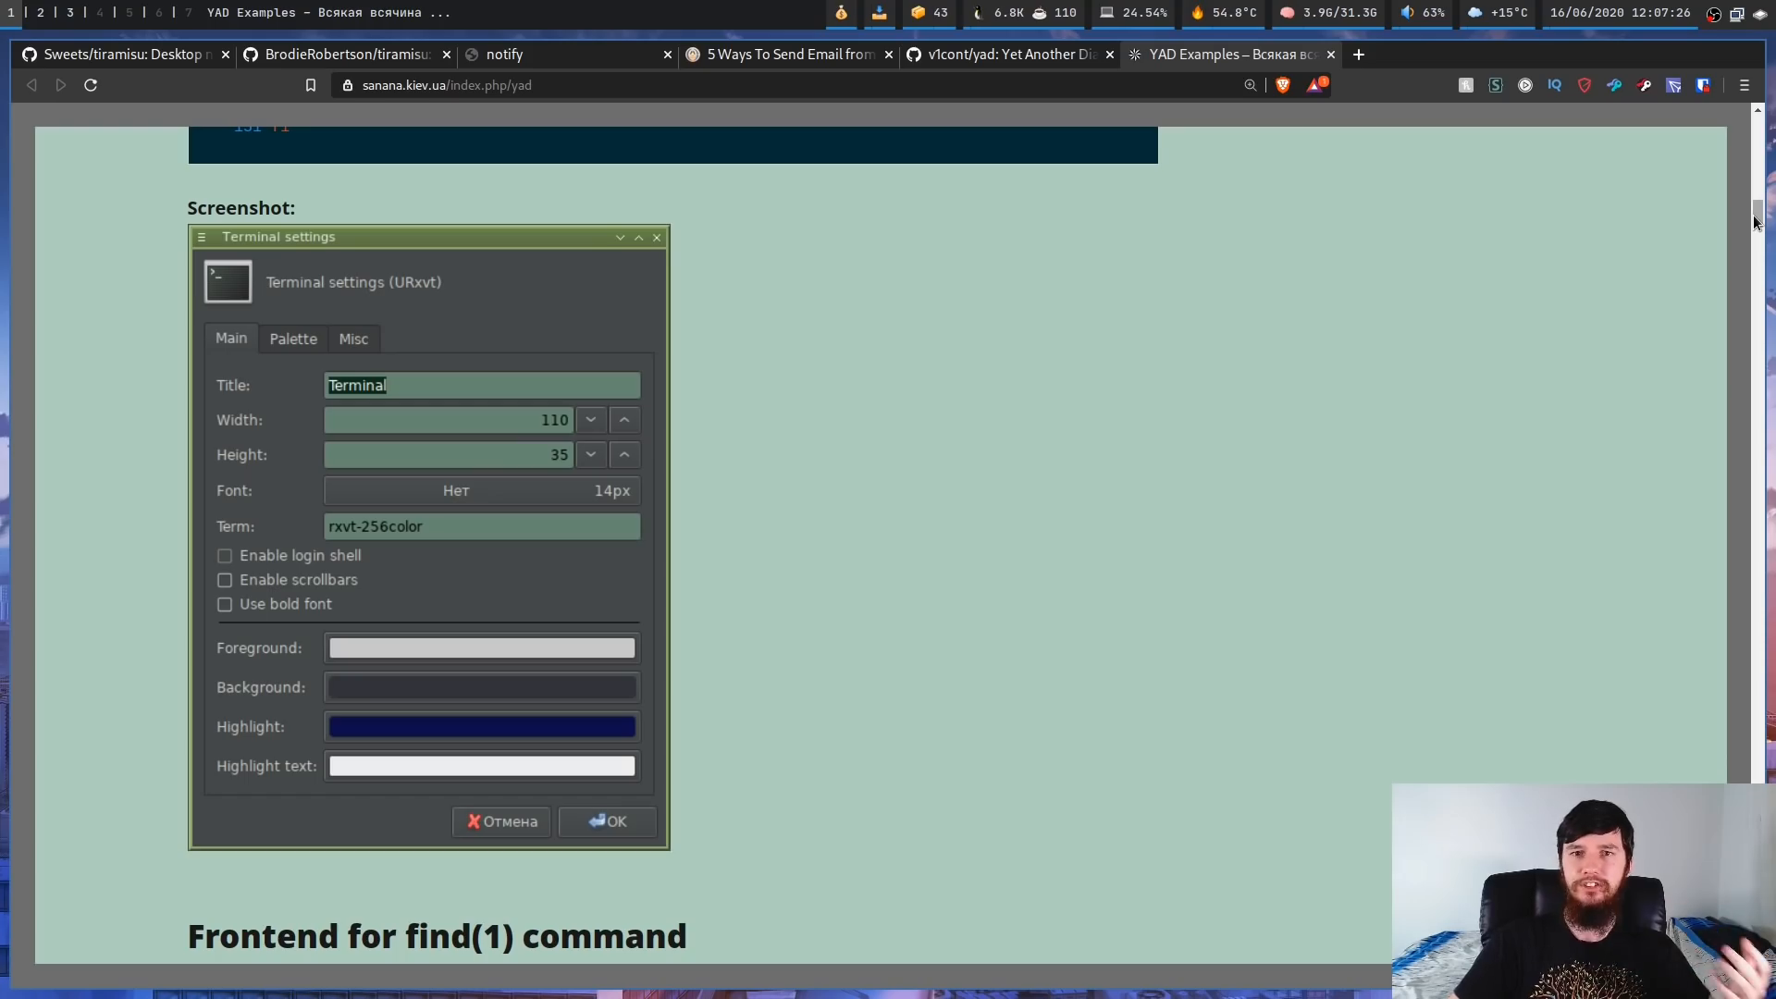
pyautogui.scroll(-3)
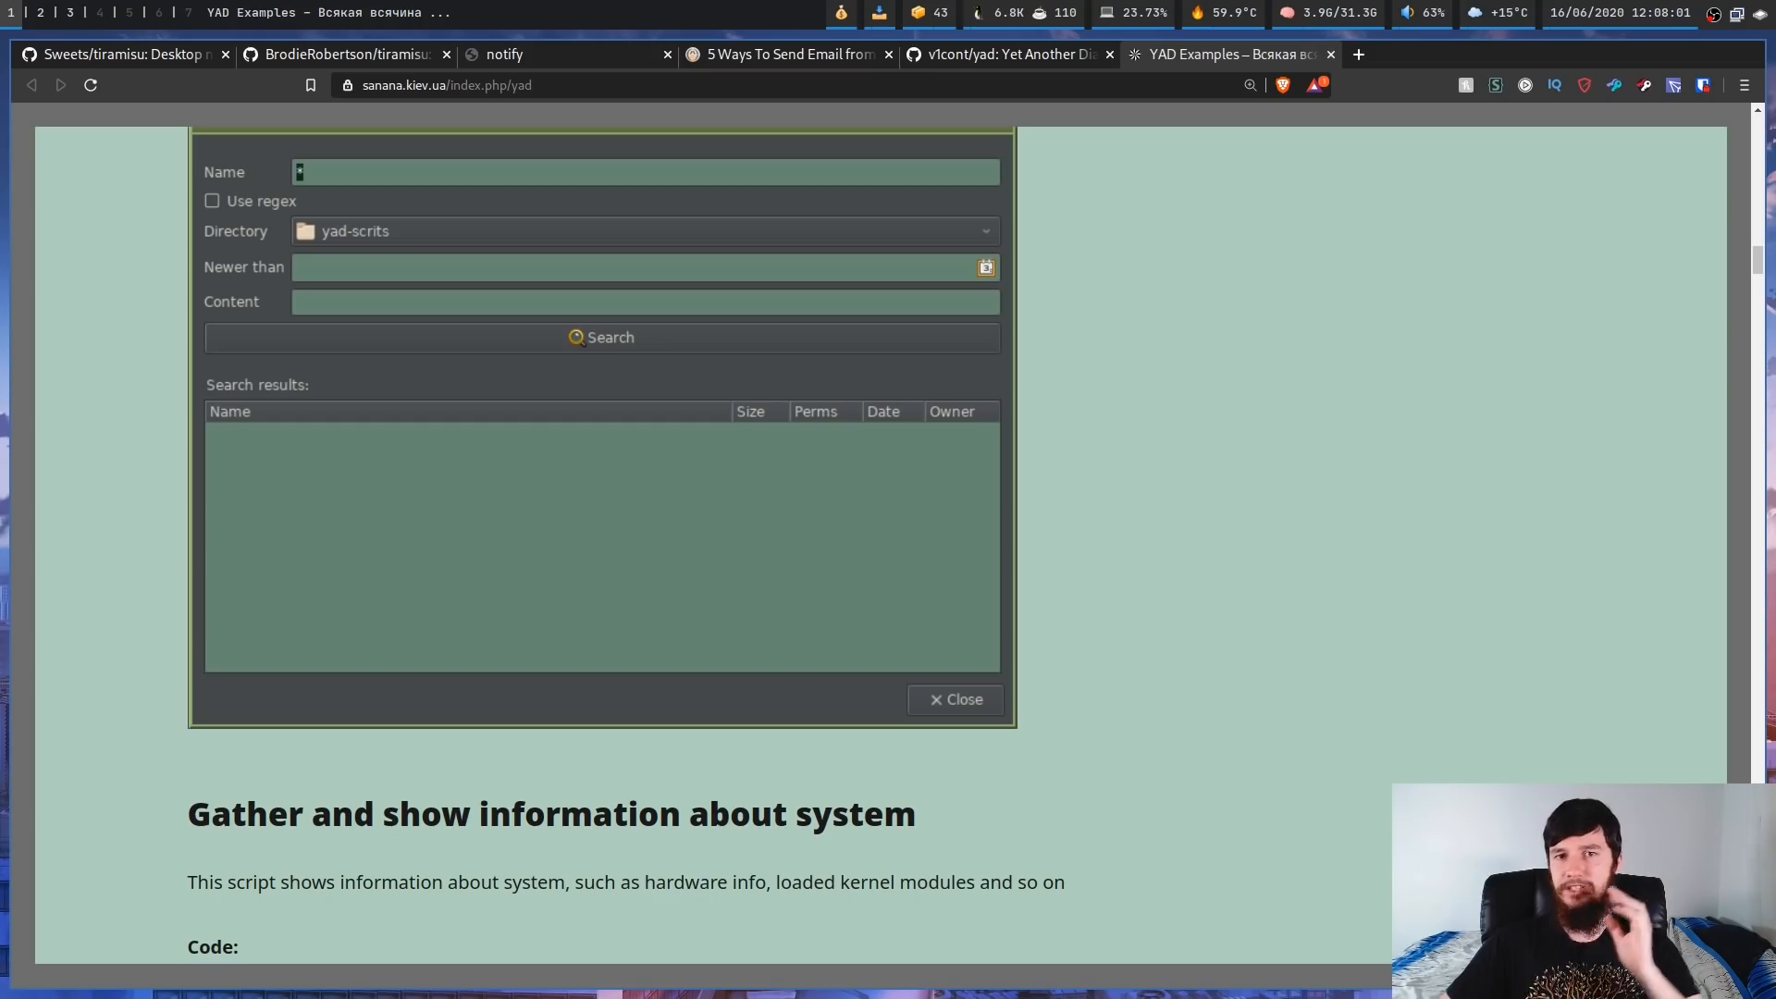
pyautogui.moveTo(1189, 378)
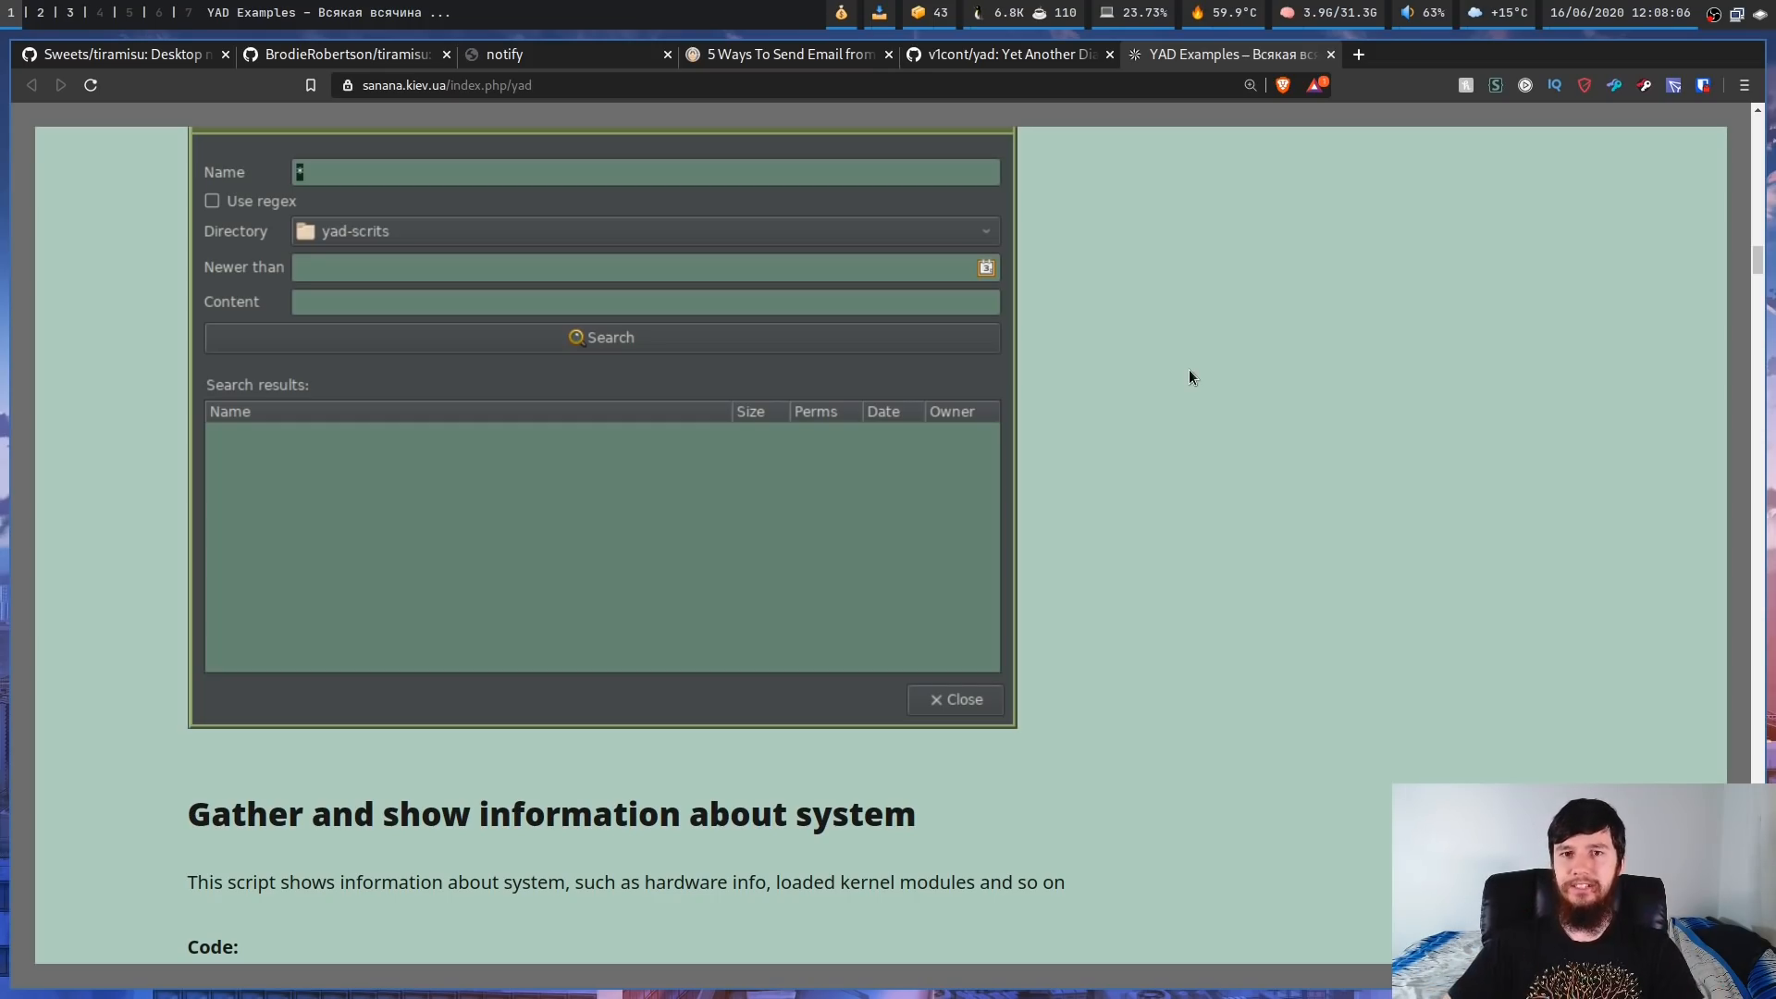